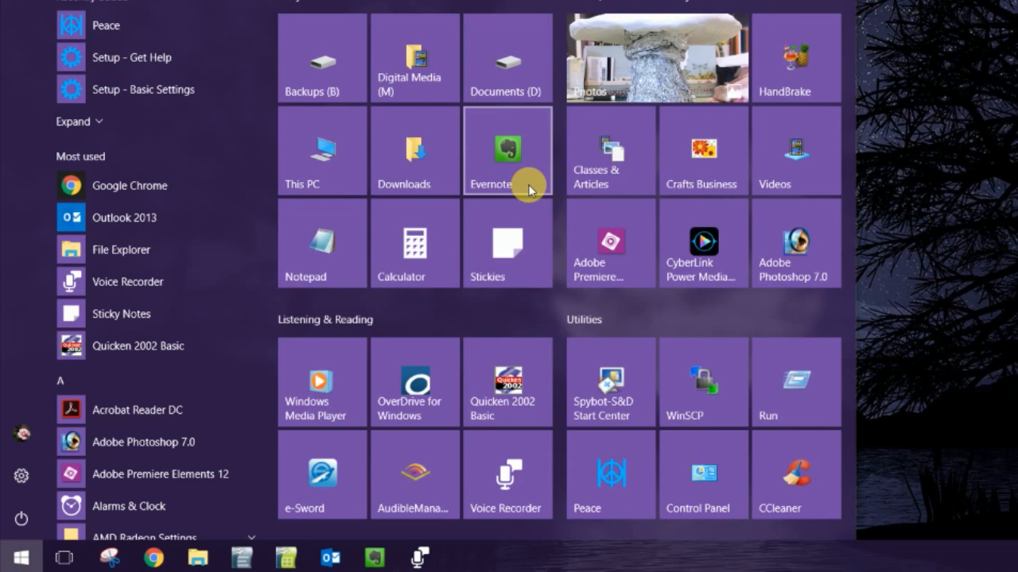
{"action": "mouse_move", "coordinate": [545, 147]}
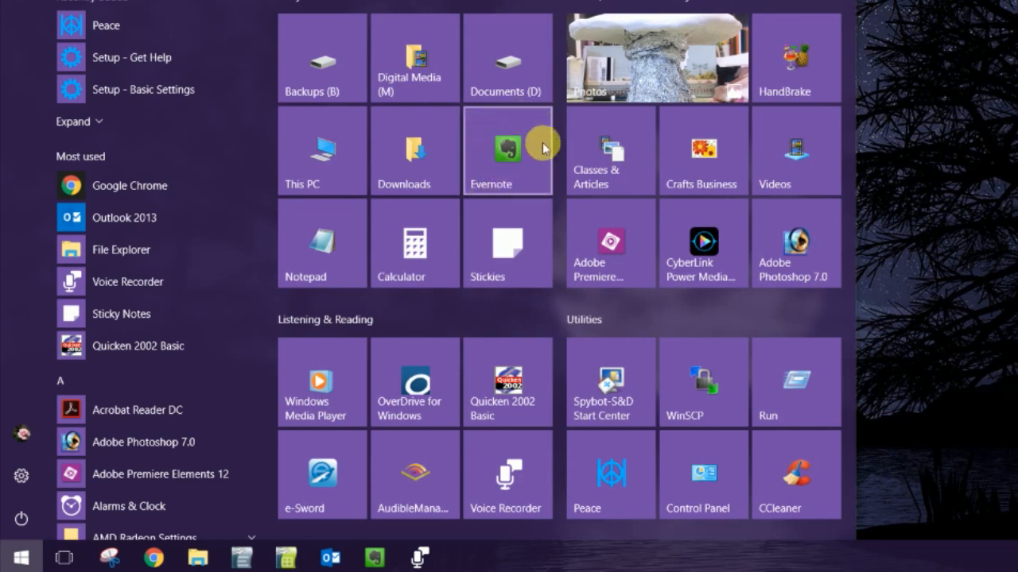
Launch Evernote and scroll through the dragon wing note to its pendant photo
{"action": "left_click", "coordinate": [507, 151]}
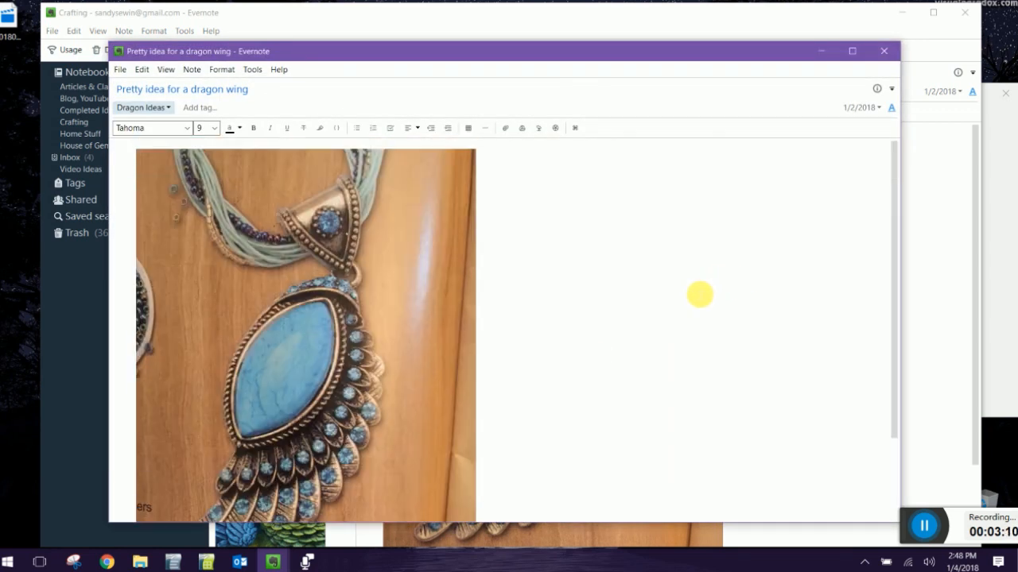
{"action": "mouse_move", "coordinate": [690, 292]}
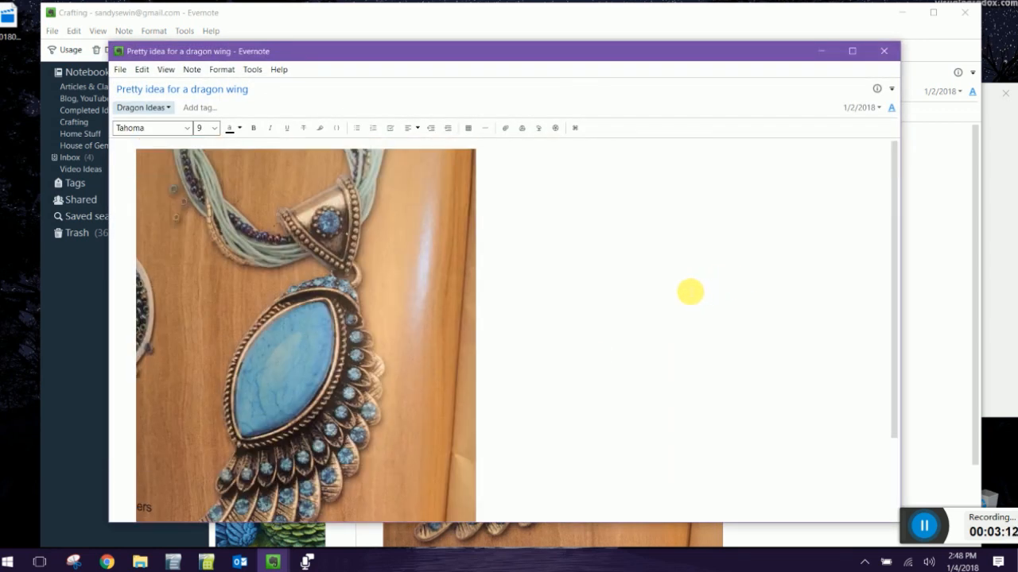
{"action": "scroll", "scroll_direction": "down", "scroll_amount": 3}
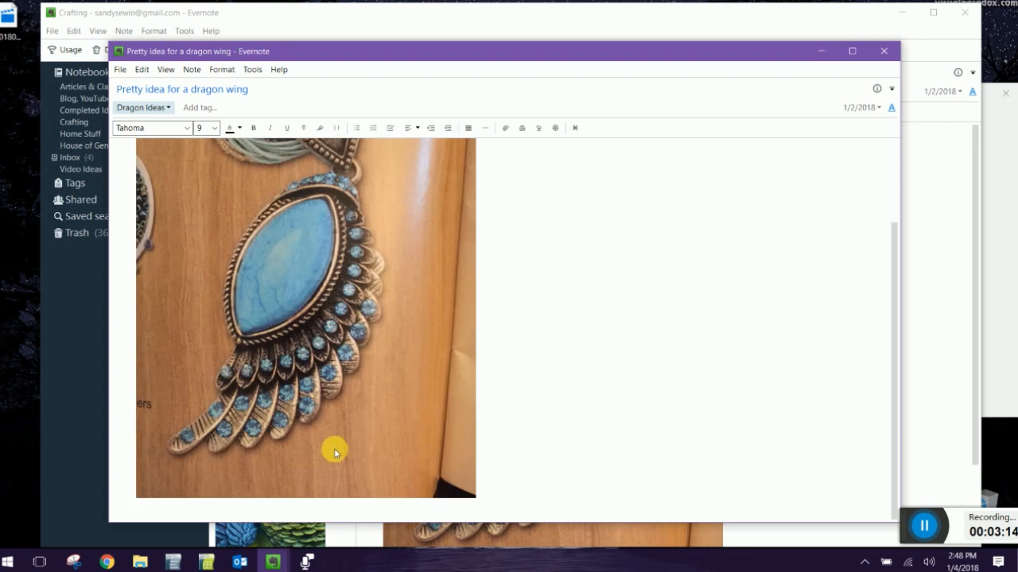
{"action": "mouse_move", "coordinate": [405, 266]}
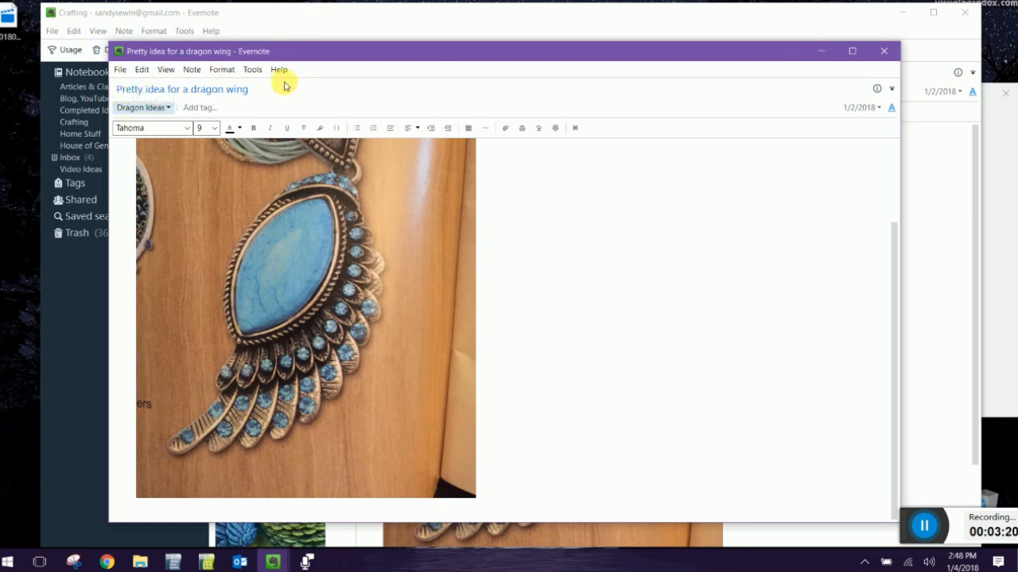
{"action": "mouse_move", "coordinate": [651, 253]}
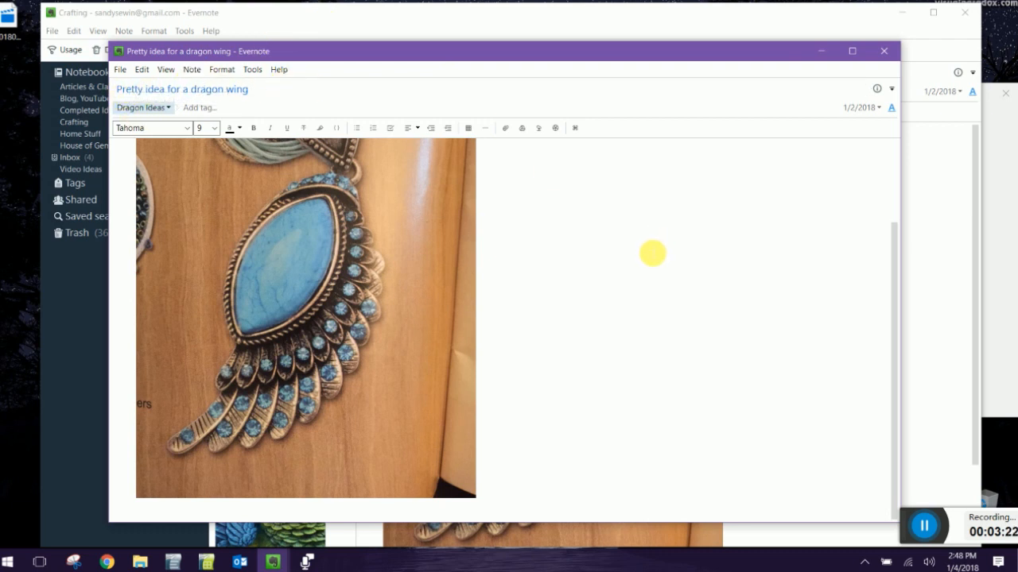
{"action": "mouse_move", "coordinate": [556, 279]}
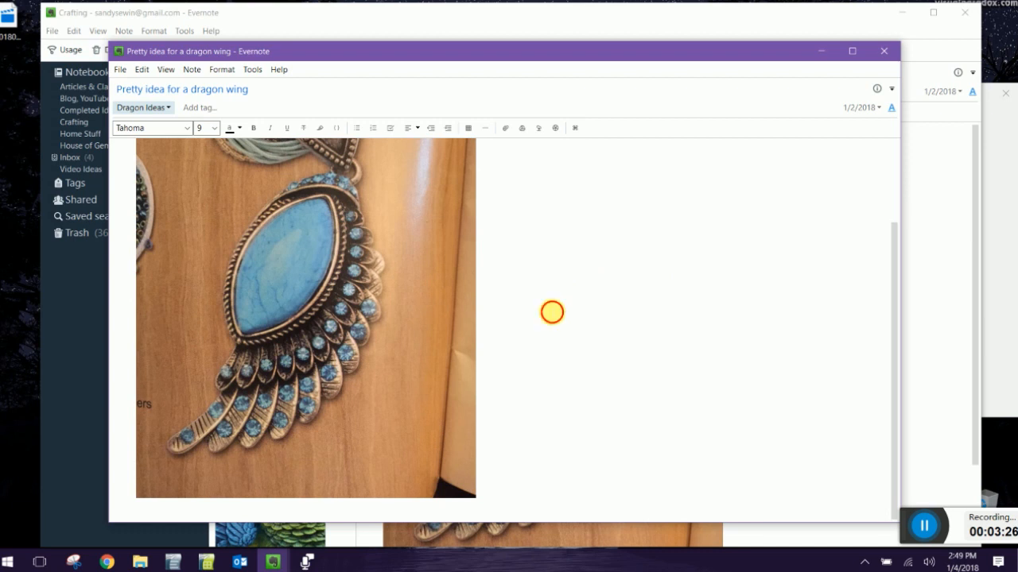
Scroll to the top of the dragon wing note and type 'like the shapes of the feathers'
{"action": "scroll", "scroll_direction": "up", "scroll_amount": 3}
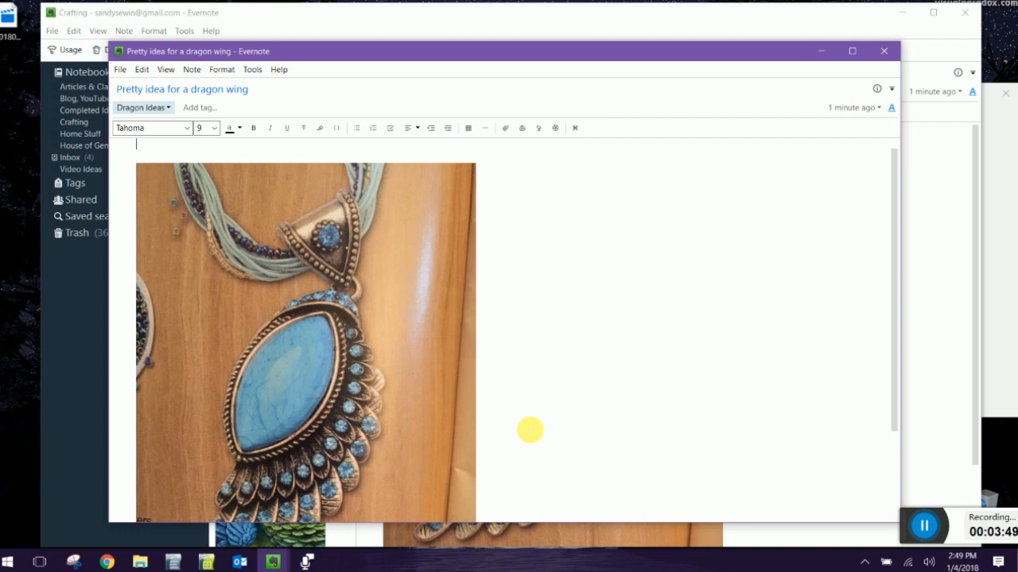
{"action": "type", "text": "like the shapes of the"}
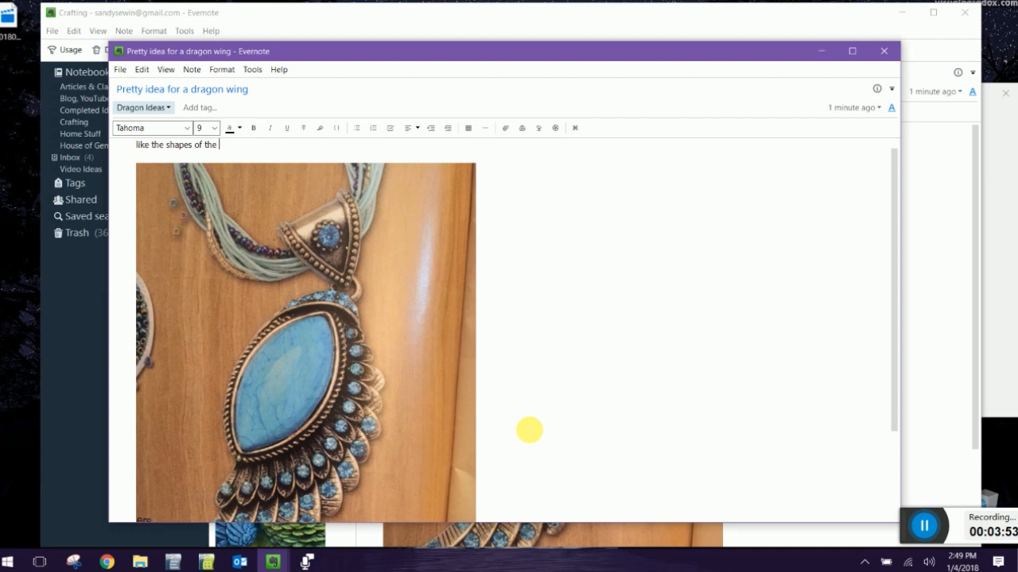
{"action": "type", "text": "feathers"}
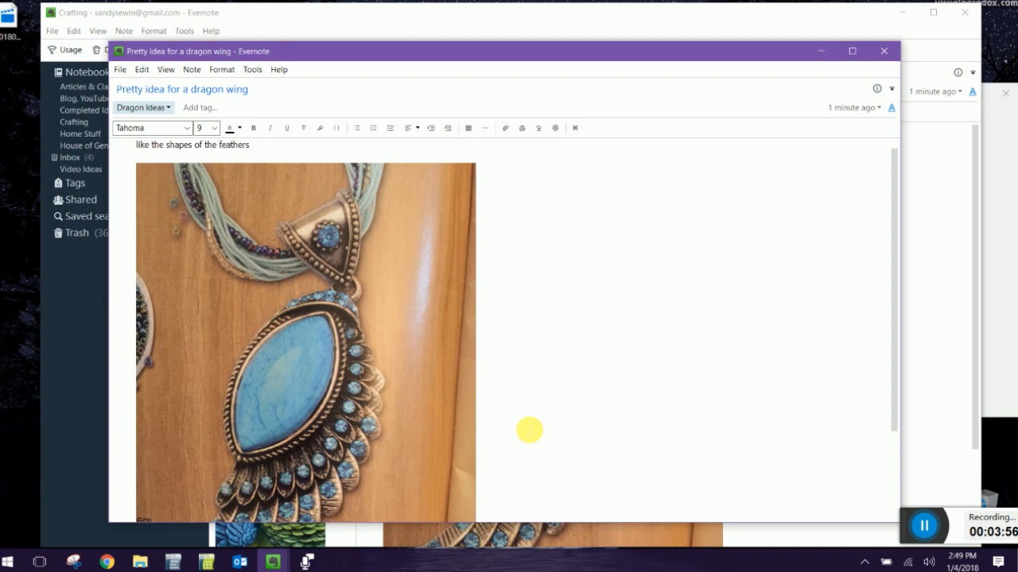
{"action": "mouse_move", "coordinate": [636, 123]}
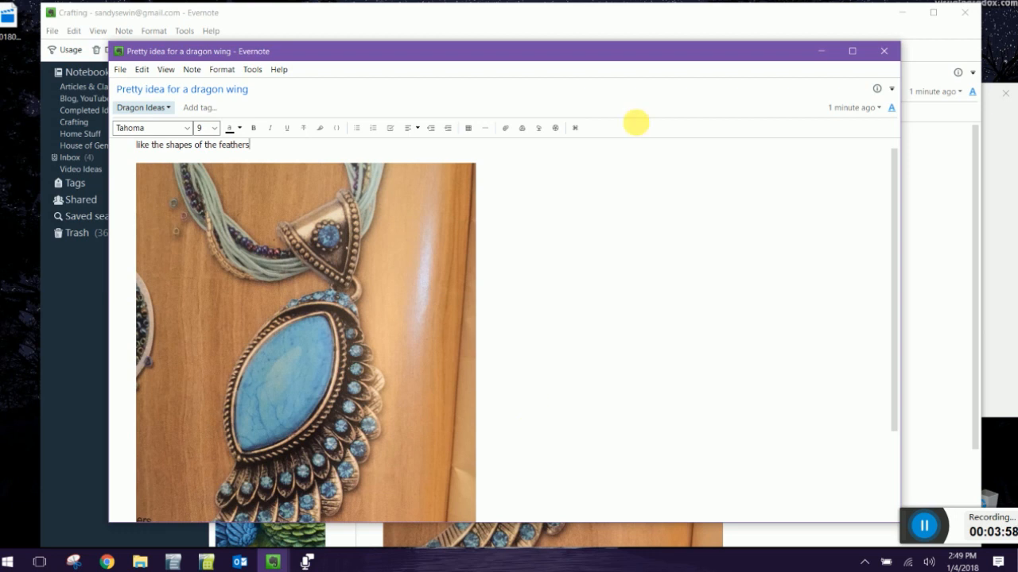
{"action": "mouse_move", "coordinate": [333, 134]}
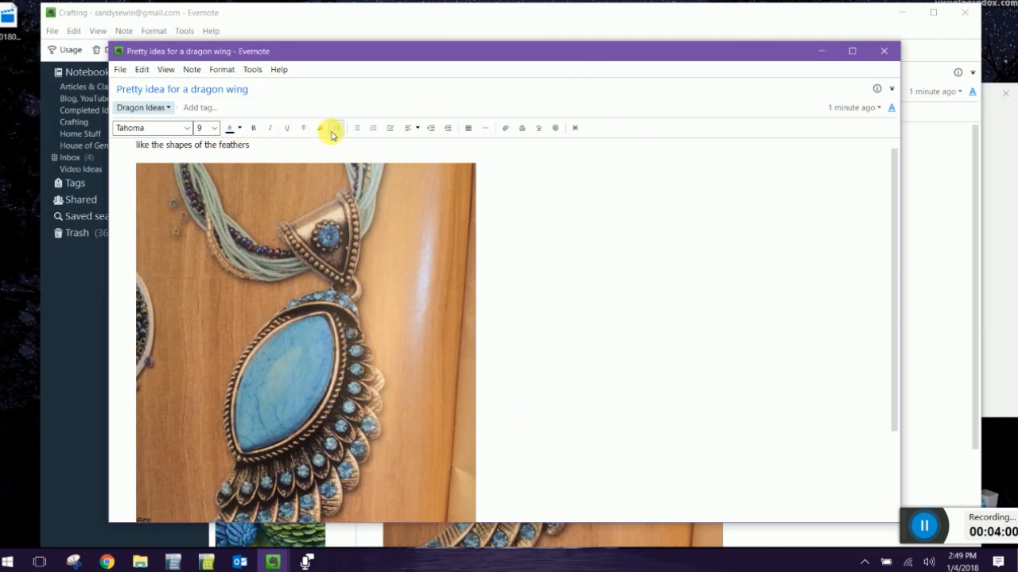
{"action": "mouse_move", "coordinate": [389, 128]}
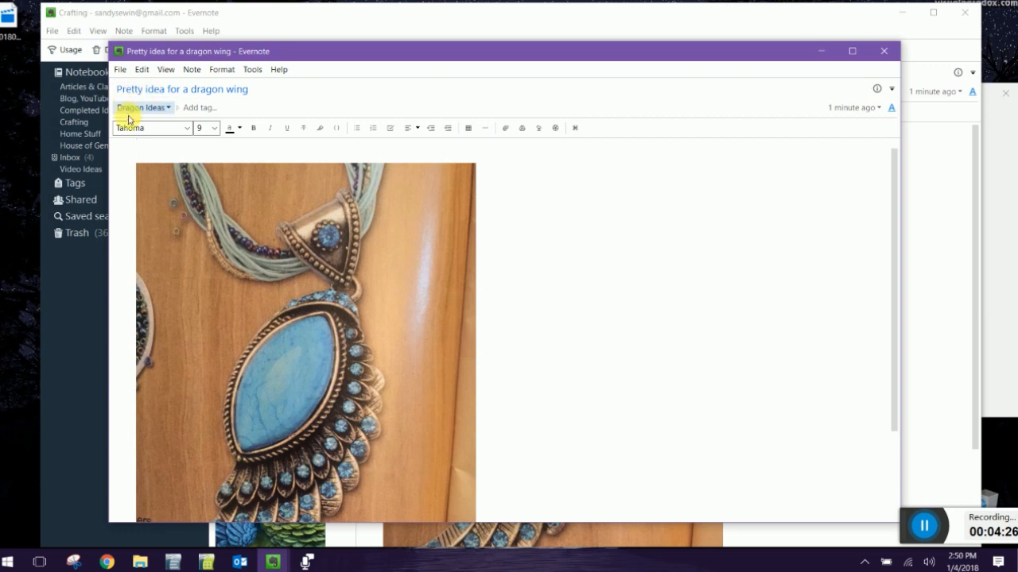
{"action": "mouse_move", "coordinate": [143, 107]}
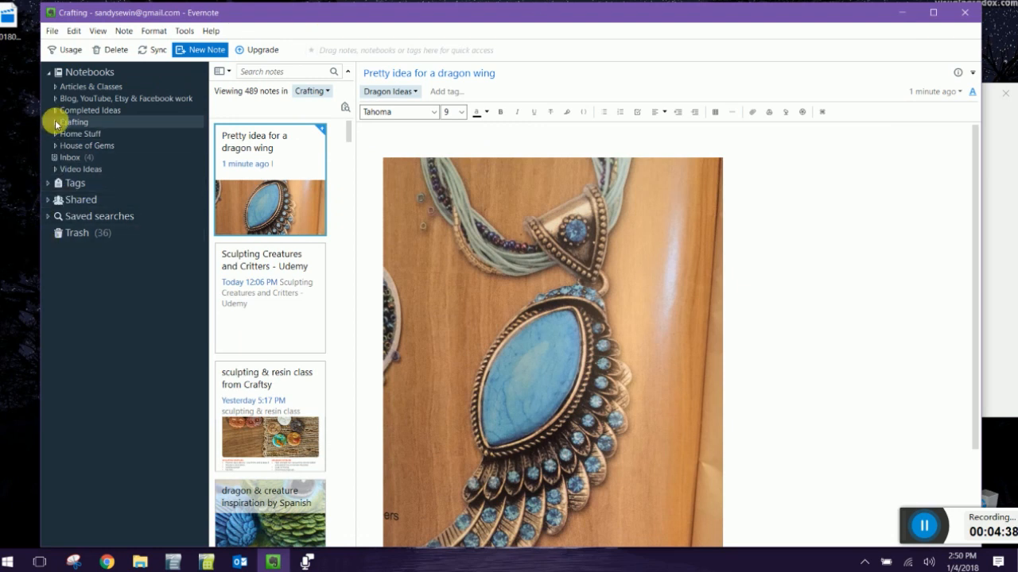
Expand the Crafting stack and select the Dragon Ideas notebook
{"action": "left_click", "coordinate": [74, 121]}
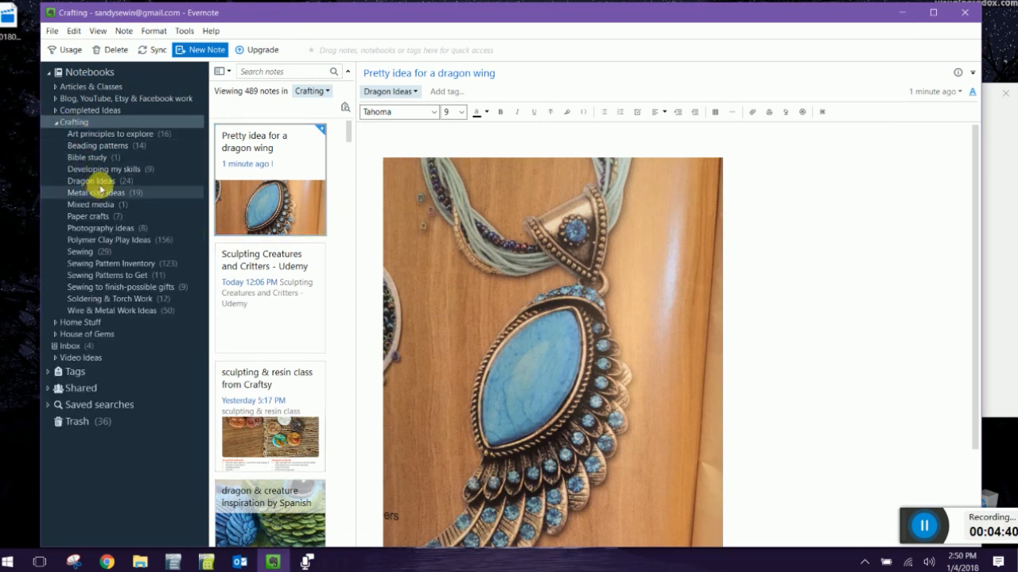
{"action": "left_click", "coordinate": [90, 180]}
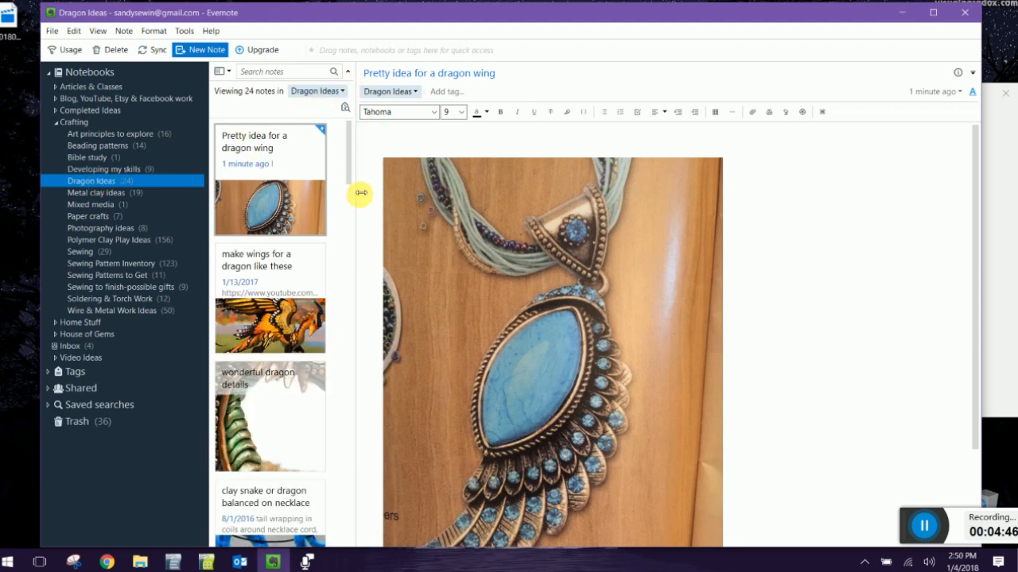
{"action": "mouse_move", "coordinate": [884, 271]}
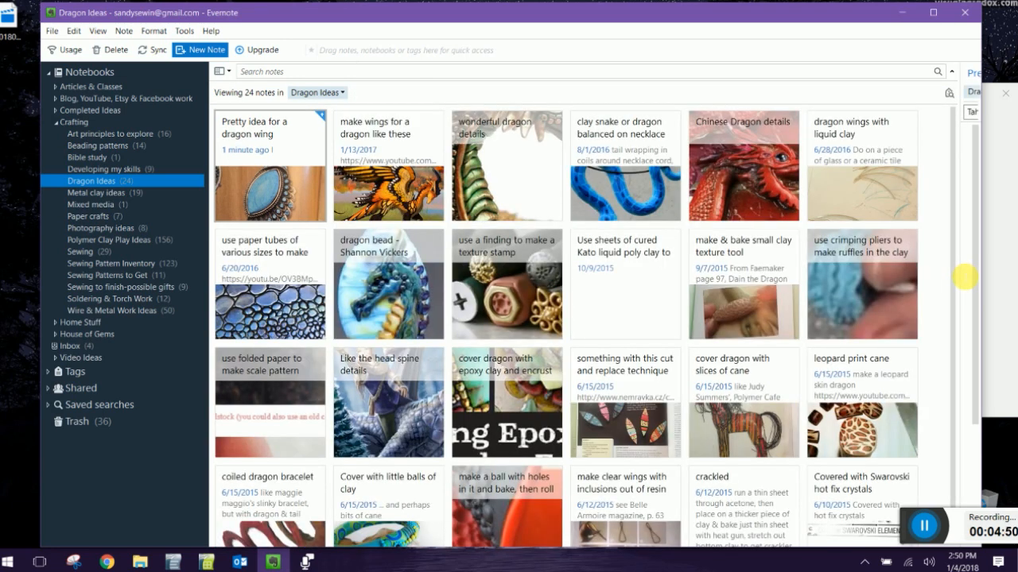
{"action": "mouse_move", "coordinate": [160, 201]}
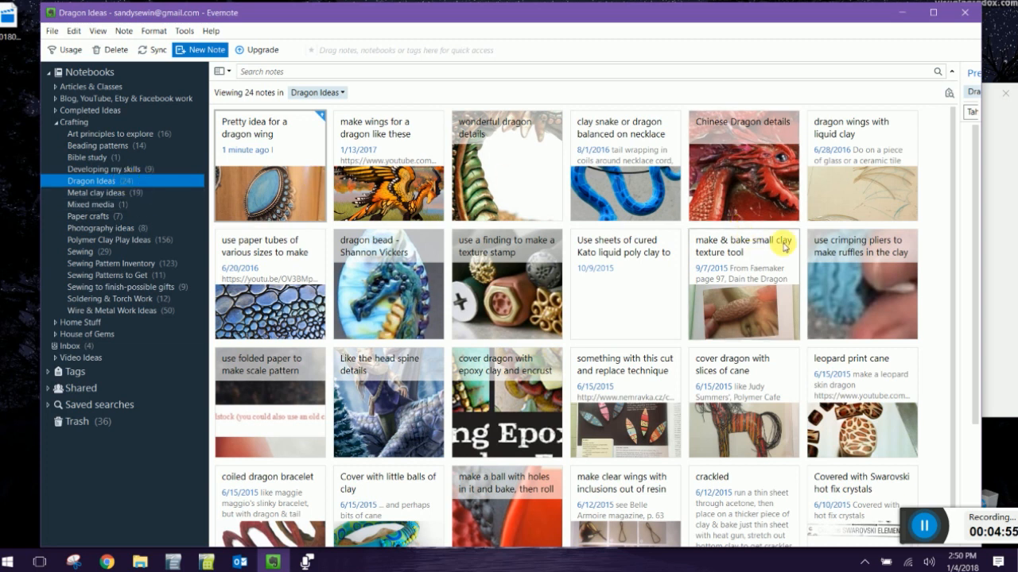
Scroll the Dragon Ideas card grid, close the Kato clay note, then view the crimping pliers note
{"action": "scroll", "scroll_direction": "down", "scroll_amount": 3}
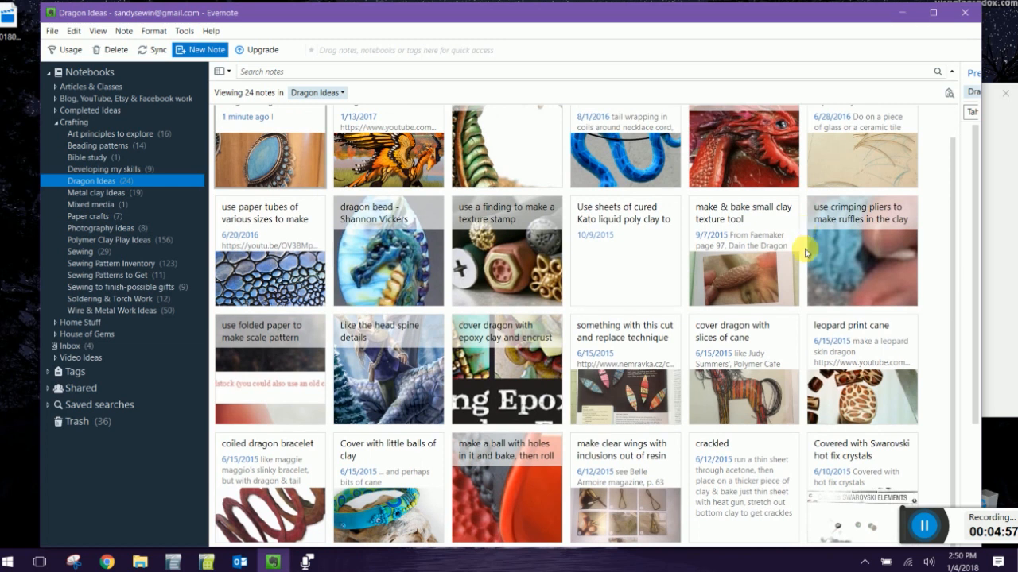
{"action": "scroll", "scroll_direction": "up", "scroll_amount": 3}
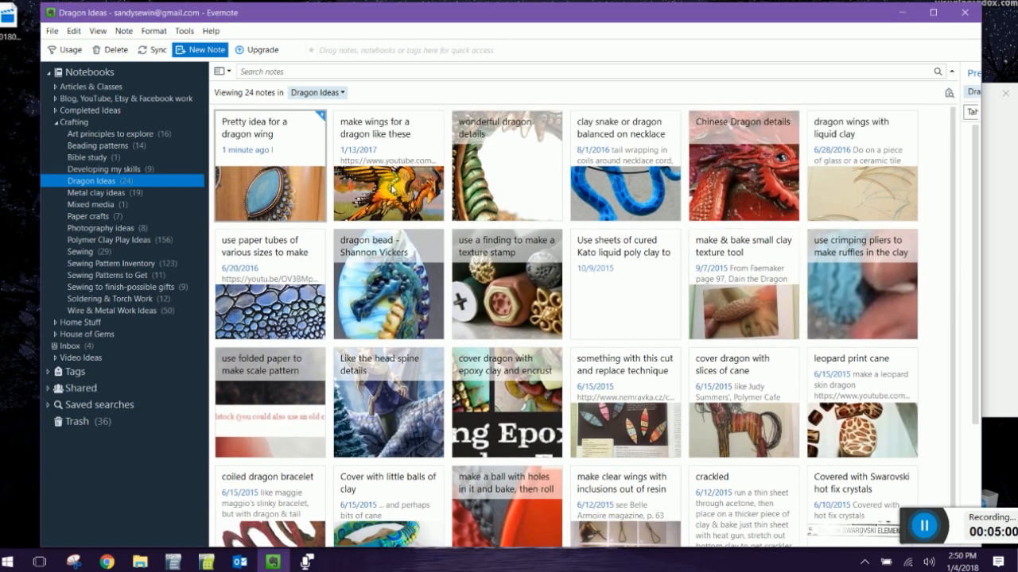
{"action": "mouse_move", "coordinate": [544, 280]}
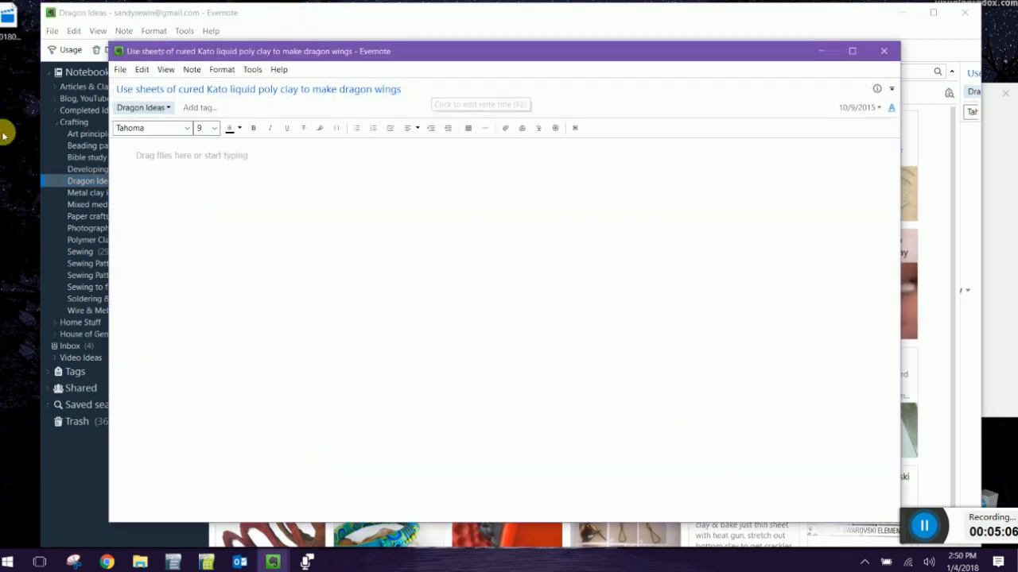
{"action": "left_click", "coordinate": [884, 51]}
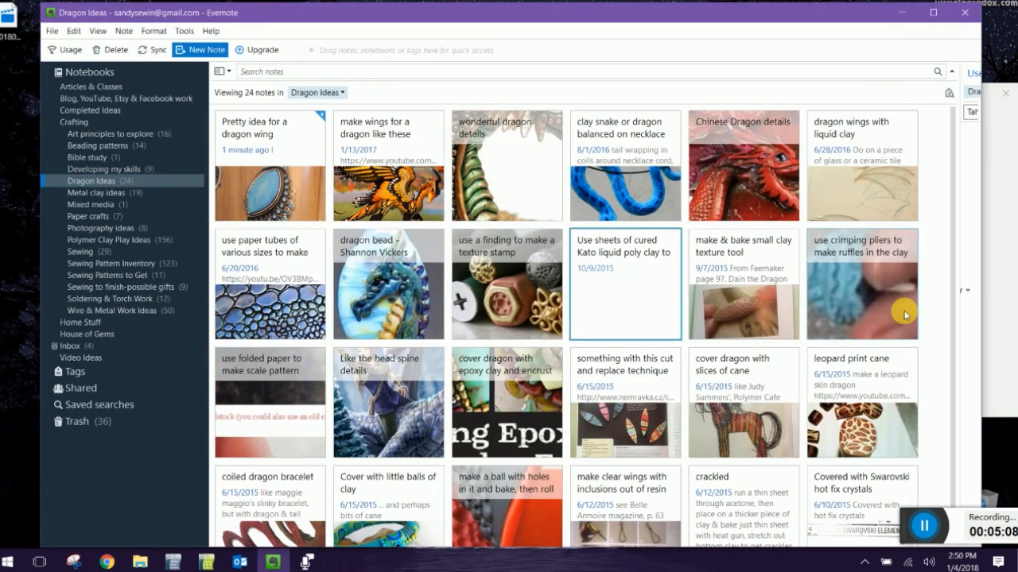
{"action": "double_click", "coordinate": [861, 284]}
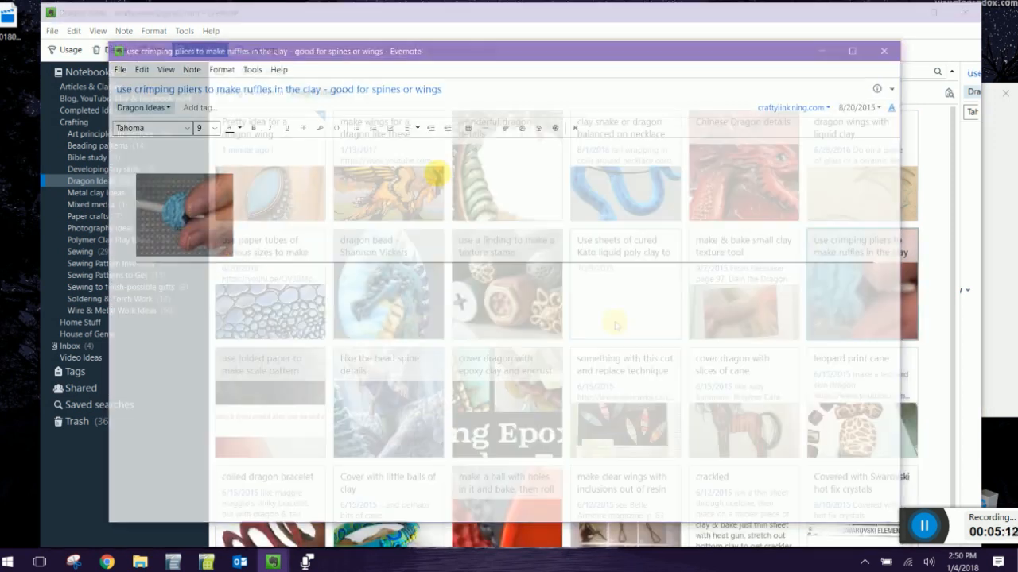
{"action": "left_click", "coordinate": [884, 51]}
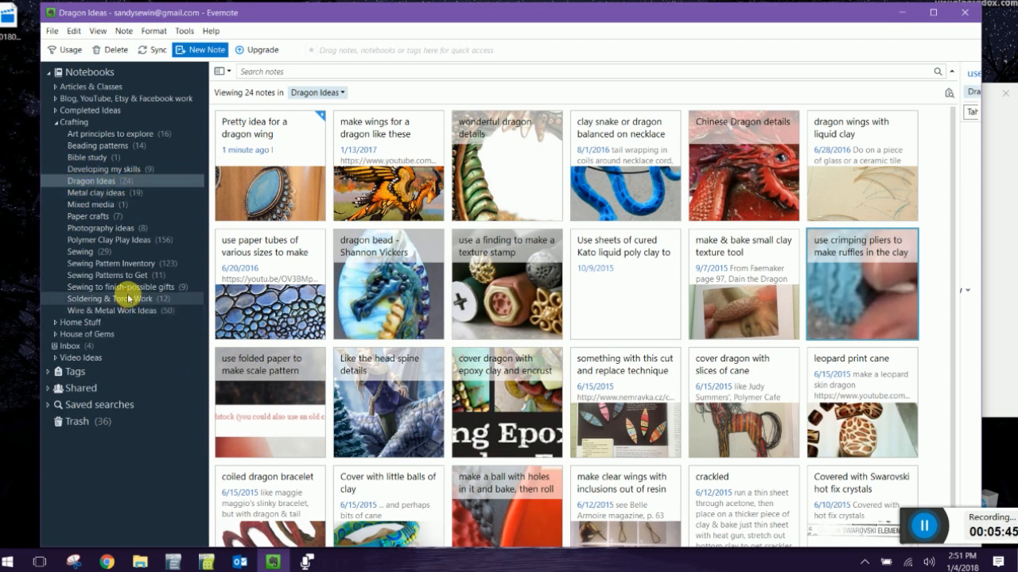
{"action": "mouse_move", "coordinate": [118, 229]}
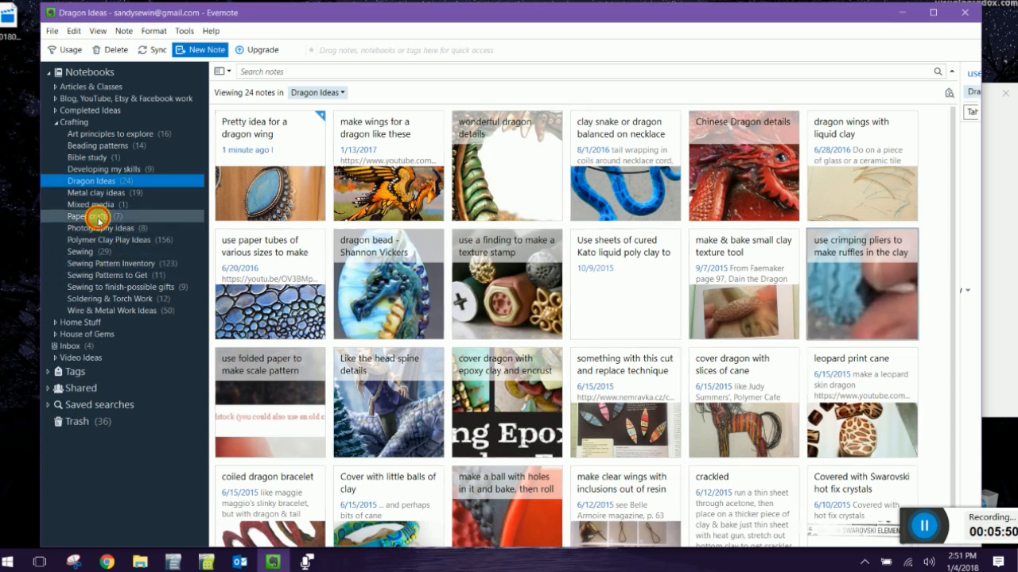
{"action": "left_click", "coordinate": [81, 216]}
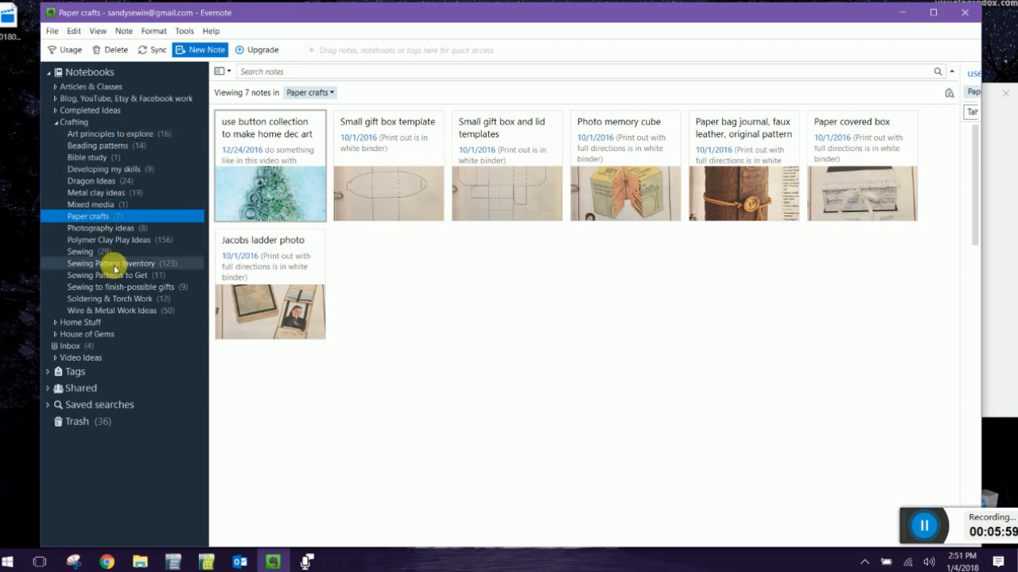
{"action": "mouse_move", "coordinate": [141, 310]}
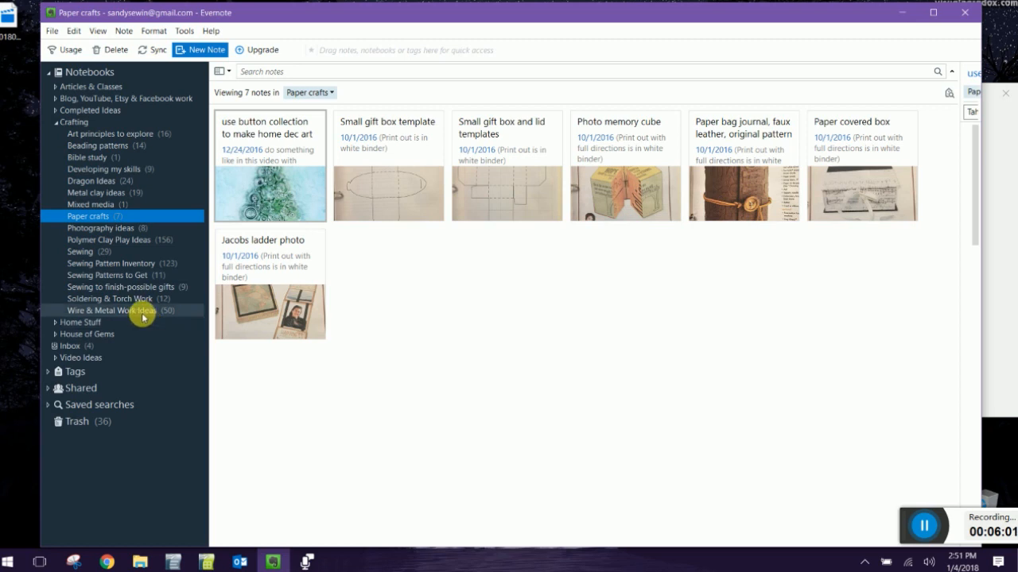
{"action": "left_click", "coordinate": [111, 310]}
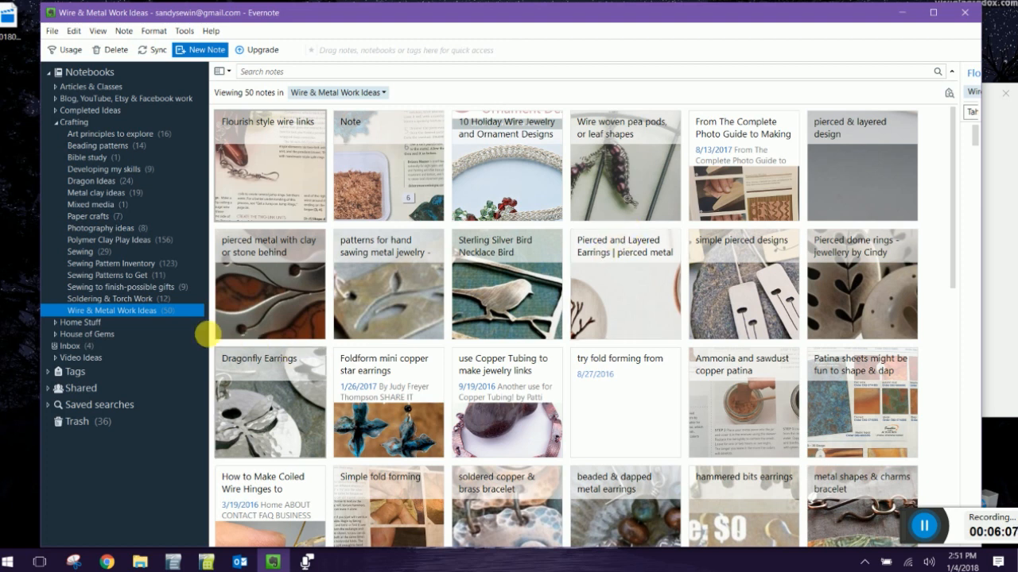
{"action": "mouse_move", "coordinate": [226, 329]}
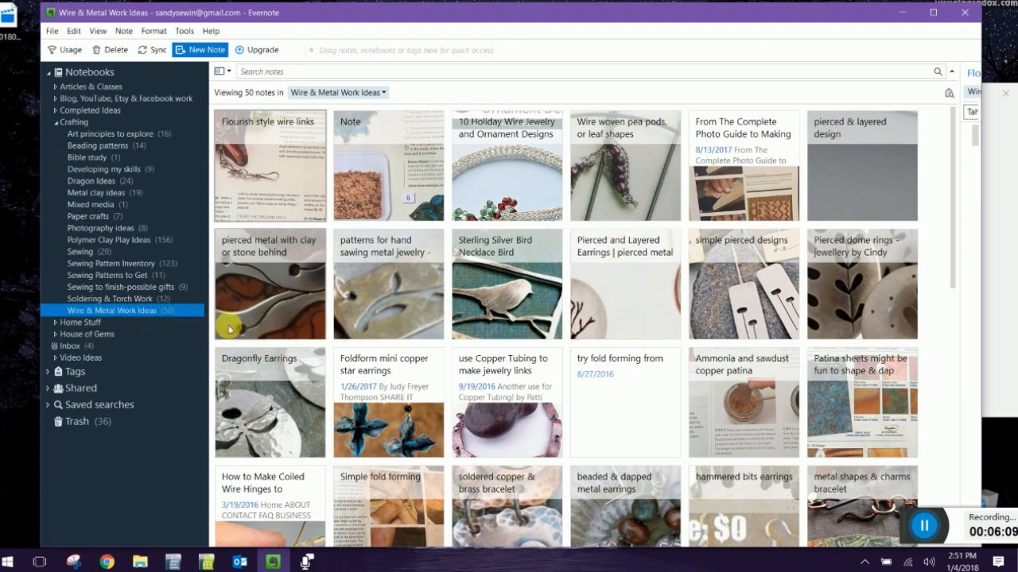
{"action": "mouse_move", "coordinate": [537, 263]}
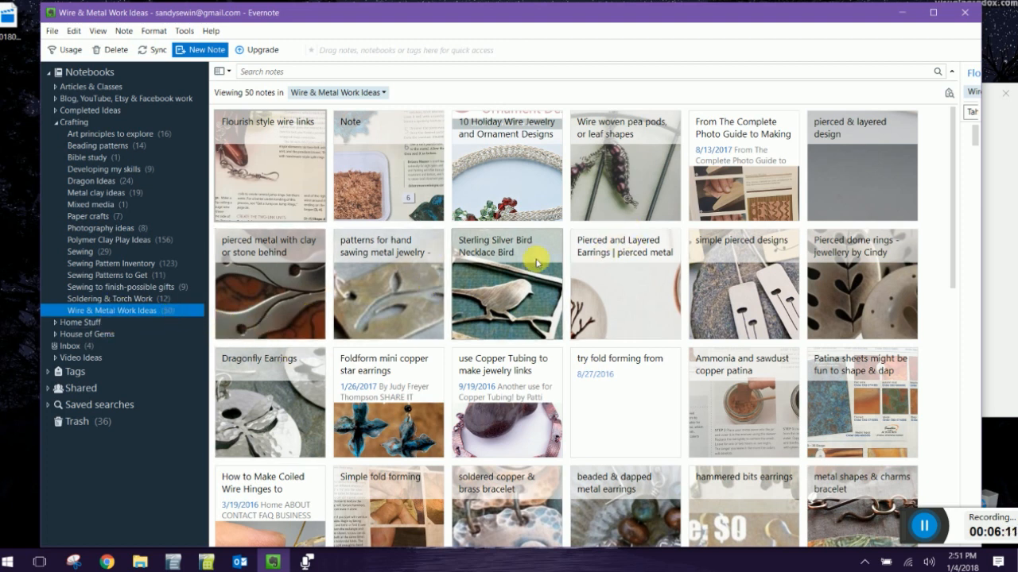
{"action": "mouse_move", "coordinate": [85, 146]}
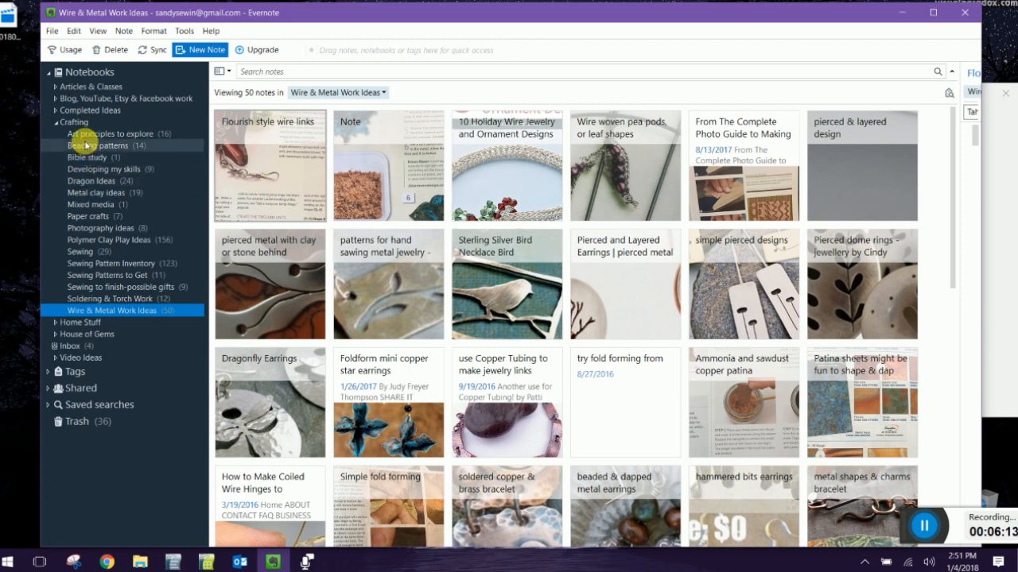
{"action": "mouse_move", "coordinate": [92, 275]}
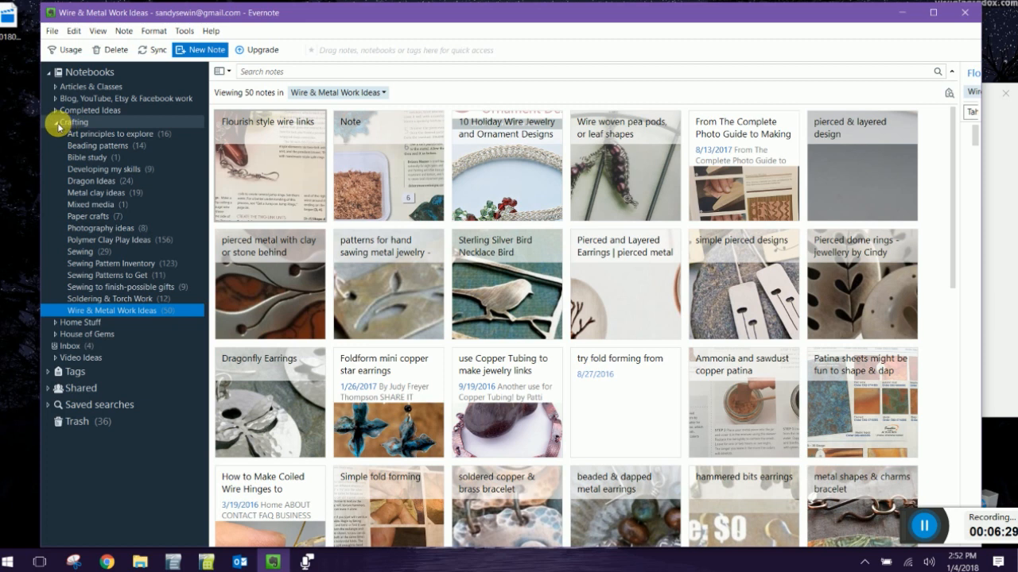
Collapse the Crafting stack and expand the Video Ideas stack in the sidebar
{"action": "left_click", "coordinate": [54, 122]}
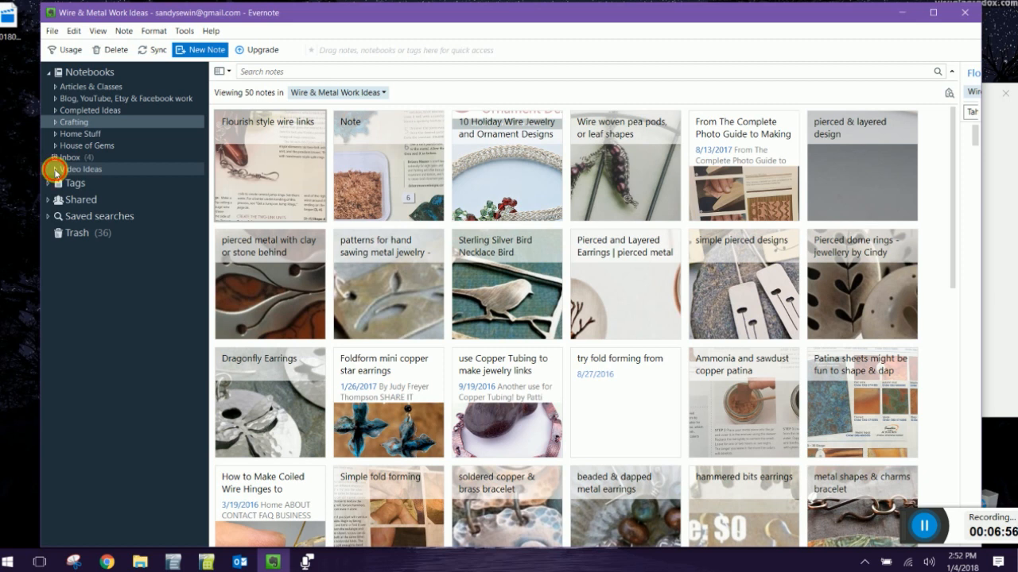
{"action": "left_click", "coordinate": [54, 170]}
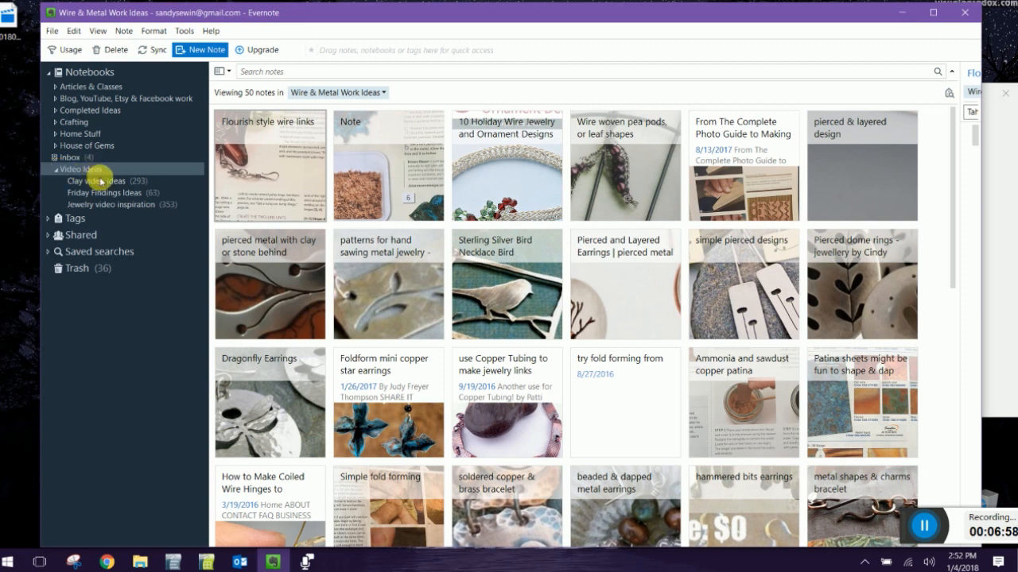
{"action": "mouse_move", "coordinate": [141, 196]}
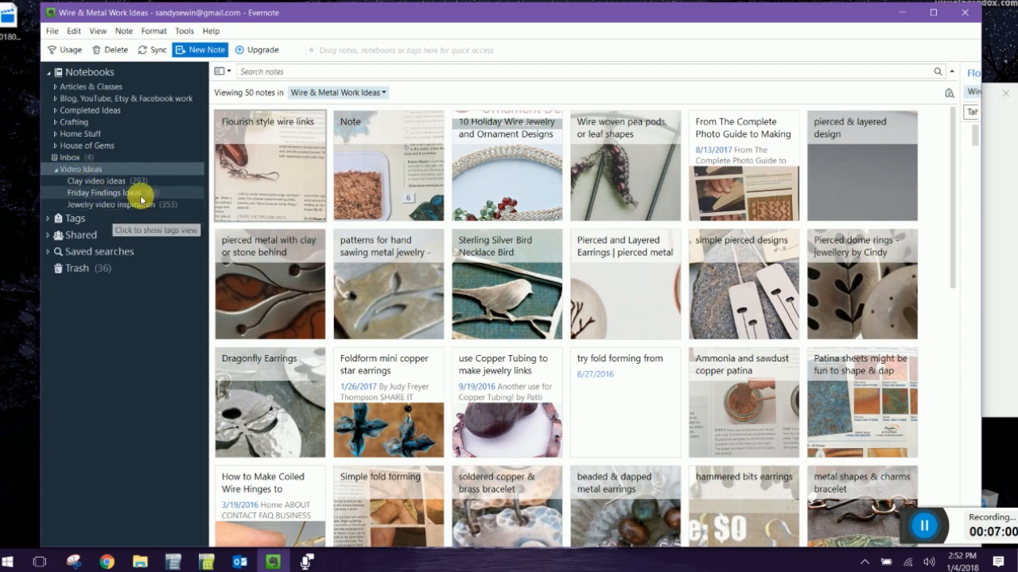
{"action": "mouse_move", "coordinate": [147, 205]}
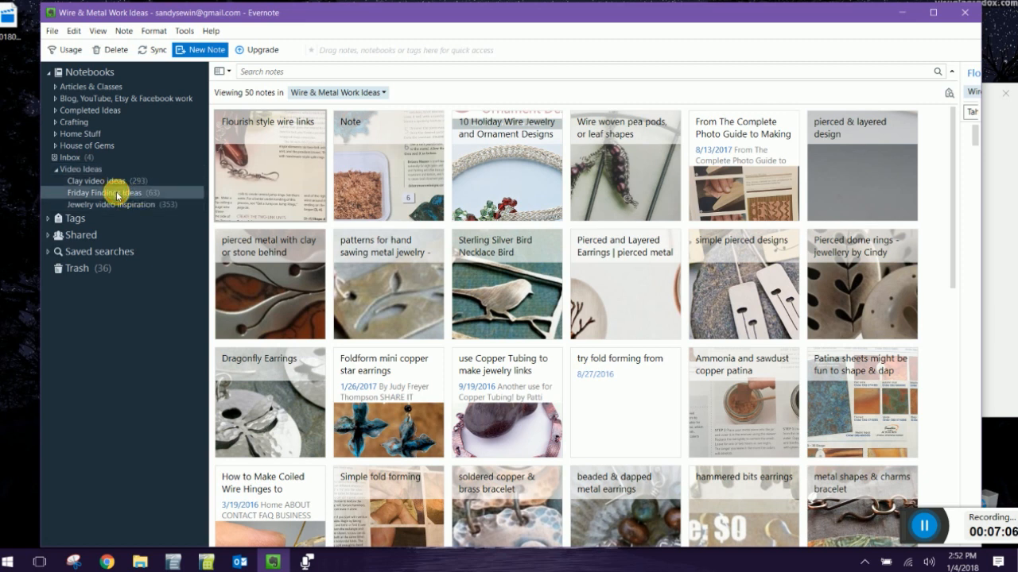
Open Friday Findings Ideas, view and close the sorting-ideas note, then open the cane-slices veneer note
{"action": "left_click", "coordinate": [106, 193]}
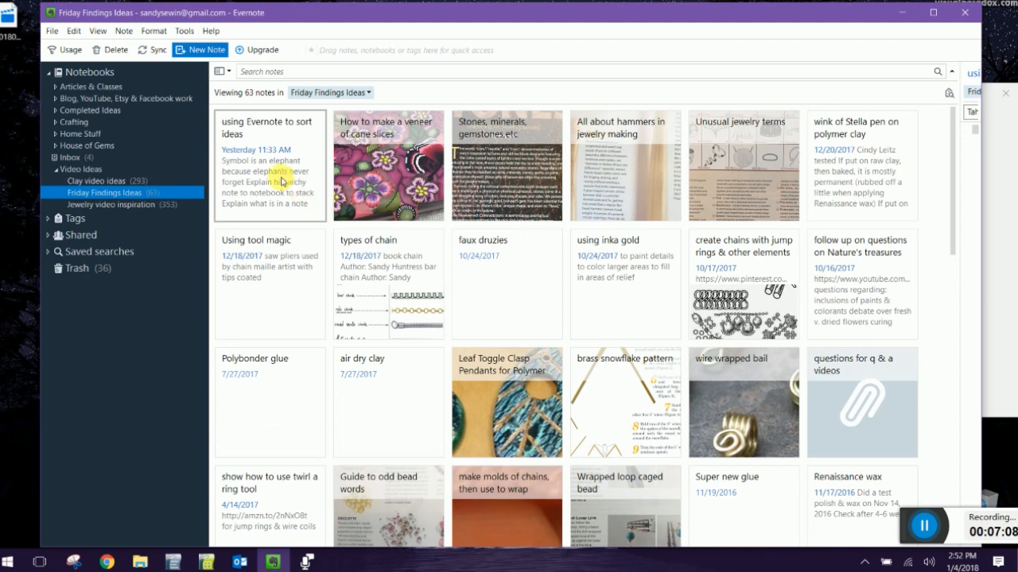
{"action": "double_click", "coordinate": [269, 163]}
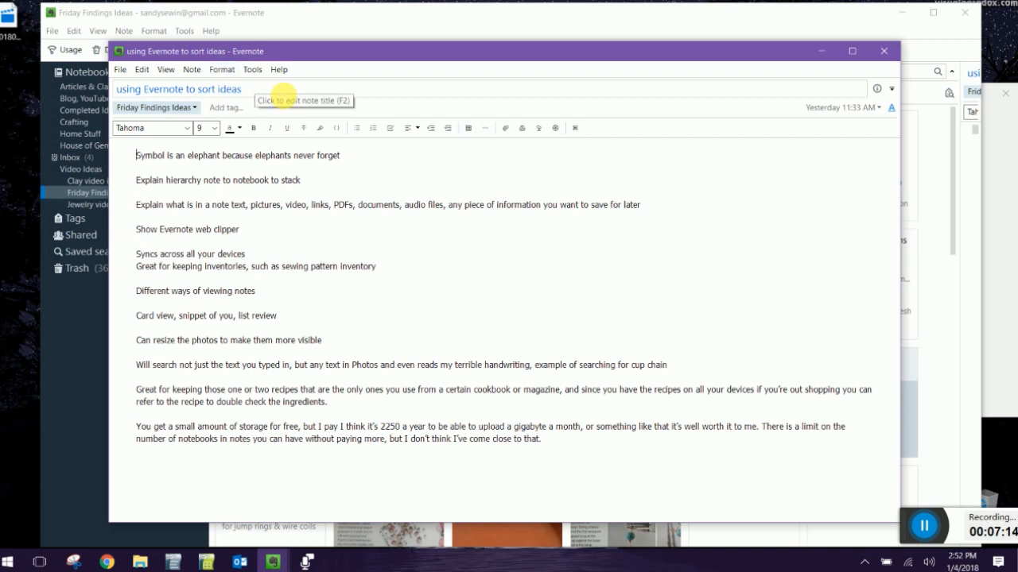
{"action": "mouse_move", "coordinate": [883, 51]}
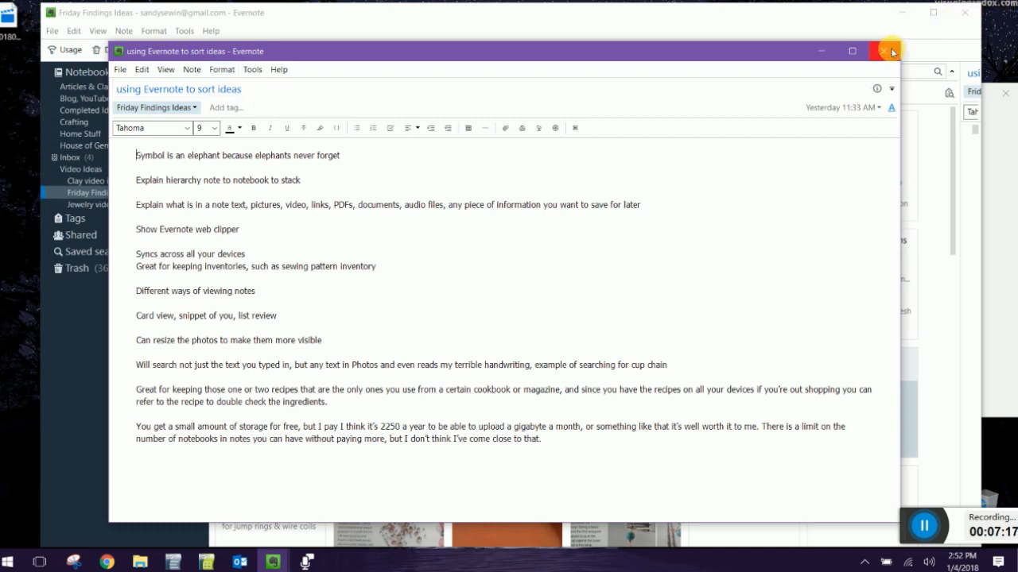
{"action": "left_click", "coordinate": [885, 50]}
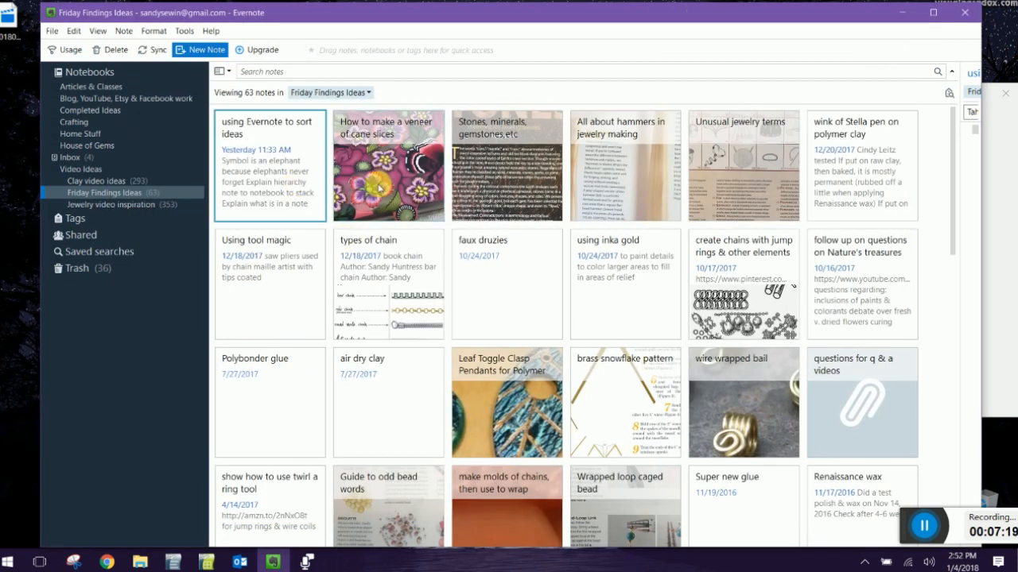
{"action": "double_click", "coordinate": [388, 165]}
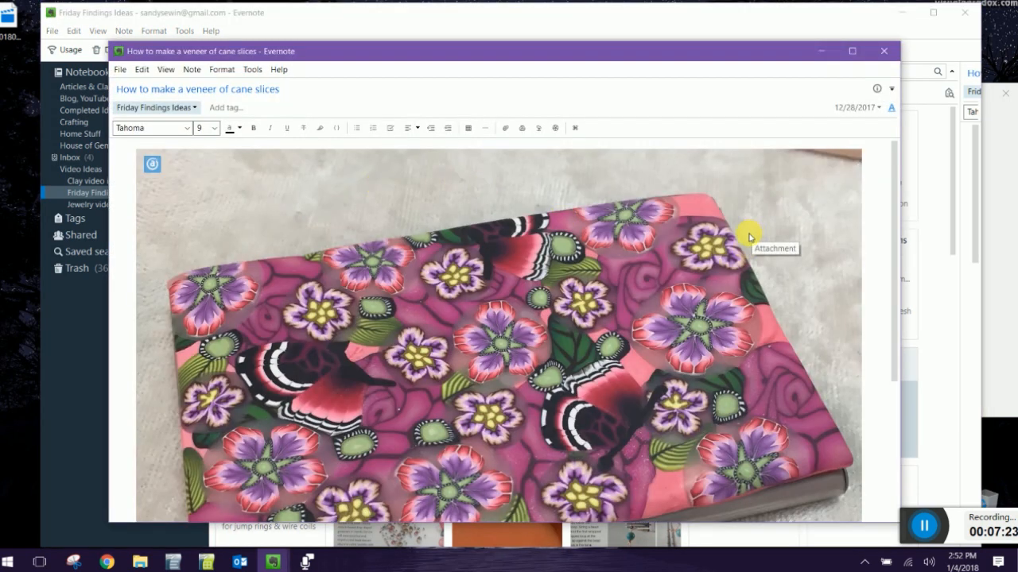
{"action": "mouse_move", "coordinate": [879, 20]}
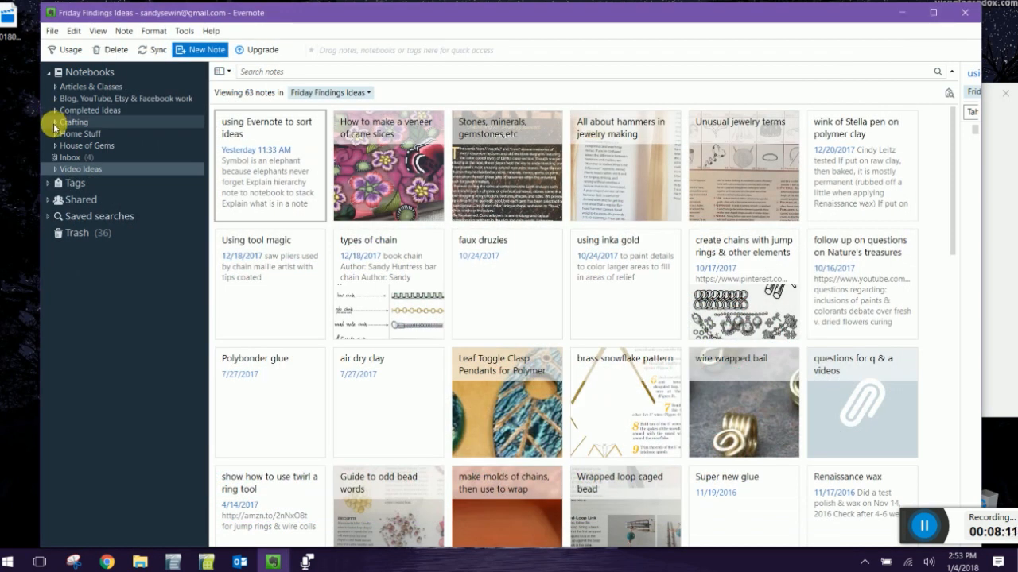
Re-expand the Crafting stack and select the Polymer Clay Play Ideas notebook
{"action": "left_click", "coordinate": [55, 122]}
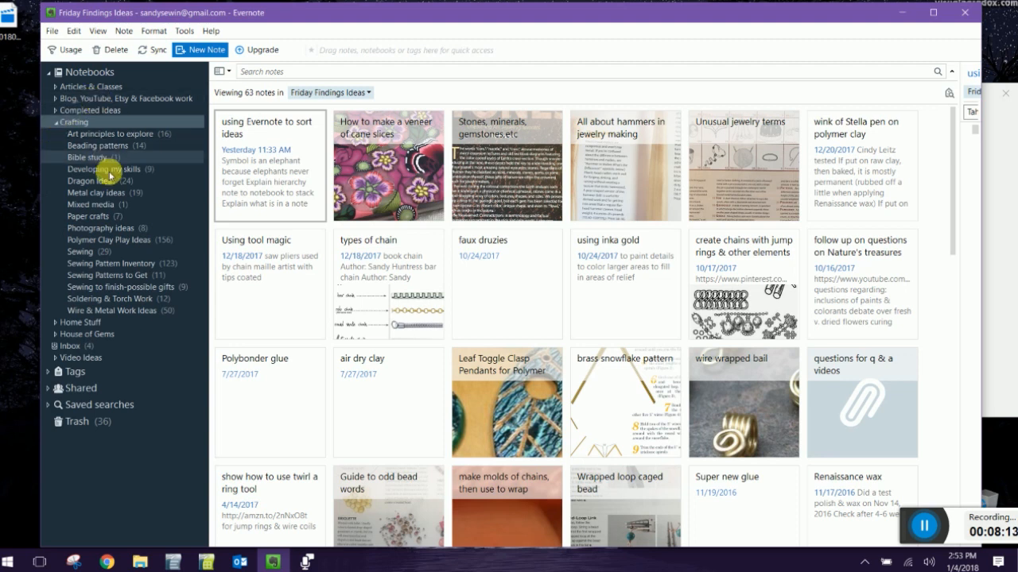
{"action": "mouse_move", "coordinate": [115, 244]}
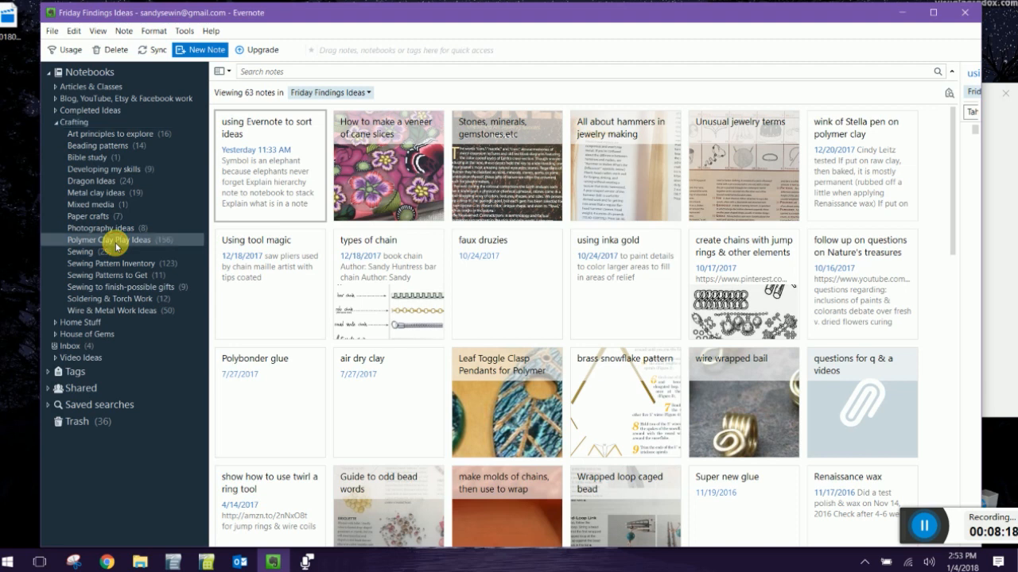
{"action": "left_click", "coordinate": [108, 239]}
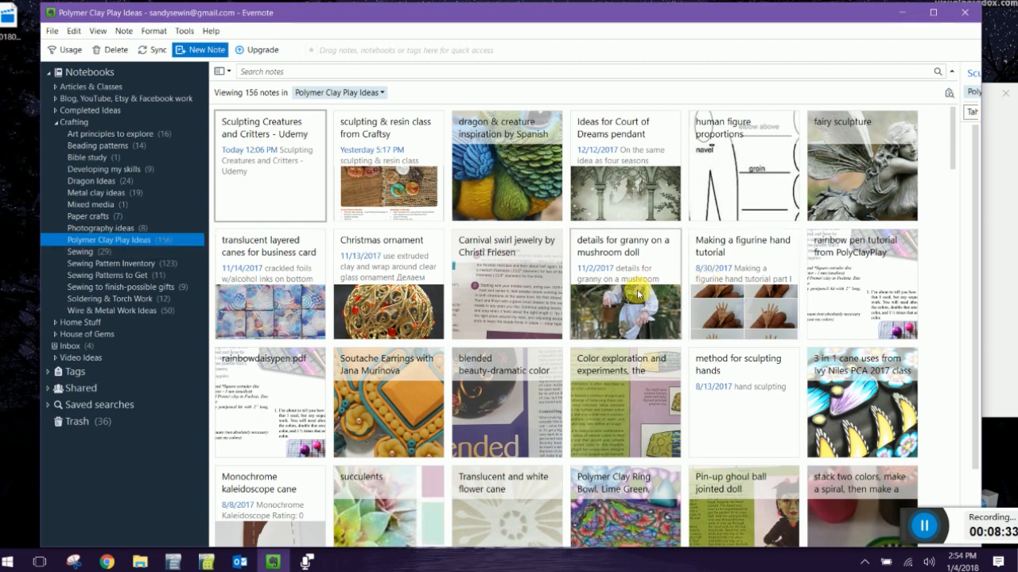
{"action": "double_click", "coordinate": [624, 286]}
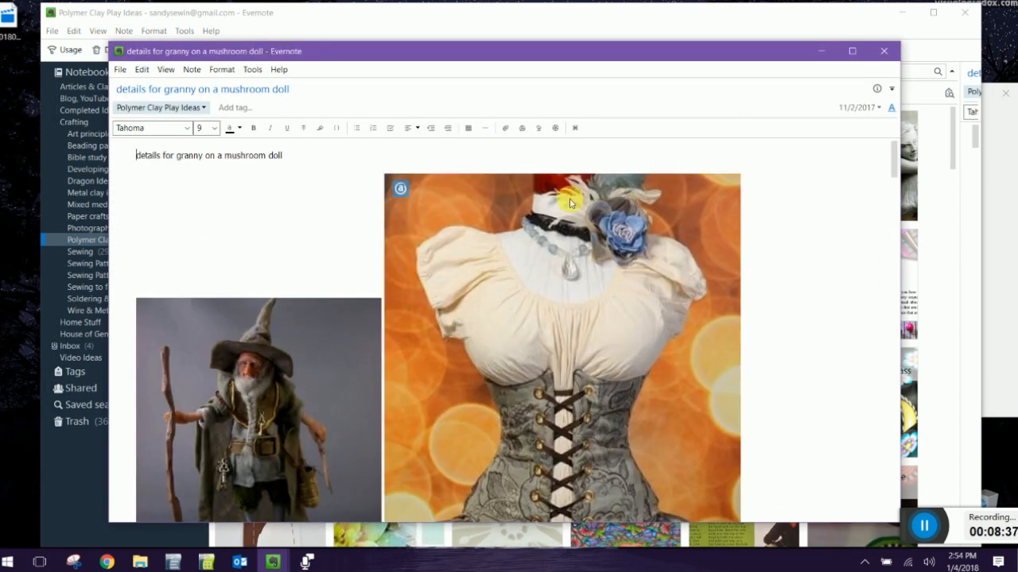
{"action": "double_click", "coordinate": [213, 155]}
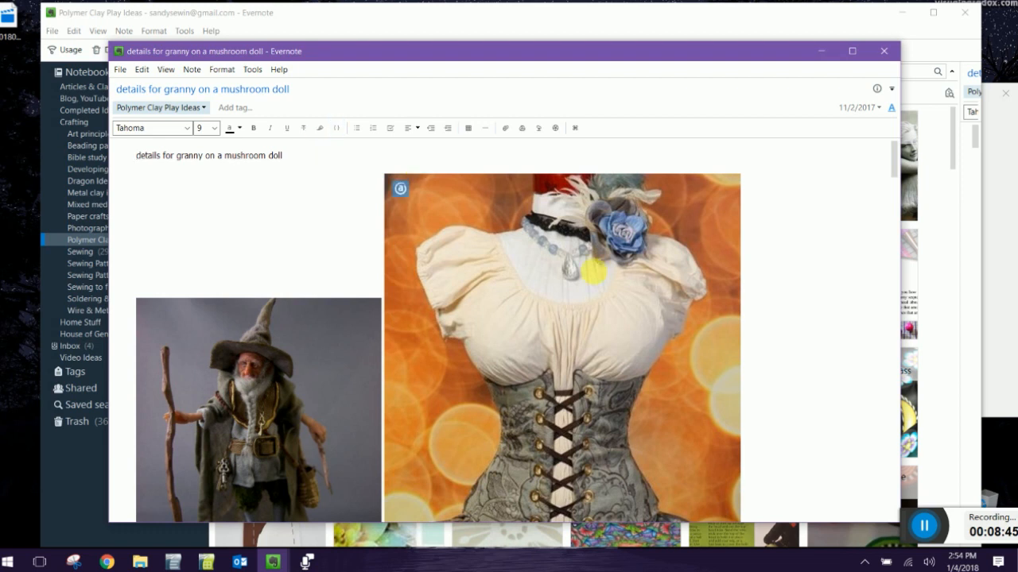
{"action": "scroll", "scroll_direction": "down", "scroll_amount": 3}
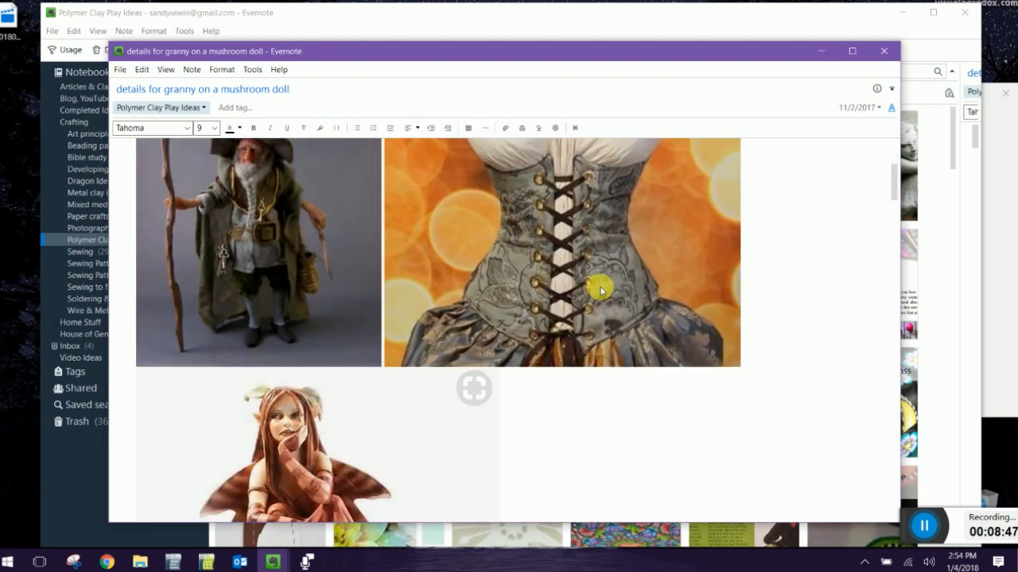
{"action": "scroll", "scroll_direction": "down", "scroll_amount": 3}
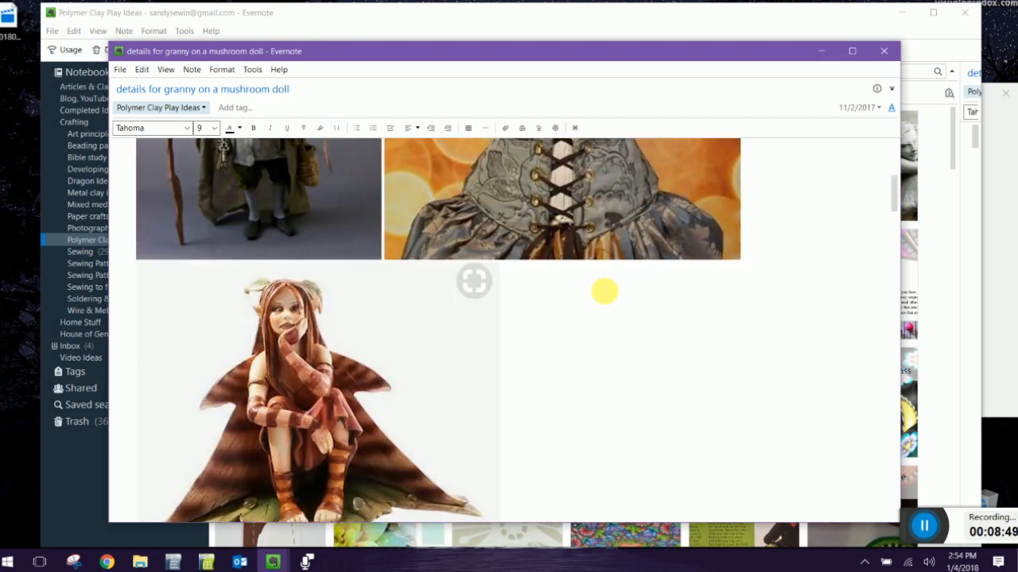
{"action": "scroll", "scroll_direction": "down", "scroll_amount": 3}
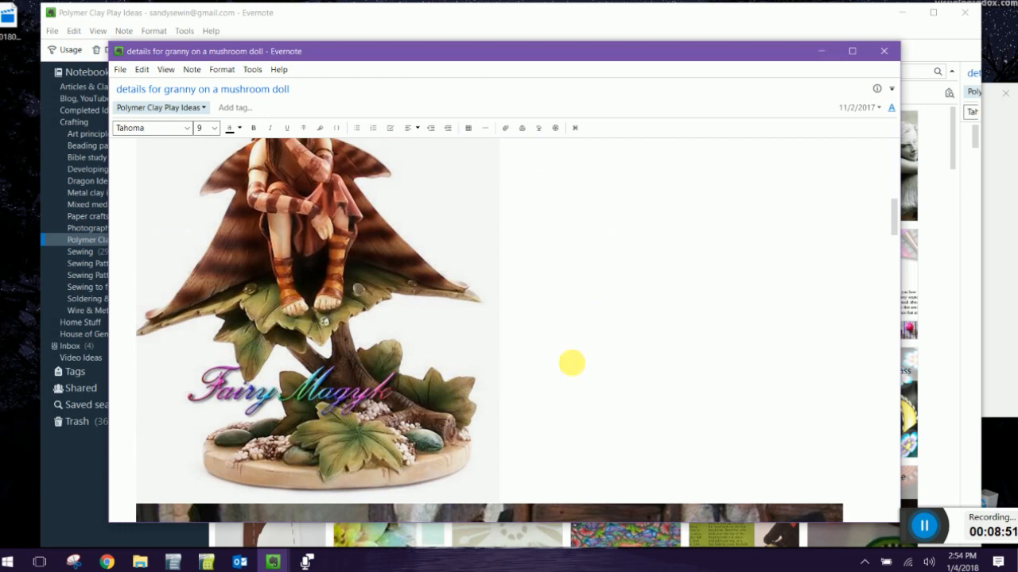
{"action": "scroll", "scroll_direction": "down", "scroll_amount": 3}
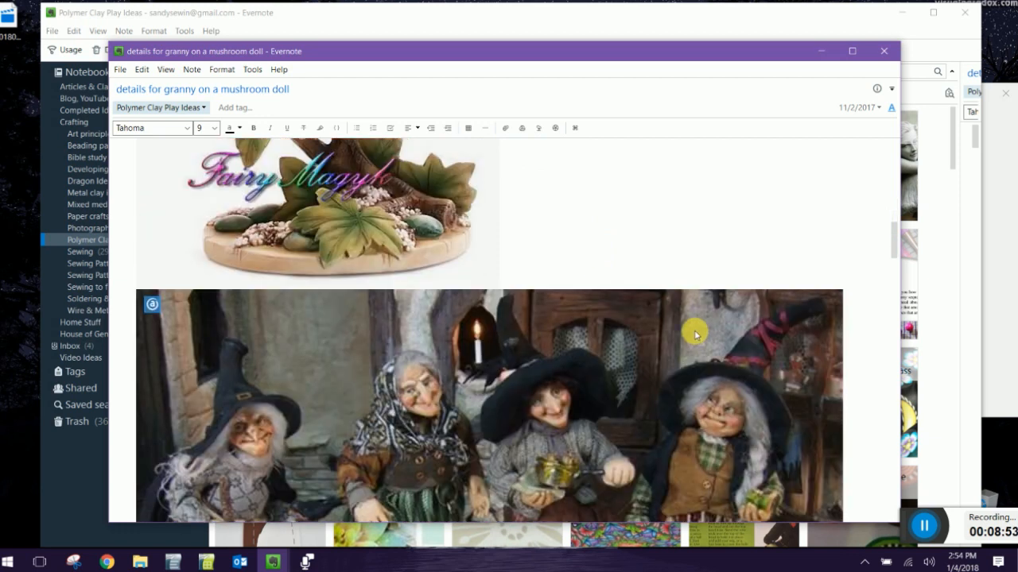
{"action": "scroll", "scroll_direction": "down", "scroll_amount": 3}
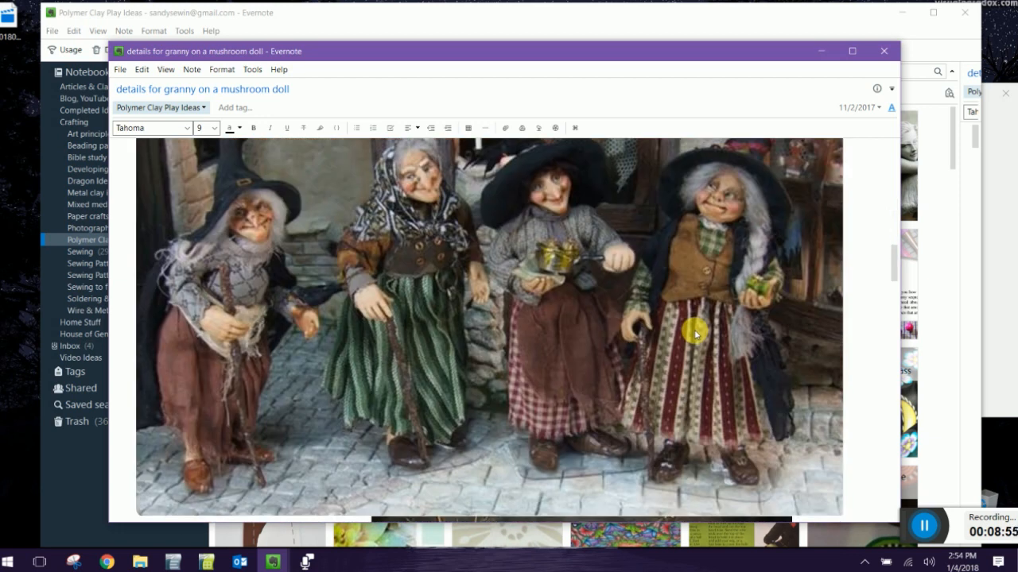
{"action": "scroll", "scroll_direction": "up", "scroll_amount": 3}
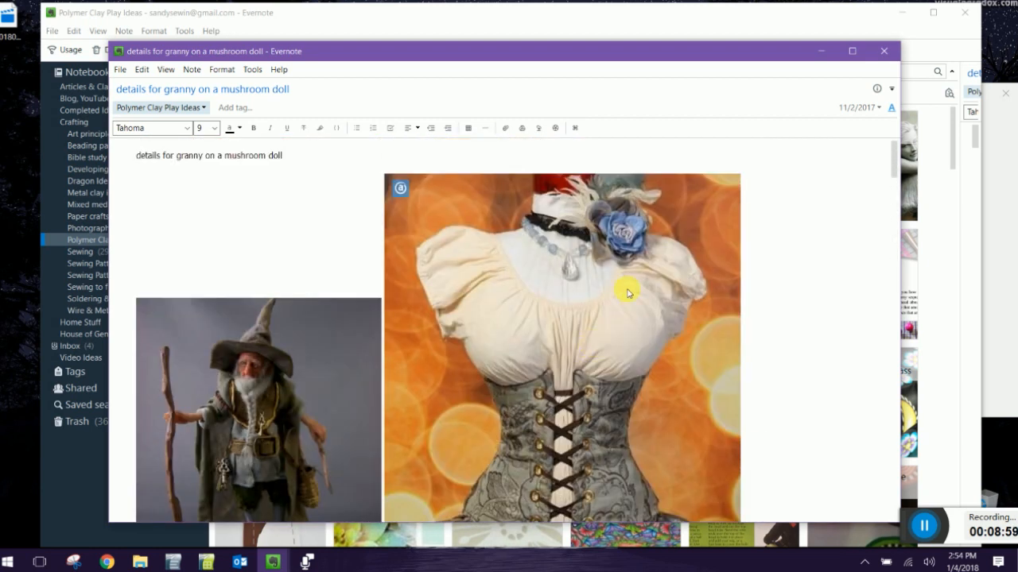
{"action": "scroll", "scroll_direction": "down", "scroll_amount": 3}
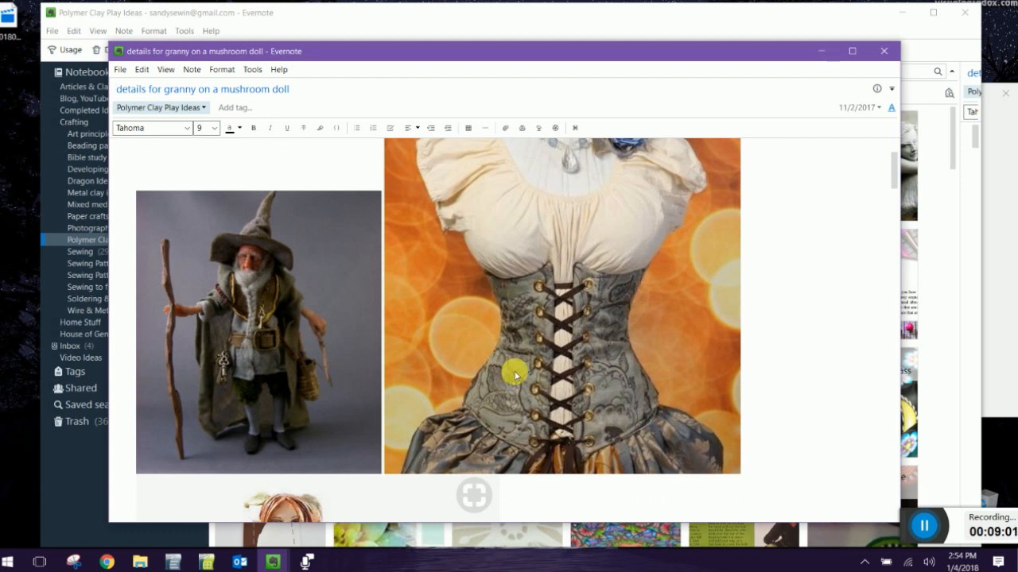
{"action": "mouse_move", "coordinate": [560, 312]}
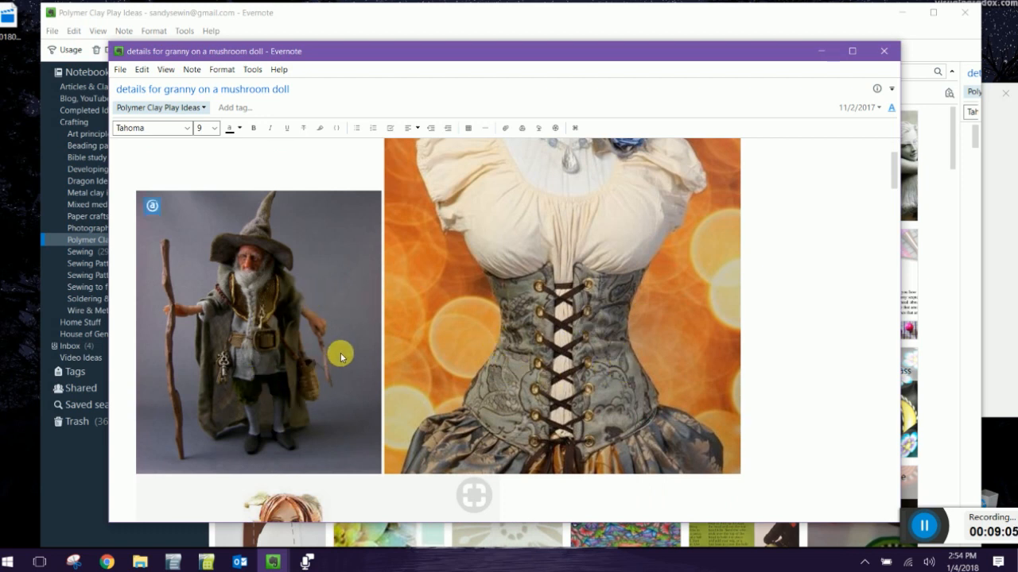
{"action": "scroll", "scroll_direction": "down", "scroll_amount": 3}
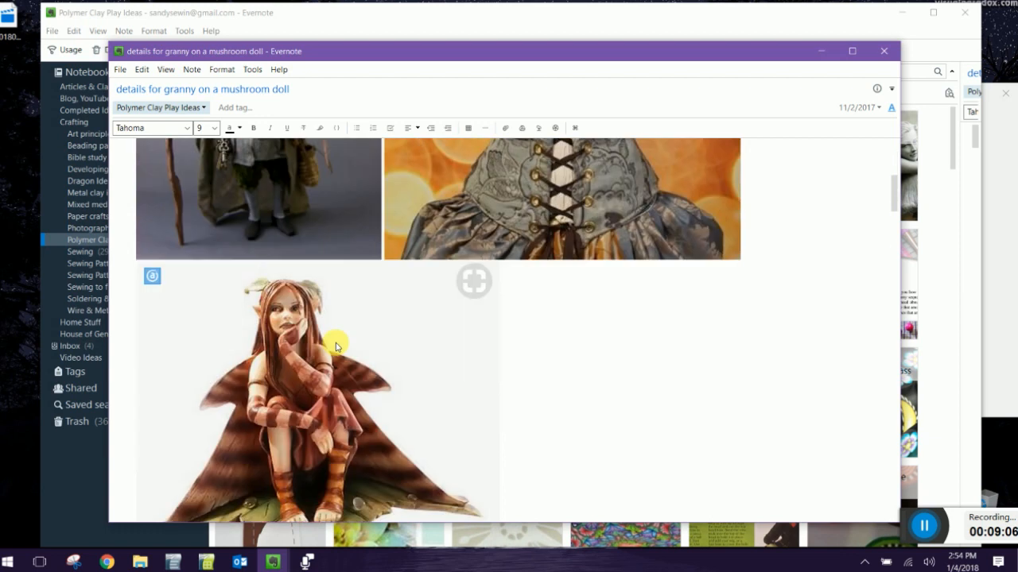
{"action": "scroll", "scroll_direction": "down", "scroll_amount": 3}
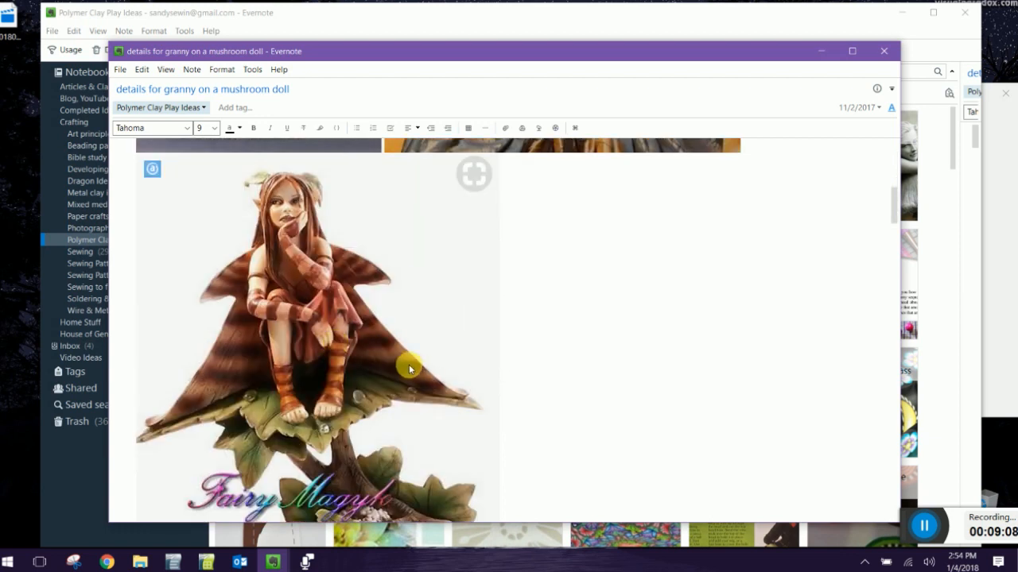
{"action": "scroll", "scroll_direction": "down", "scroll_amount": 3}
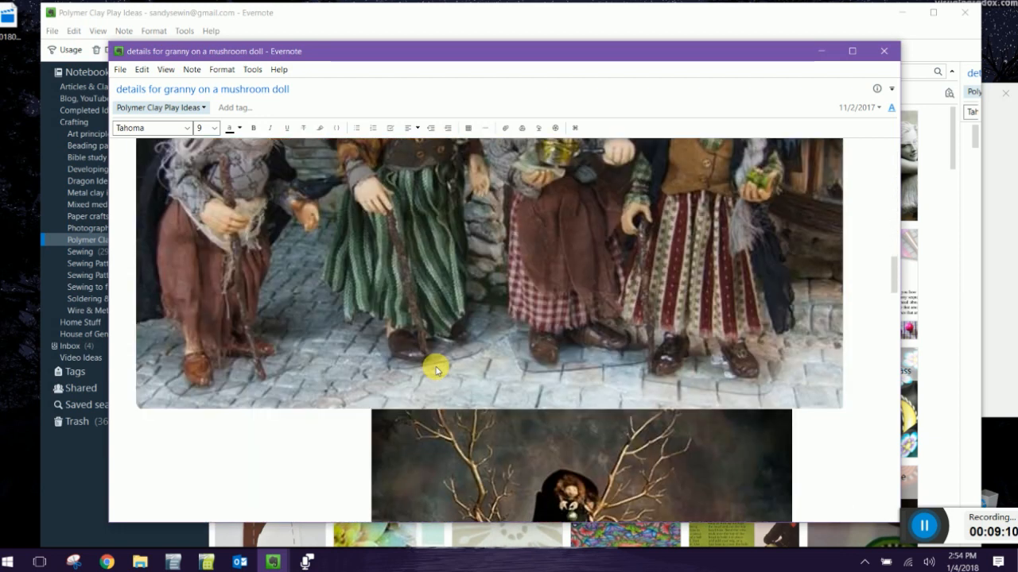
{"action": "scroll", "scroll_direction": "down", "scroll_amount": 3}
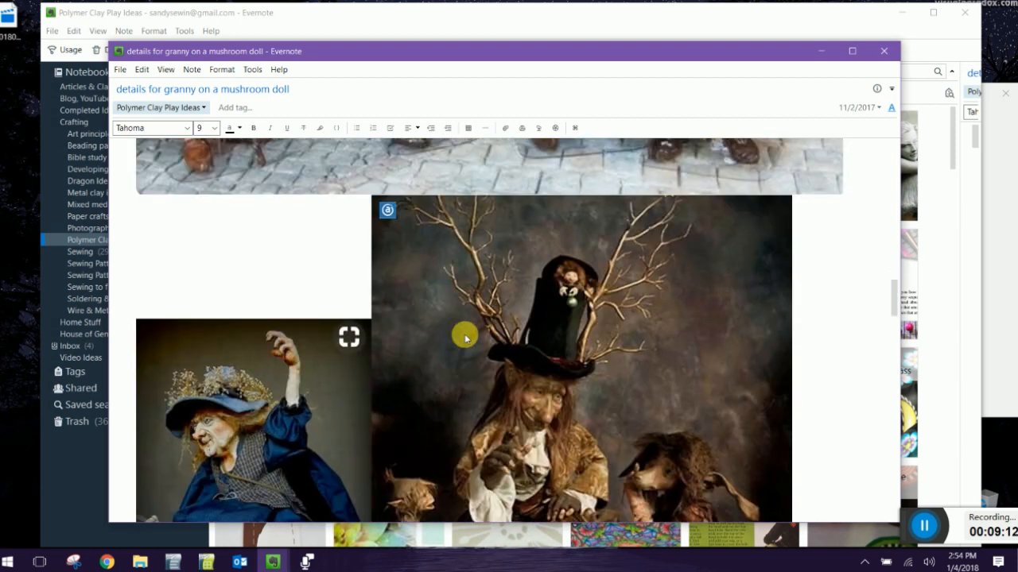
{"action": "scroll", "scroll_direction": "down", "scroll_amount": 3}
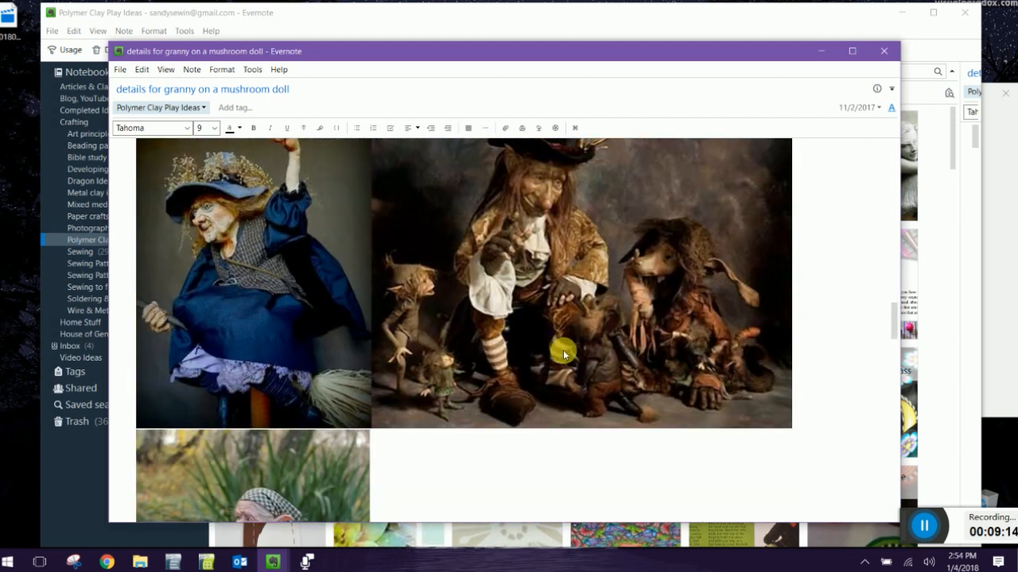
{"action": "mouse_move", "coordinate": [662, 239]}
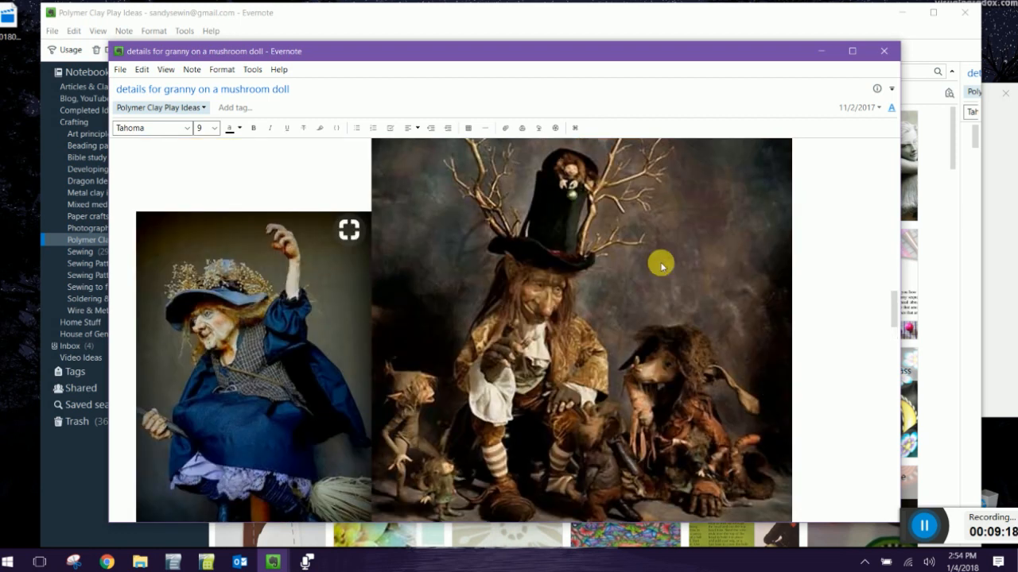
{"action": "scroll", "scroll_direction": "down", "scroll_amount": 3}
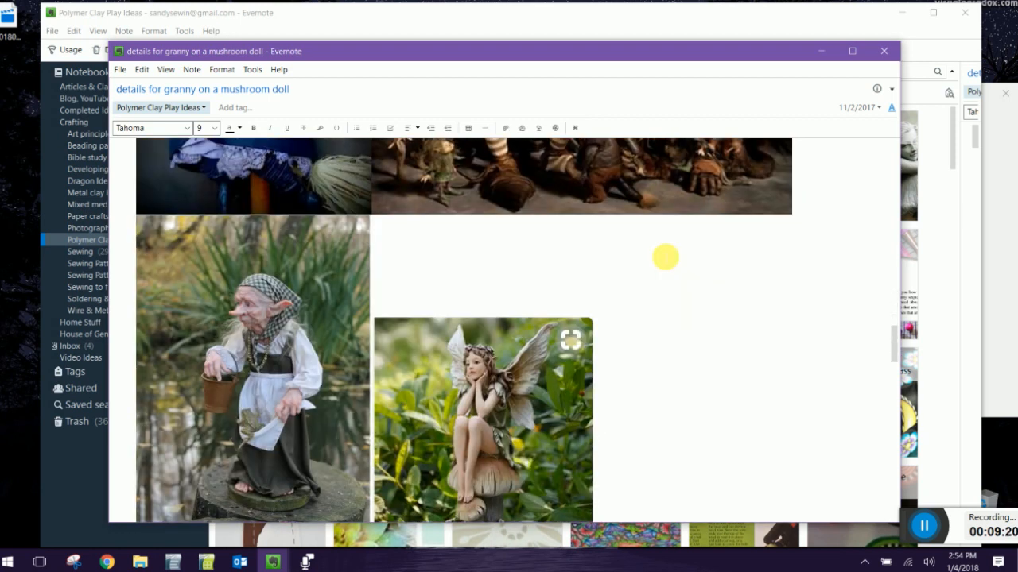
{"action": "scroll", "scroll_direction": "down", "scroll_amount": 3}
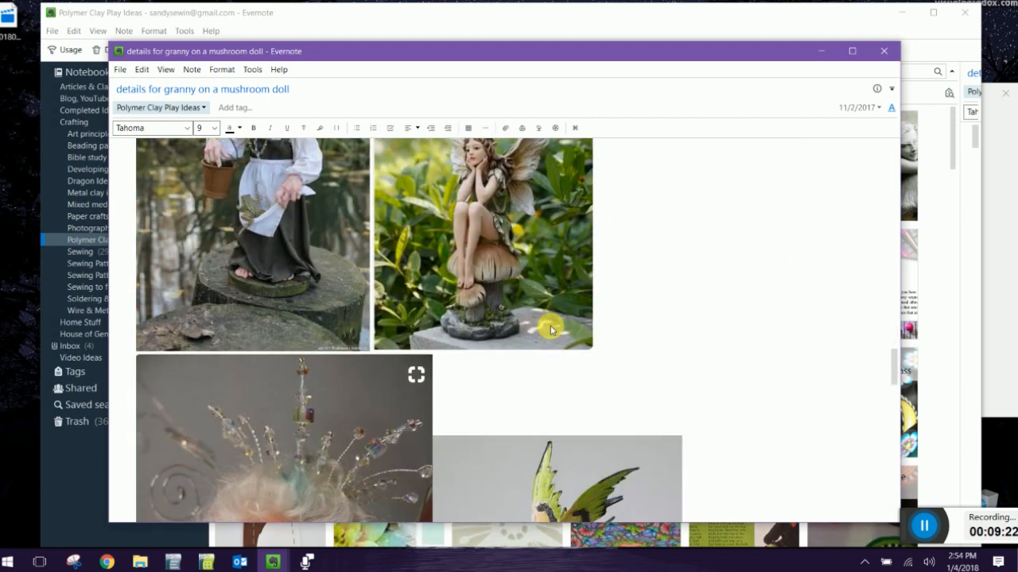
{"action": "scroll", "scroll_direction": "down", "scroll_amount": 3}
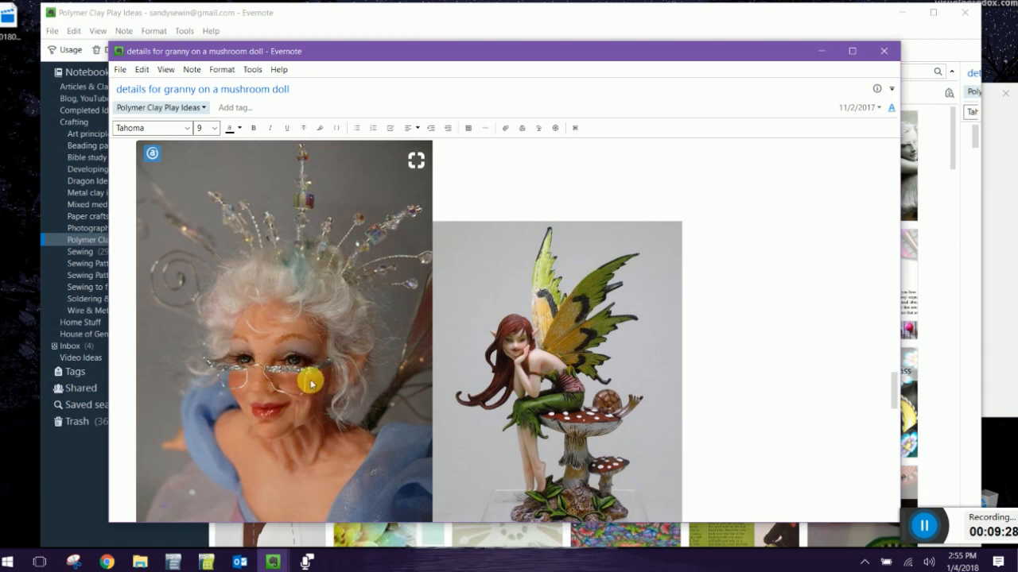
{"action": "mouse_move", "coordinate": [254, 398]}
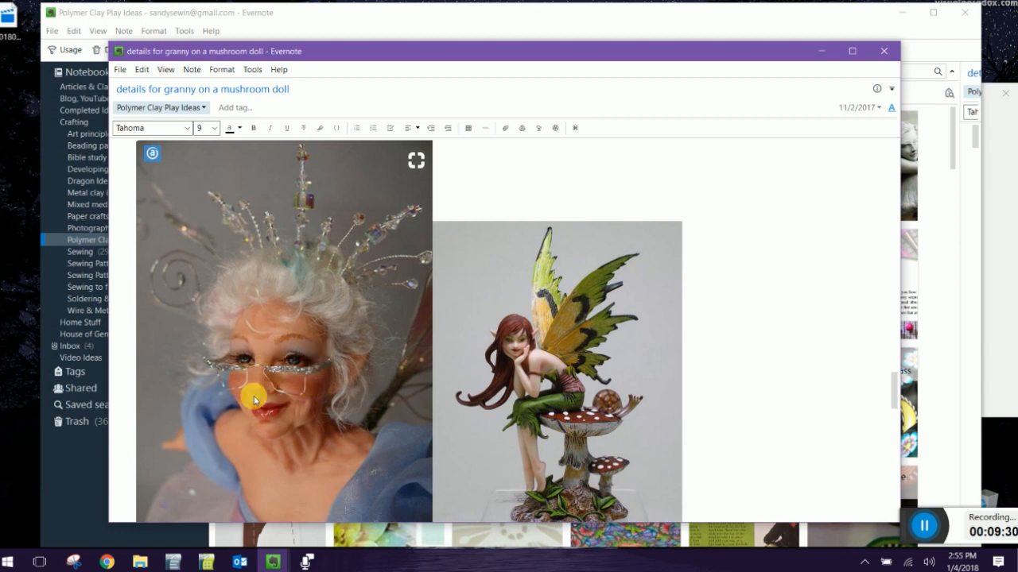
{"action": "scroll", "scroll_direction": "down", "scroll_amount": 3}
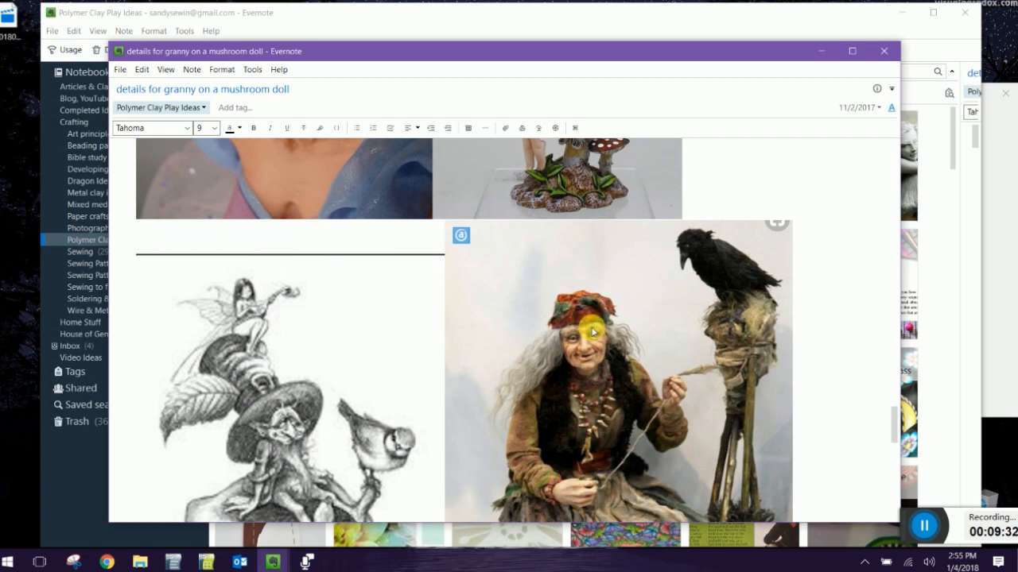
{"action": "scroll", "scroll_direction": "down", "scroll_amount": 3}
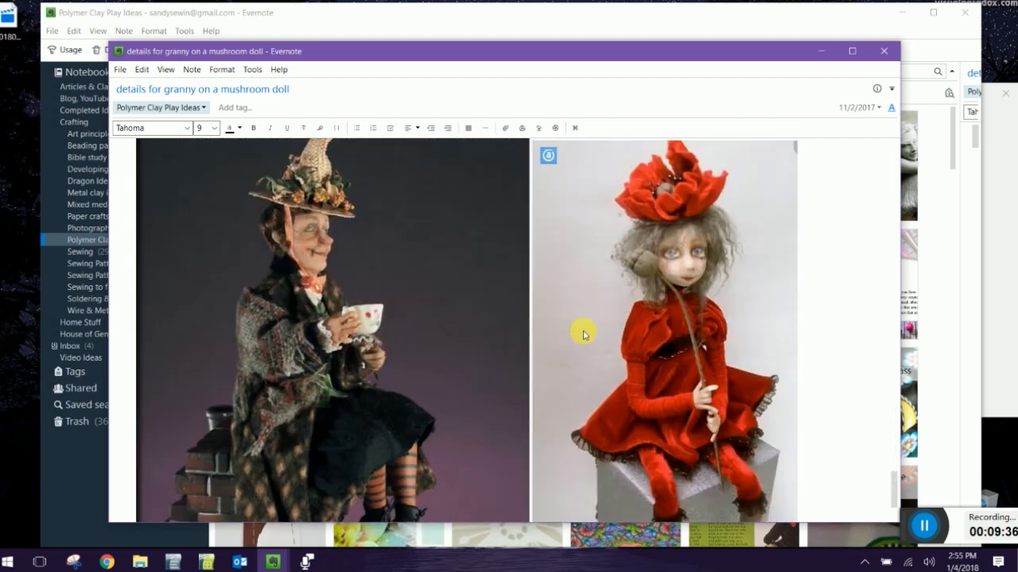
{"action": "mouse_move", "coordinate": [835, 27]}
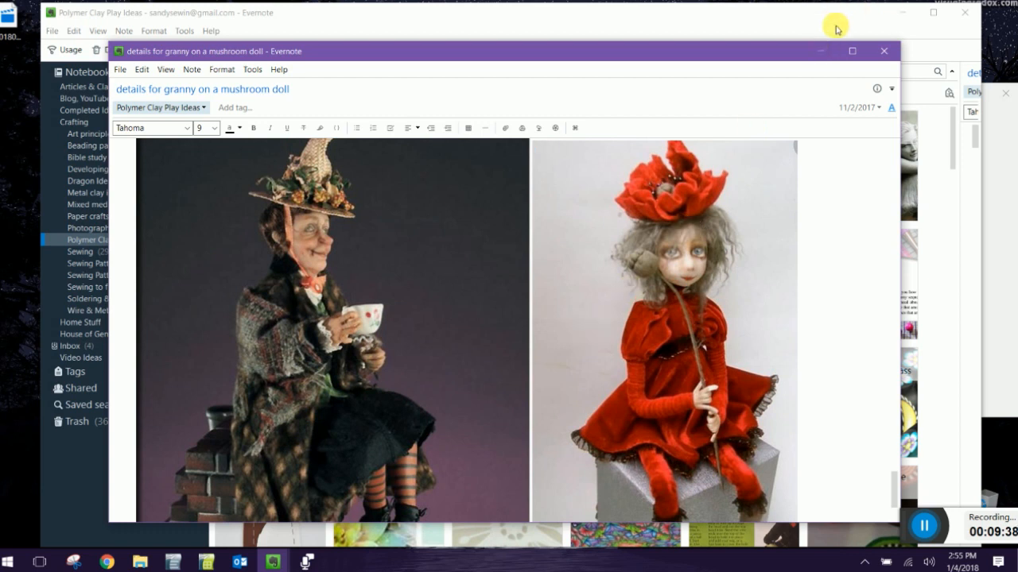
Close the granny doll note, open the hollow pendants note, and show Polymer Clay Play Ideas' notes
{"action": "left_click", "coordinate": [884, 51]}
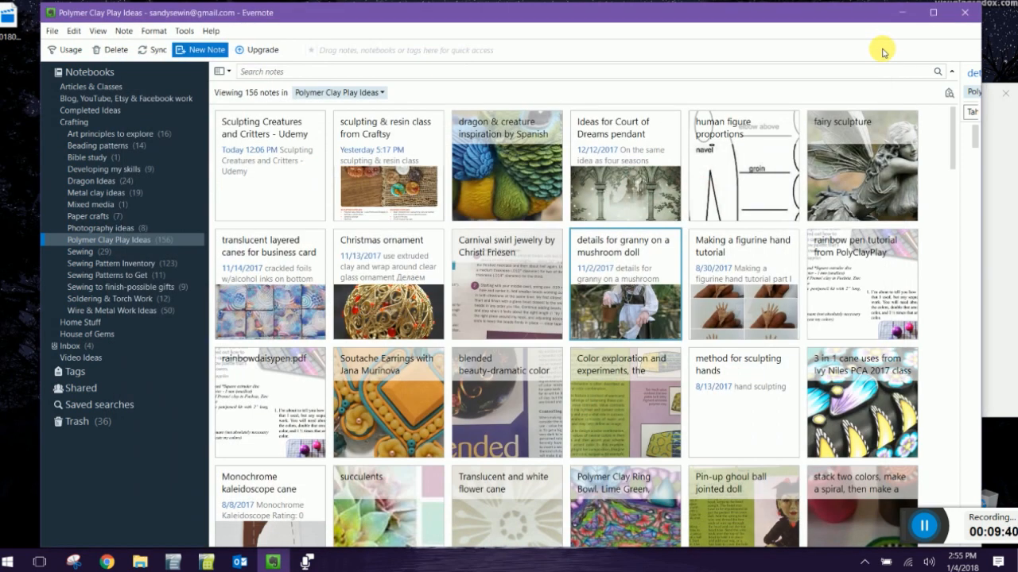
{"action": "double_click", "coordinate": [861, 401]}
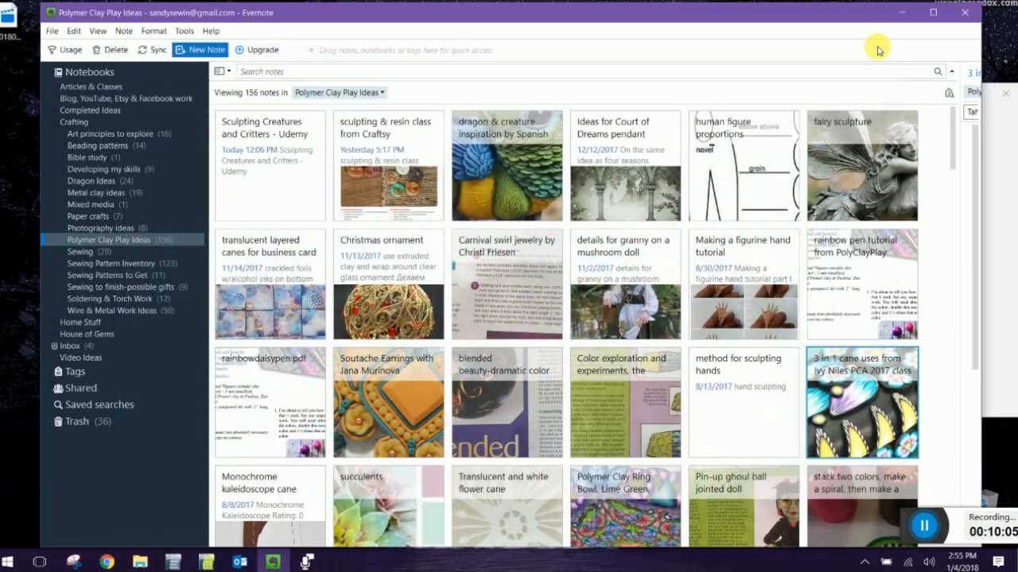
{"action": "mouse_move", "coordinate": [817, 71]}
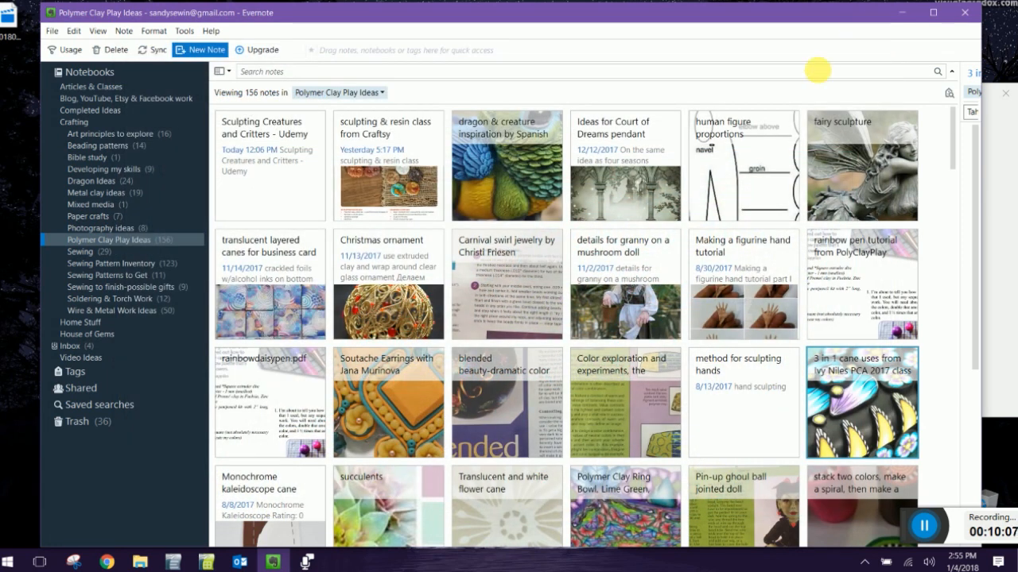
{"action": "mouse_move", "coordinate": [172, 213]}
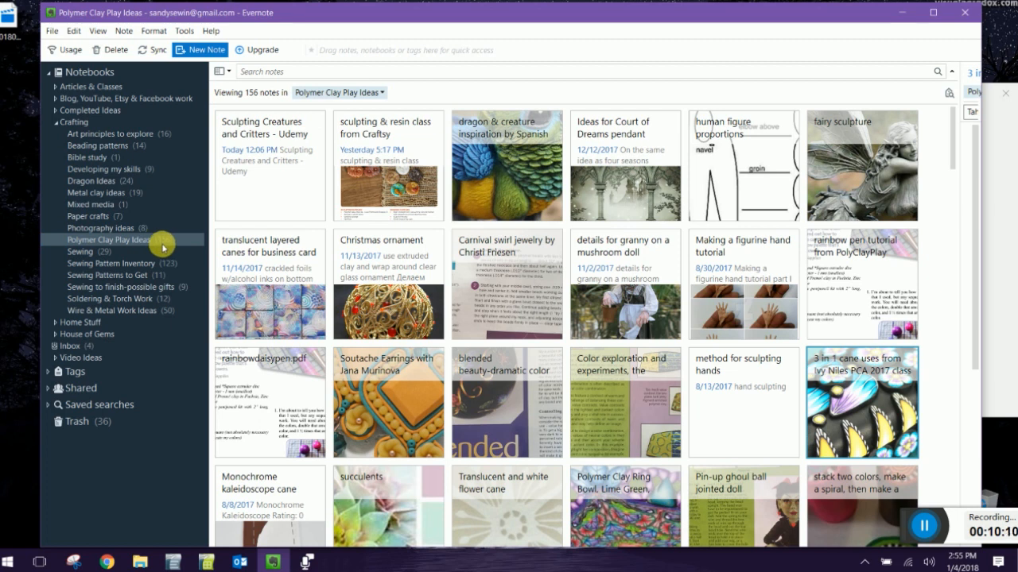
{"action": "left_click", "coordinate": [200, 49]}
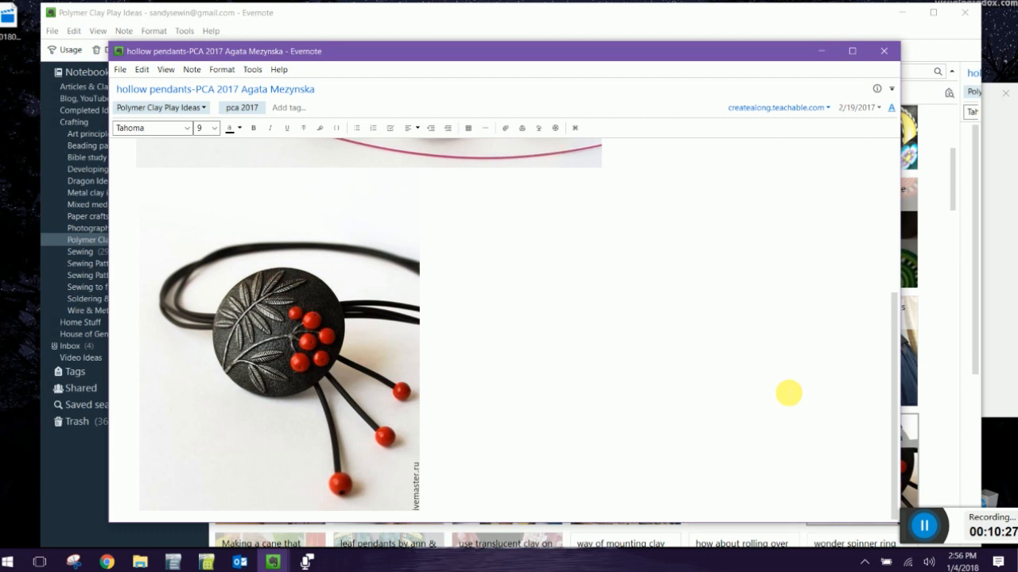
{"action": "scroll", "scroll_direction": "up", "scroll_amount": 3}
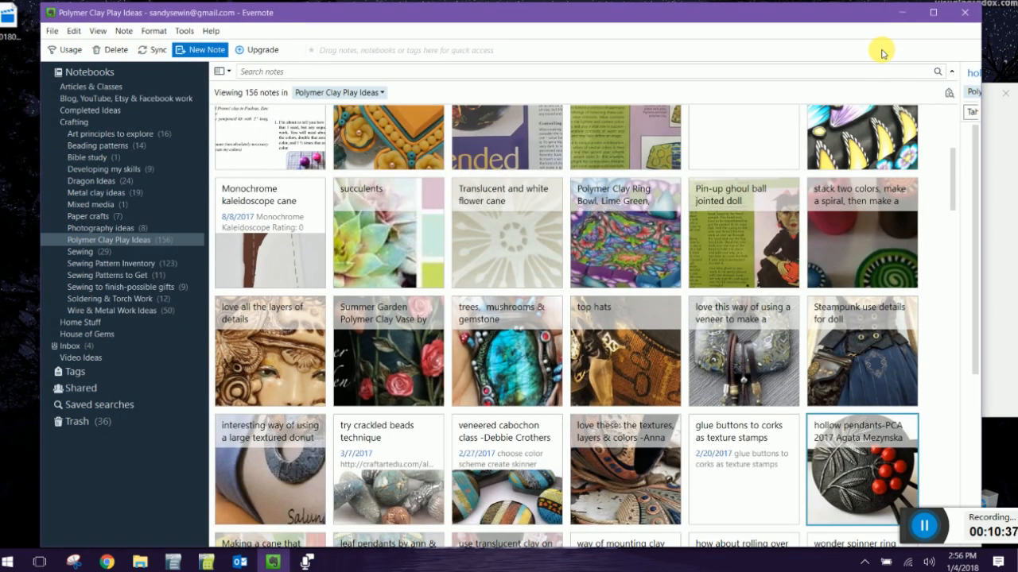
{"action": "double_click", "coordinate": [743, 230]}
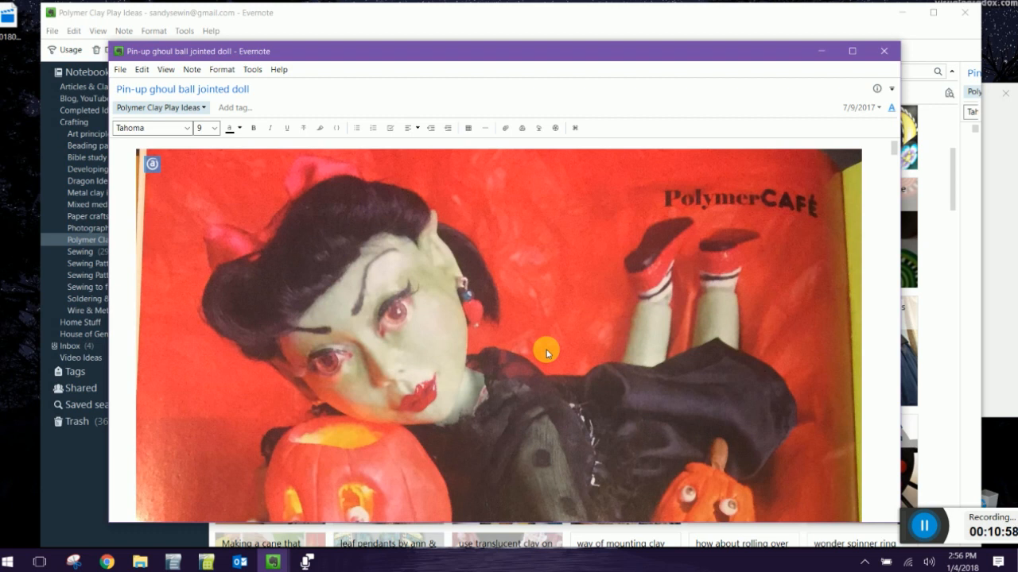
{"action": "scroll", "scroll_direction": "down", "scroll_amount": 3}
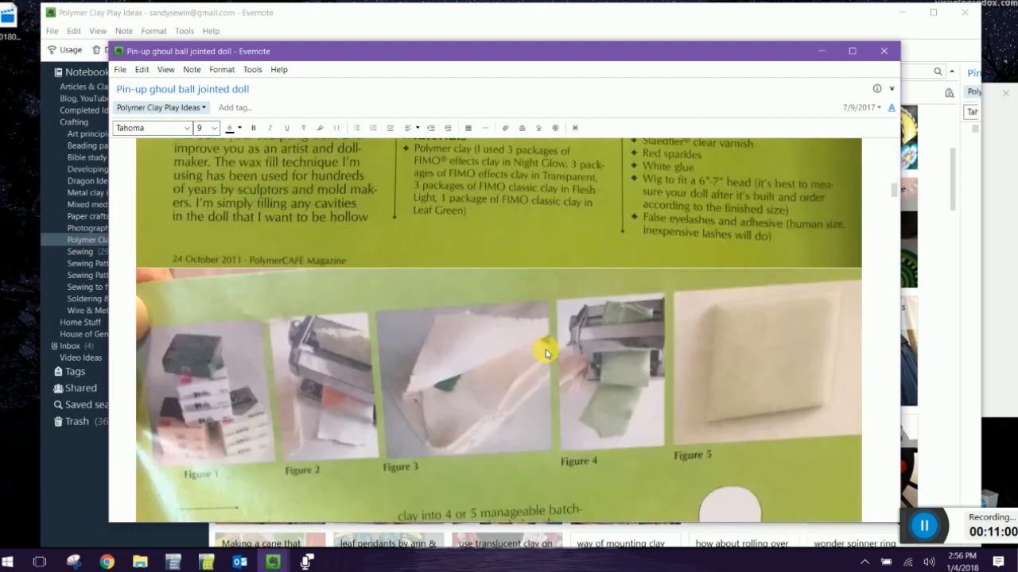
{"action": "mouse_move", "coordinate": [249, 271]}
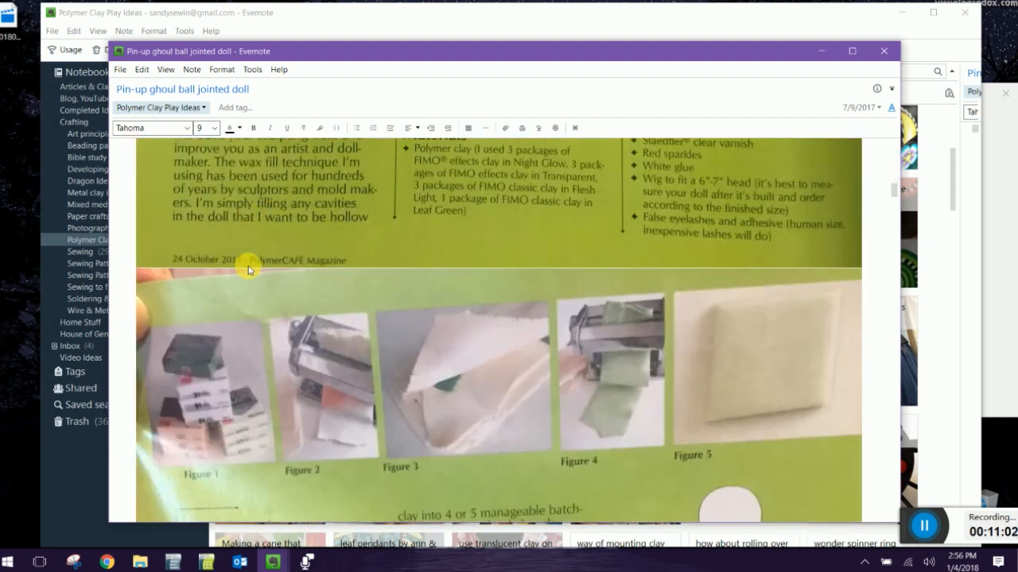
{"action": "scroll", "scroll_direction": "down", "scroll_amount": 3}
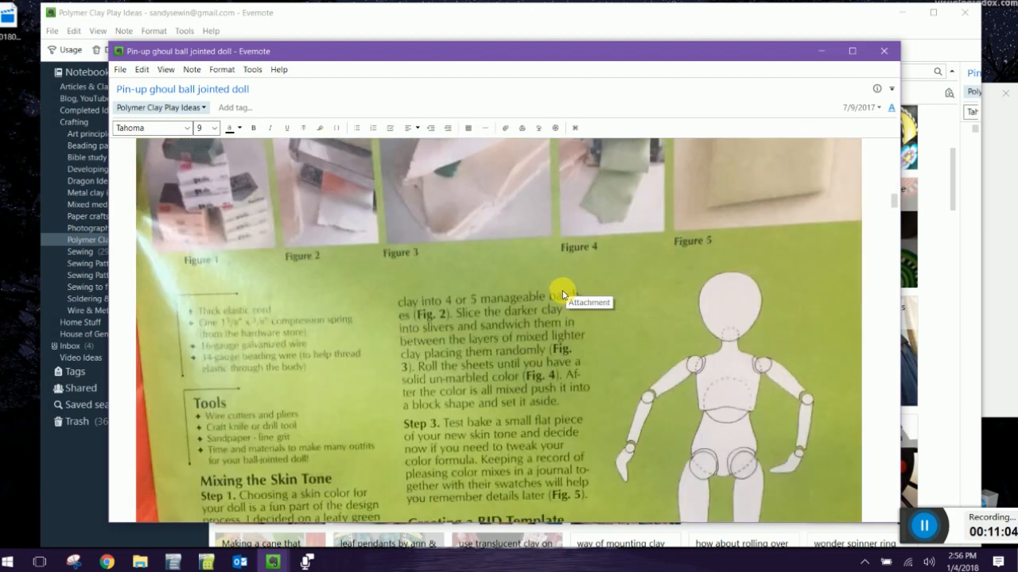
{"action": "scroll", "scroll_direction": "down", "scroll_amount": 3}
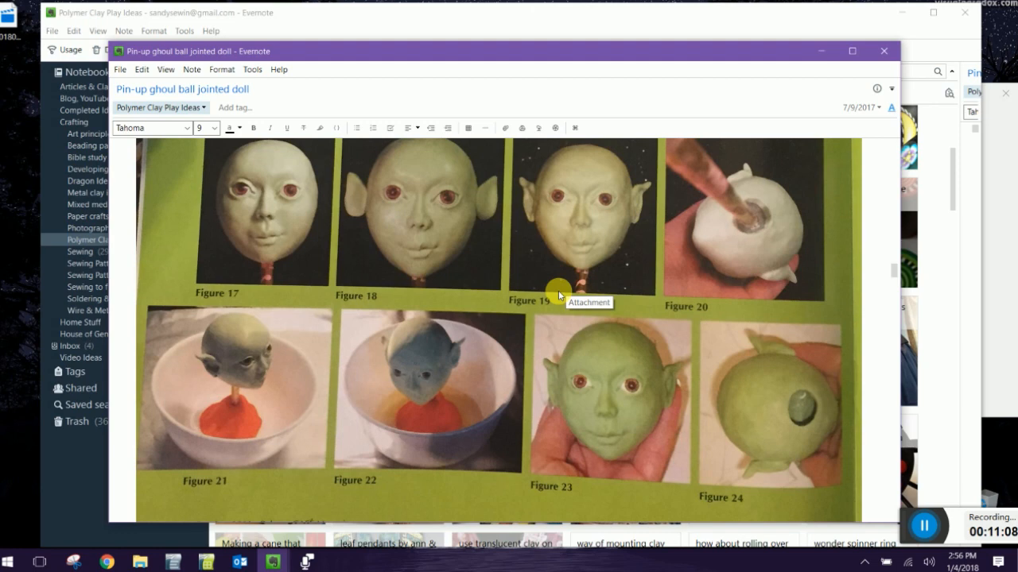
{"action": "scroll", "scroll_direction": "down", "scroll_amount": 3}
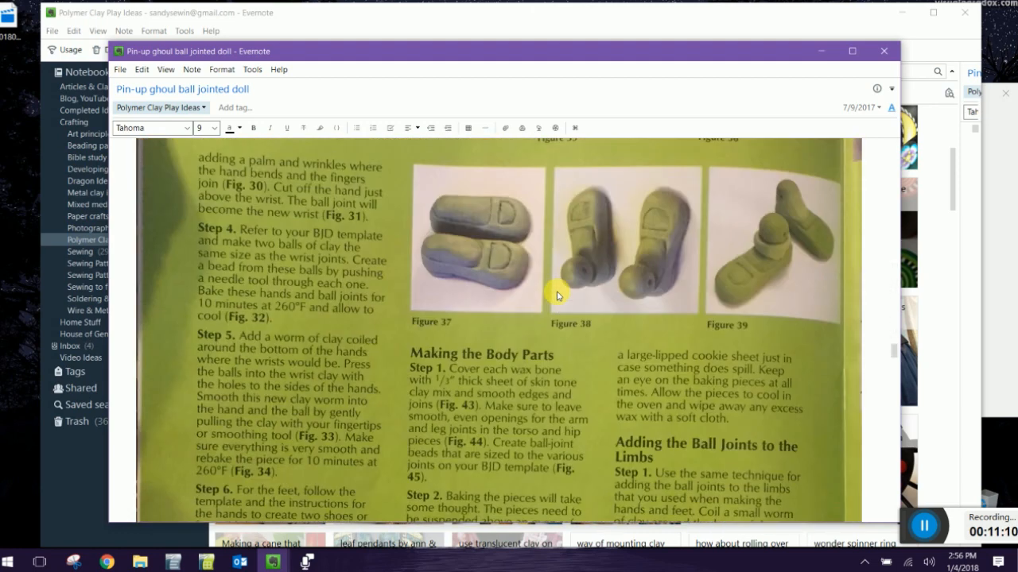
{"action": "scroll", "scroll_direction": "down", "scroll_amount": 3}
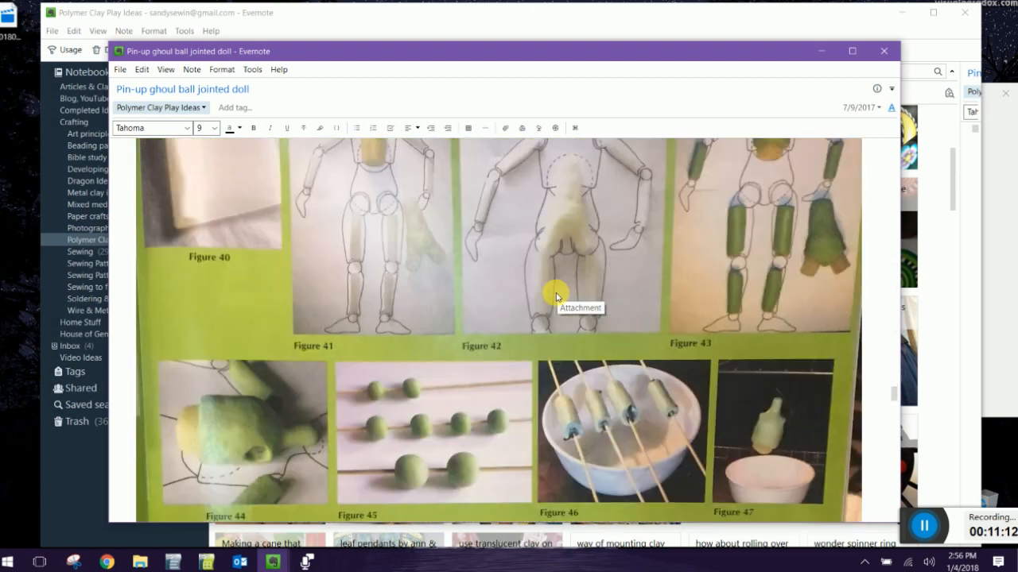
{"action": "scroll", "scroll_direction": "down", "scroll_amount": 3}
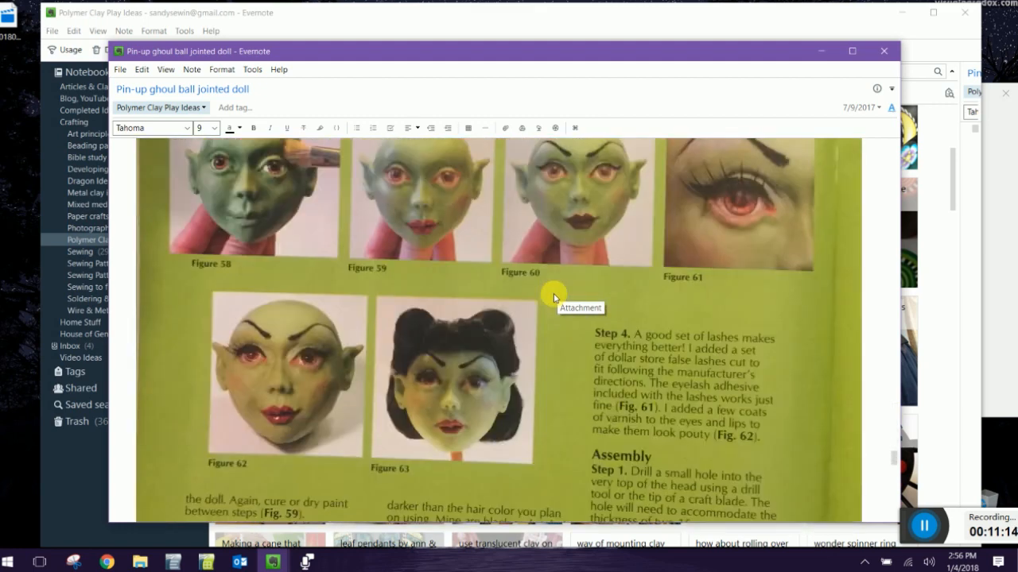
{"action": "scroll", "scroll_direction": "down", "scroll_amount": 3}
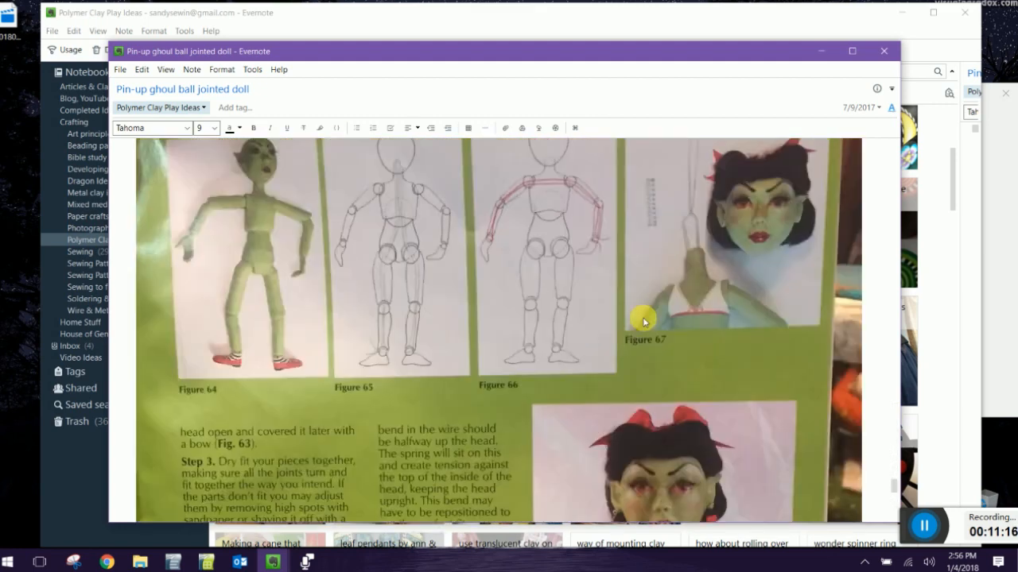
{"action": "scroll", "scroll_direction": "up", "scroll_amount": 3}
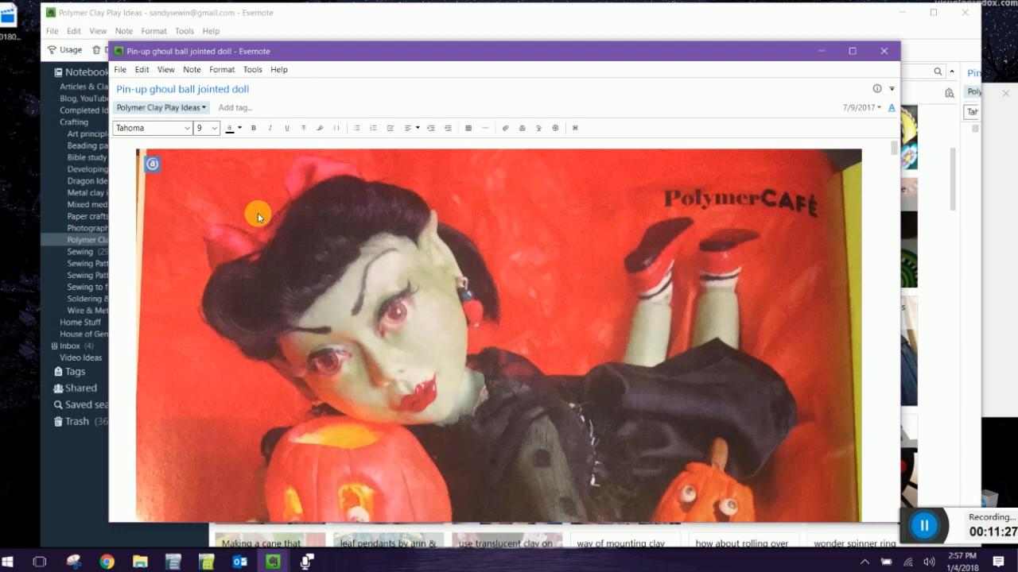
{"action": "left_click", "coordinate": [883, 51]}
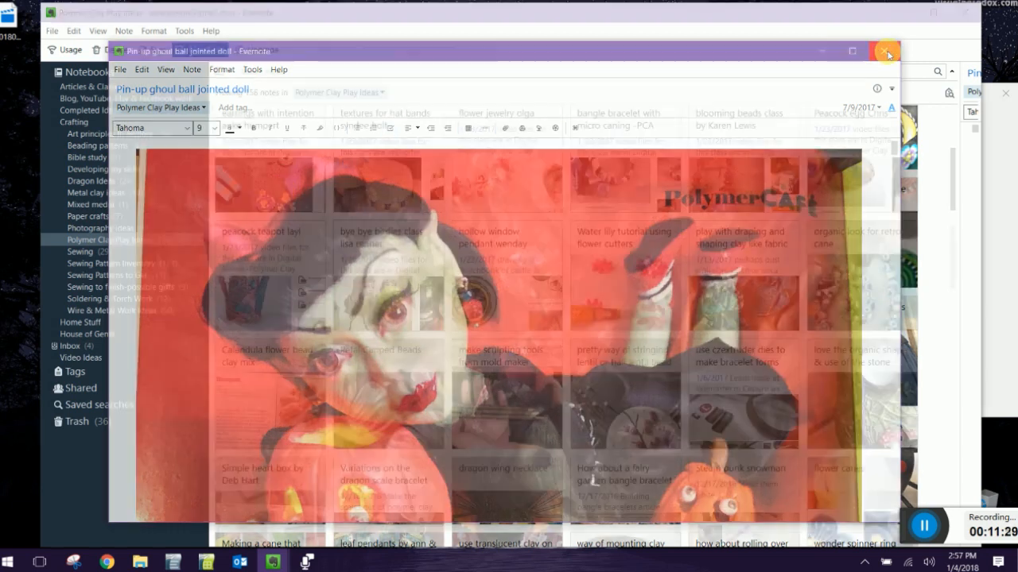
{"action": "left_click", "coordinate": [888, 51]}
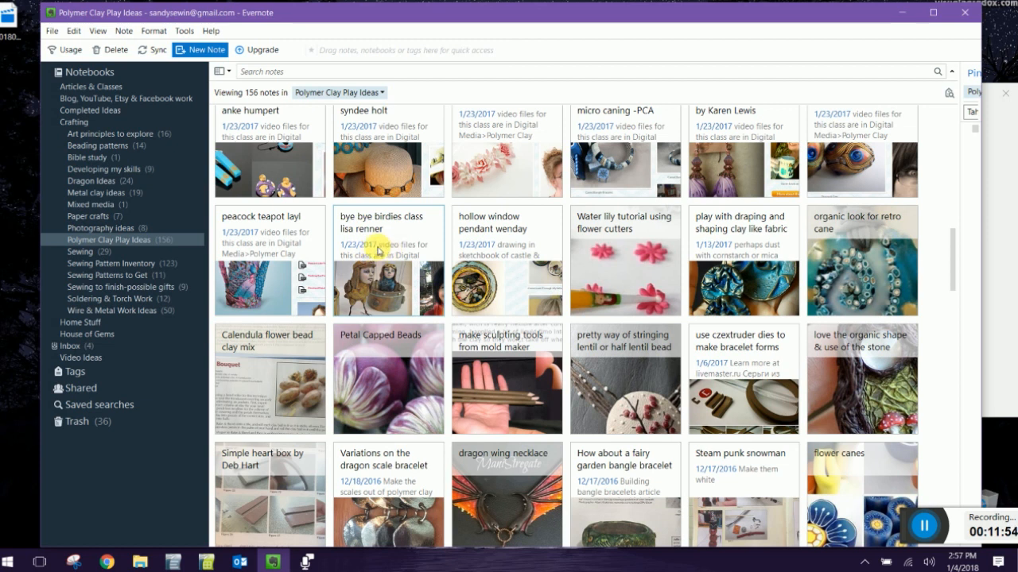
Open the bye bye birdies class lisa renner note and scroll through its supply list PDF
{"action": "left_click", "coordinate": [201, 49]}
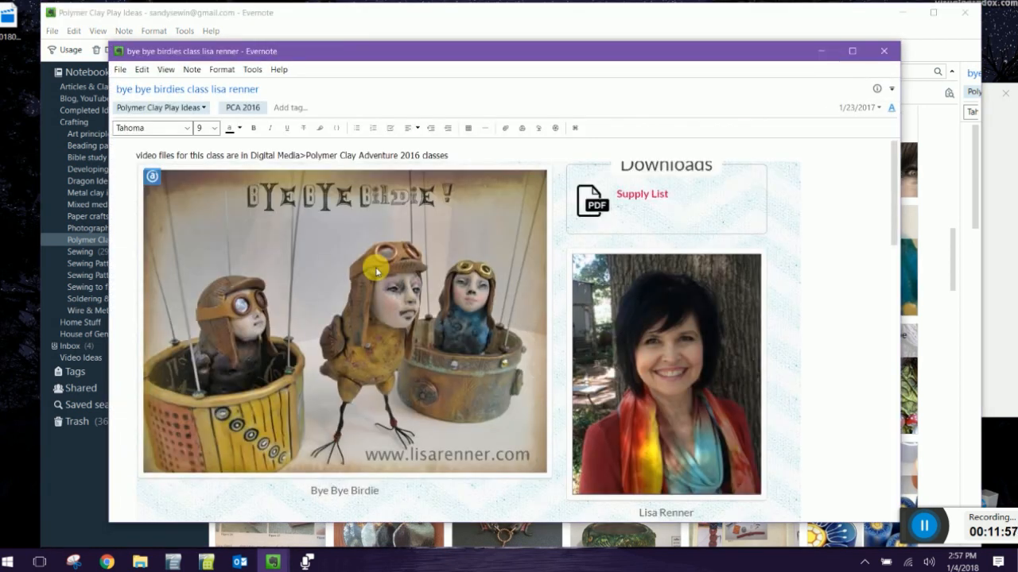
{"action": "mouse_move", "coordinate": [800, 341]}
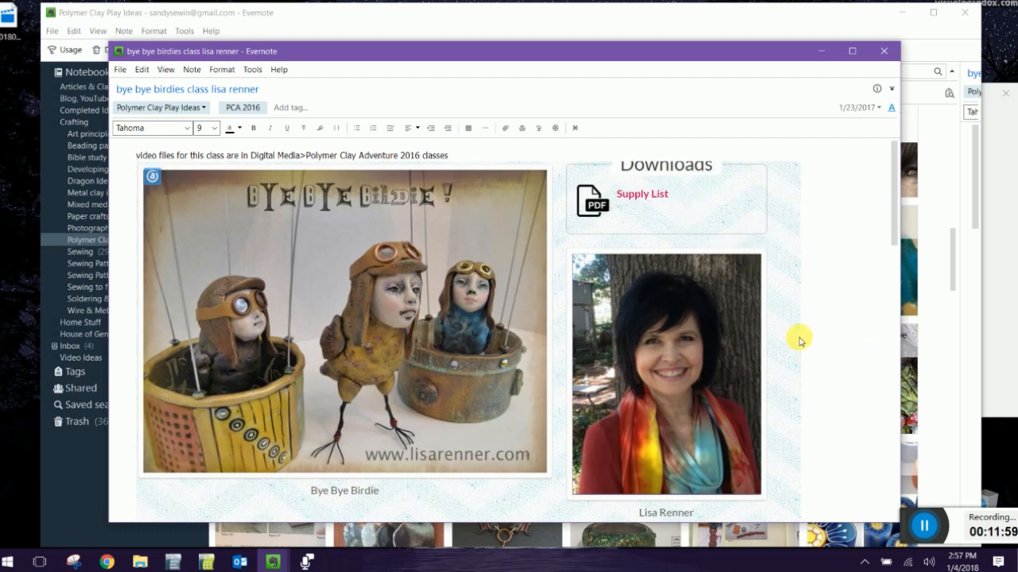
{"action": "mouse_move", "coordinate": [389, 318]}
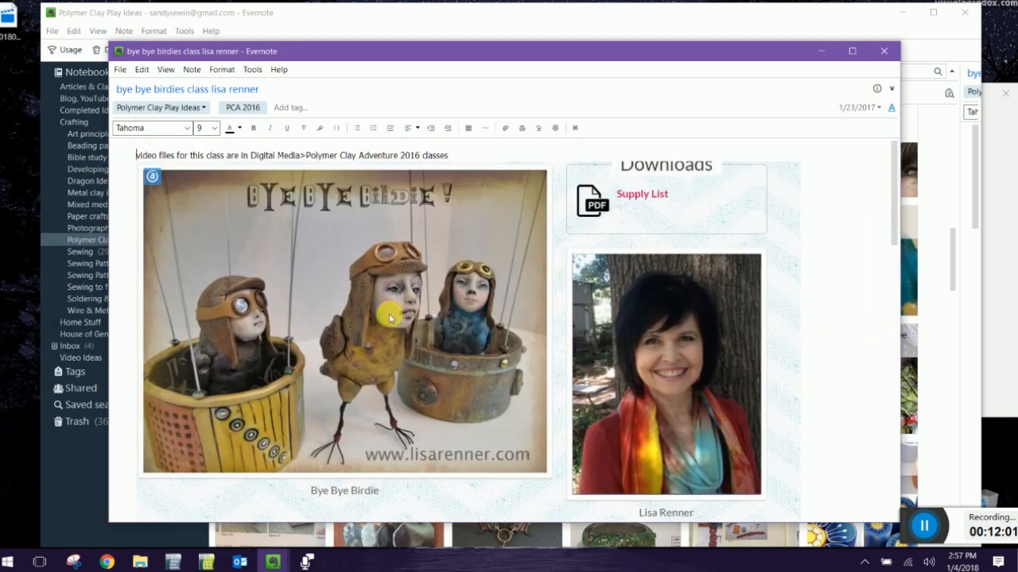
{"action": "mouse_move", "coordinate": [282, 357]}
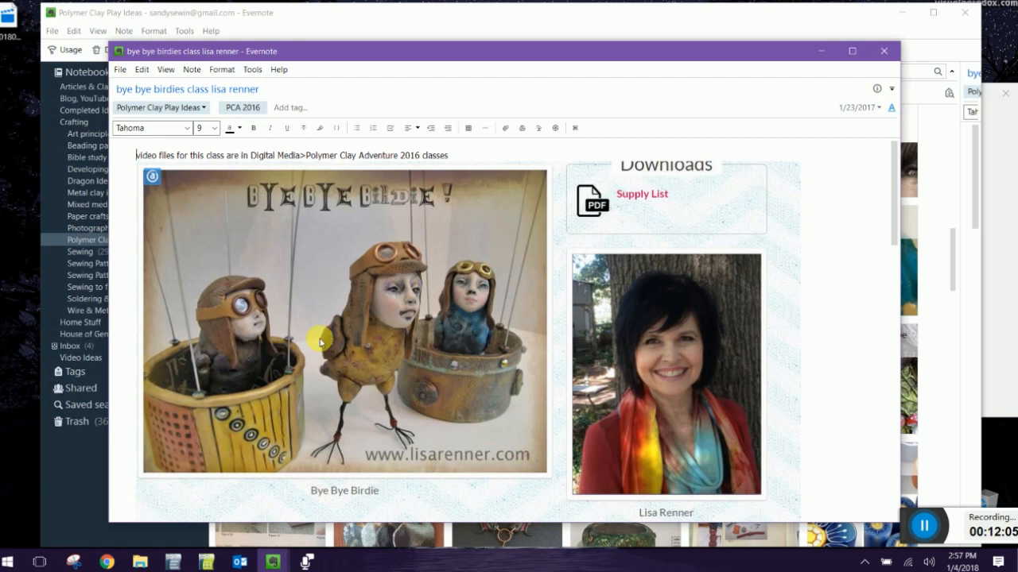
{"action": "mouse_move", "coordinate": [761, 433]}
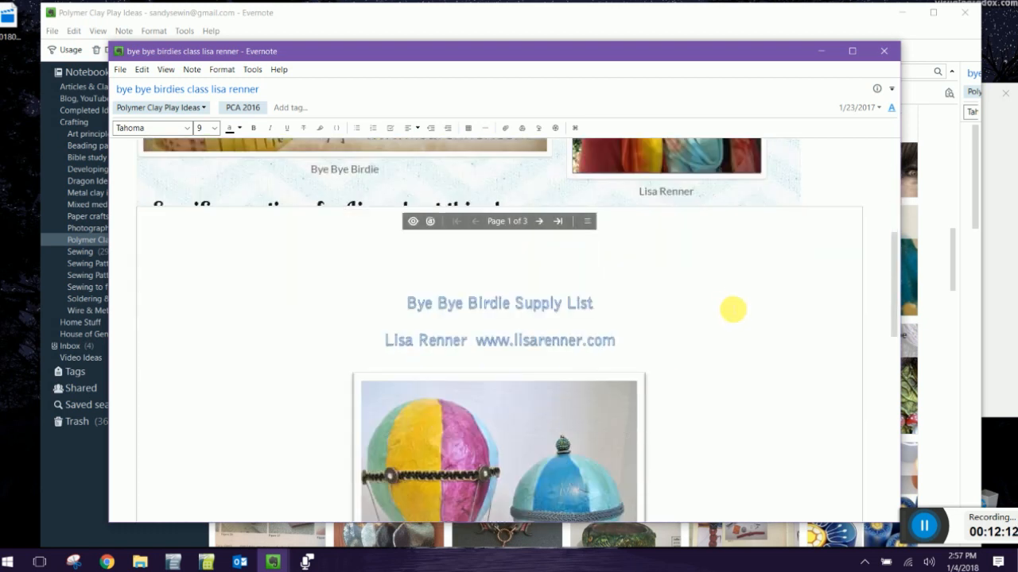
{"action": "scroll", "scroll_direction": "up", "scroll_amount": 3}
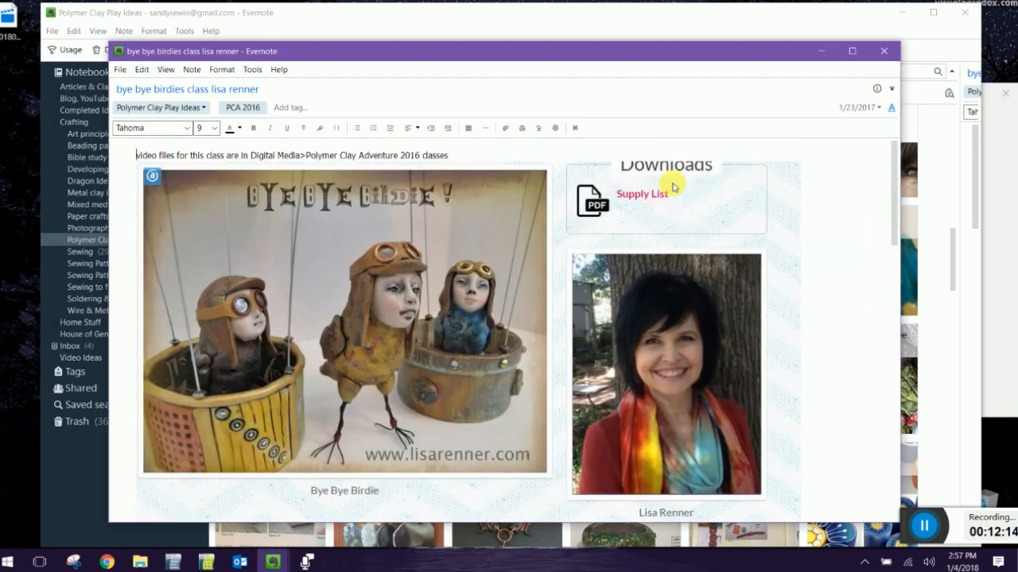
{"action": "scroll", "scroll_direction": "down", "scroll_amount": 3}
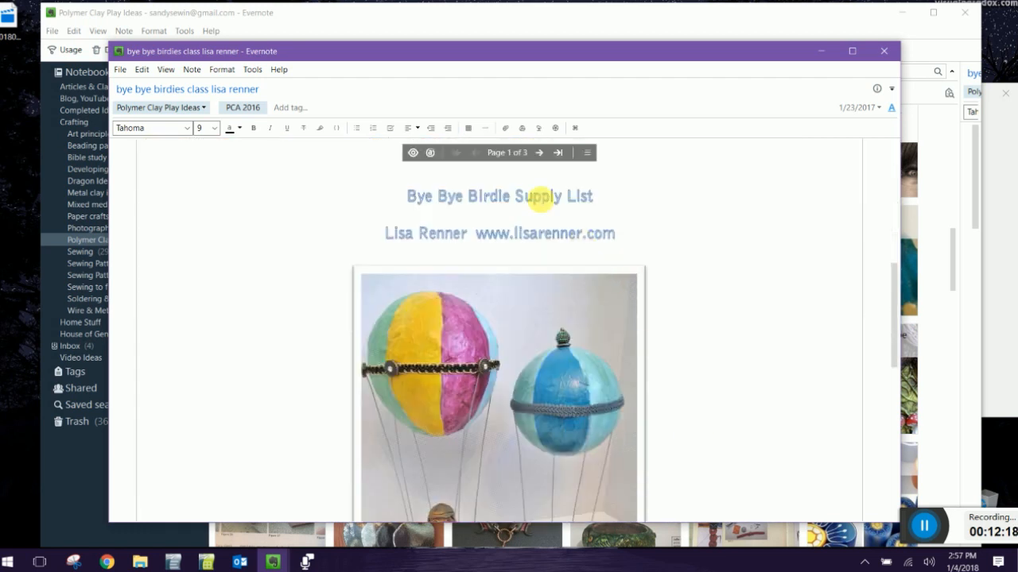
{"action": "mouse_move", "coordinate": [456, 153]}
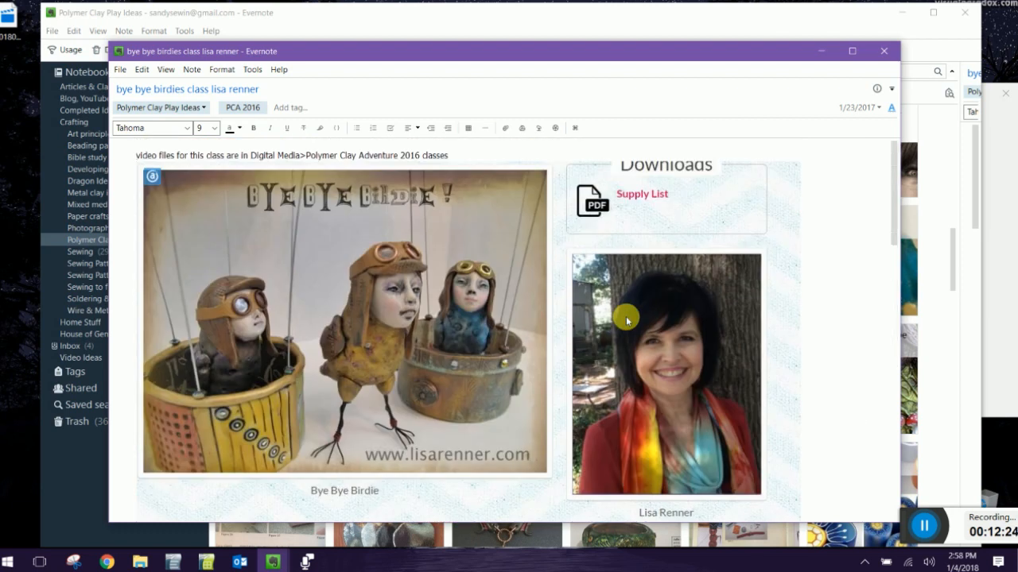
{"action": "mouse_move", "coordinate": [477, 165]}
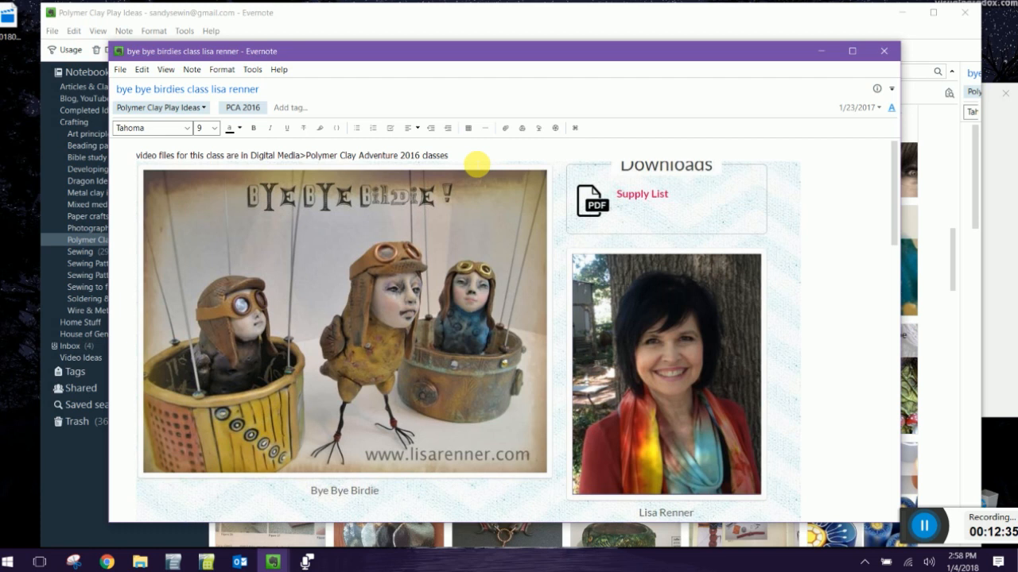
{"action": "double_click", "coordinate": [146, 155]}
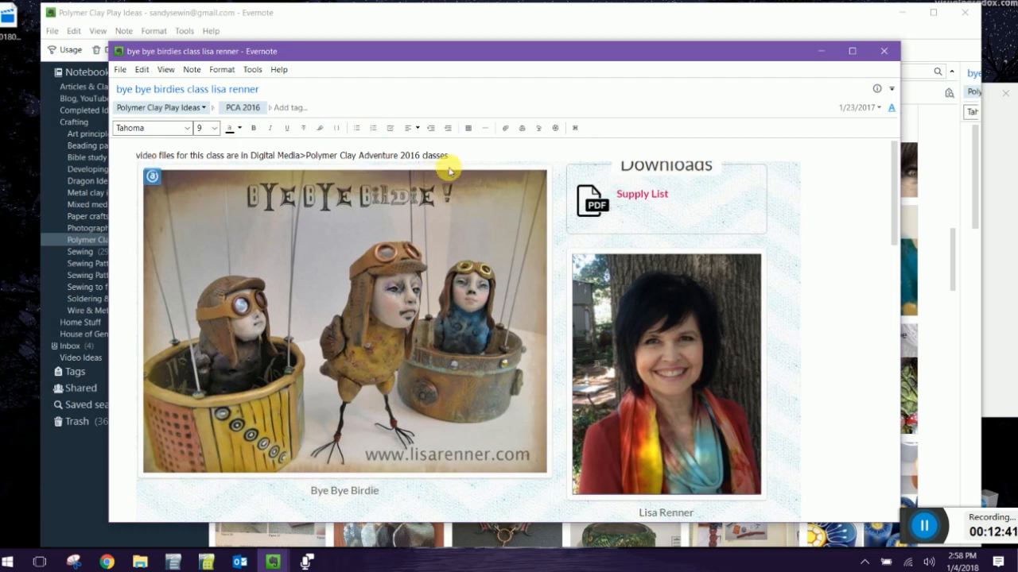
{"action": "triple_click", "coordinate": [292, 155]}
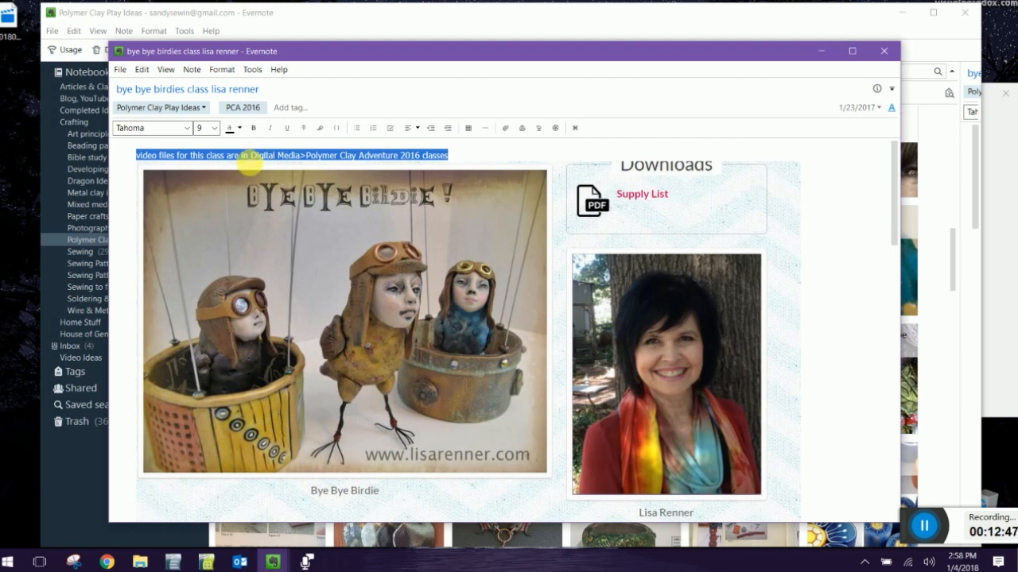
{"action": "mouse_move", "coordinate": [473, 163]}
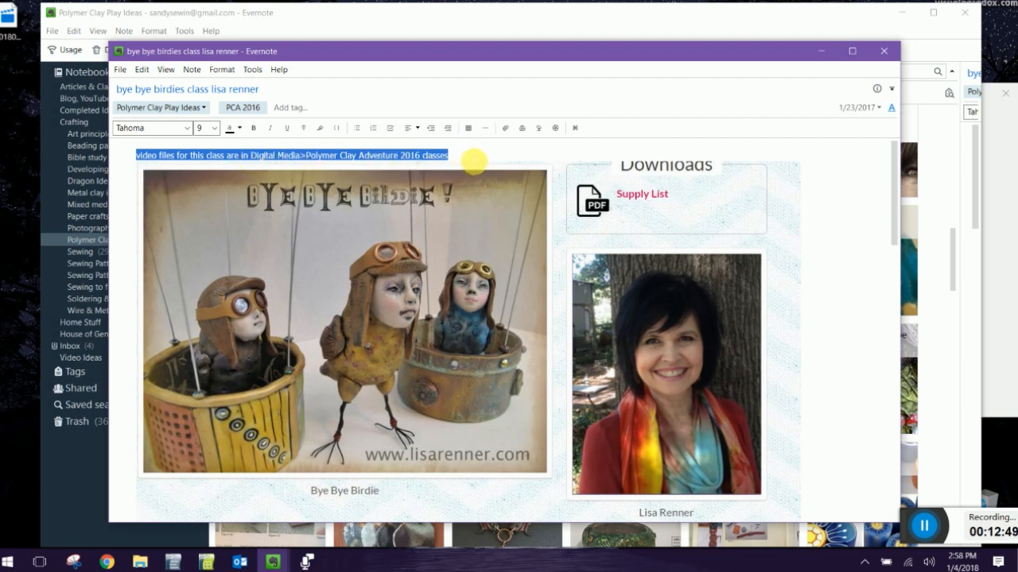
{"action": "left_click", "coordinate": [449, 155]}
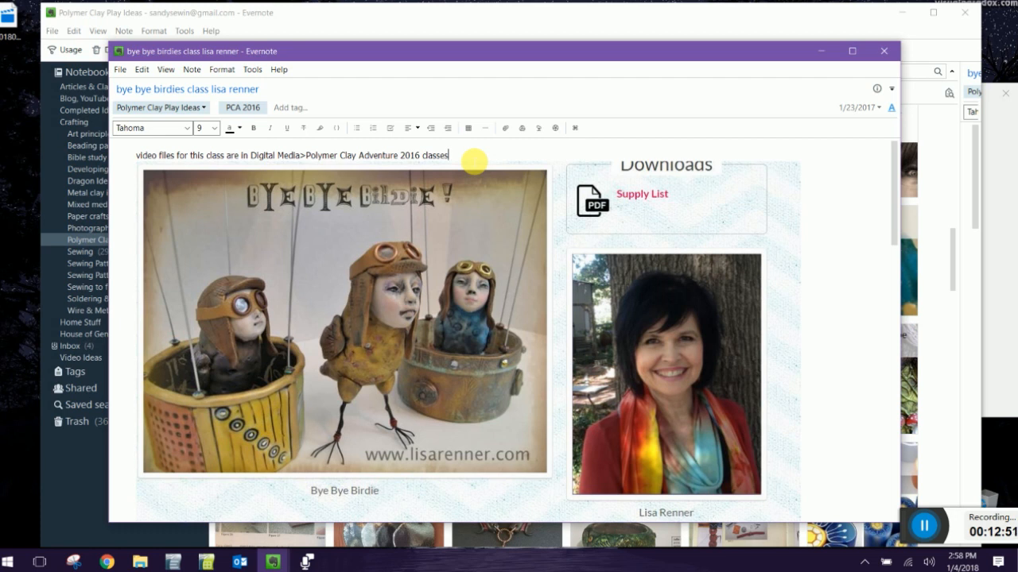
{"action": "mouse_move", "coordinate": [493, 322]}
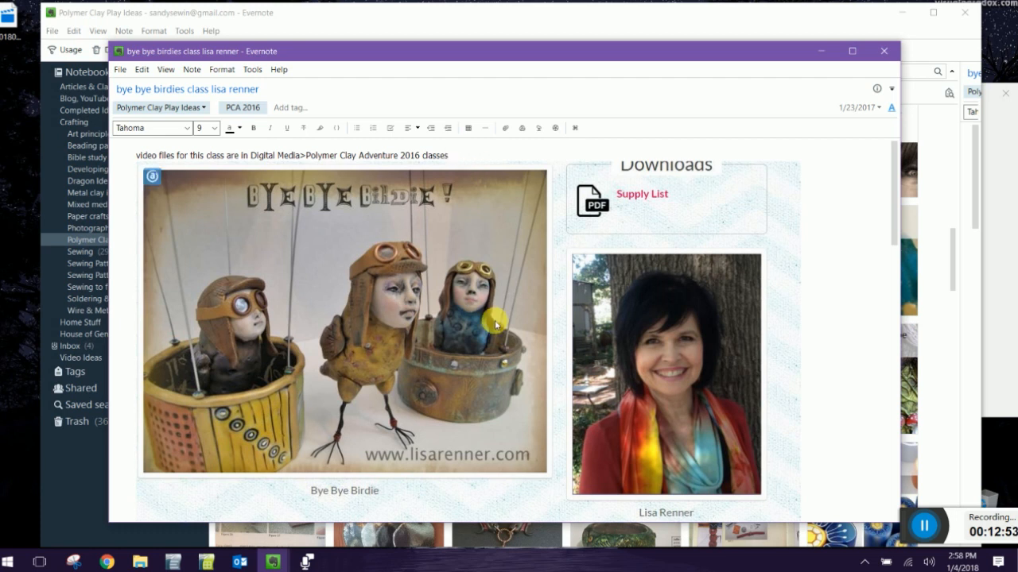
{"action": "left_click", "coordinate": [449, 155]}
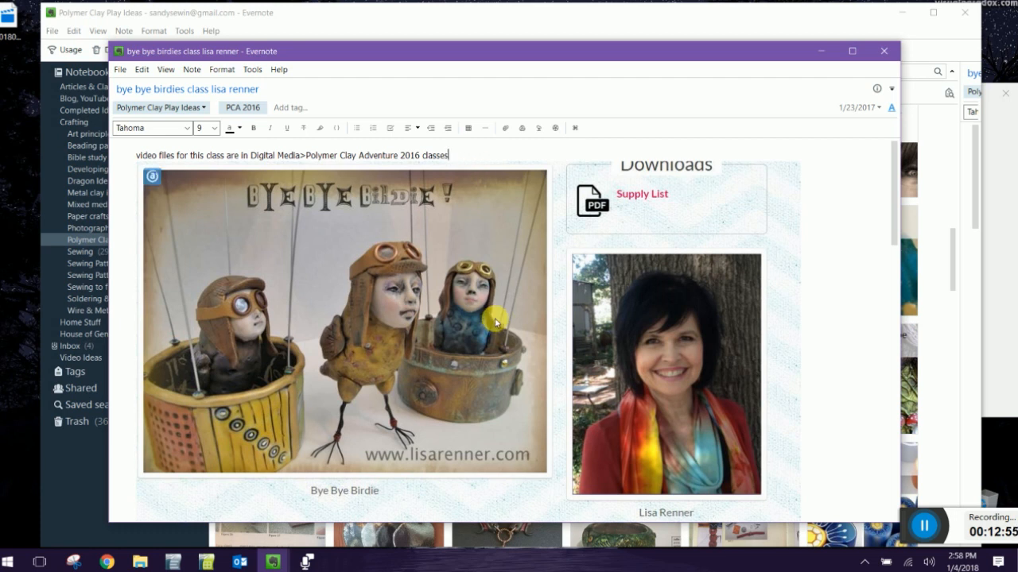
{"action": "mouse_move", "coordinate": [461, 169]}
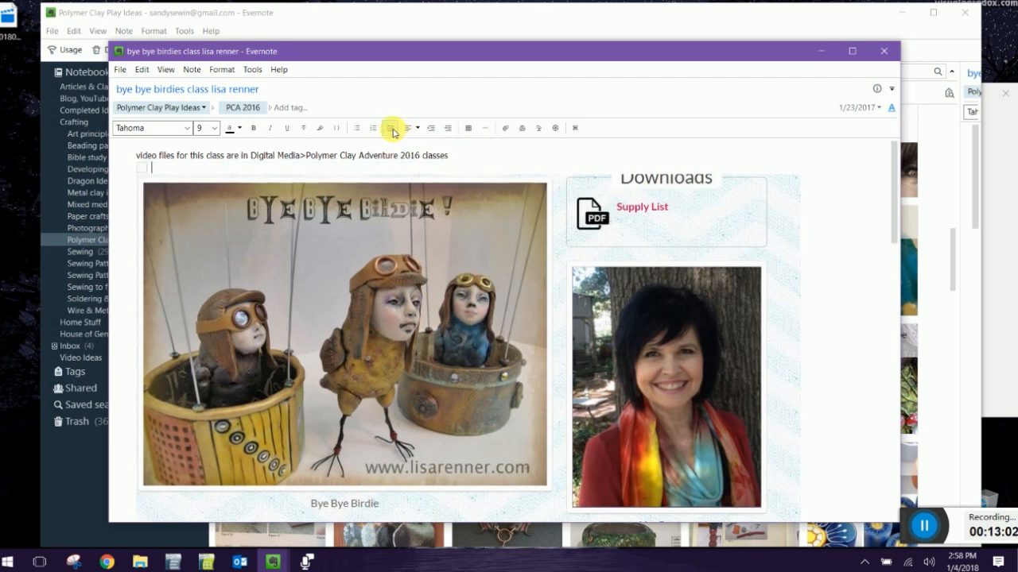
Type to-dos 'gather materials', 'plan design' and 'schedule time', tick them, and close the note
{"action": "type", "text": "gat"}
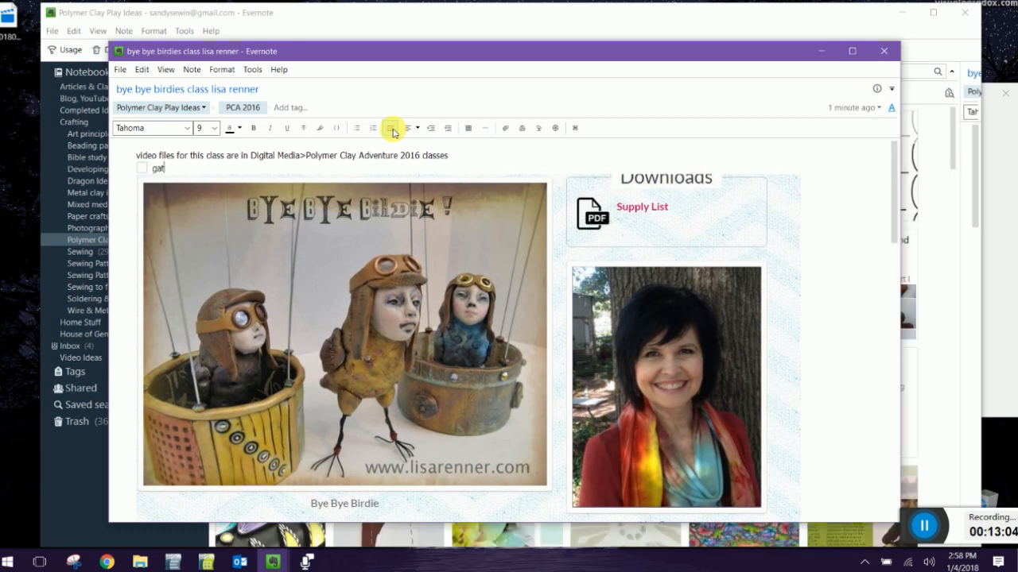
{"action": "type", "text": "her mat"}
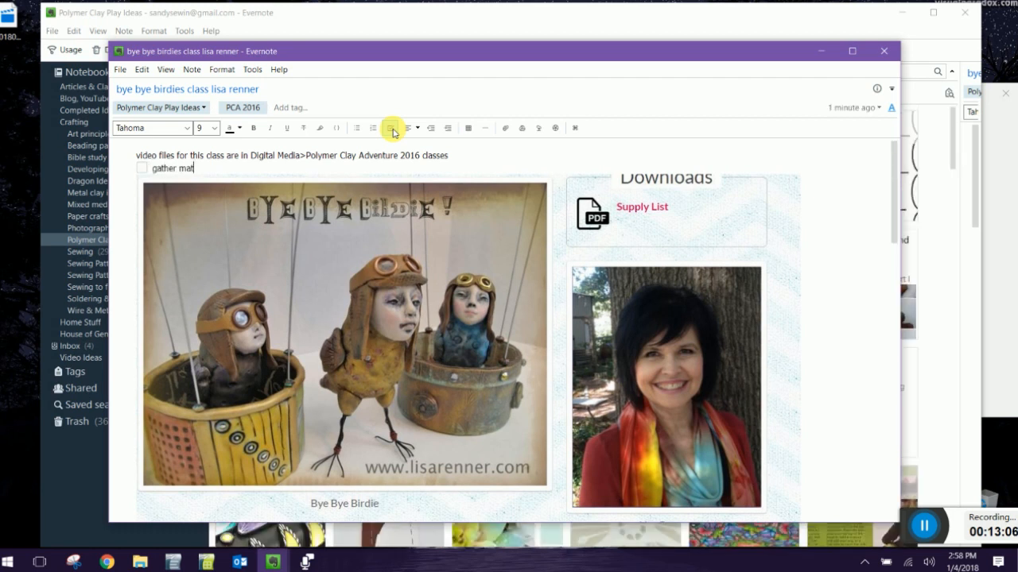
{"action": "type", "text": "erials to make"}
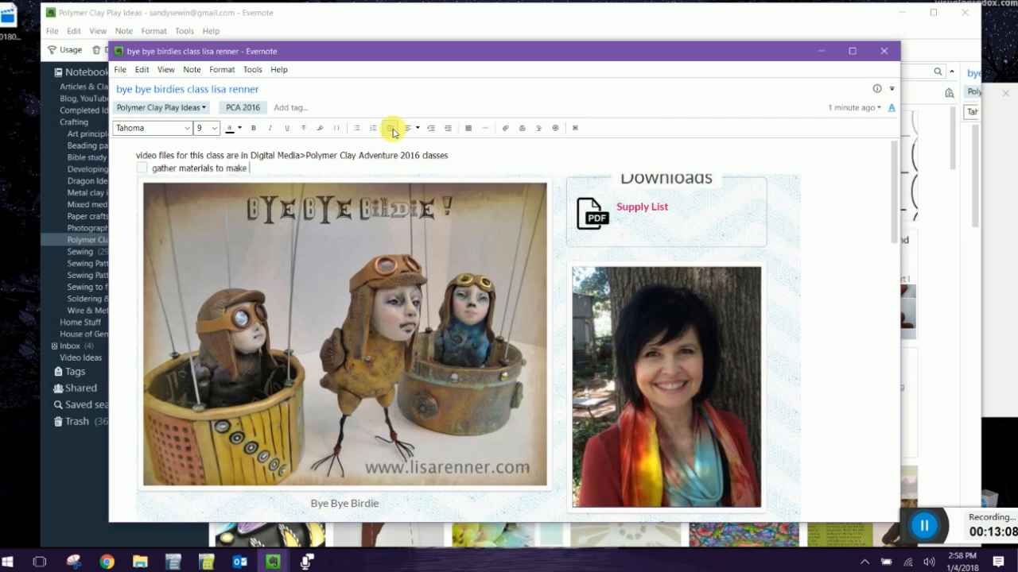
{"action": "type", "text": "this class"}
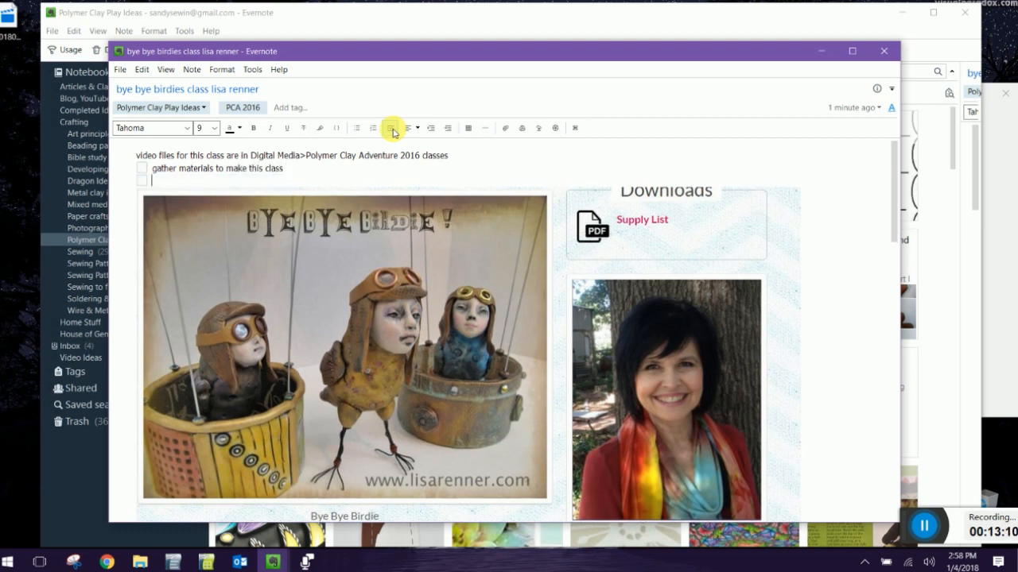
{"action": "type", "text": "plan"}
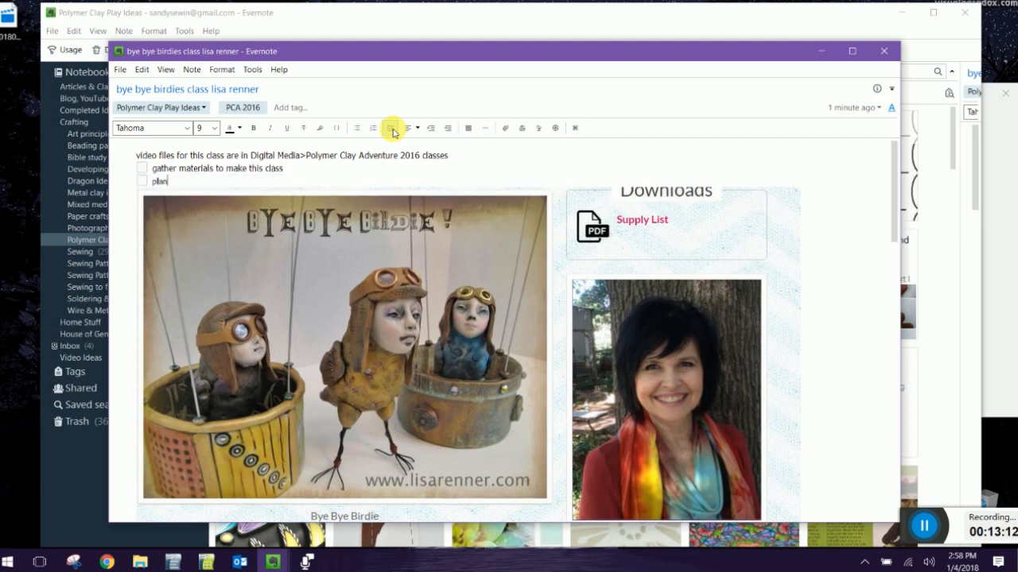
{"action": "type", "text": "type of"}
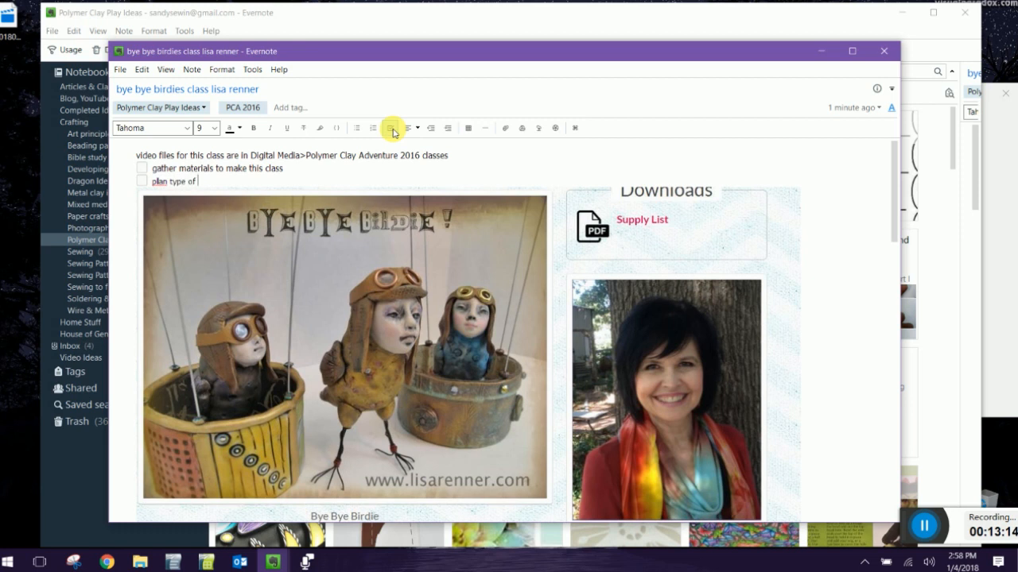
{"action": "type", "text": "desgn"}
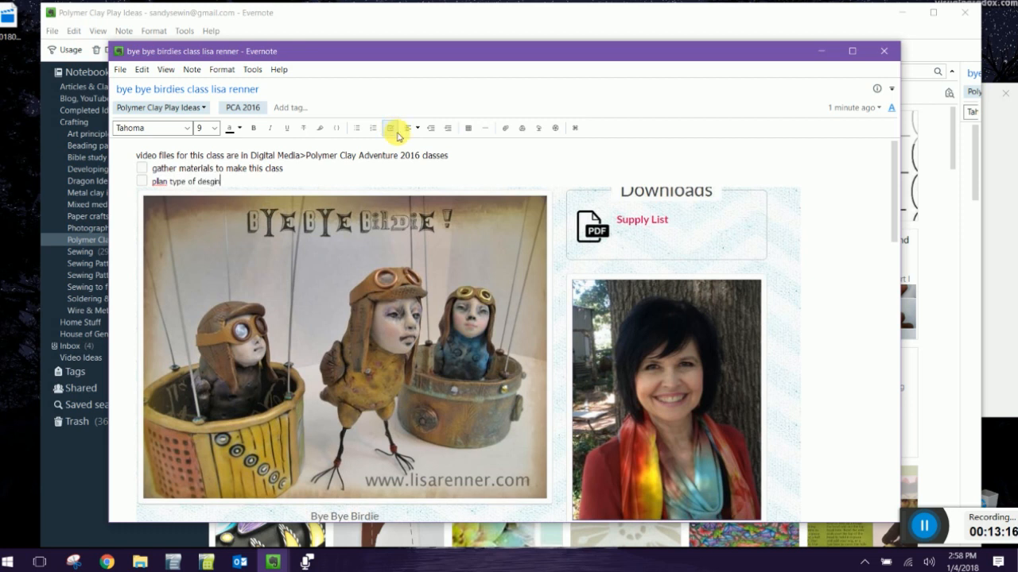
{"action": "key", "text": "Backspace"}
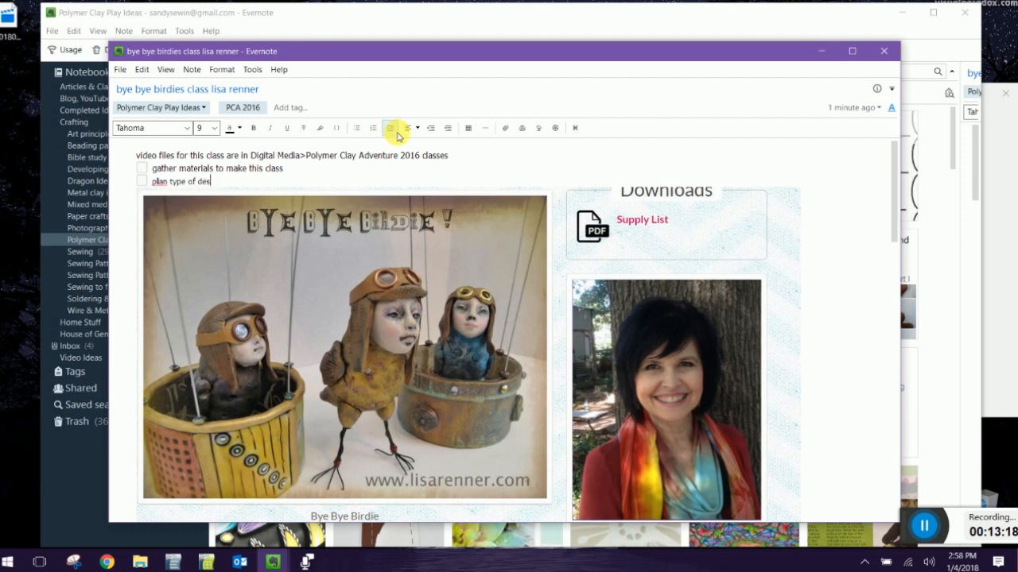
{"action": "type", "text": "schedule time to m"}
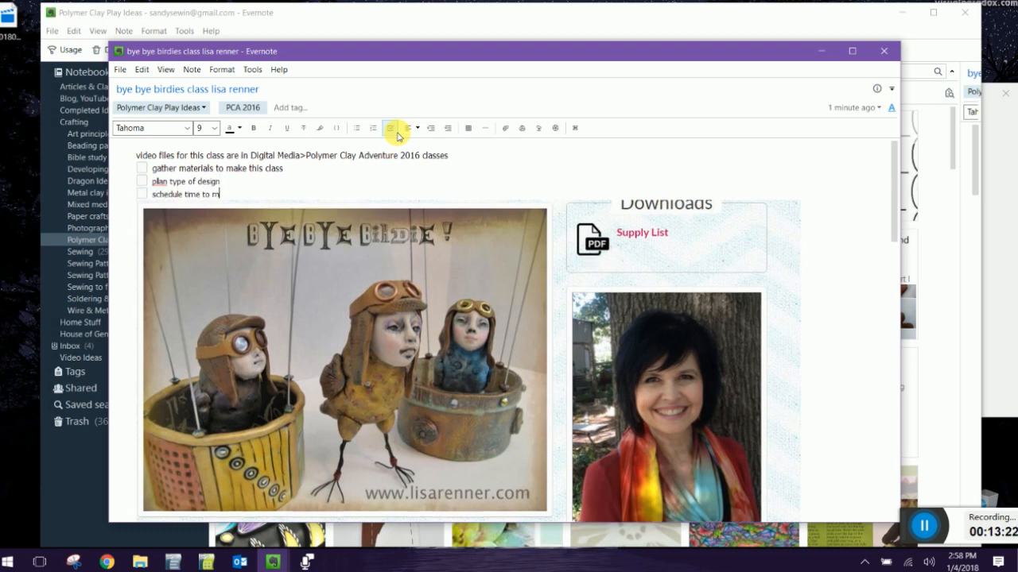
{"action": "type", "text": "ake it"}
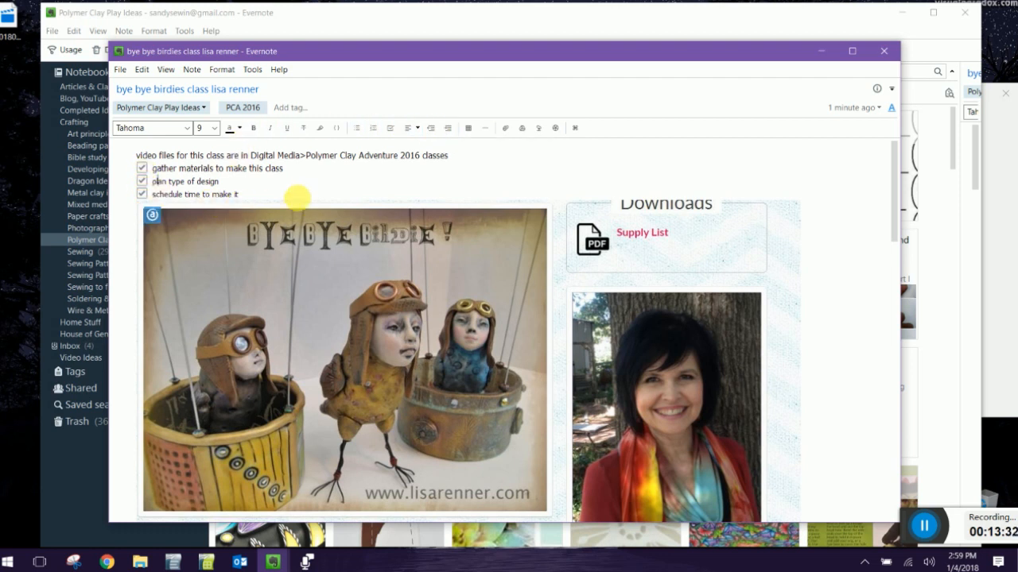
{"action": "left_click", "coordinate": [884, 51]}
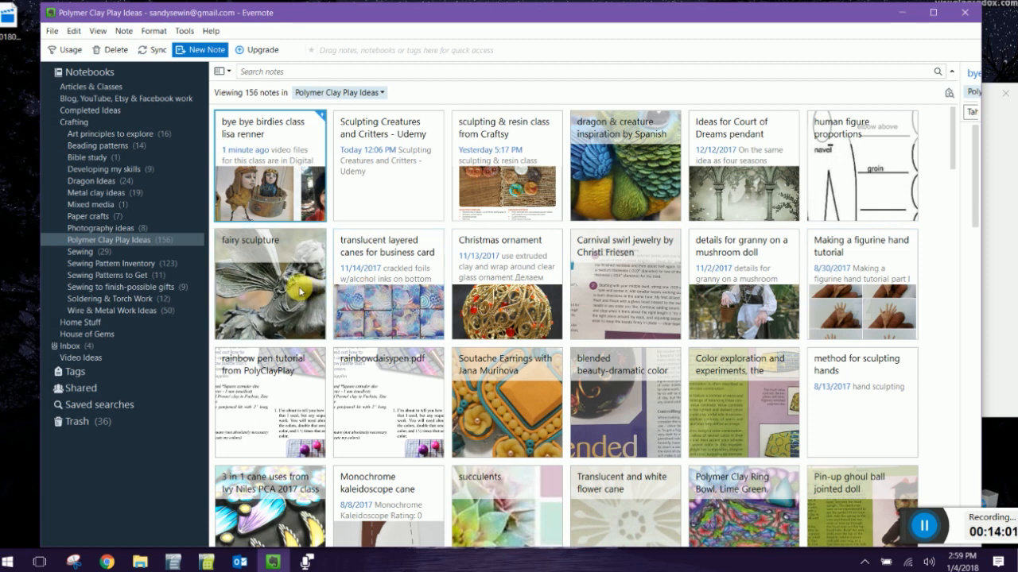
Open the Court of Dreams pendant note, browse its moonstone and starry-sky images, then close it
{"action": "double_click", "coordinate": [742, 165]}
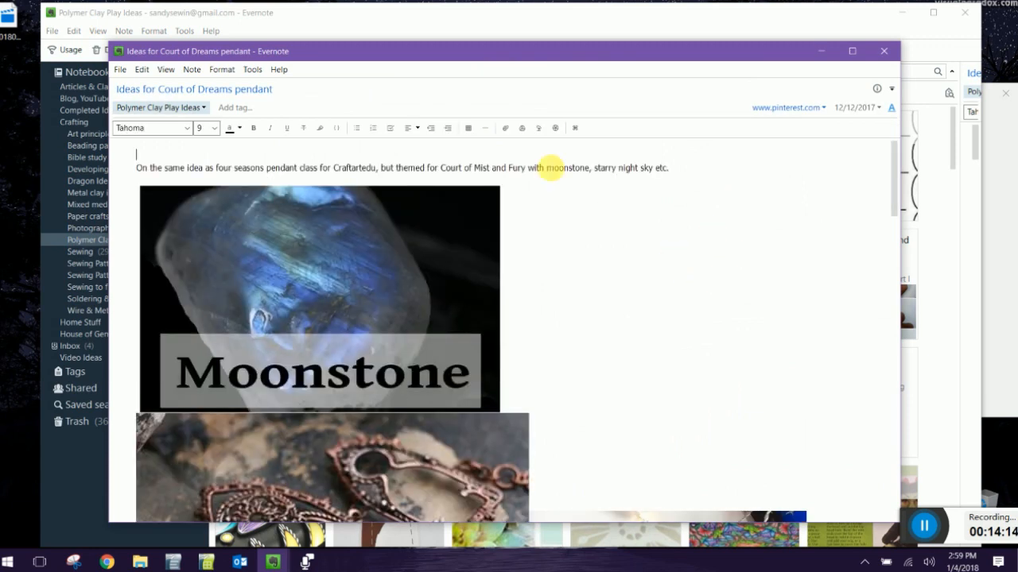
{"action": "mouse_move", "coordinate": [363, 125]}
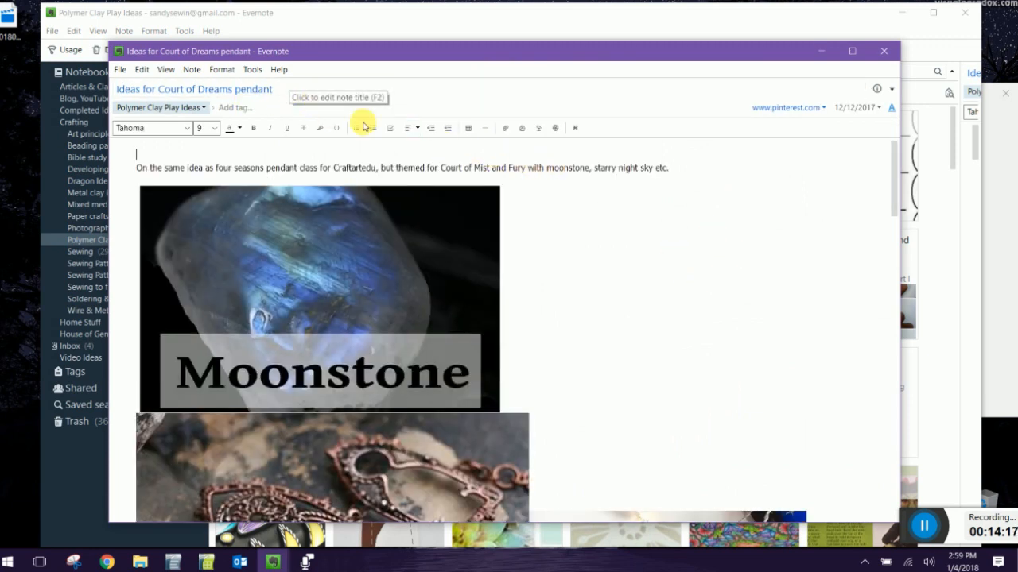
{"action": "scroll", "scroll_direction": "down", "scroll_amount": 3}
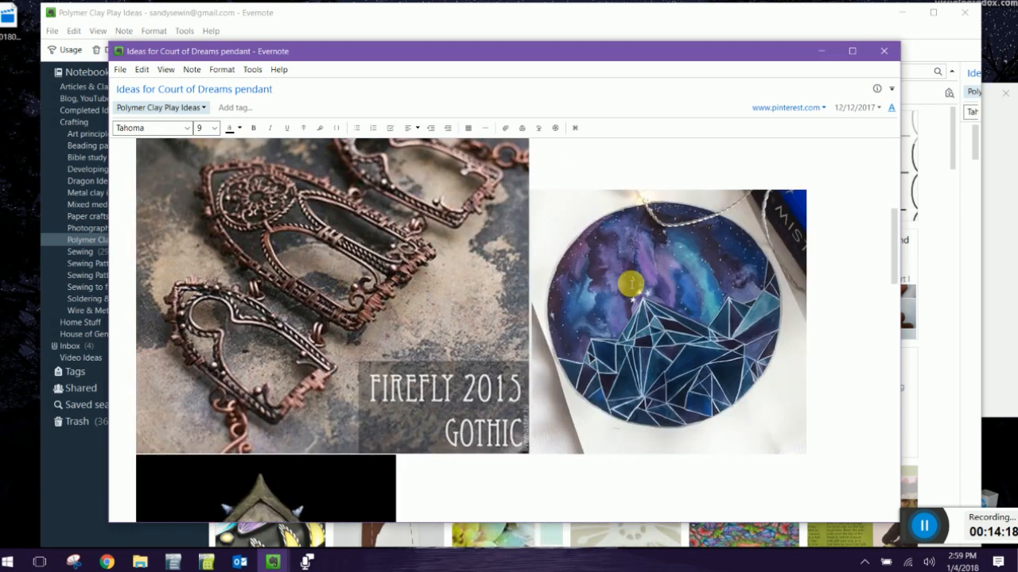
{"action": "scroll", "scroll_direction": "down", "scroll_amount": 3}
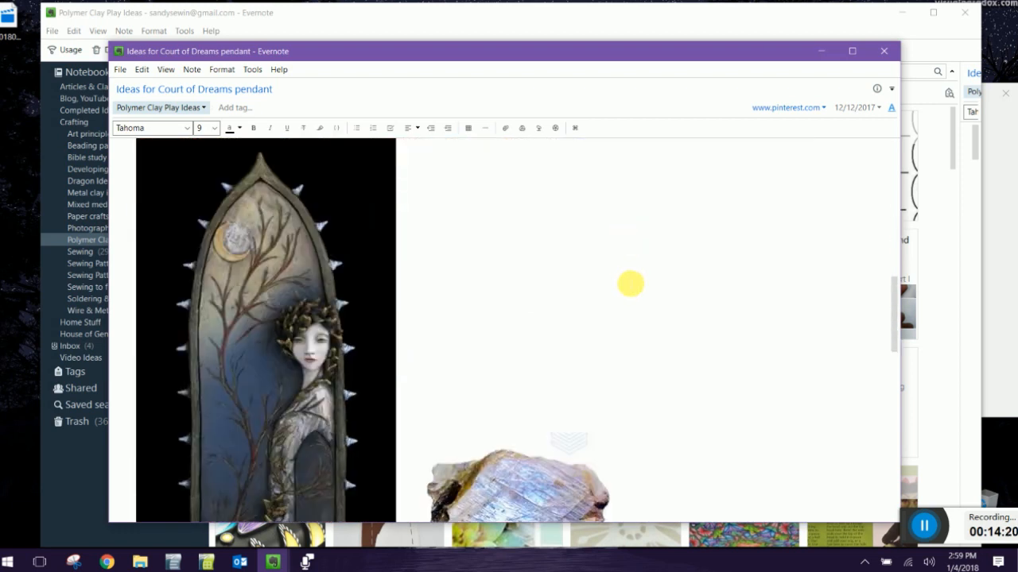
{"action": "scroll", "scroll_direction": "down", "scroll_amount": 3}
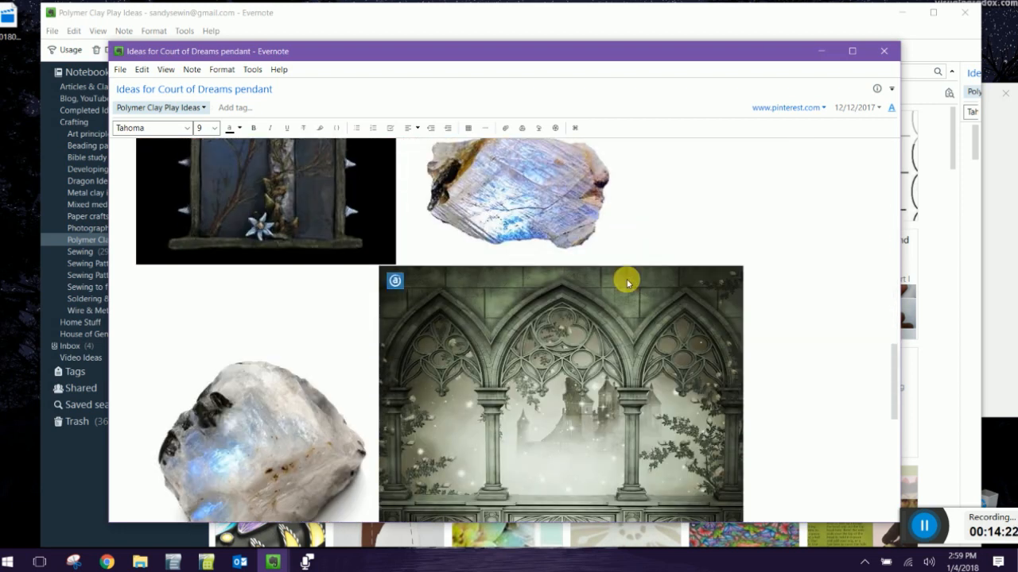
{"action": "scroll", "scroll_direction": "down", "scroll_amount": 3}
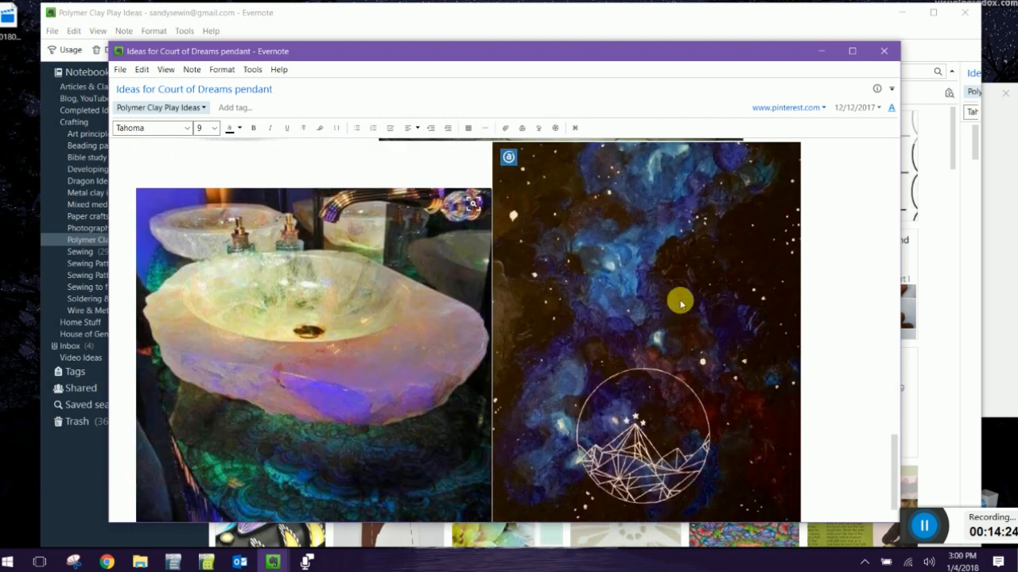
{"action": "scroll", "scroll_direction": "up", "scroll_amount": 3}
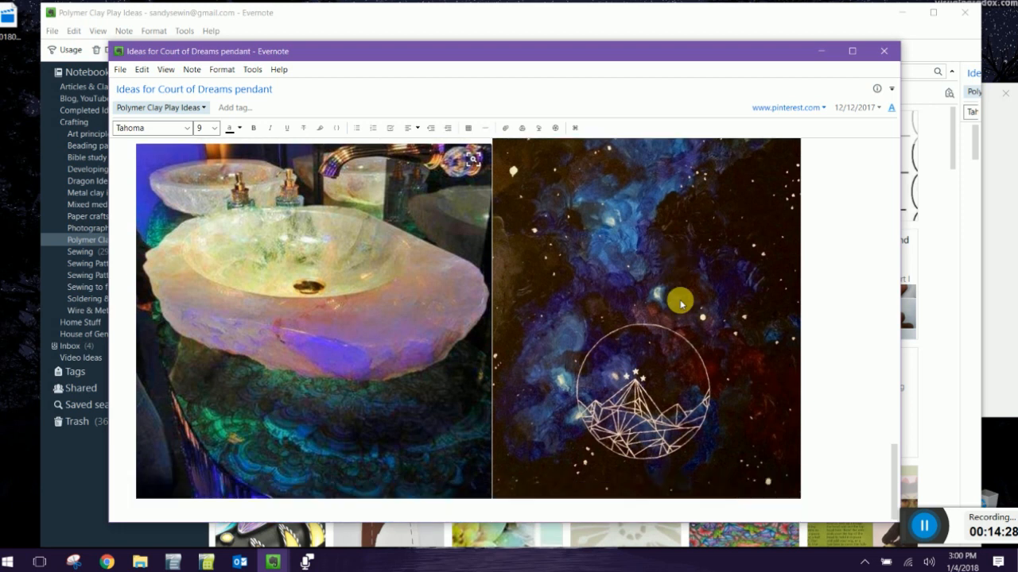
{"action": "scroll", "scroll_direction": "up", "scroll_amount": 3}
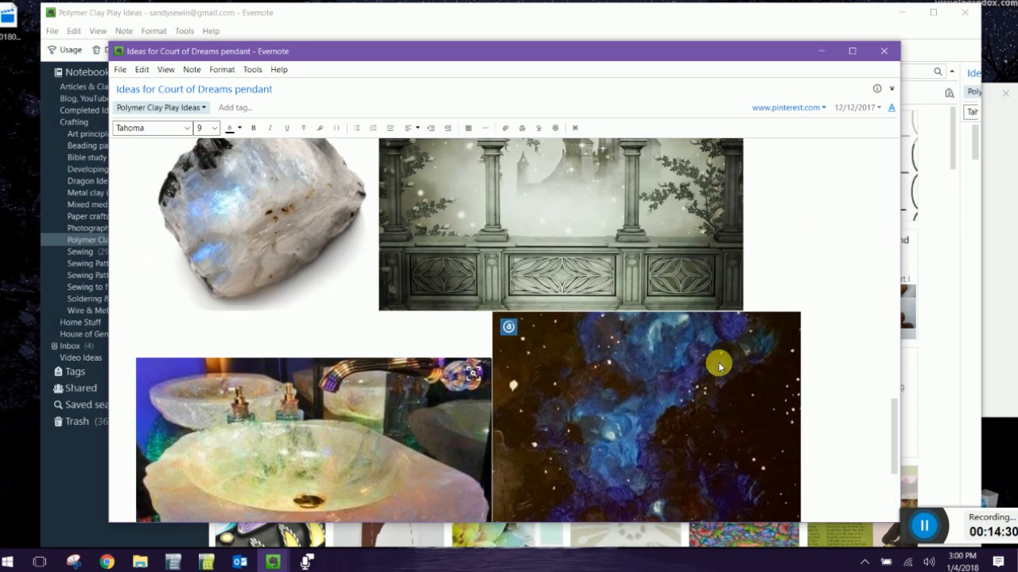
{"action": "mouse_move", "coordinate": [670, 399]}
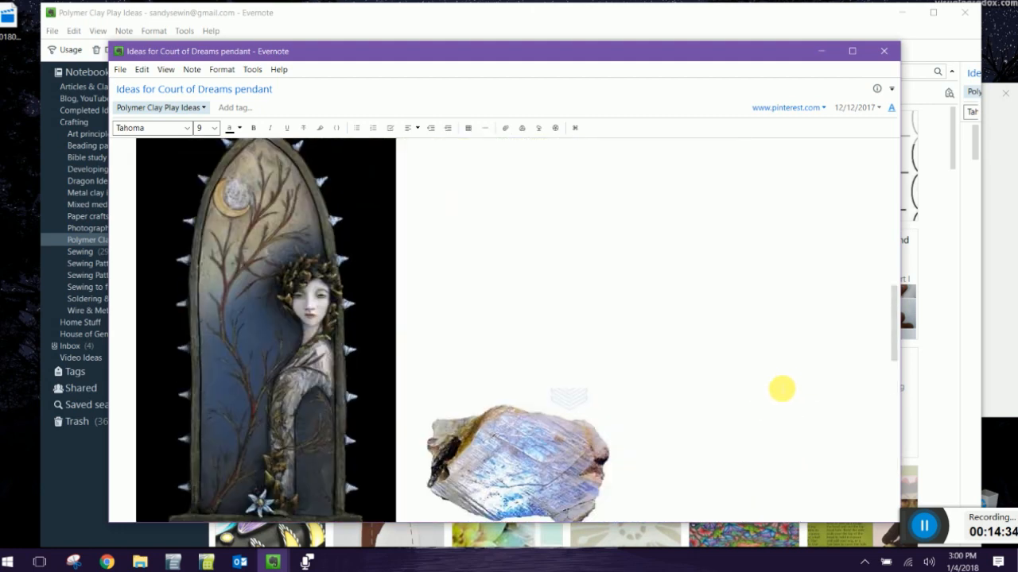
{"action": "scroll", "scroll_direction": "up", "scroll_amount": 3}
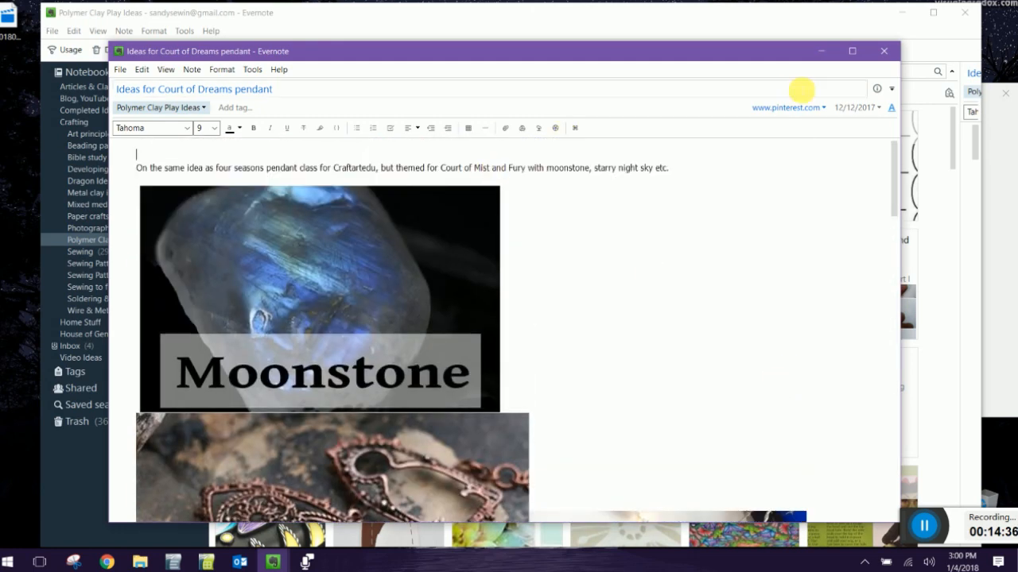
{"action": "left_click", "coordinate": [883, 51]}
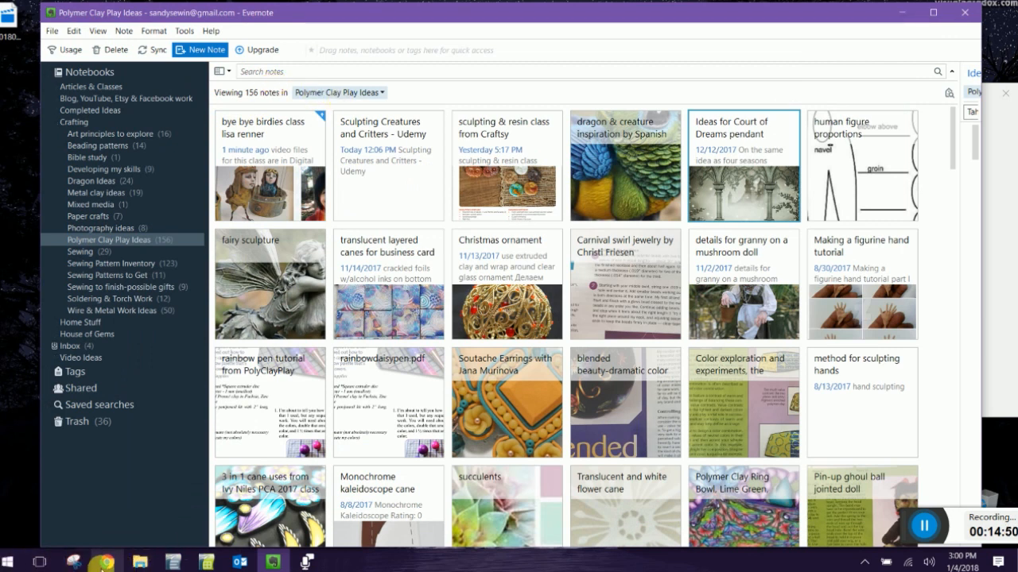
Open a new Chrome window on the Pinterest home feed and scroll through the pins
{"action": "right_click", "coordinate": [106, 561]}
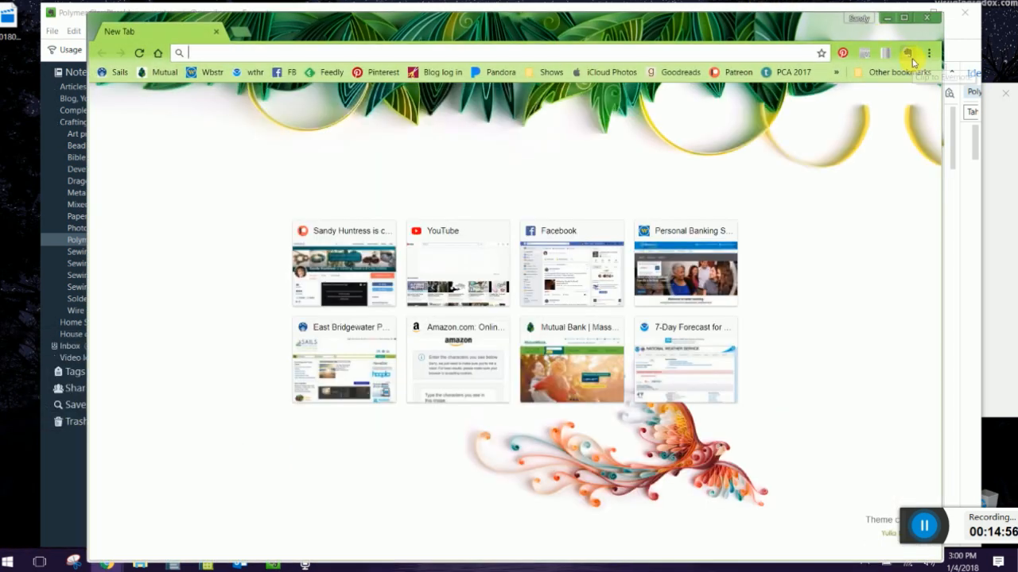
{"action": "mouse_move", "coordinate": [908, 53]}
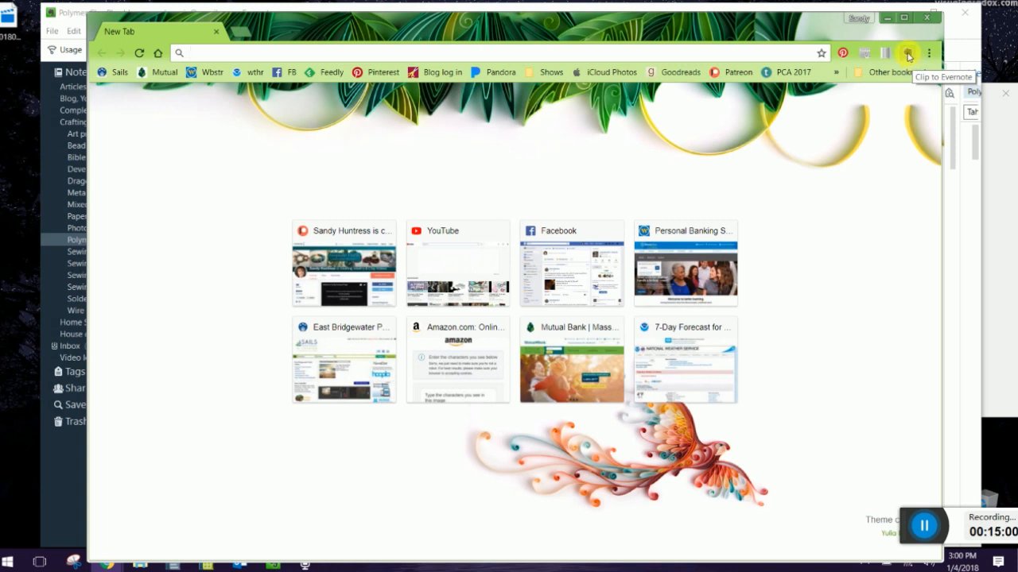
{"action": "mouse_move", "coordinate": [445, 56]}
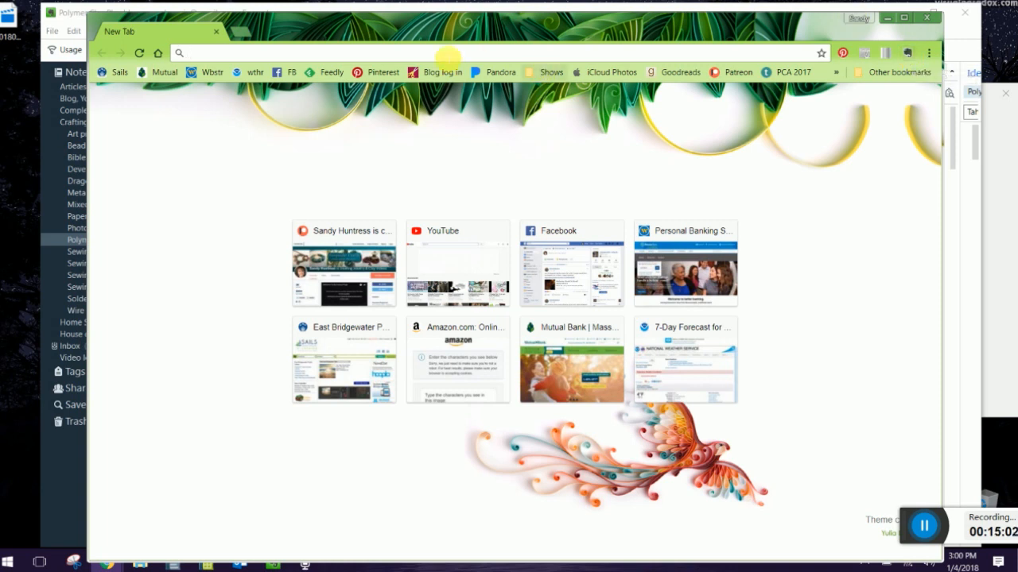
{"action": "left_click", "coordinate": [382, 72]}
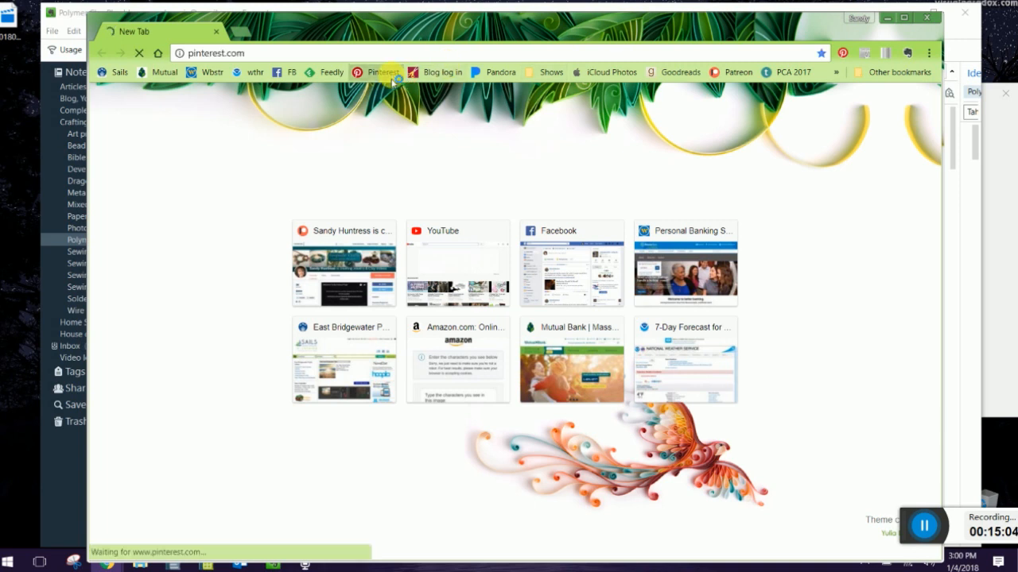
{"action": "left_click", "coordinate": [382, 72]}
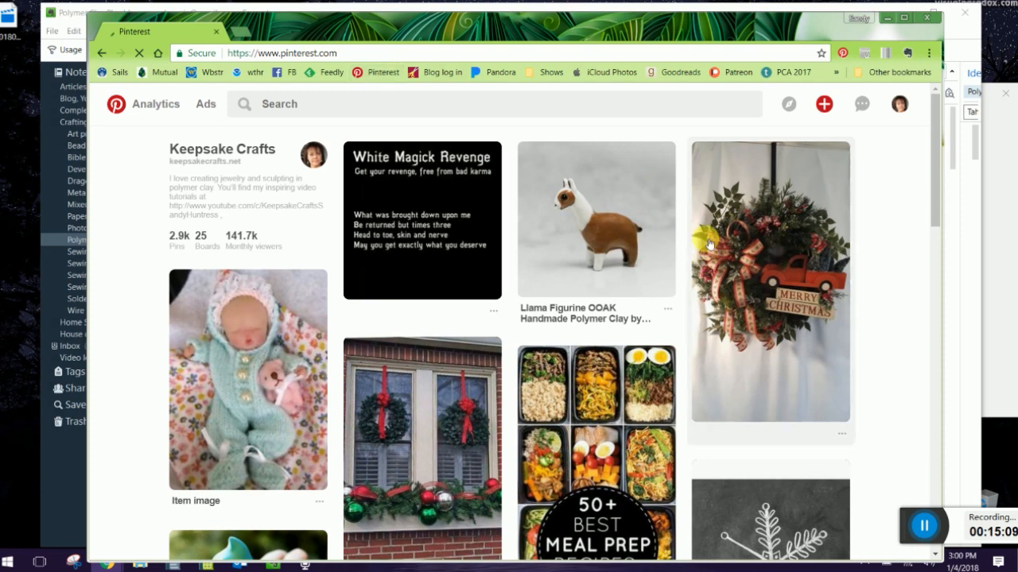
{"action": "scroll", "scroll_direction": "down", "scroll_amount": 3}
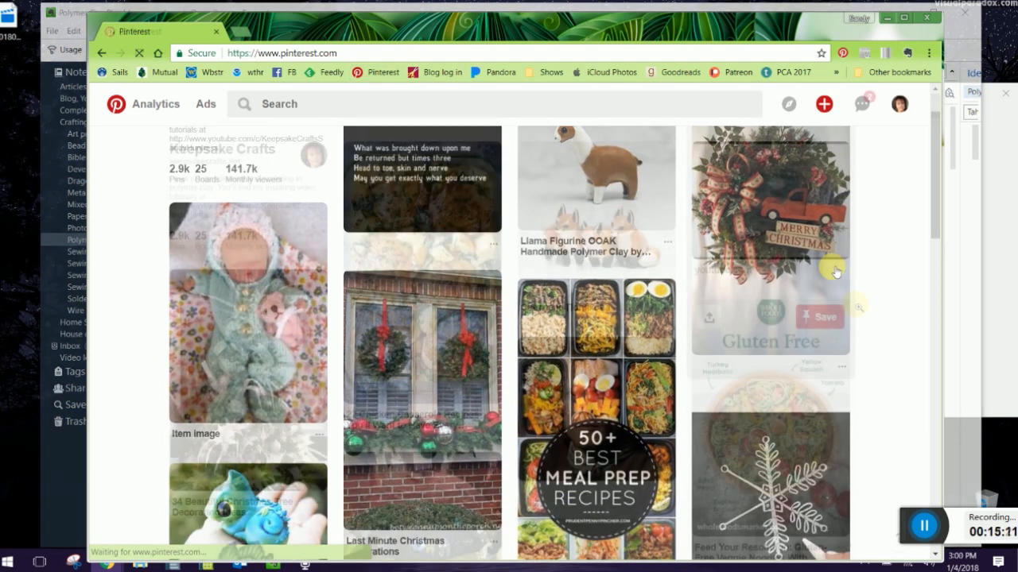
{"action": "scroll", "scroll_direction": "down", "scroll_amount": 3}
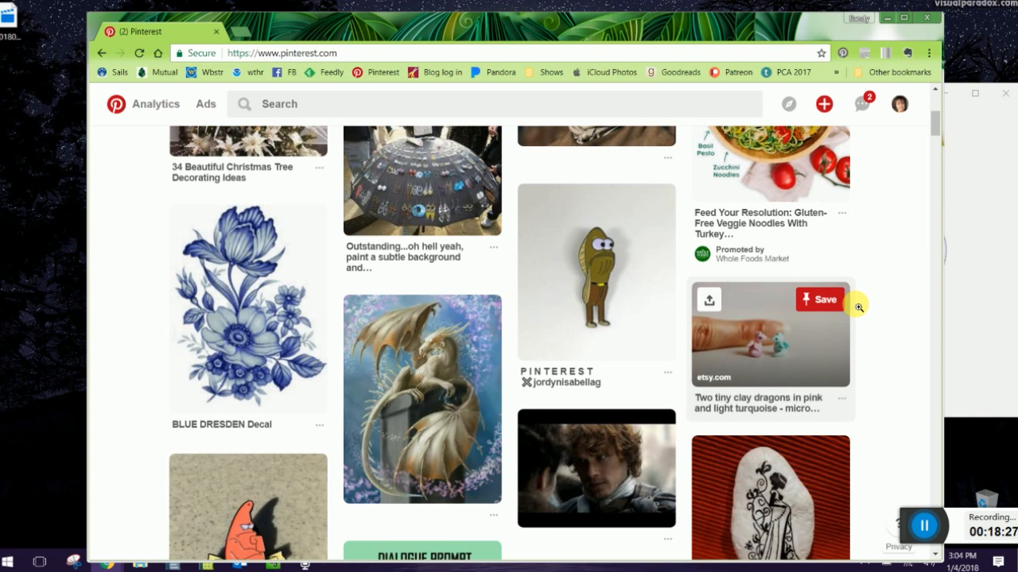
{"action": "mouse_move", "coordinate": [422, 419]}
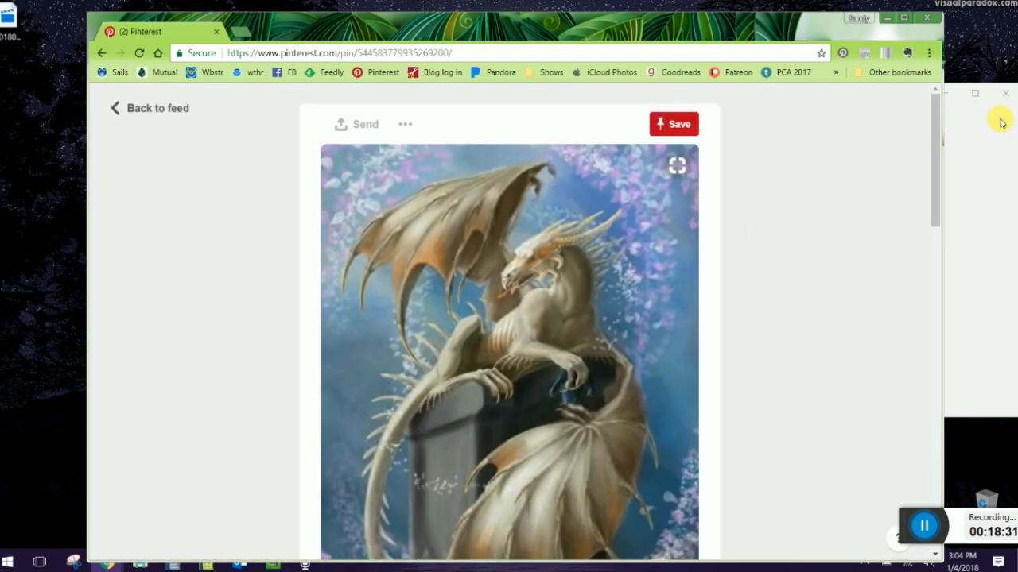
Zoom the page to 75%, open the pale dragon pin, and launch Evernote Web Clipper
{"action": "scroll", "scroll_direction": "down", "scroll_amount": 3}
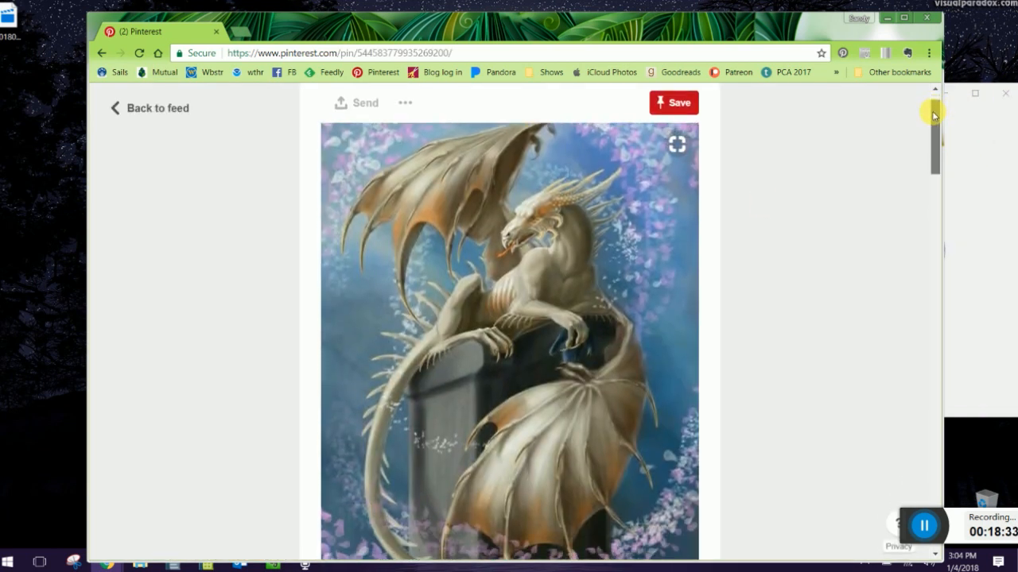
{"action": "scroll", "scroll_direction": "up", "scroll_amount": 3}
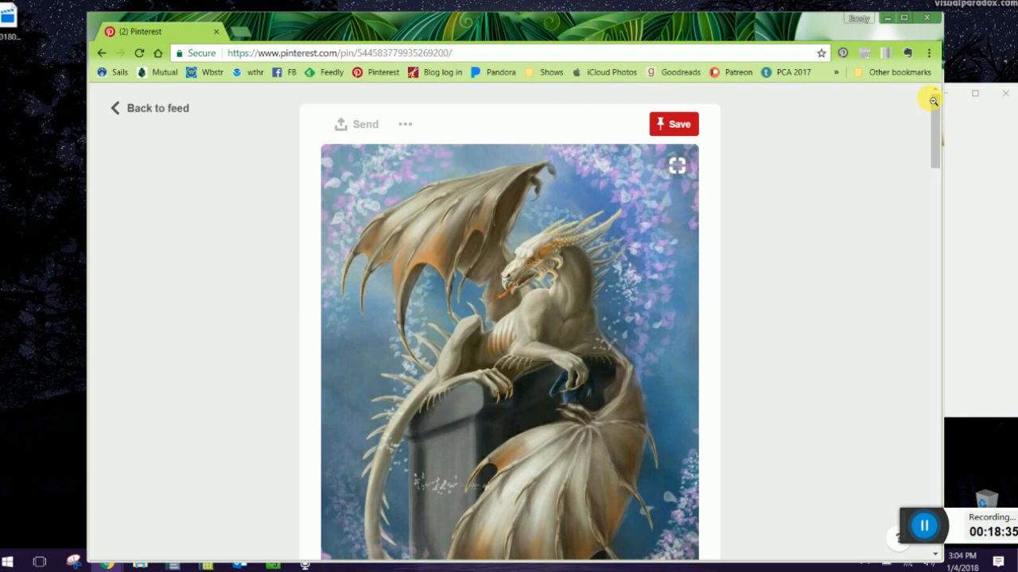
{"action": "left_click", "coordinate": [933, 101]}
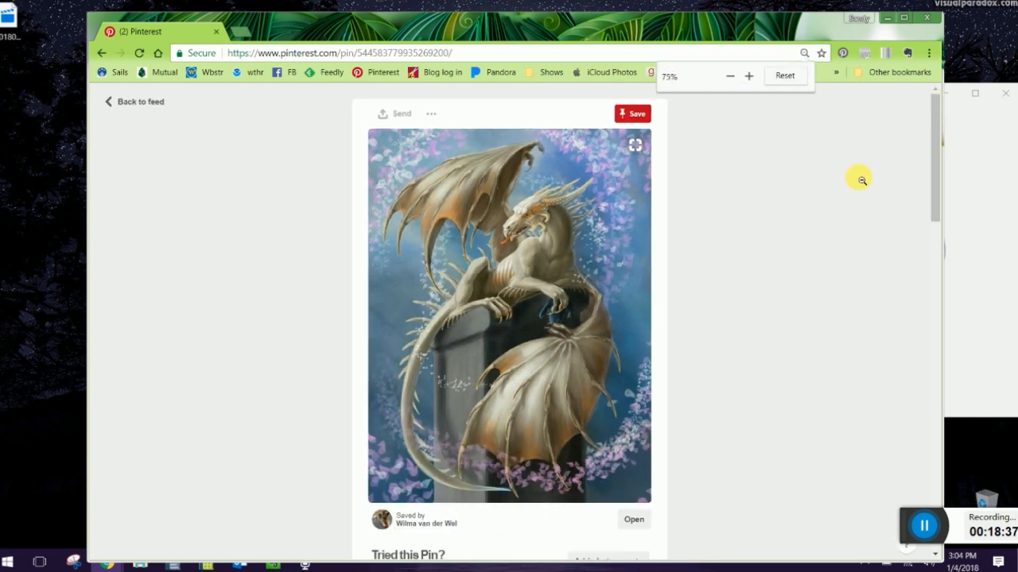
{"action": "left_click", "coordinate": [139, 102]}
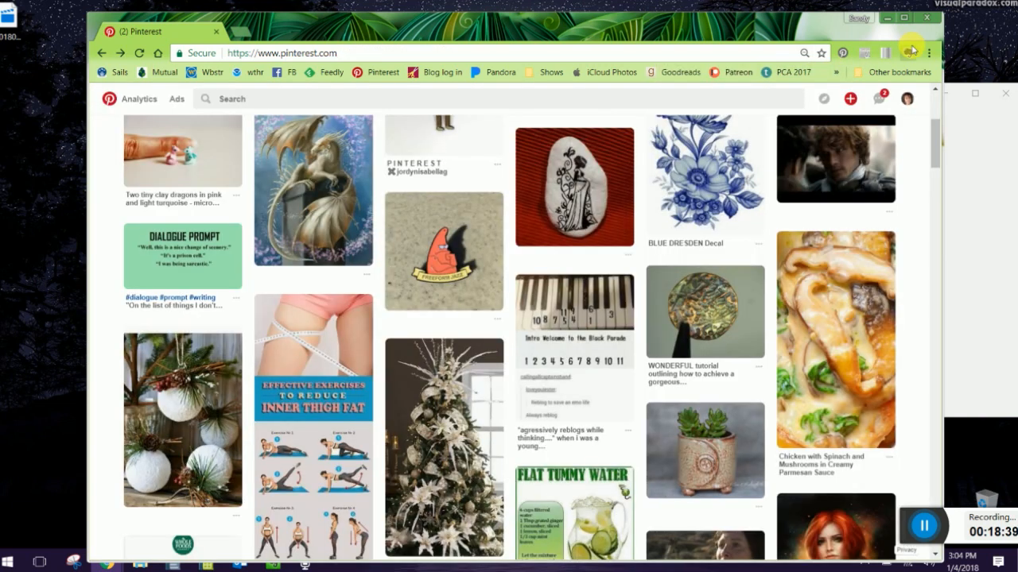
{"action": "left_click", "coordinate": [312, 199]}
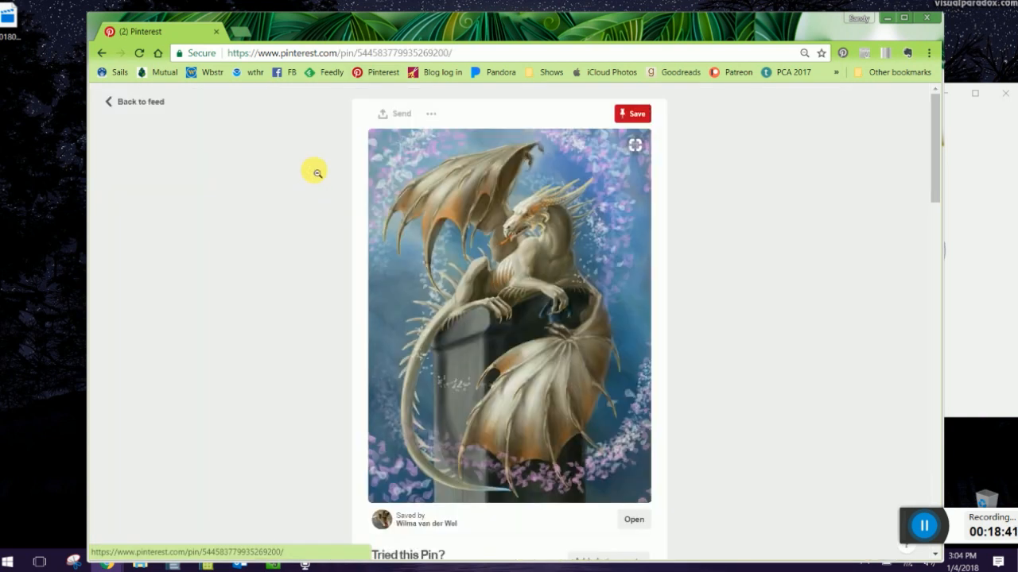
{"action": "mouse_move", "coordinate": [445, 380]}
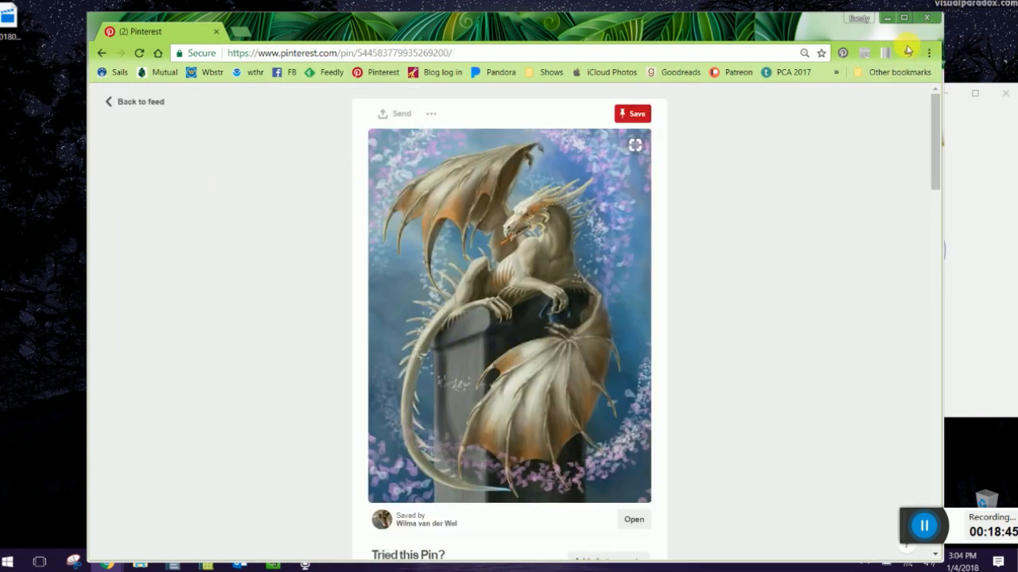
{"action": "left_click", "coordinate": [906, 52]}
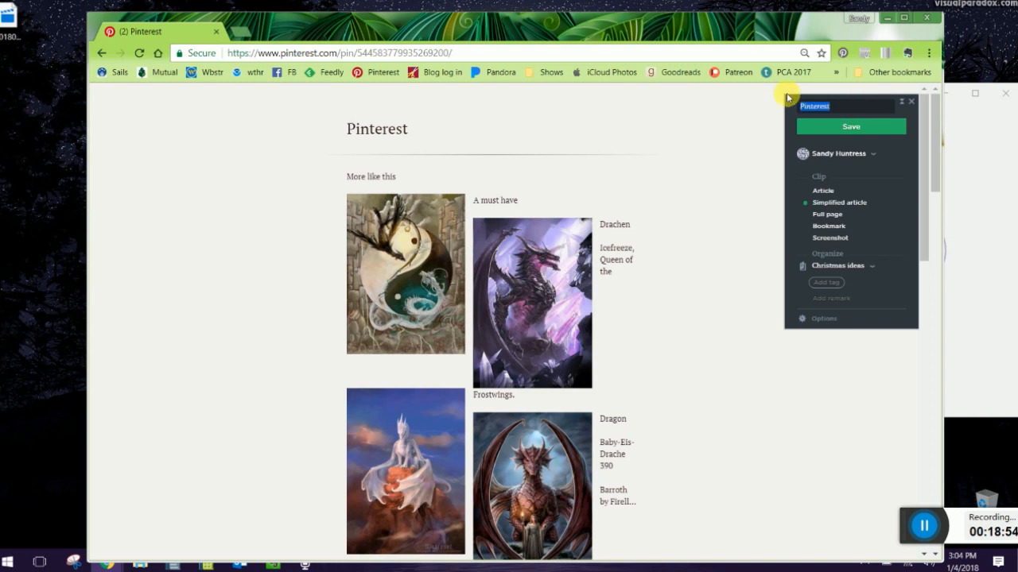
Title the clip 'like the flowing shape of this dragon' and capture it as a Screenshot
{"action": "type", "text": "like the"}
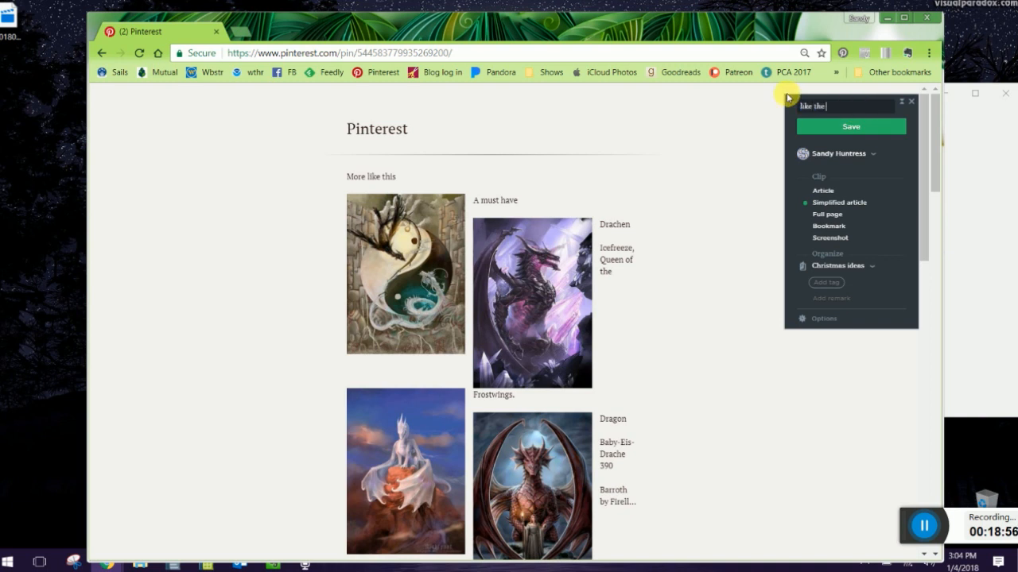
{"action": "type", "text": "flowing shui"}
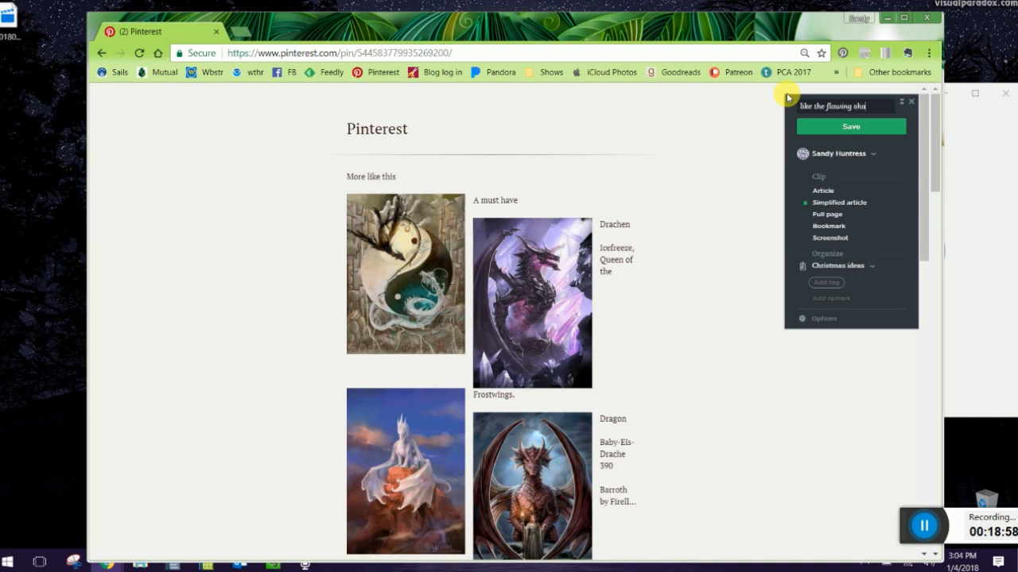
{"action": "type", "text": "shape of this dra"}
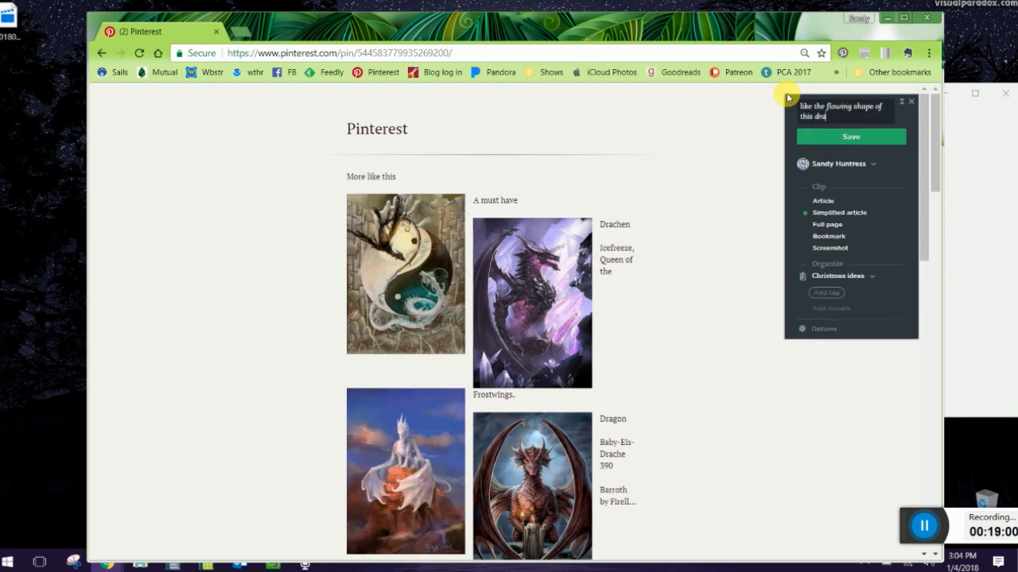
{"action": "type", "text": "gon"}
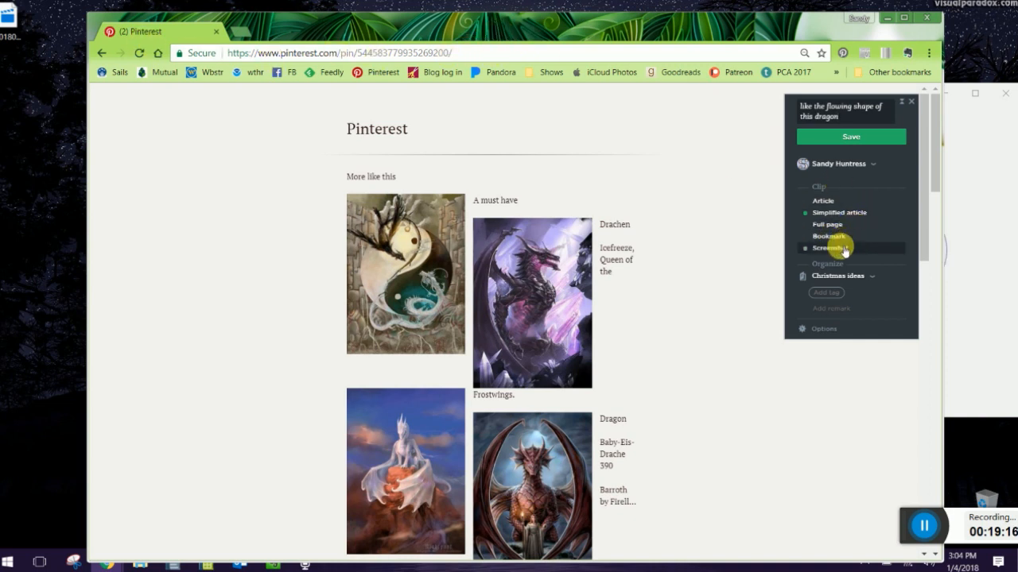
{"action": "left_click", "coordinate": [831, 248]}
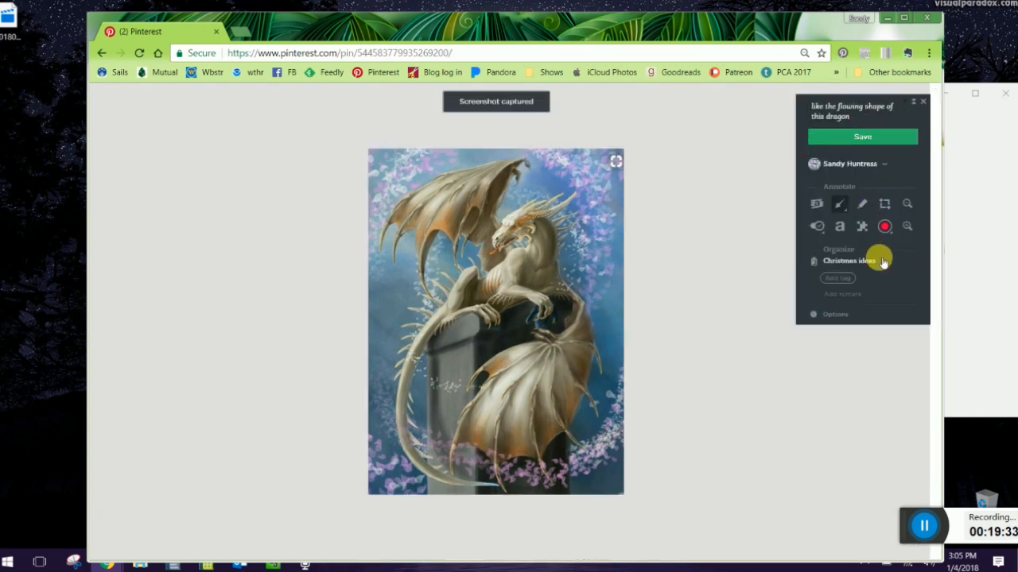
Assign the dragon screenshot clip to the Dragon Ideas notebook and save it
{"action": "left_click", "coordinate": [863, 261]}
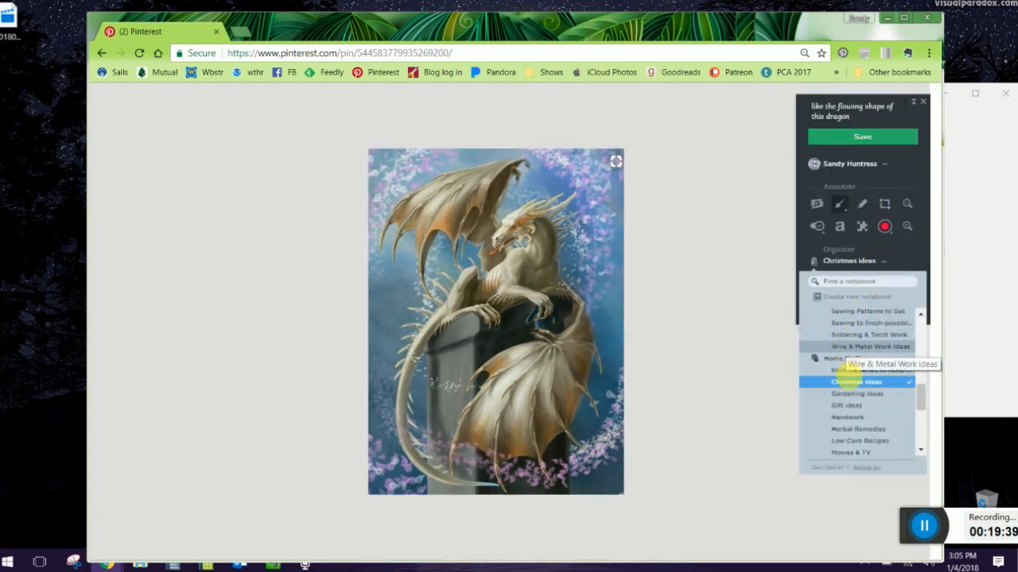
{"action": "scroll", "scroll_direction": "up", "scroll_amount": 3}
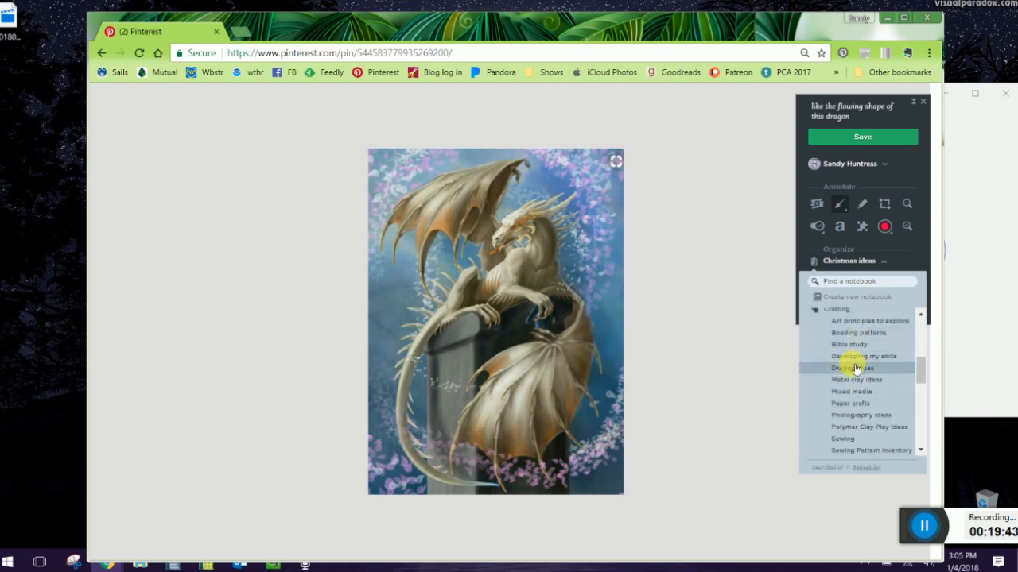
{"action": "left_click", "coordinate": [854, 368]}
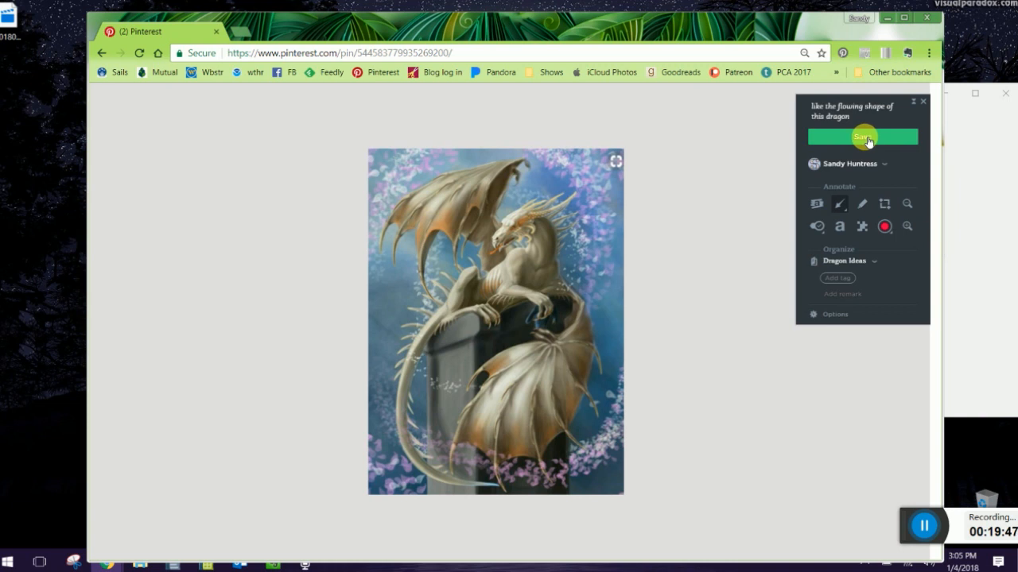
{"action": "mouse_move", "coordinate": [881, 226]}
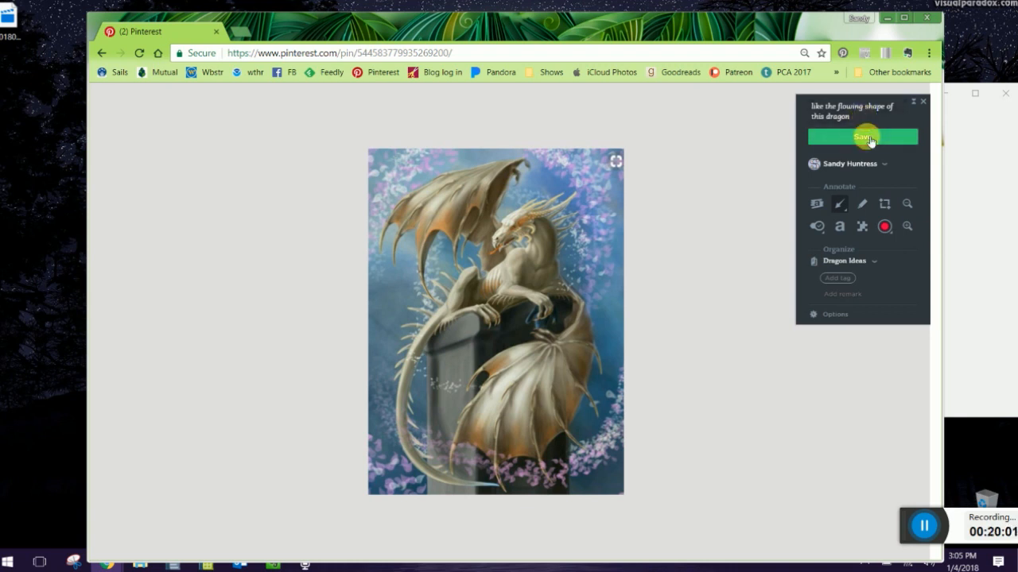
{"action": "left_click", "coordinate": [862, 136]}
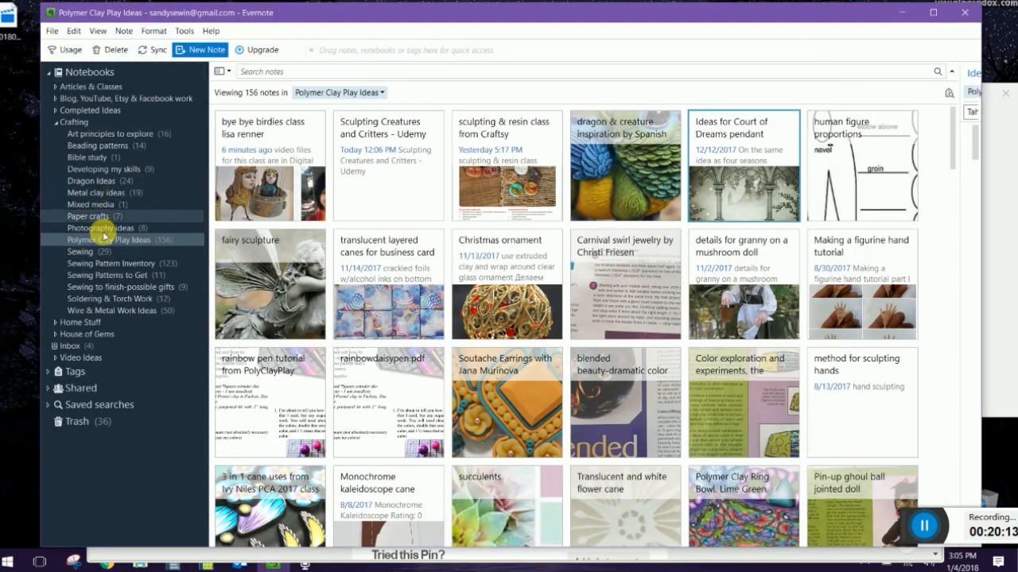
Sync Dragon Ideas to pull in the new dragon clip, open that note, then minimize it
{"action": "left_click", "coordinate": [90, 180]}
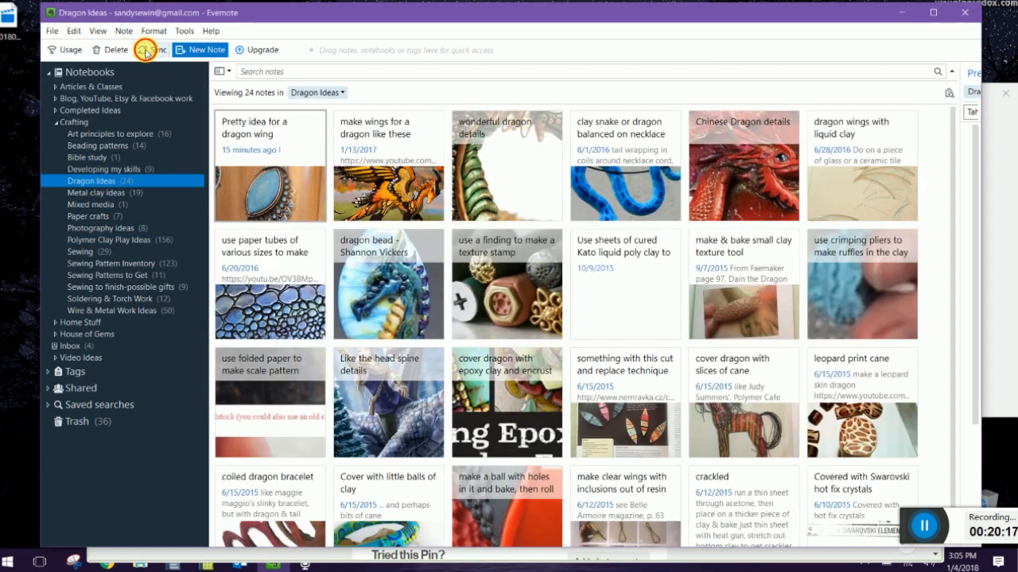
{"action": "left_click", "coordinate": [146, 49]}
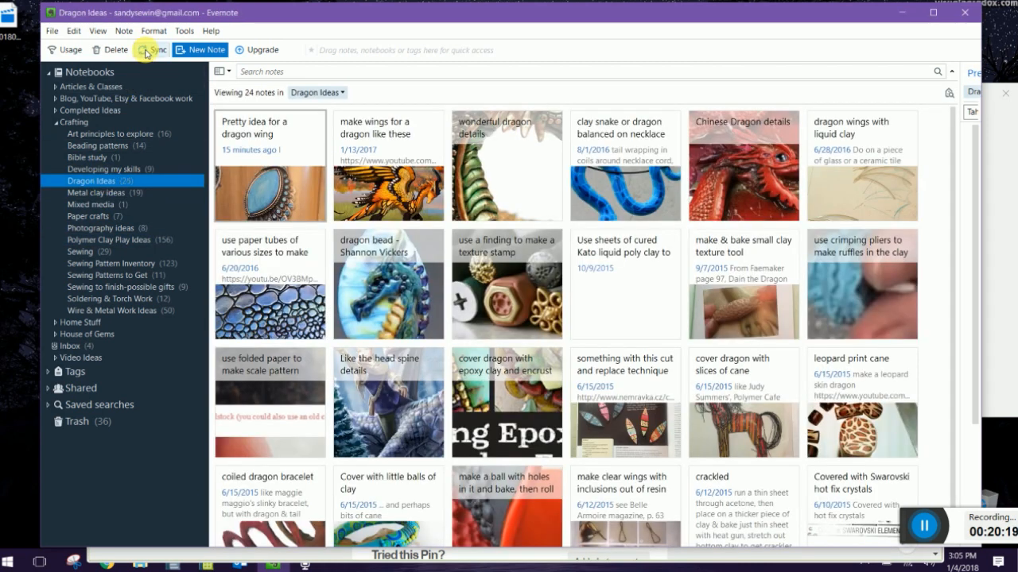
{"action": "left_click", "coordinate": [151, 50]}
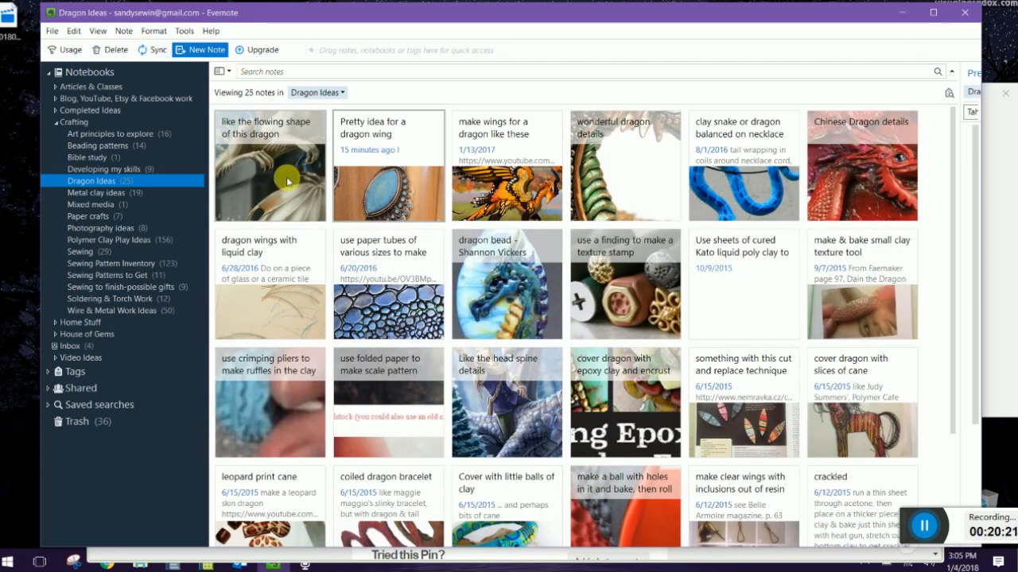
{"action": "double_click", "coordinate": [269, 165]}
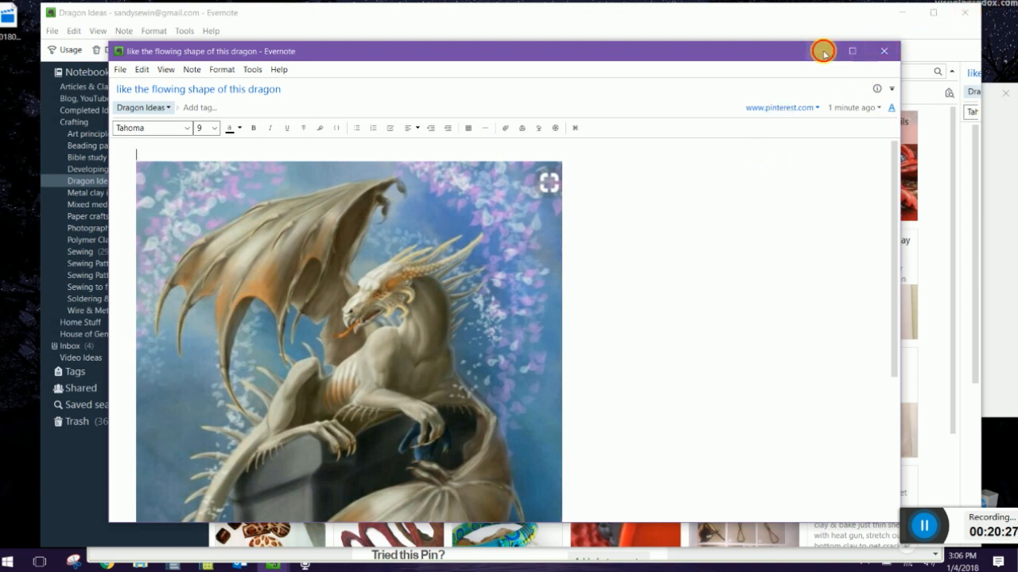
{"action": "left_click", "coordinate": [882, 51]}
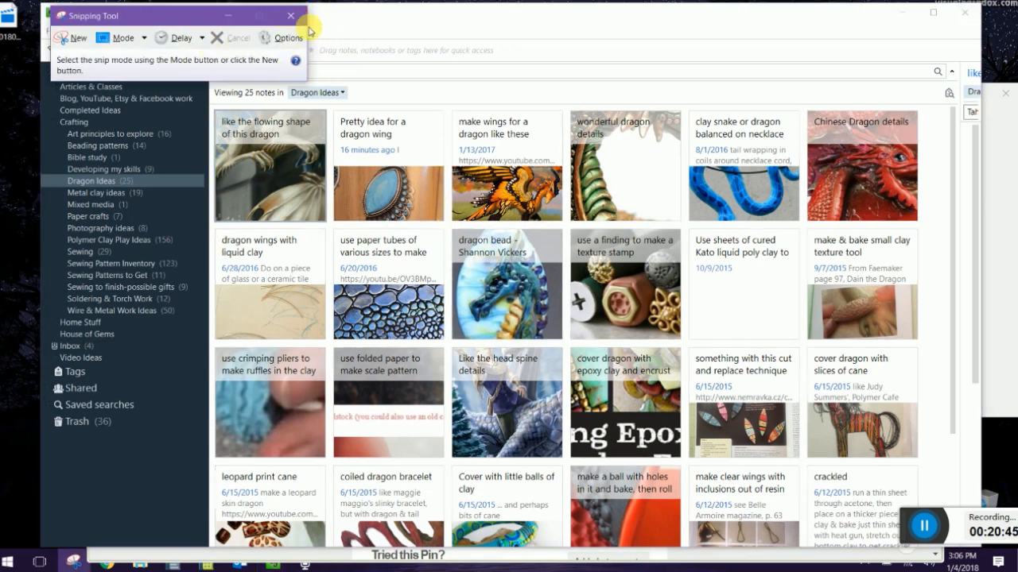
{"action": "left_click", "coordinate": [291, 15]}
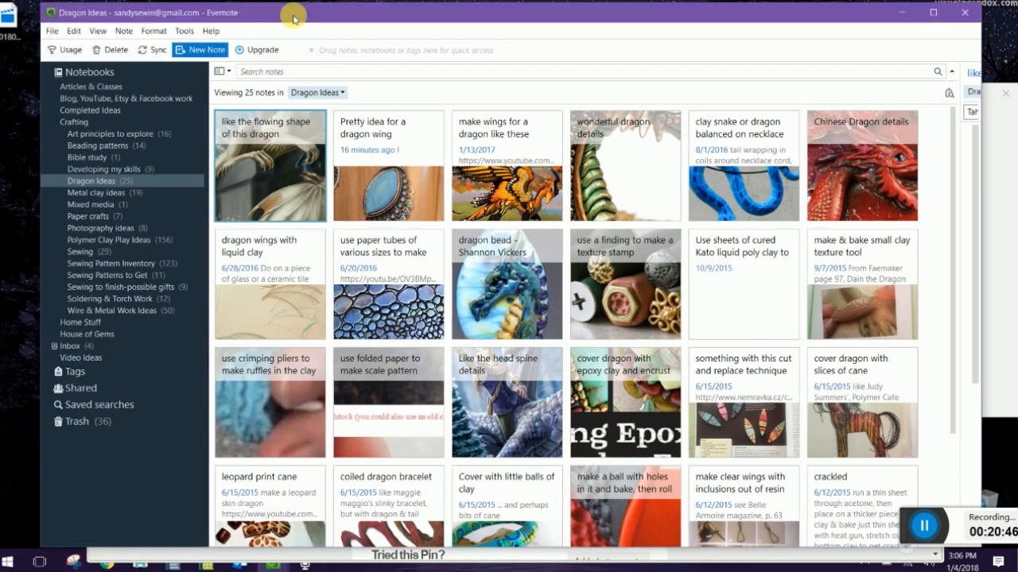
{"action": "mouse_move", "coordinate": [221, 207]}
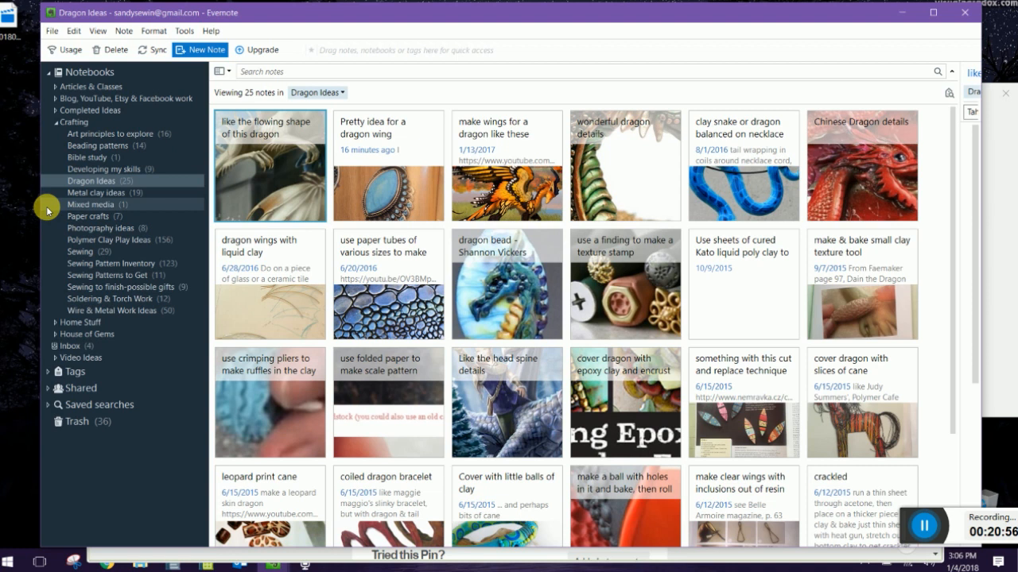
{"action": "mouse_move", "coordinate": [155, 172]}
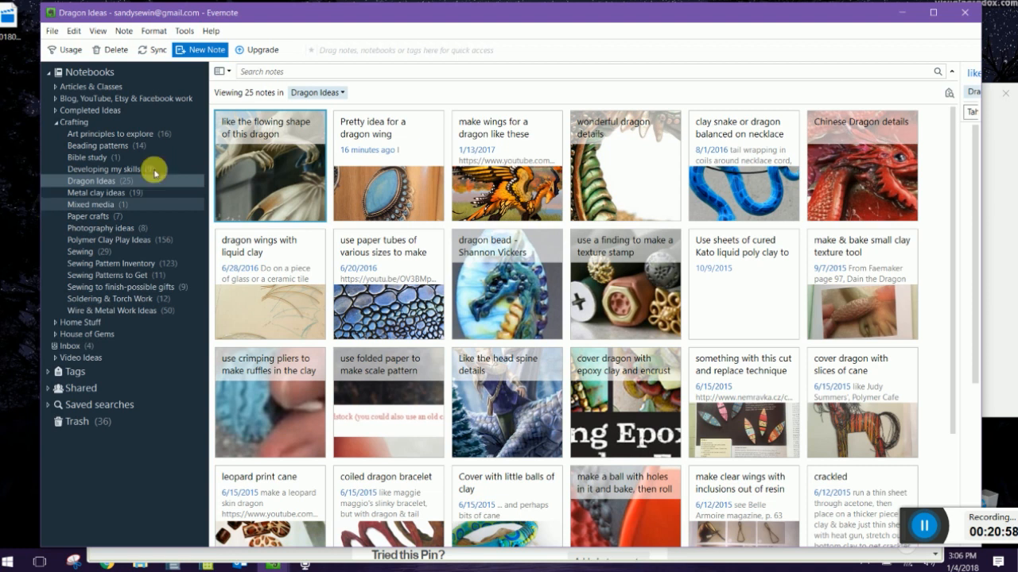
{"action": "mouse_move", "coordinate": [94, 264]}
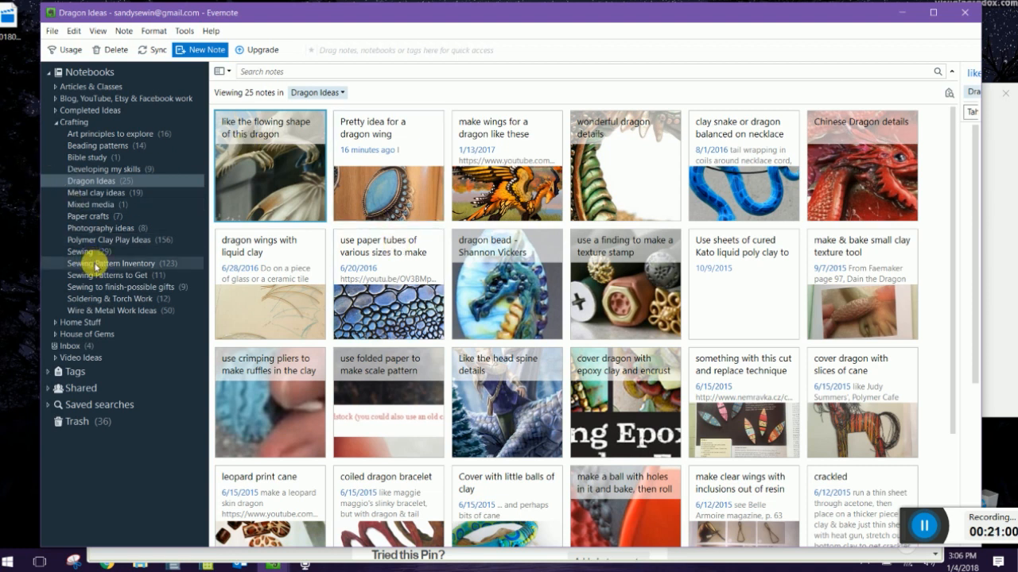
Go from Sewing Pattern Inventory to Sewing Patterns to Get, previewing the Jalie 3670 and McCalls 6960 notes
{"action": "left_click", "coordinate": [111, 263]}
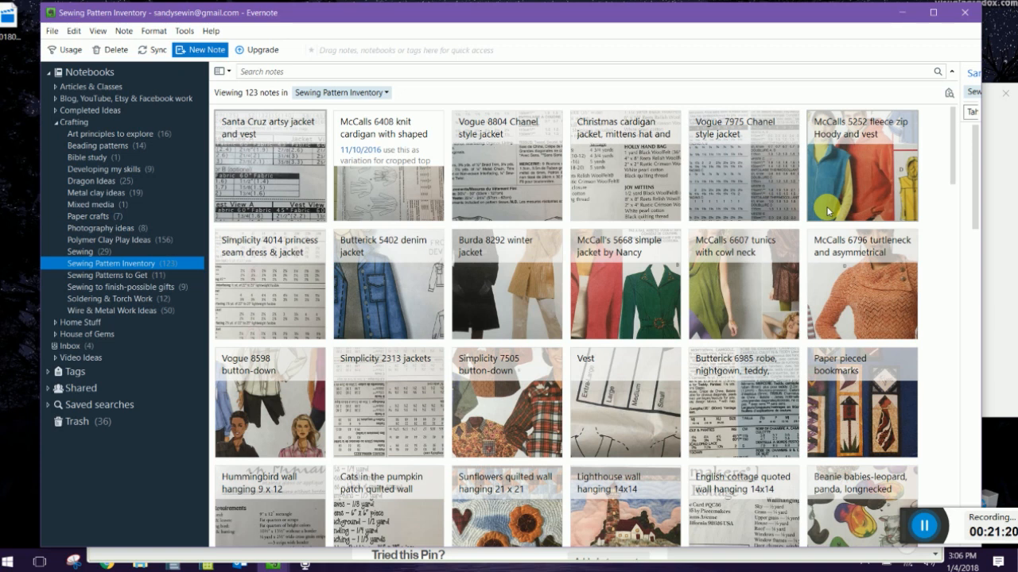
{"action": "mouse_move", "coordinate": [126, 263]}
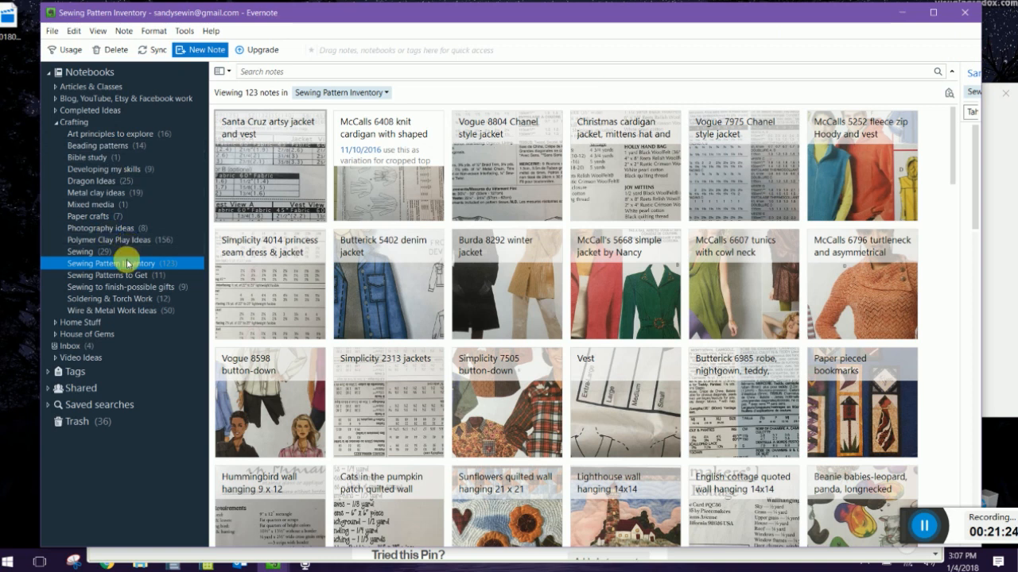
{"action": "mouse_move", "coordinate": [263, 164]}
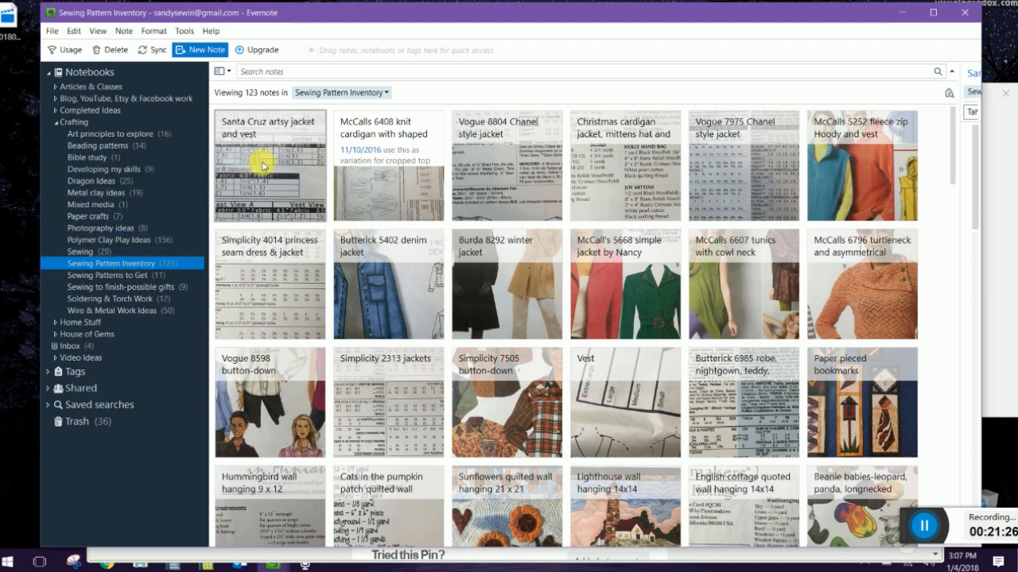
{"action": "mouse_move", "coordinate": [107, 275]}
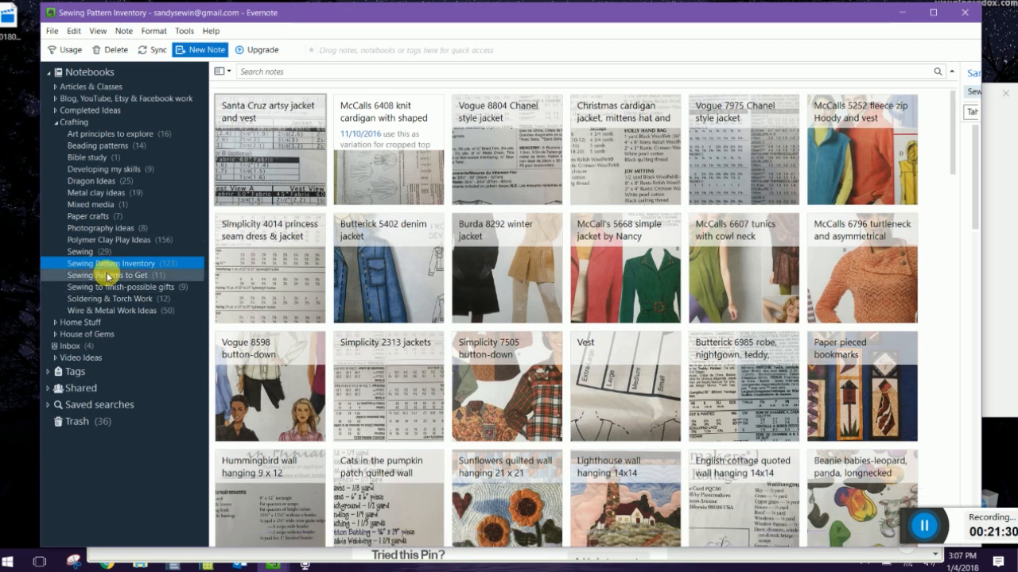
{"action": "left_click", "coordinate": [106, 275]}
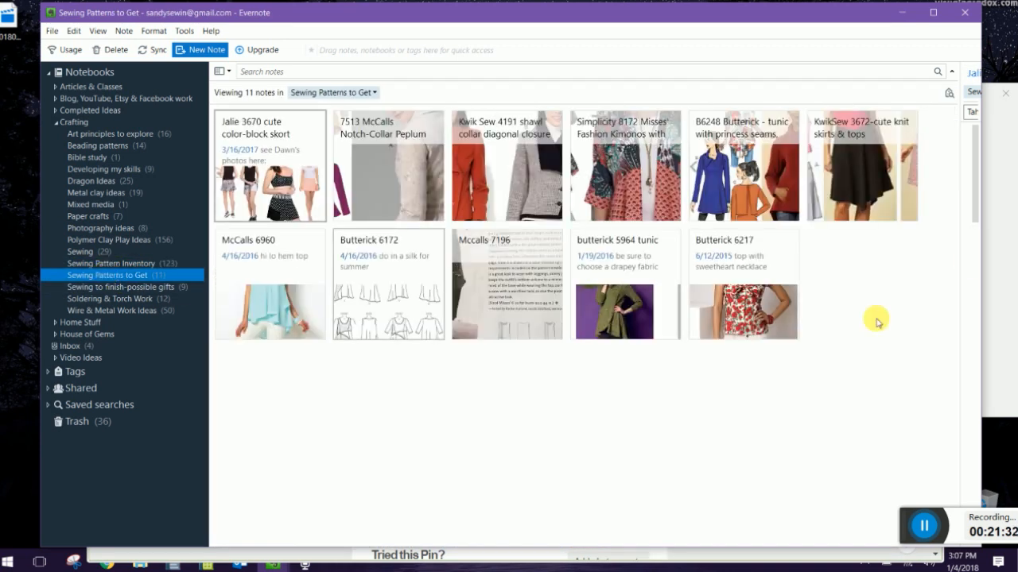
{"action": "double_click", "coordinate": [269, 165]}
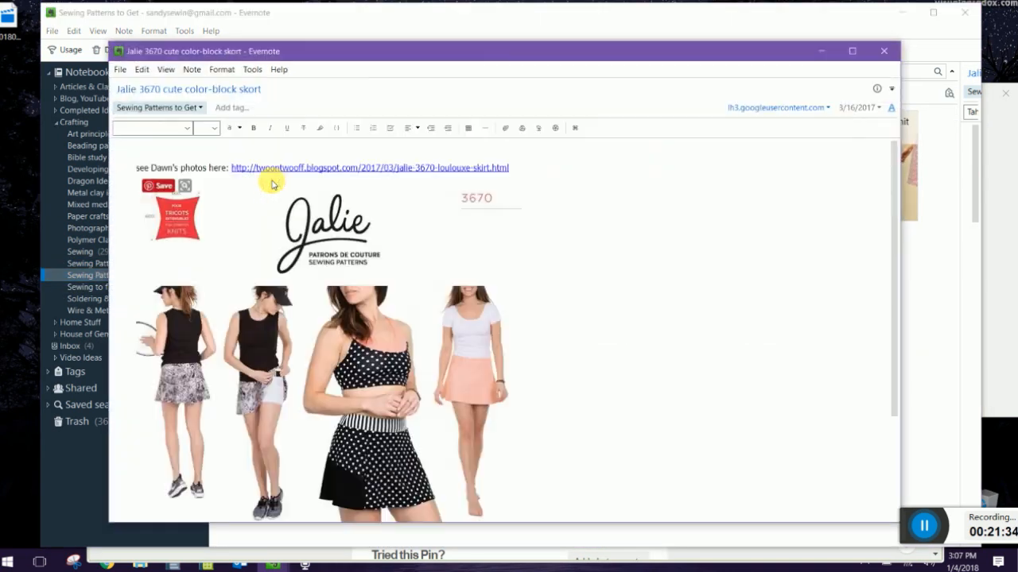
{"action": "scroll", "scroll_direction": "down", "scroll_amount": 3}
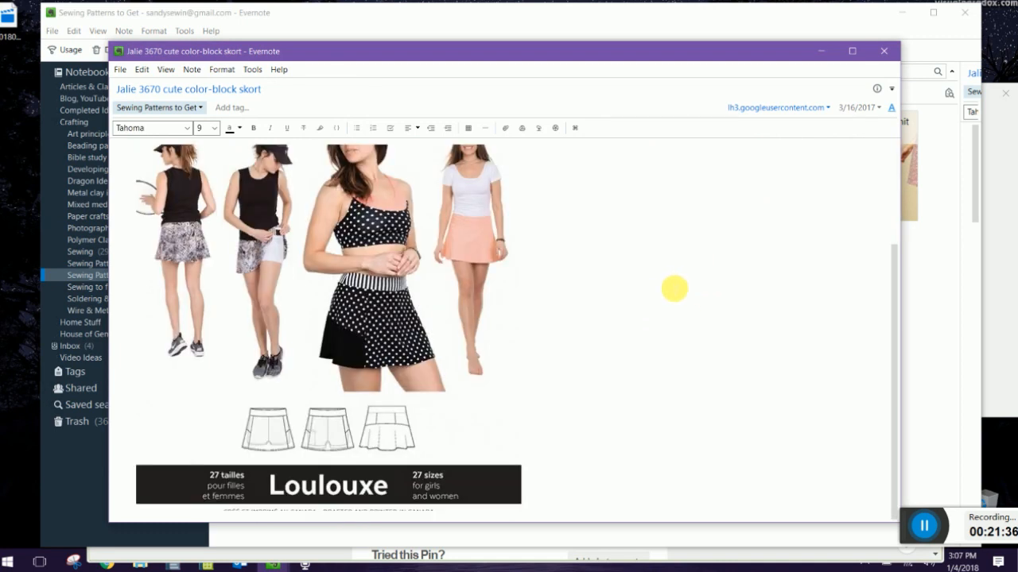
{"action": "left_click", "coordinate": [883, 51]}
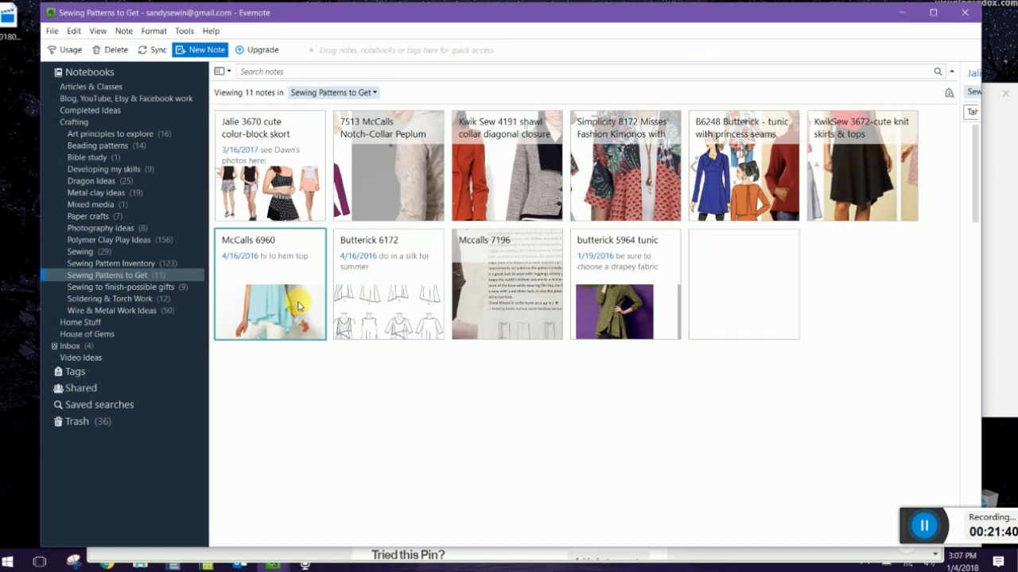
{"action": "double_click", "coordinate": [270, 284]}
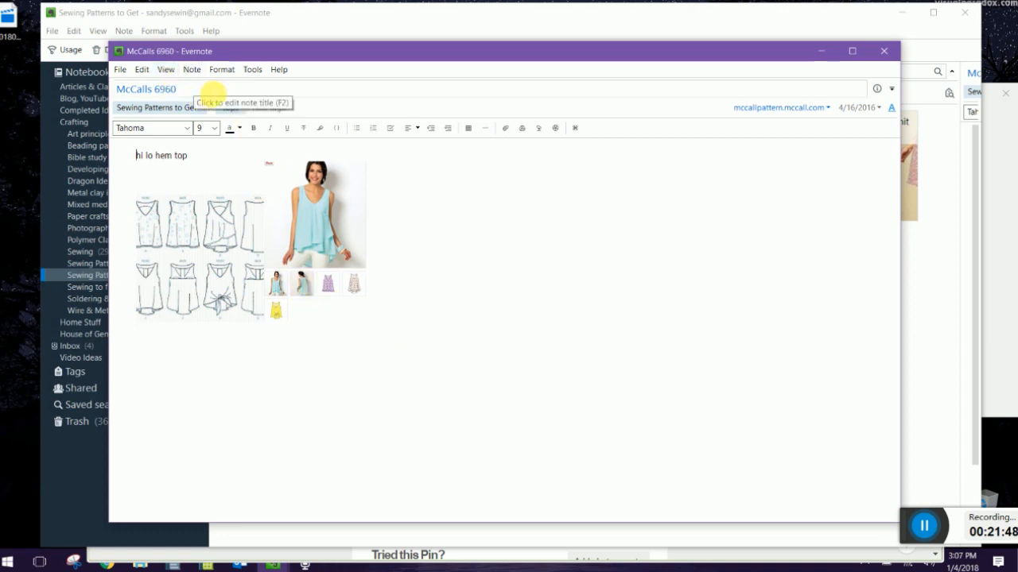
{"action": "mouse_move", "coordinate": [863, 22]}
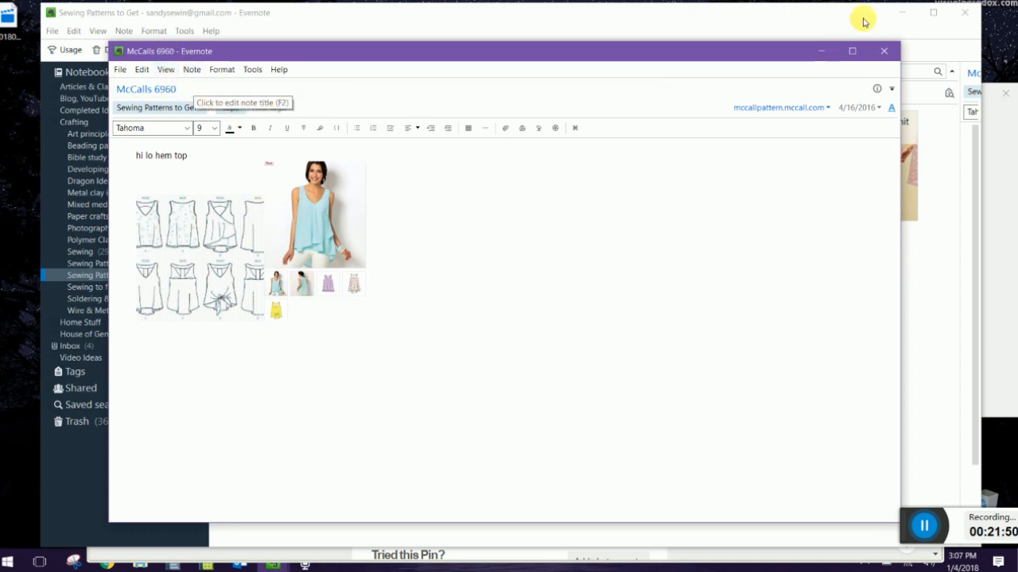
{"action": "left_click", "coordinate": [883, 51]}
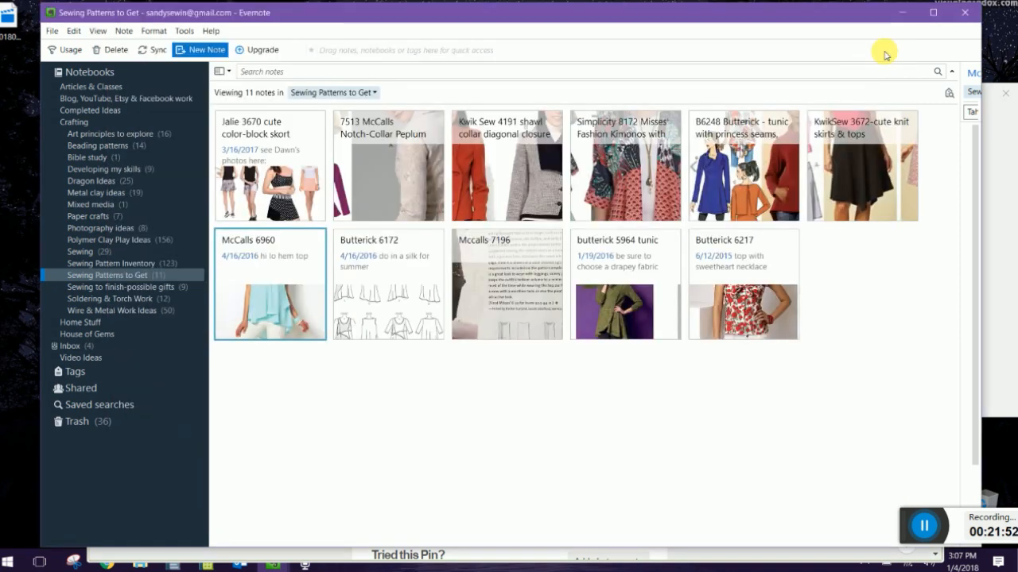
{"action": "mouse_move", "coordinate": [804, 402]}
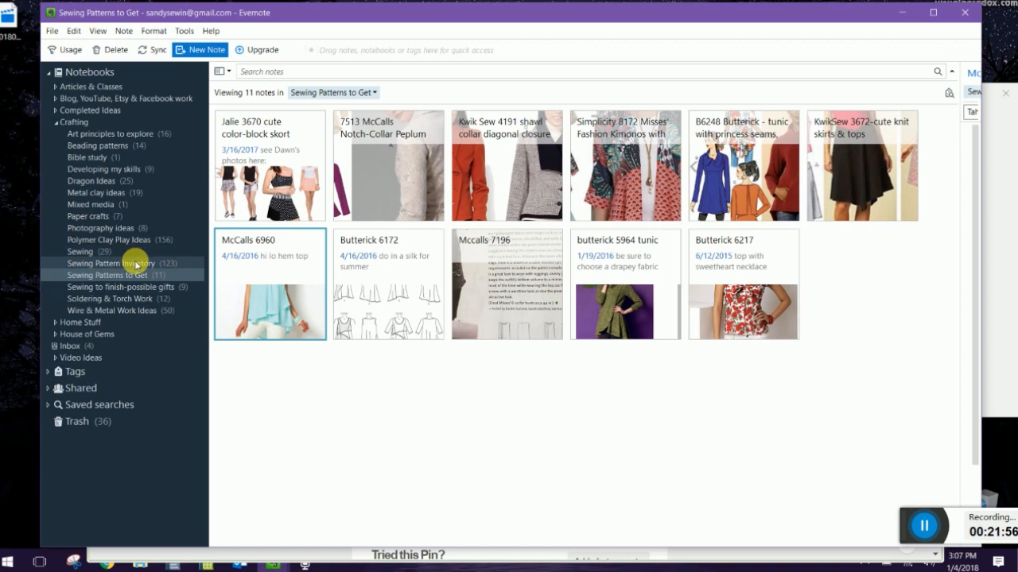
In Sewing Pattern Inventory, open the McCall's 5668 jacket note, review its yardage chart, and close it
{"action": "left_click", "coordinate": [109, 263]}
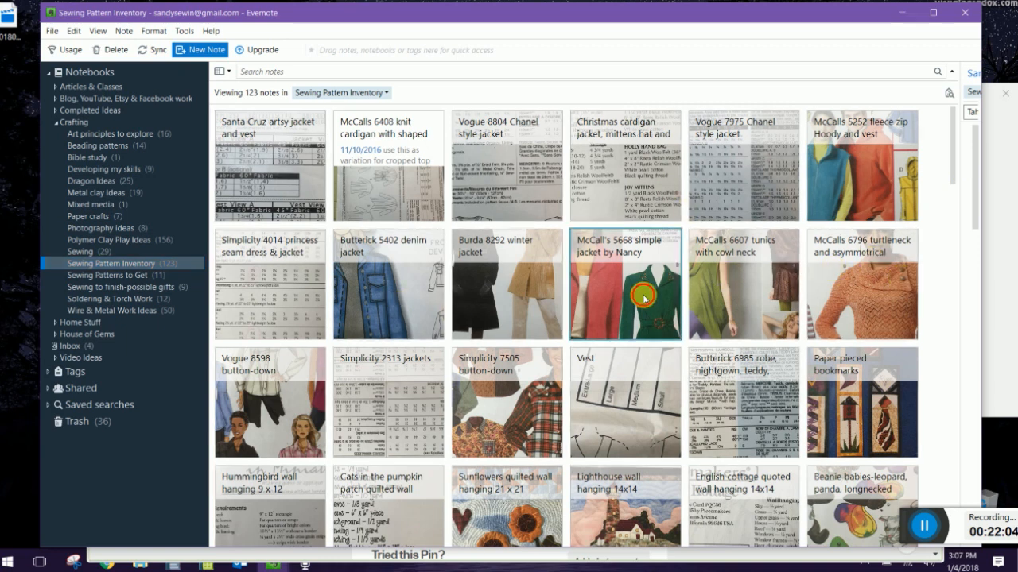
{"action": "double_click", "coordinate": [625, 283]}
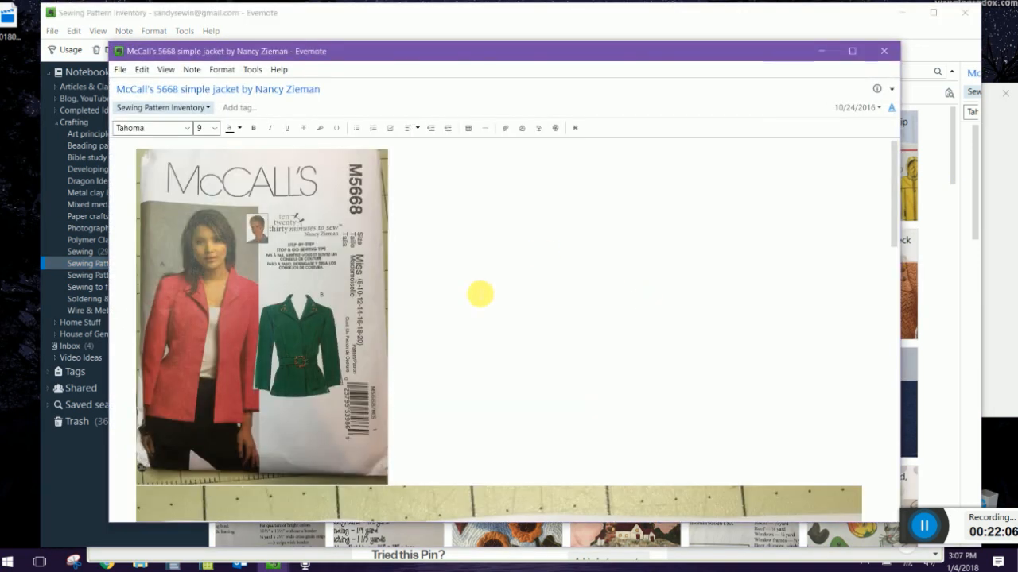
{"action": "mouse_move", "coordinate": [301, 300]}
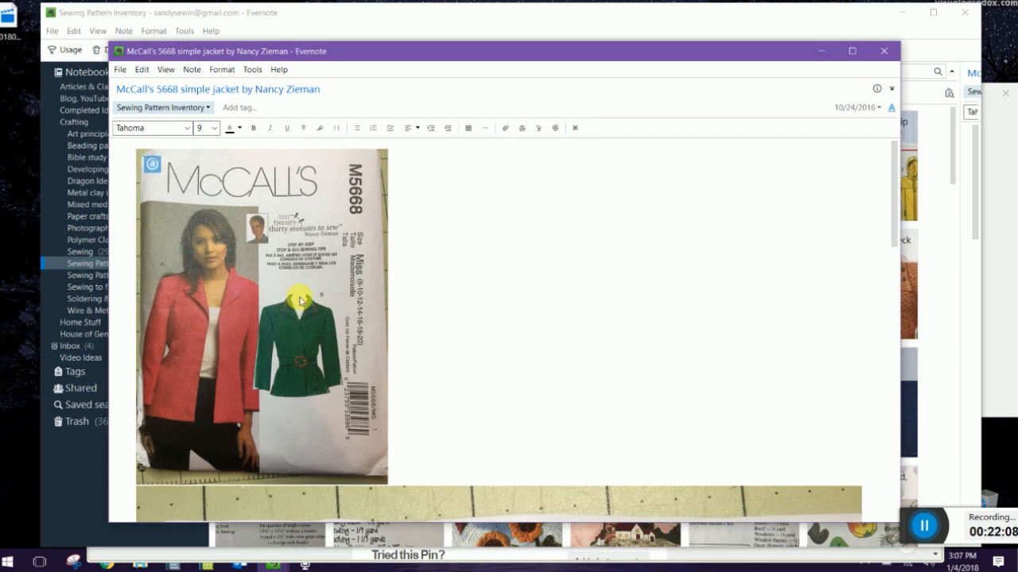
{"action": "scroll", "scroll_direction": "down", "scroll_amount": 3}
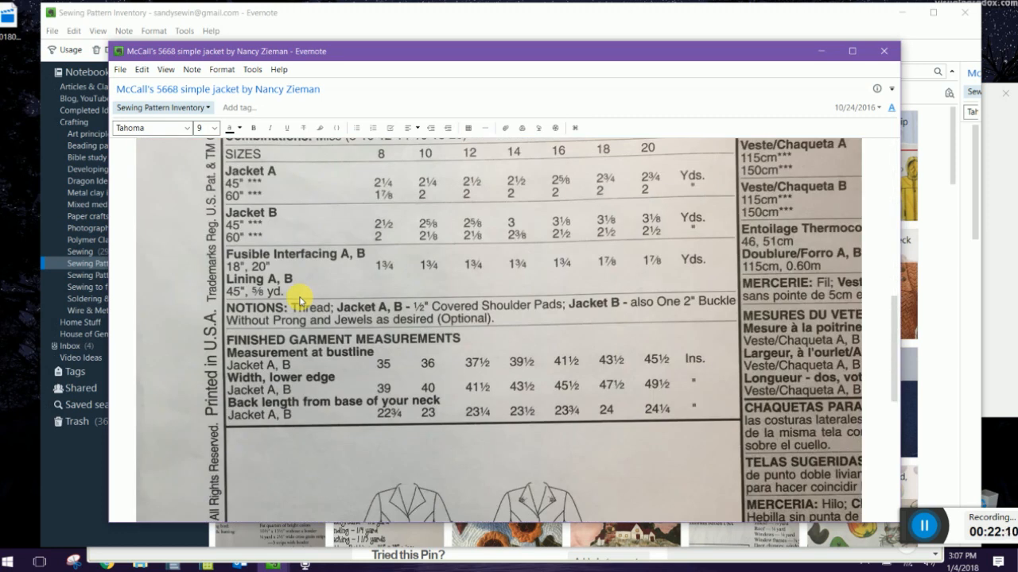
{"action": "scroll", "scroll_direction": "up", "scroll_amount": 3}
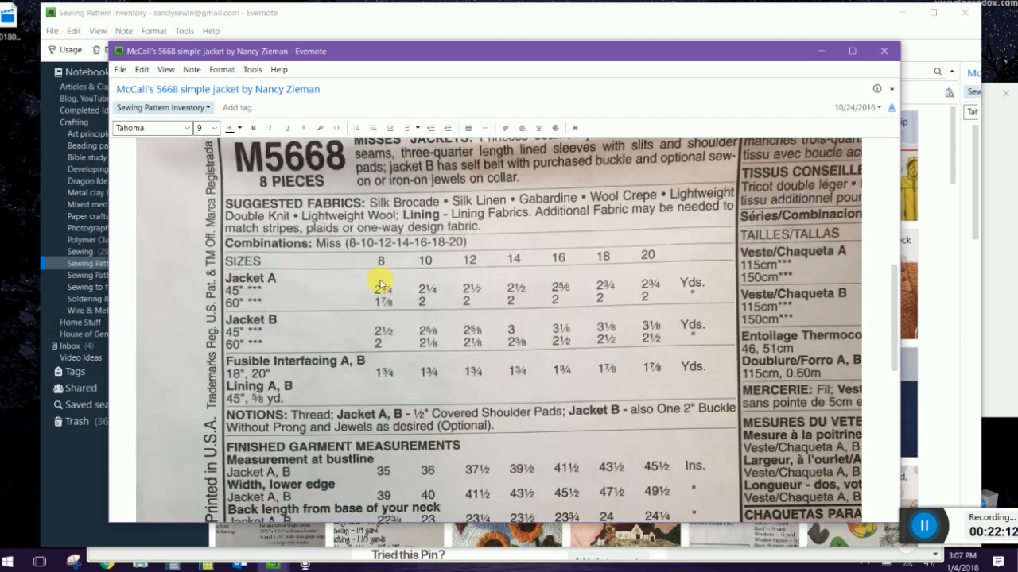
{"action": "mouse_move", "coordinate": [569, 438]}
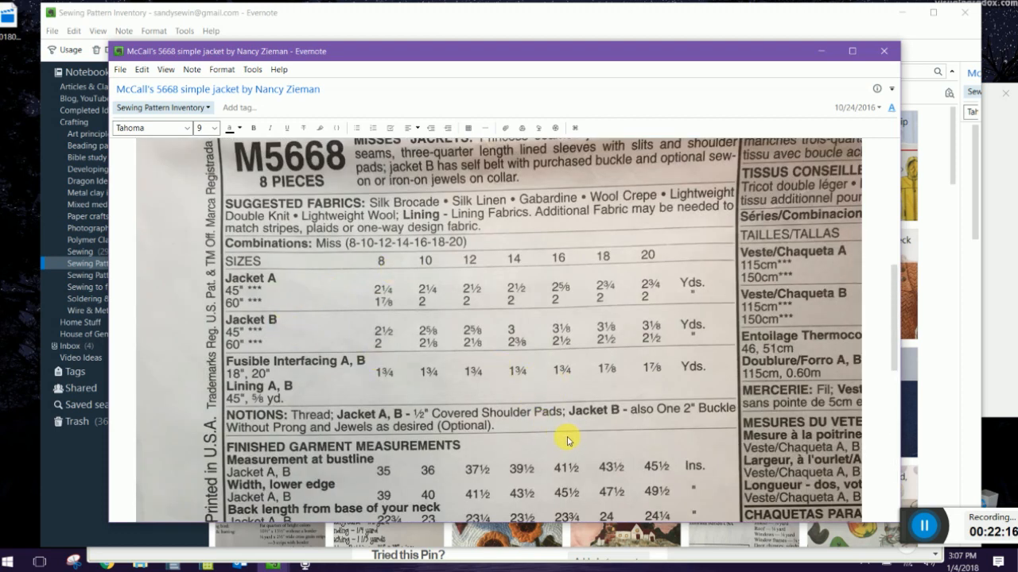
{"action": "mouse_move", "coordinate": [493, 279]}
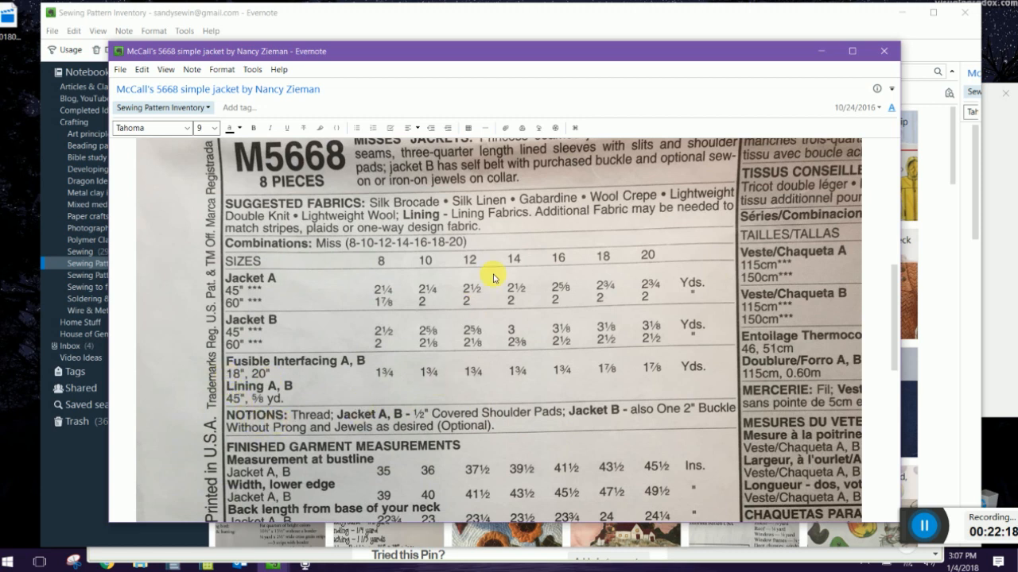
{"action": "scroll", "scroll_direction": "up", "scroll_amount": 3}
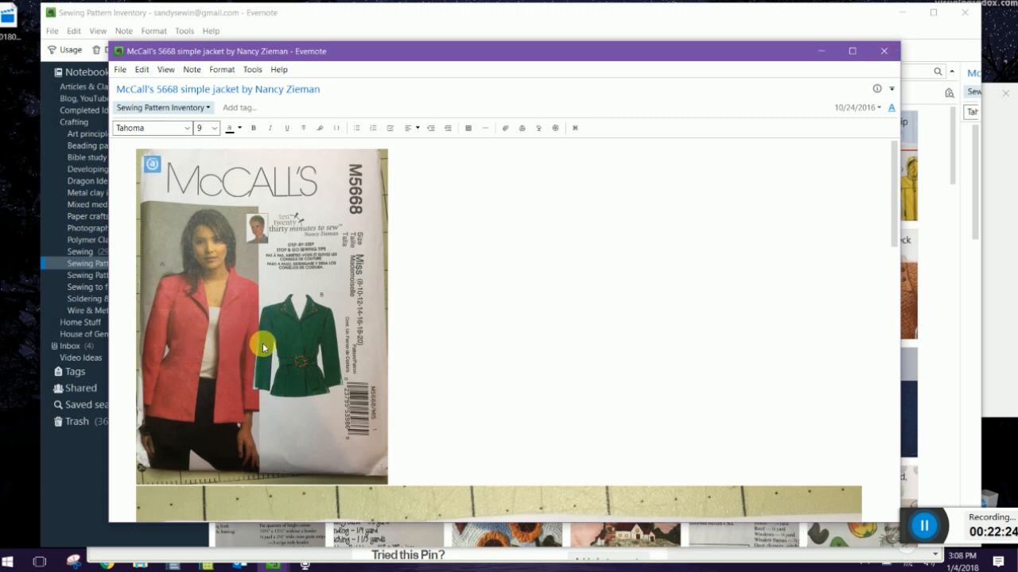
{"action": "left_click", "coordinate": [882, 51]}
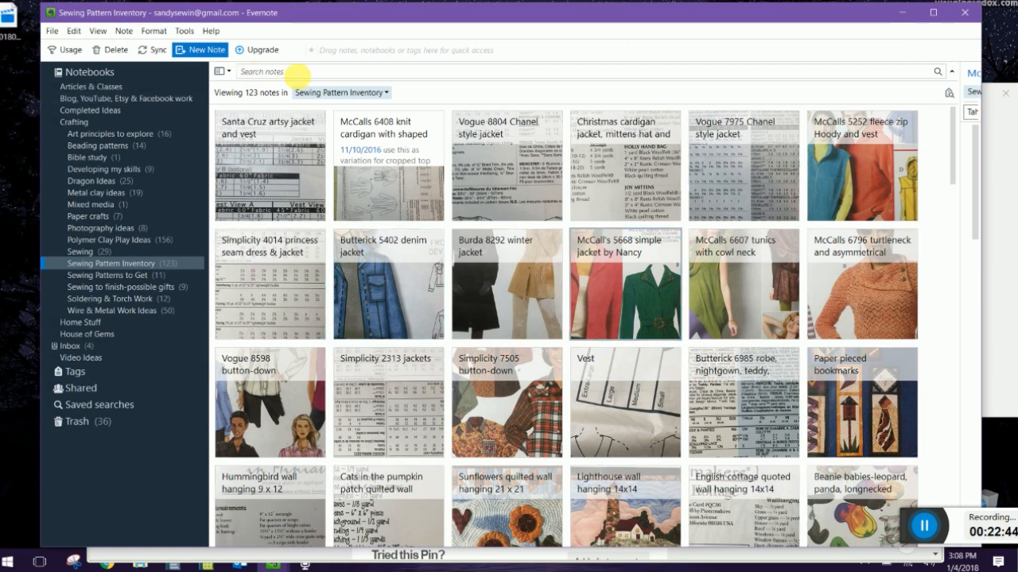
Search the notebook for 'dres', then open and close the Simplicity 4014 dress note
{"action": "type", "text": "dre"}
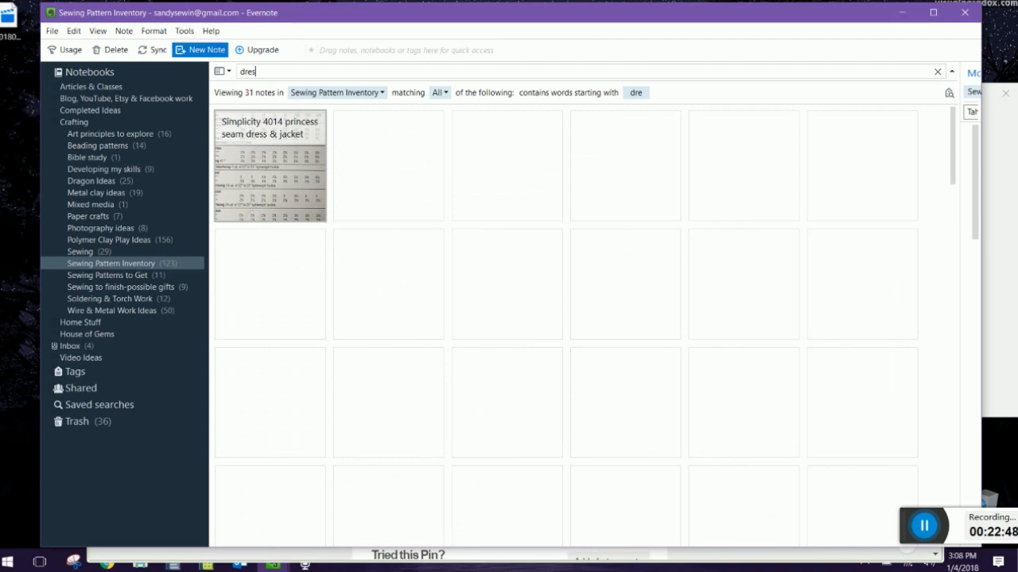
{"action": "type", "text": "s"}
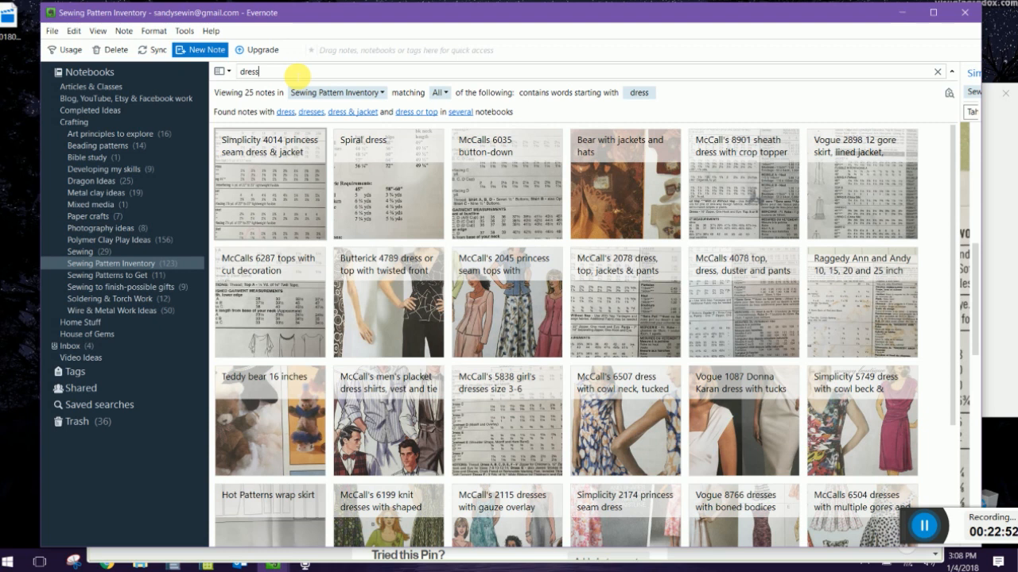
{"action": "mouse_move", "coordinate": [387, 96]}
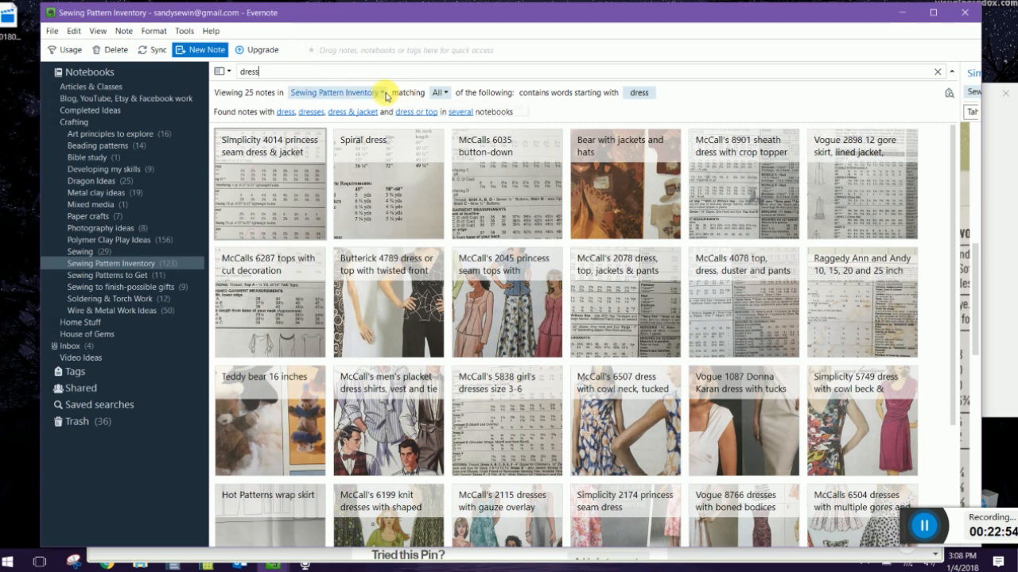
{"action": "mouse_move", "coordinate": [473, 94]}
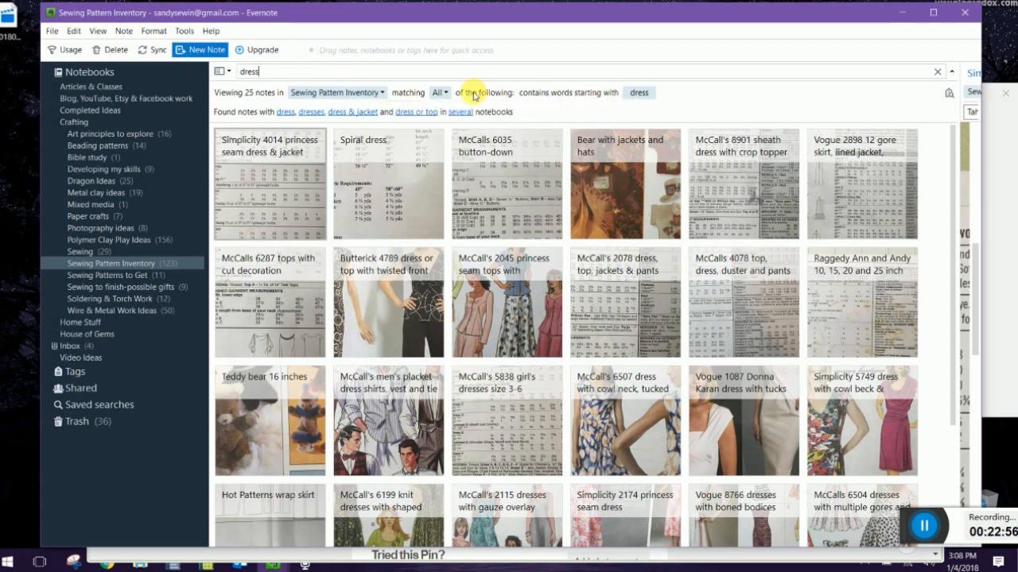
{"action": "mouse_move", "coordinate": [508, 130]}
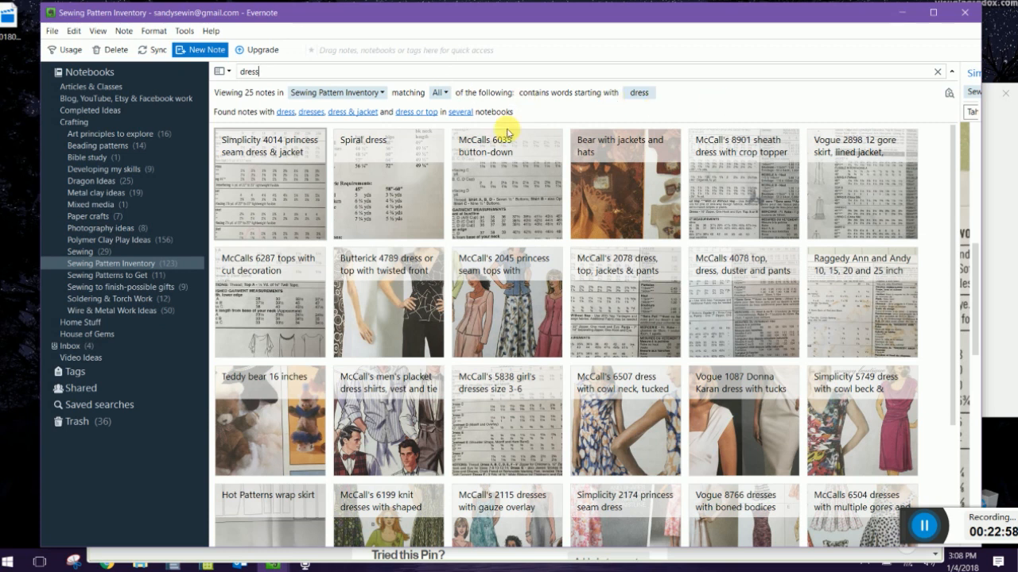
{"action": "double_click", "coordinate": [269, 183]}
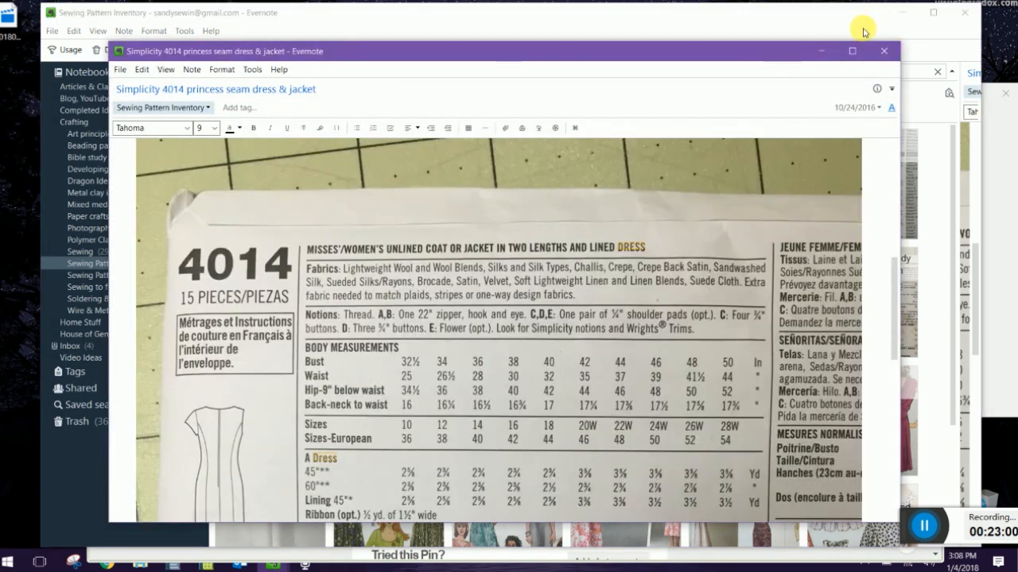
{"action": "left_click", "coordinate": [883, 51]}
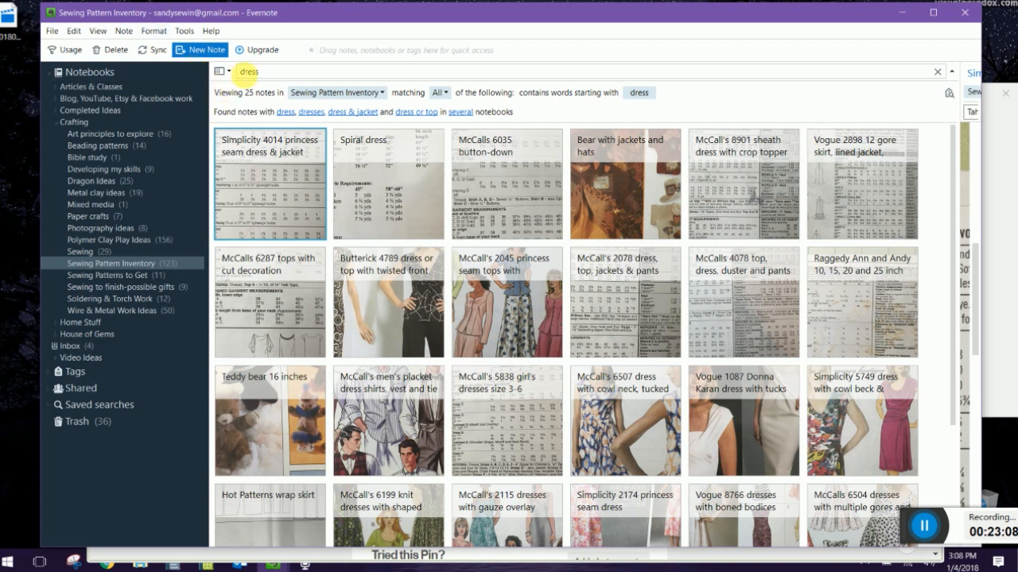
Try Snippet View, Top List, and Side List for the dress results, ending on Side List
{"action": "left_click", "coordinate": [221, 71]}
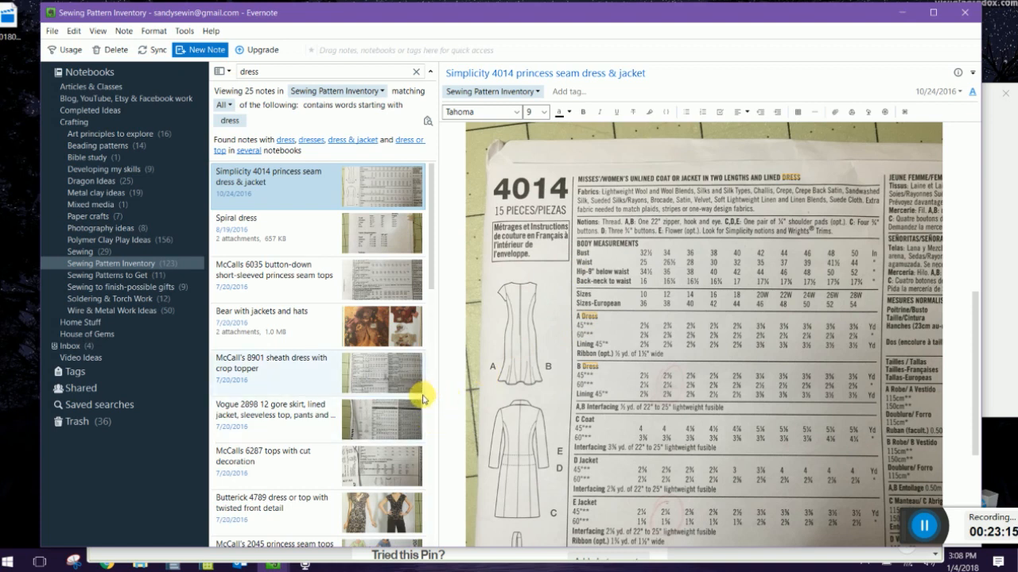
{"action": "mouse_move", "coordinate": [438, 403]}
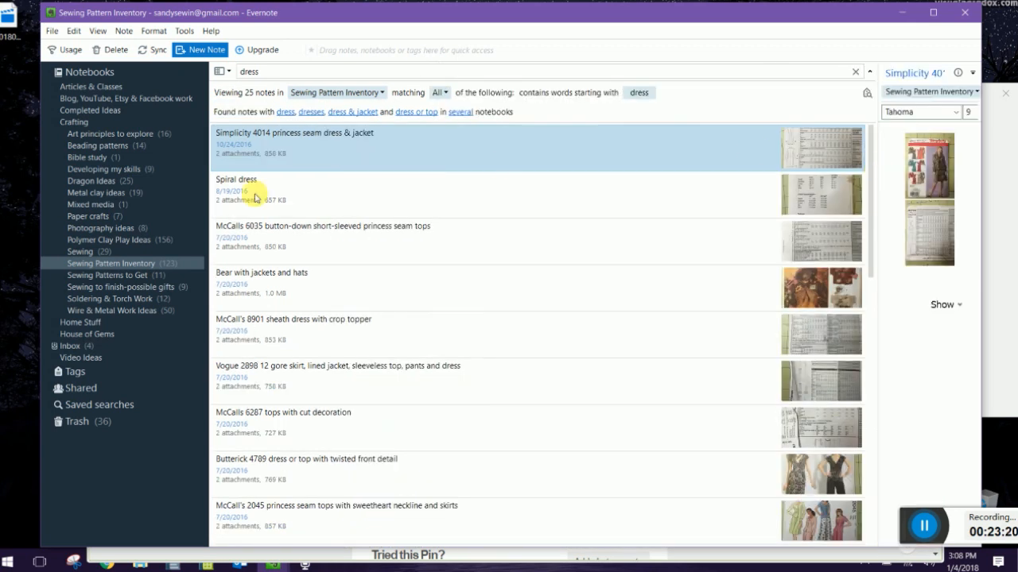
{"action": "left_click", "coordinate": [226, 72]}
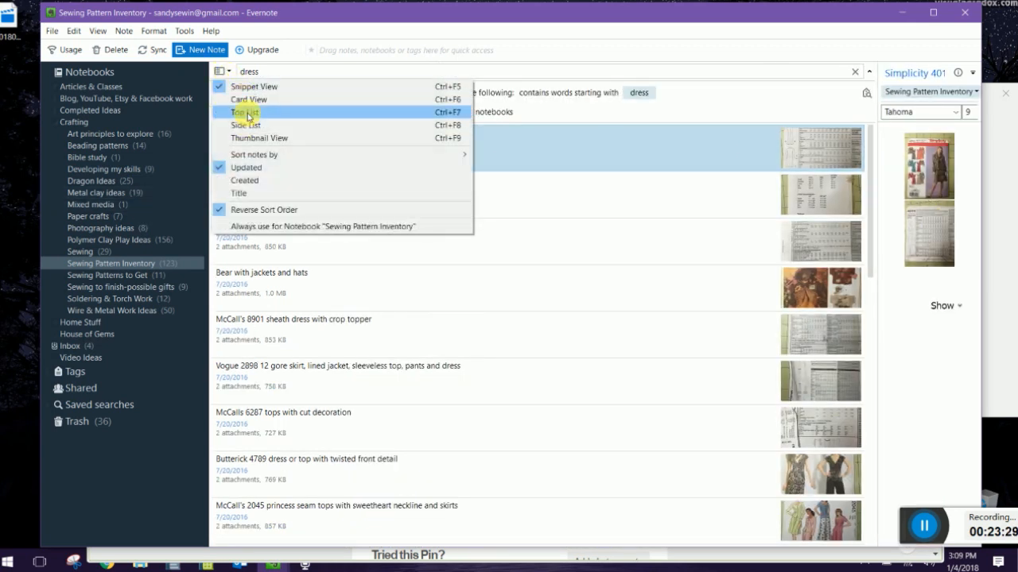
{"action": "left_click", "coordinate": [244, 112]}
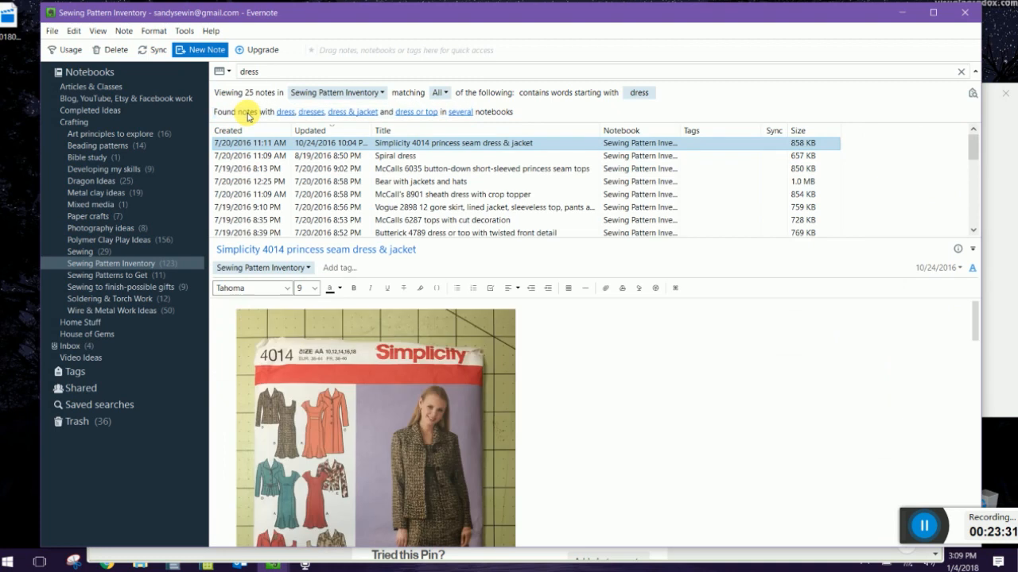
{"action": "left_click", "coordinate": [221, 72]}
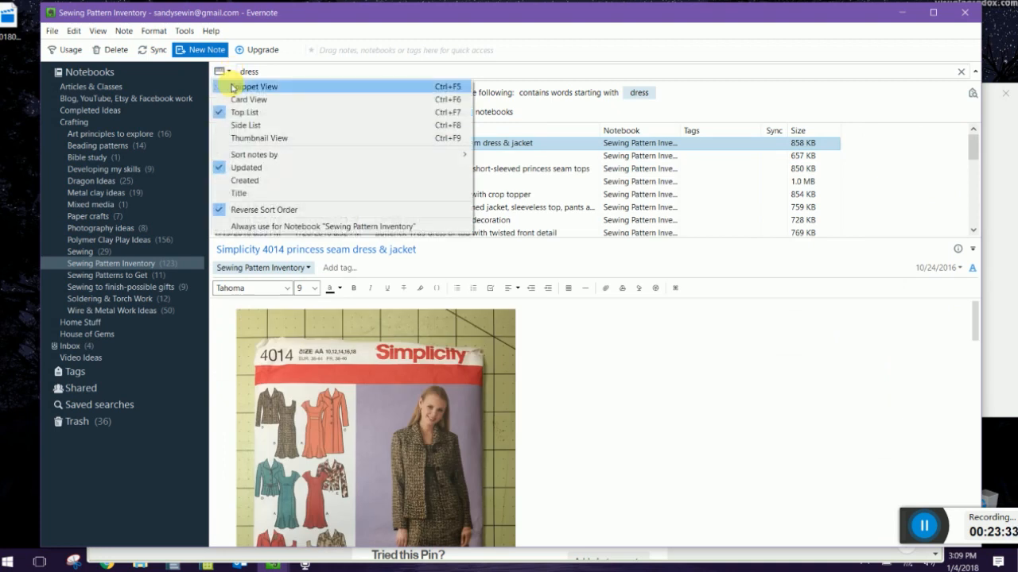
{"action": "left_click", "coordinate": [245, 112]}
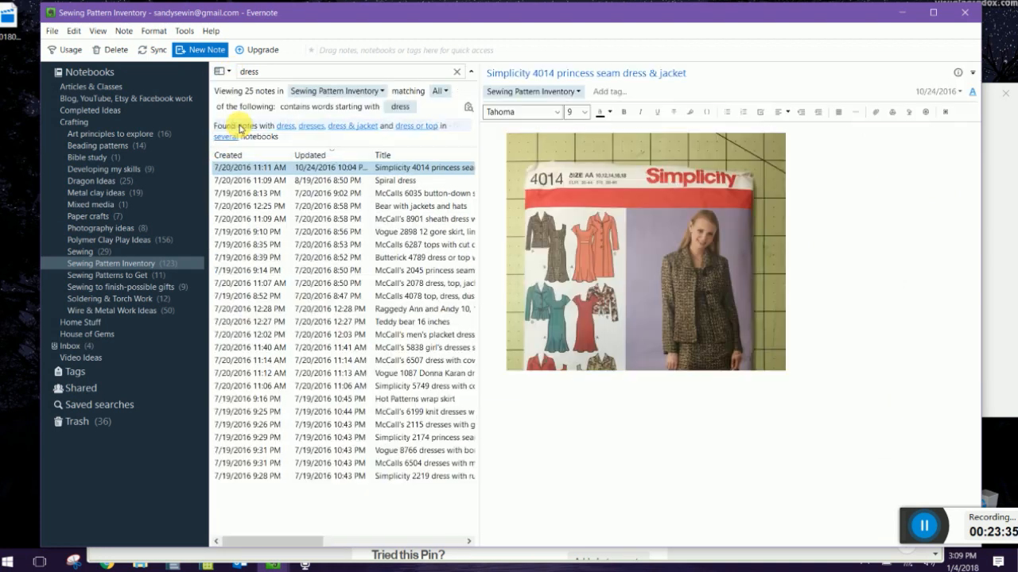
{"action": "scroll", "scroll_direction": "down", "scroll_amount": 3}
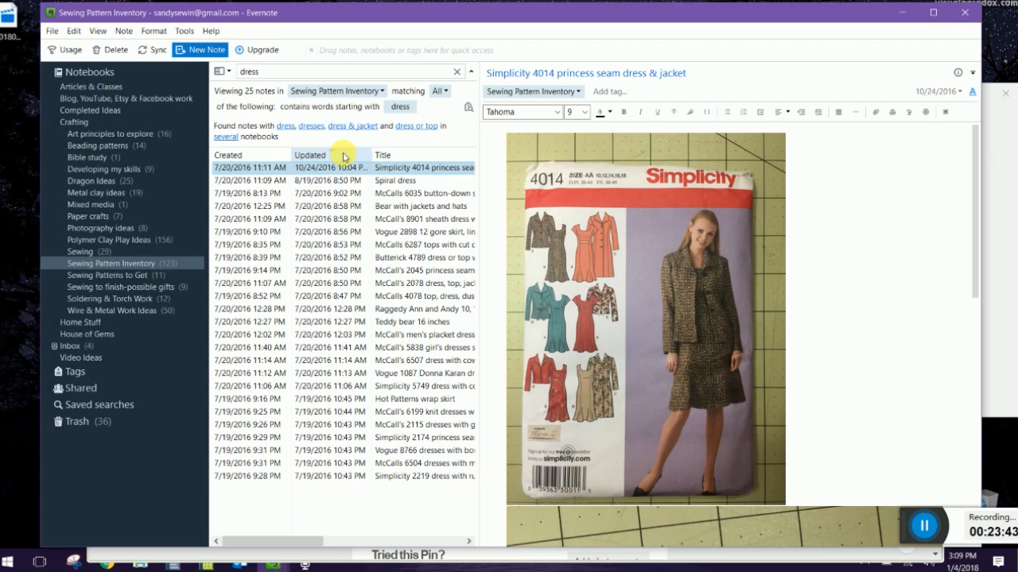
Show dress results as cards, then view Butterick 4789, Vogue 2898 and McCall's 2078 notes
{"action": "left_click", "coordinate": [221, 71]}
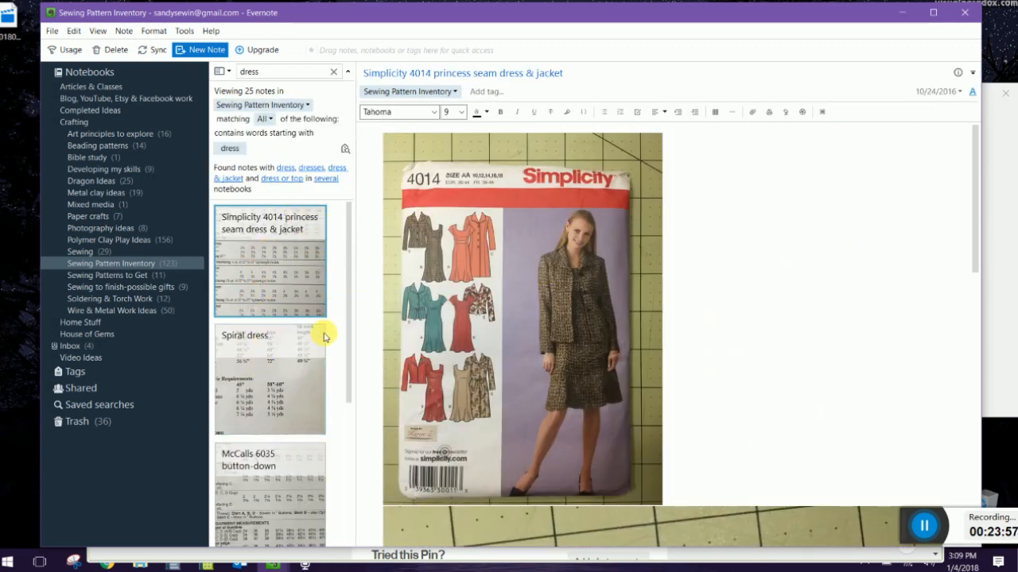
{"action": "left_click", "coordinate": [270, 377]}
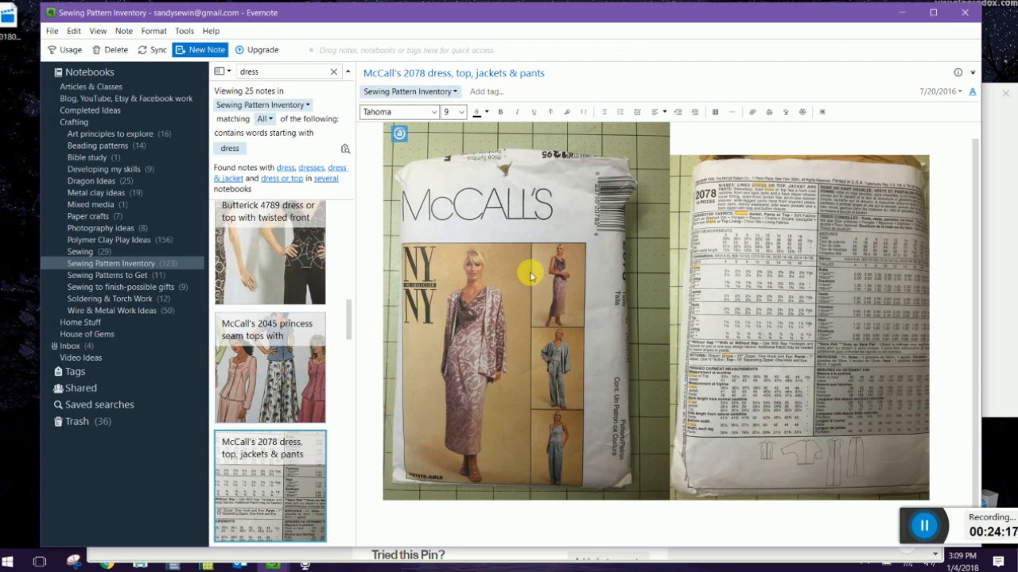
{"action": "left_click", "coordinate": [268, 239]}
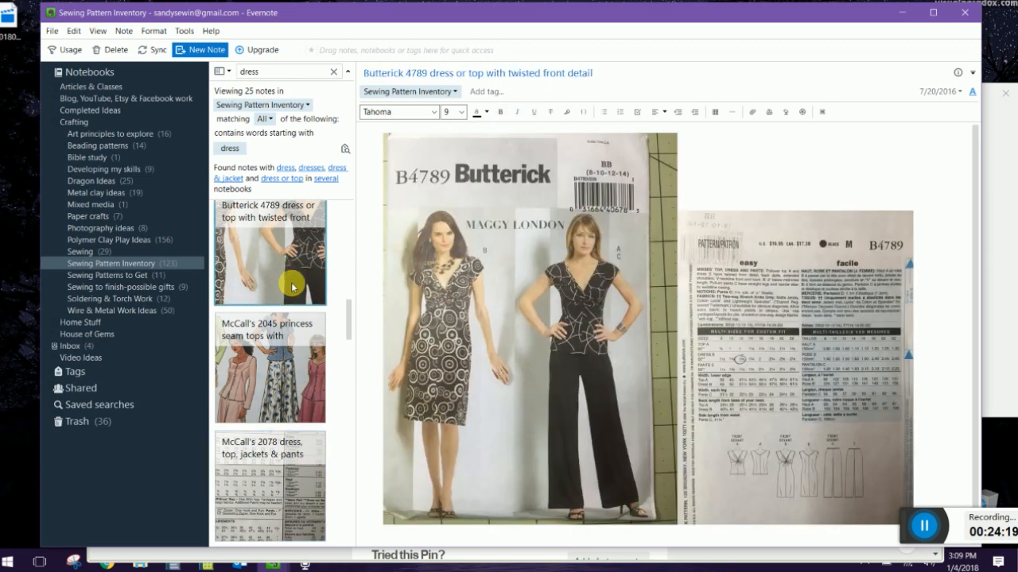
{"action": "left_click", "coordinate": [269, 254]}
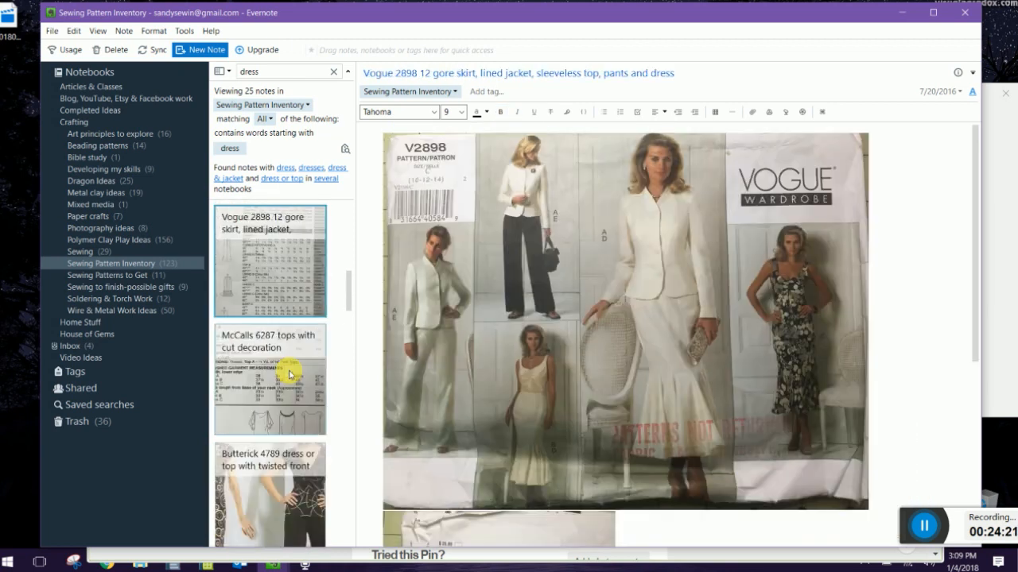
{"action": "left_click", "coordinate": [269, 260]}
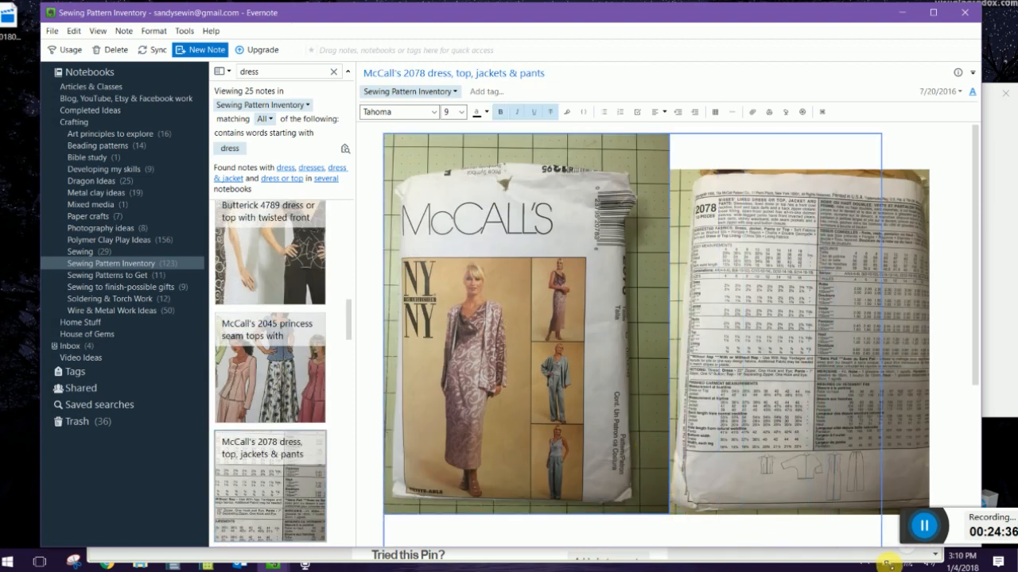
Scroll through the McCall's 2078 note, then list the Crafting notebook's notes
{"action": "scroll", "scroll_direction": "down", "scroll_amount": 3}
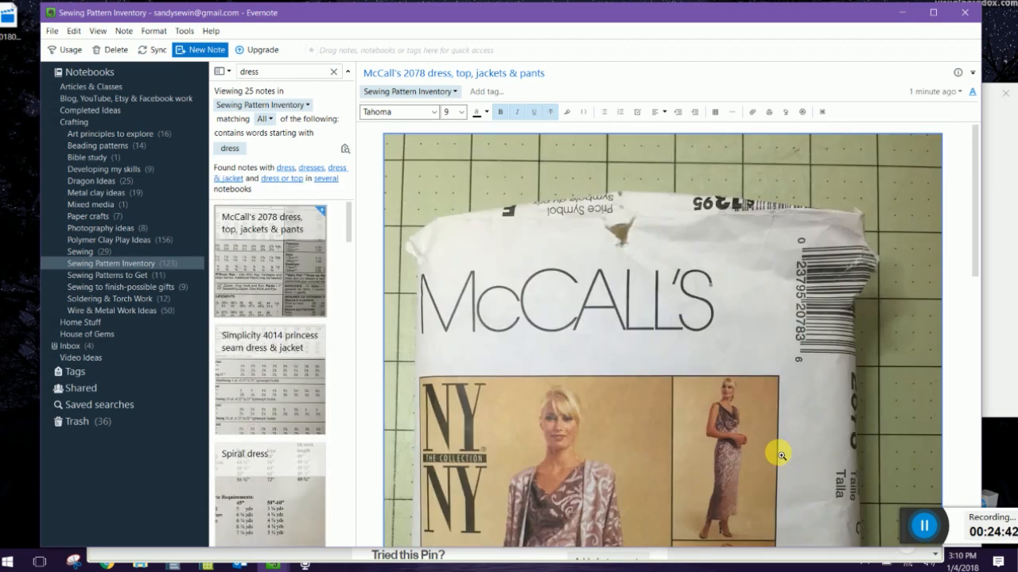
{"action": "scroll", "scroll_direction": "down", "scroll_amount": 3}
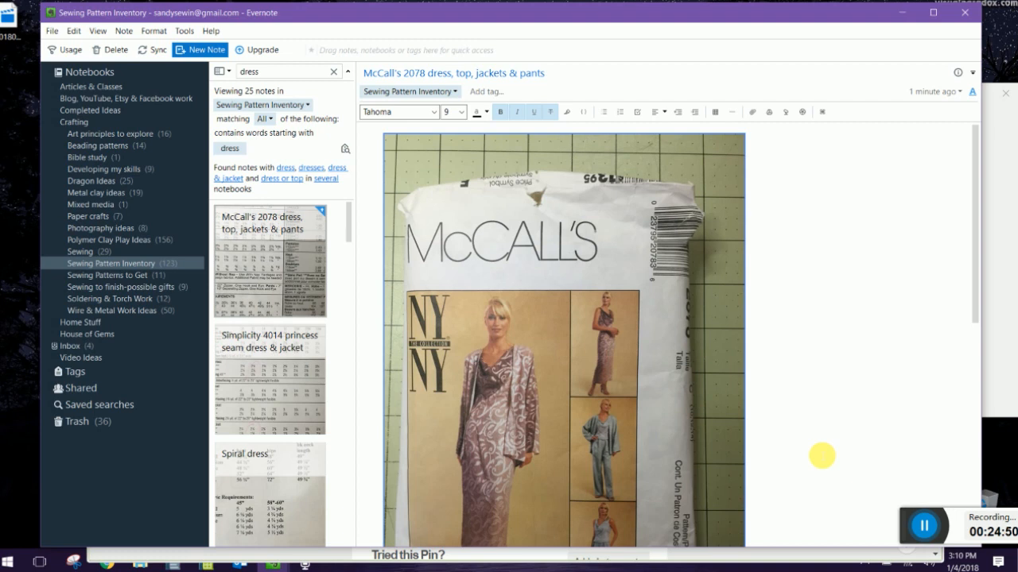
{"action": "mouse_move", "coordinate": [575, 198]}
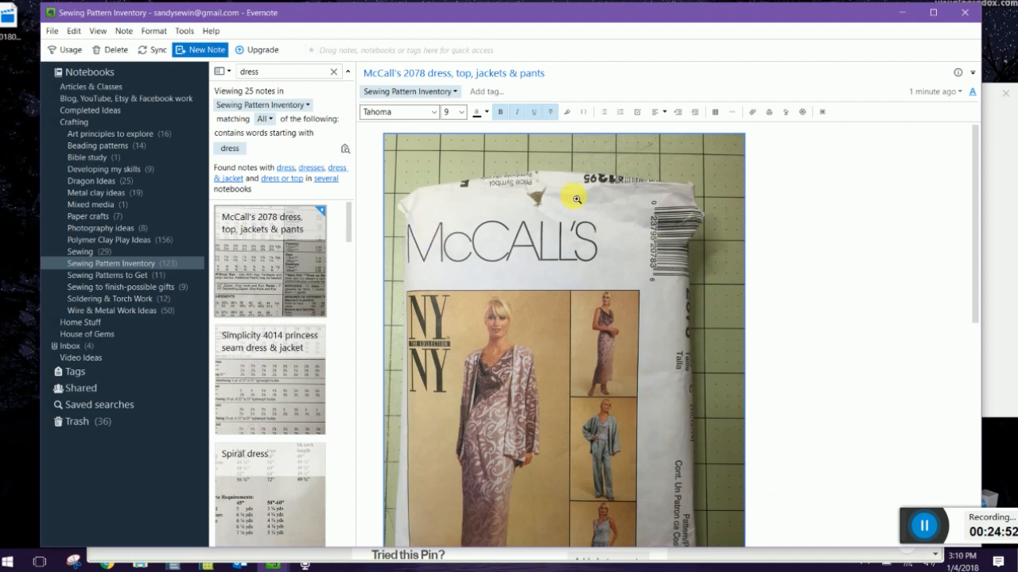
{"action": "scroll", "scroll_direction": "down", "scroll_amount": 3}
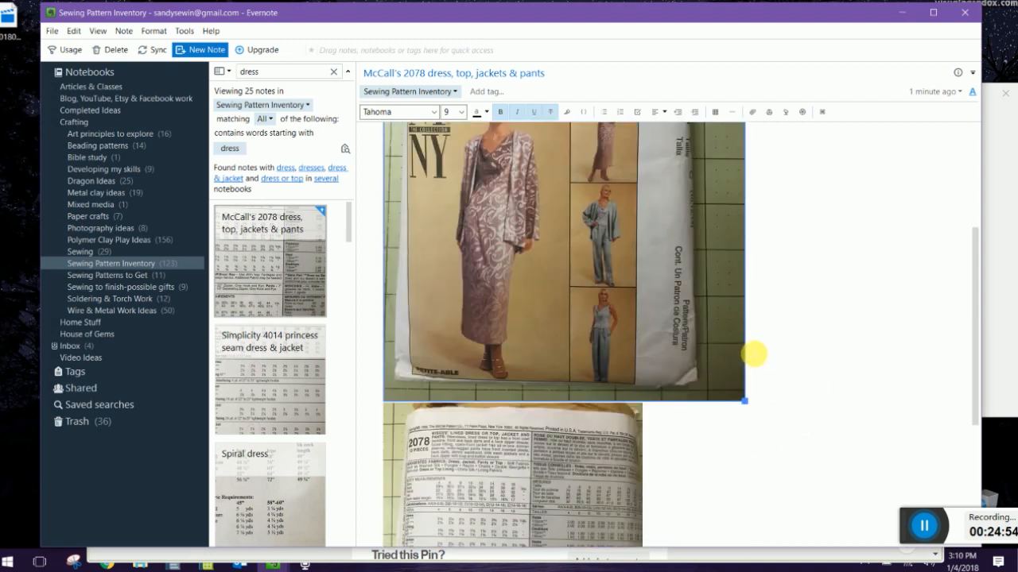
{"action": "mouse_move", "coordinate": [762, 395]}
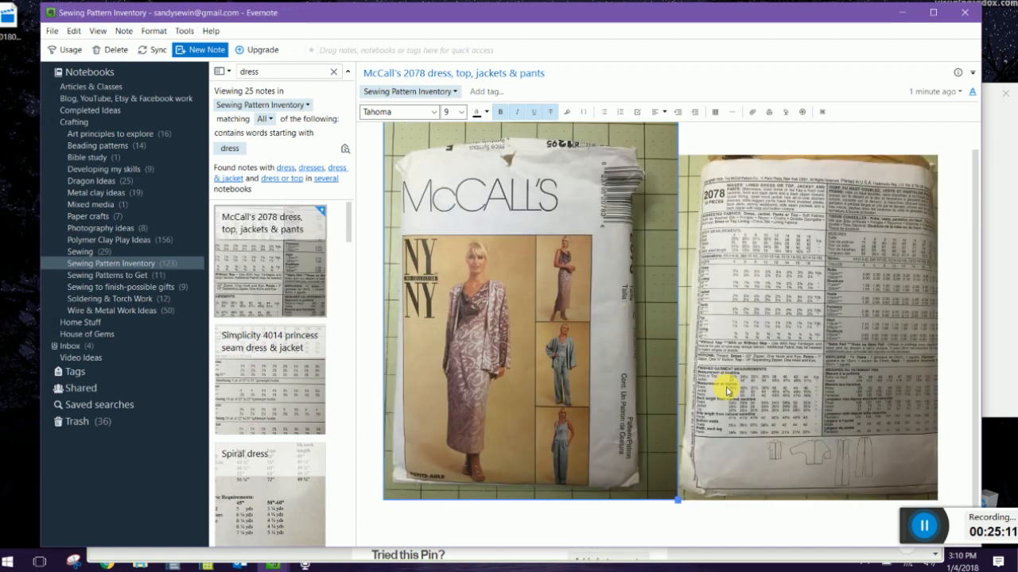
{"action": "mouse_move", "coordinate": [300, 208]}
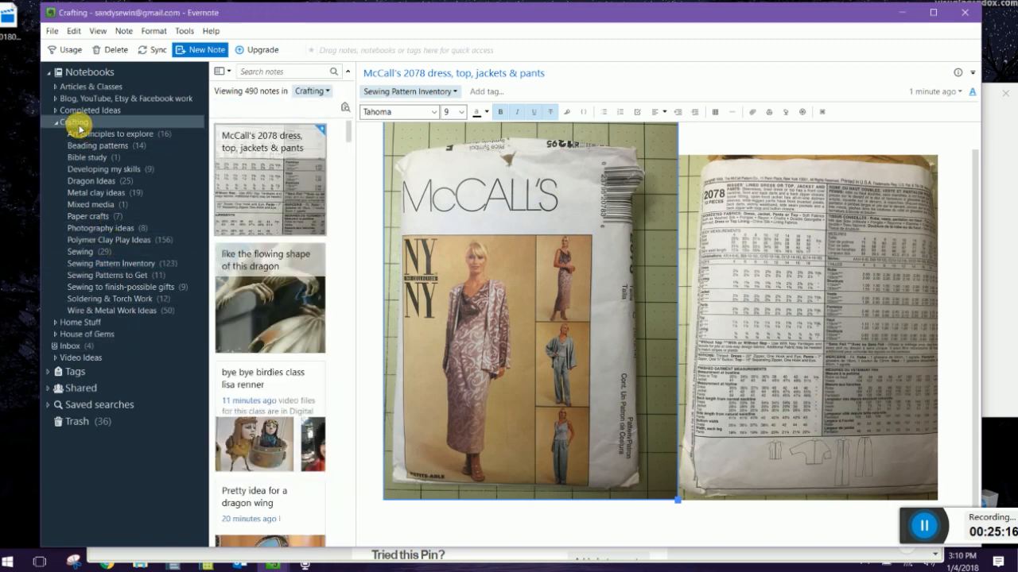
{"action": "left_click", "coordinate": [90, 72]}
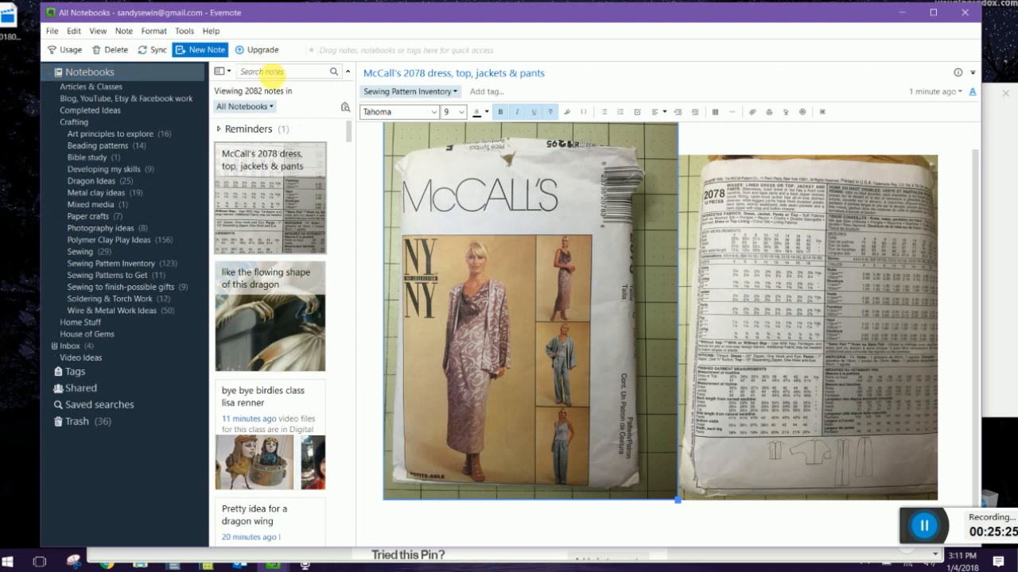
Search for 'cup chain', browse the Hot chocolate note, and open the wheat chain note
{"action": "type", "text": "cup chain"}
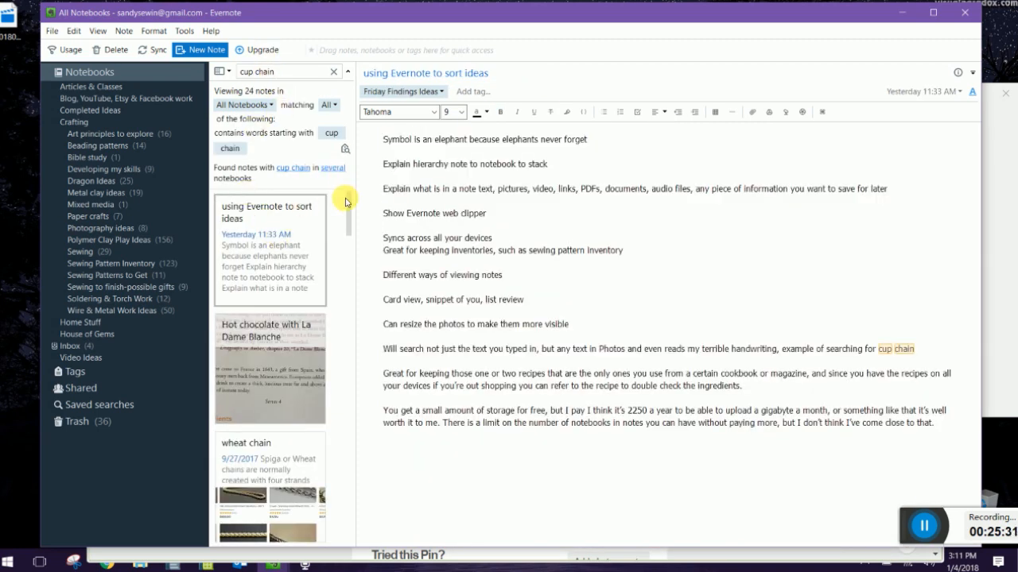
{"action": "scroll", "scroll_direction": "down", "scroll_amount": 3}
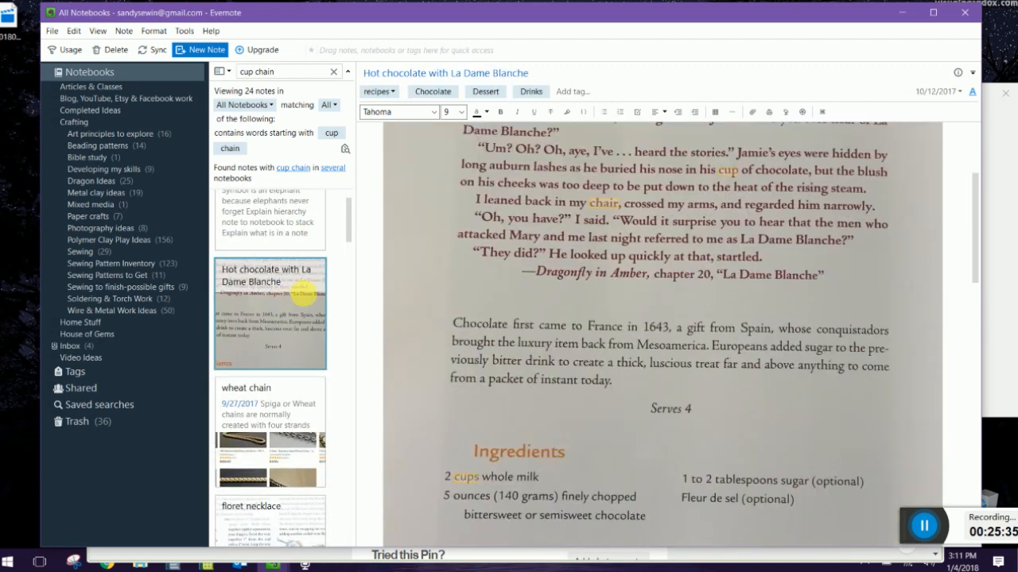
{"action": "mouse_move", "coordinate": [670, 209]}
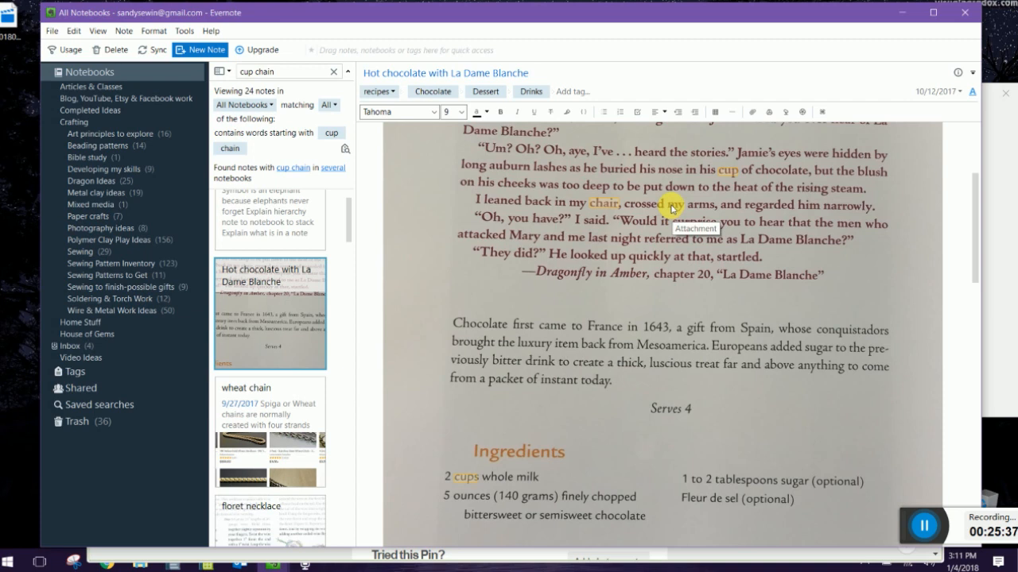
{"action": "mouse_move", "coordinate": [615, 209]}
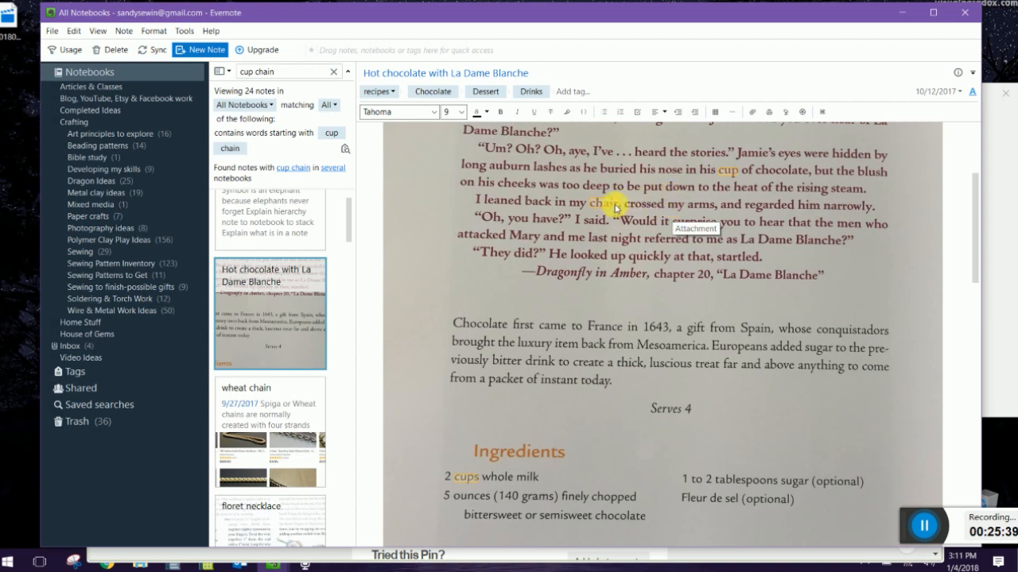
{"action": "mouse_move", "coordinate": [896, 257]}
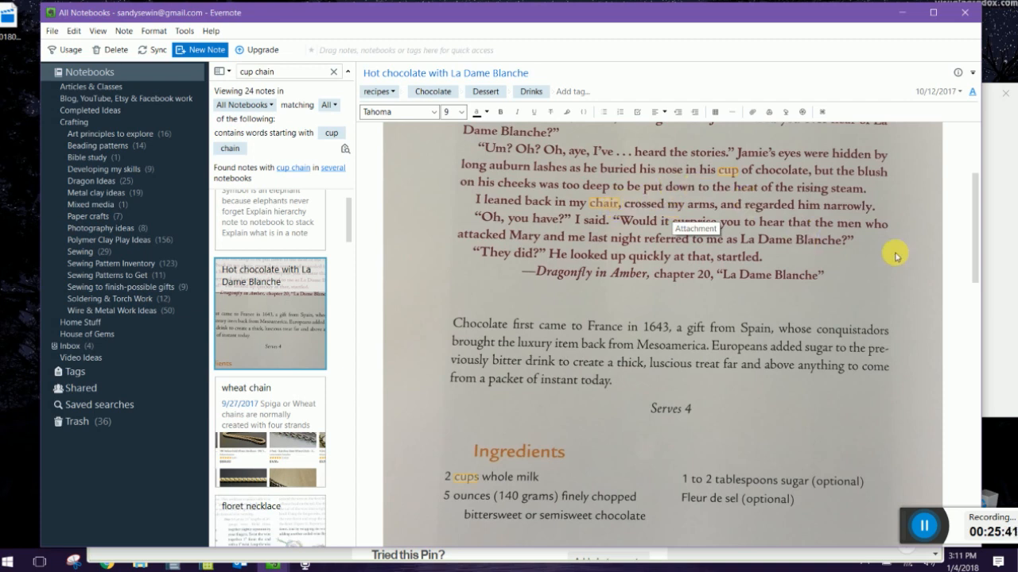
{"action": "mouse_move", "coordinate": [986, 264]}
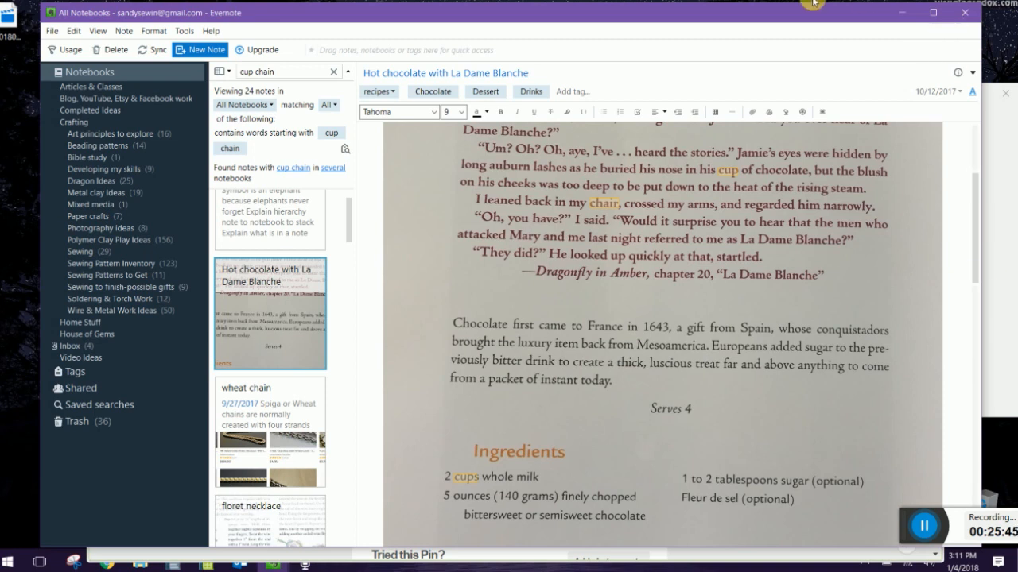
{"action": "mouse_move", "coordinate": [722, 177]}
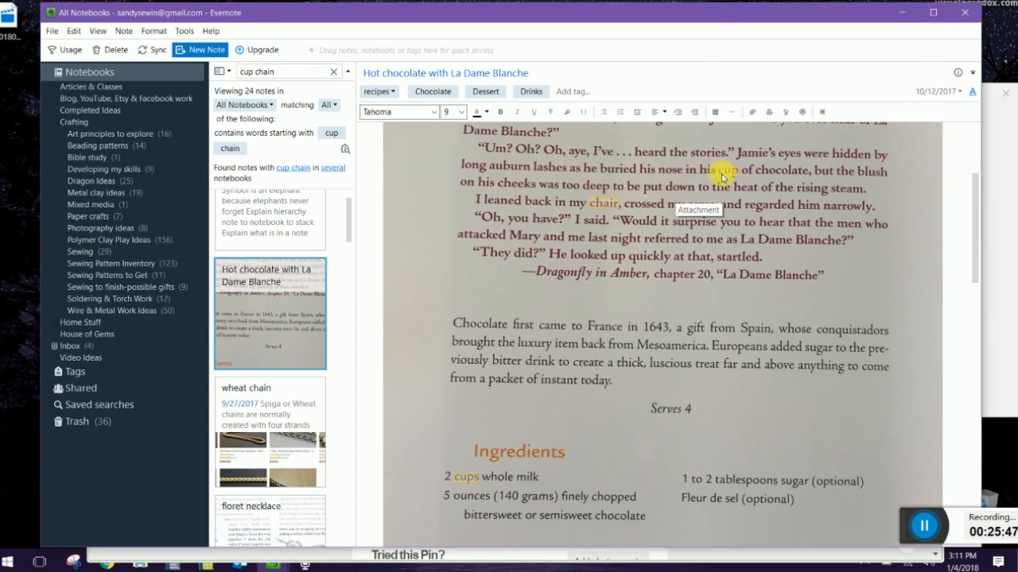
{"action": "scroll", "scroll_direction": "up", "scroll_amount": 3}
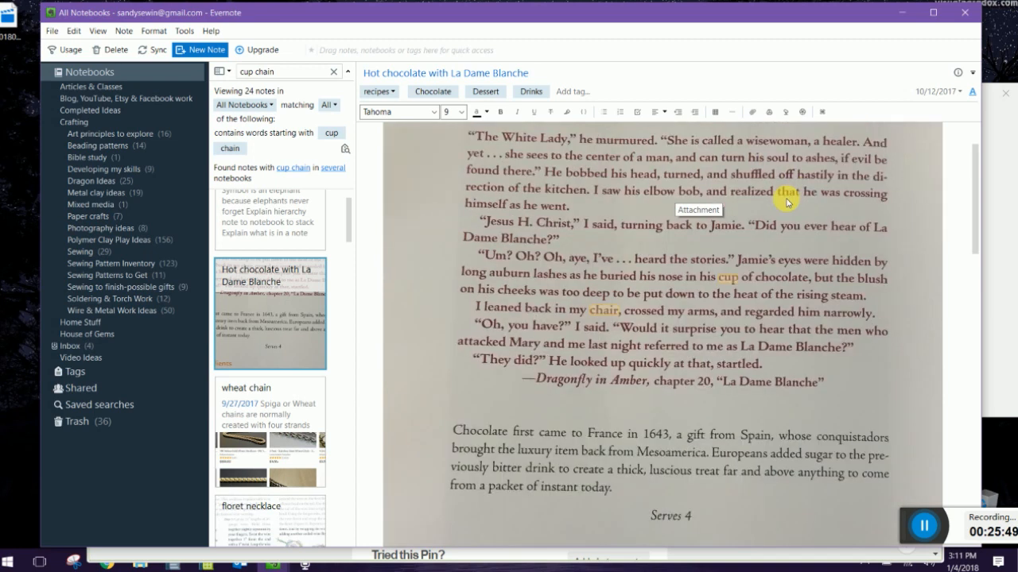
{"action": "left_click", "coordinate": [269, 429]}
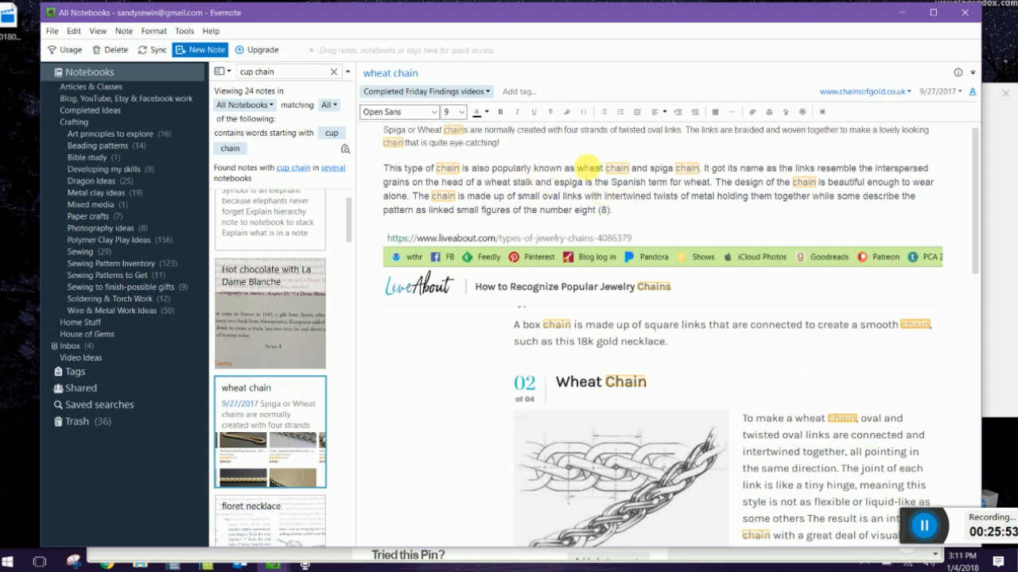
{"action": "scroll", "scroll_direction": "down", "scroll_amount": 3}
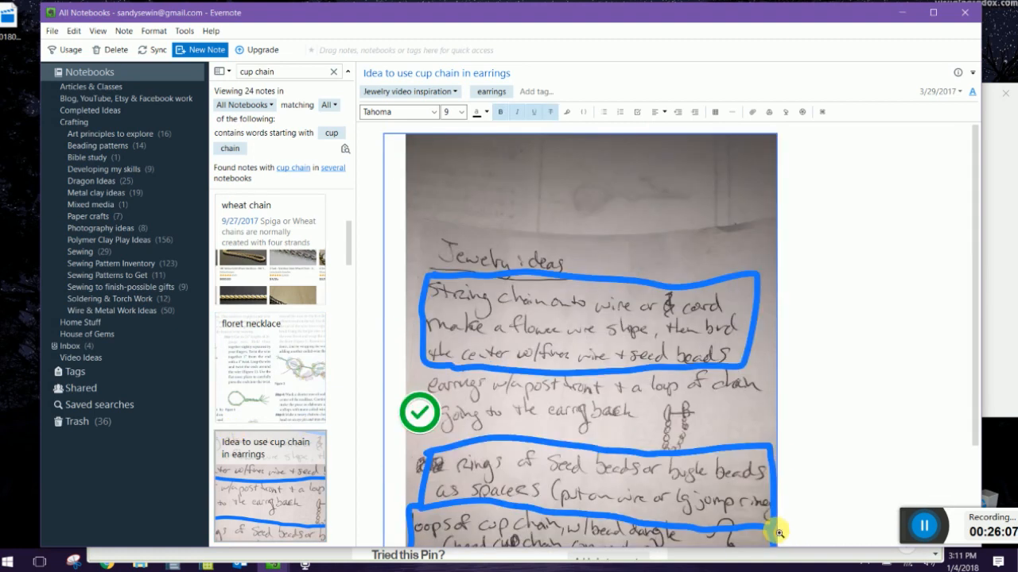
{"action": "mouse_move", "coordinate": [747, 283]}
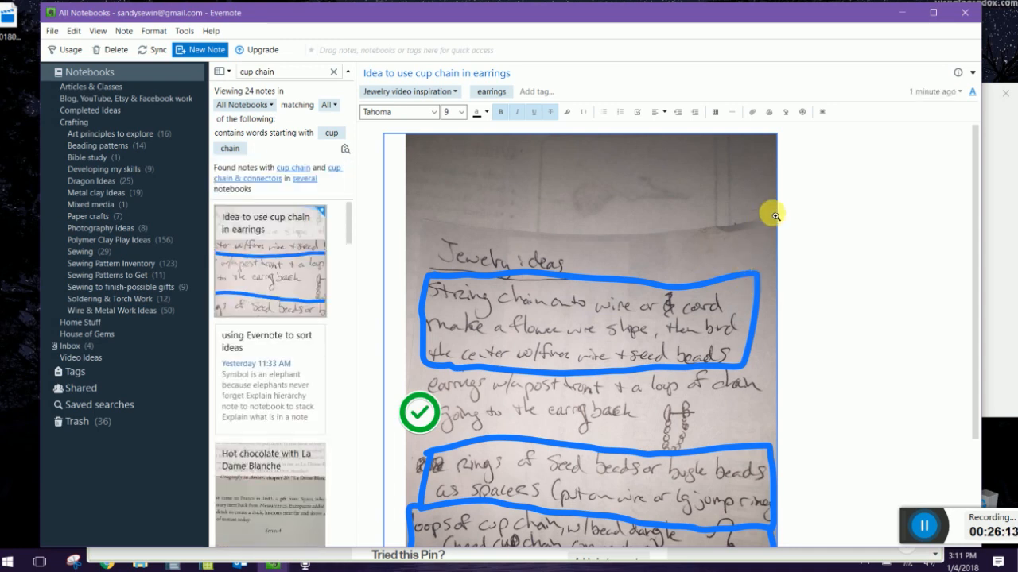
{"action": "mouse_move", "coordinate": [761, 217]}
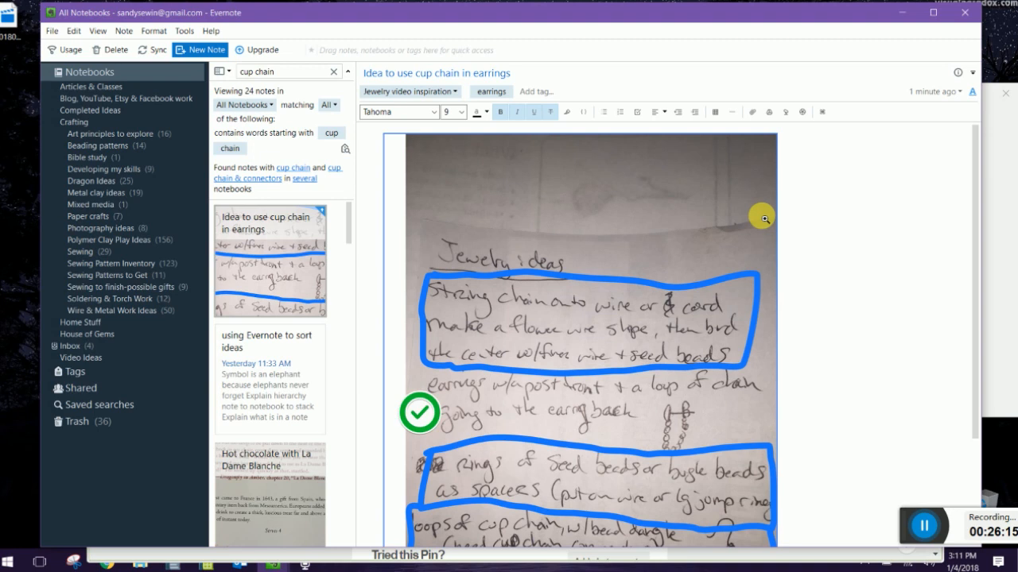
{"action": "mouse_move", "coordinate": [760, 229]}
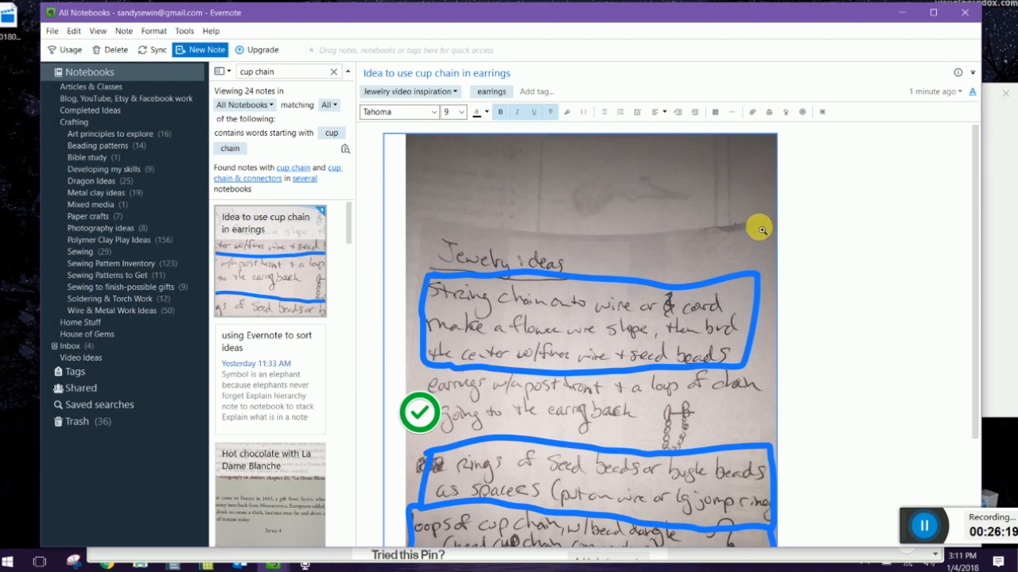
{"action": "scroll", "scroll_direction": "down", "scroll_amount": 3}
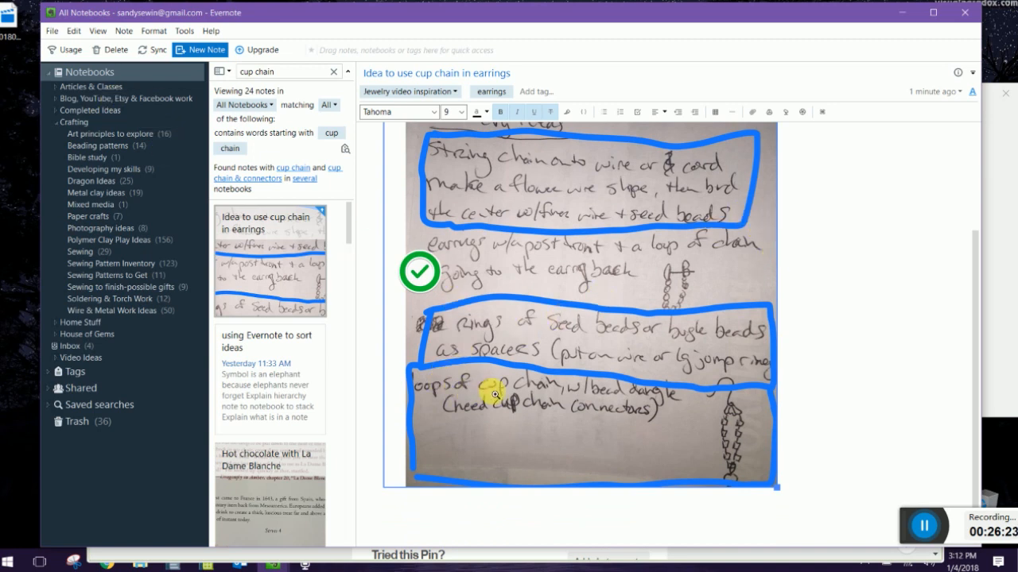
{"action": "mouse_move", "coordinate": [359, 207]}
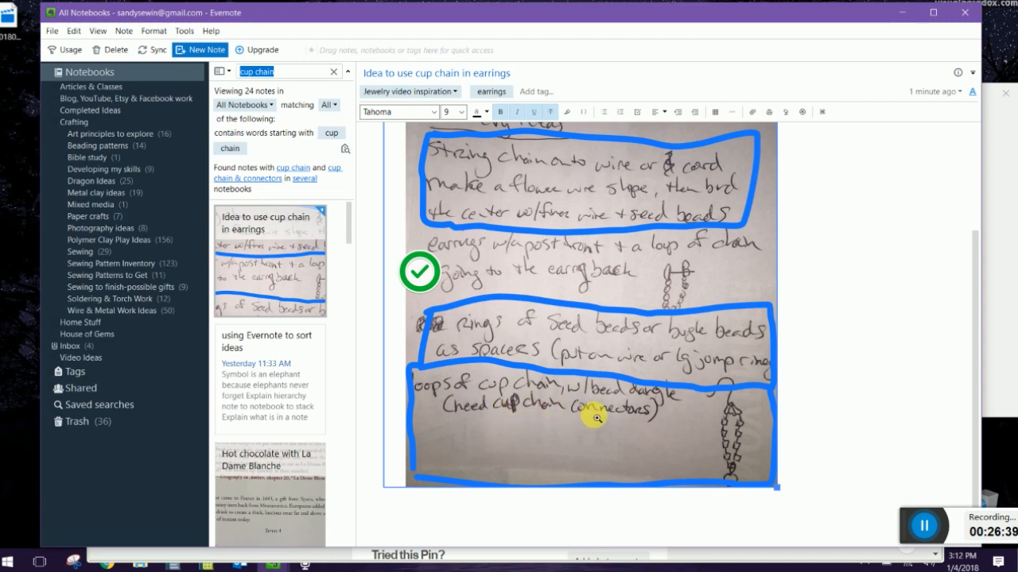
Open recipes under Home Stuff, browse Cranberry walnut pie, then open Holiday scalloped potatoes
{"action": "left_click", "coordinate": [79, 134]}
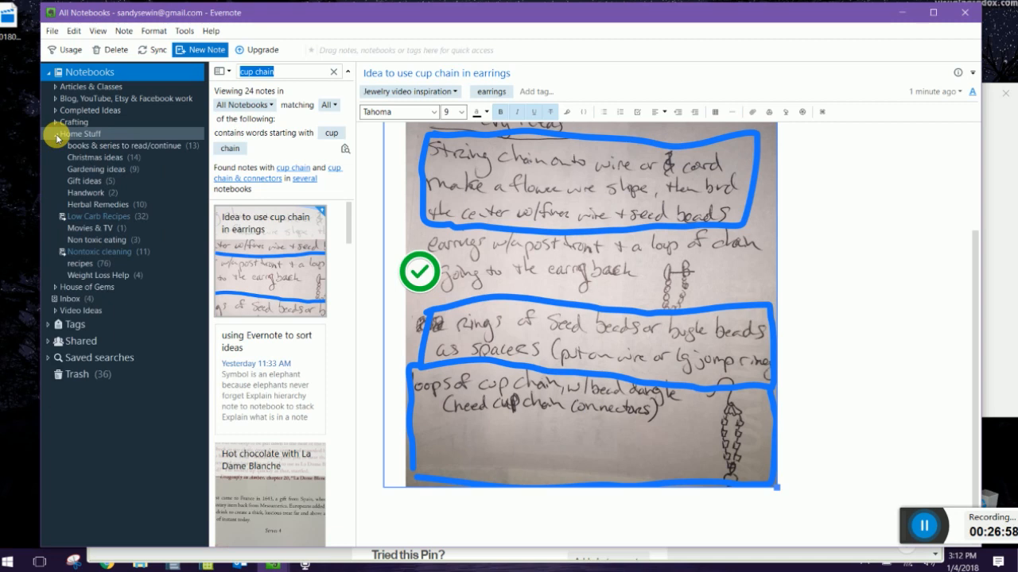
{"action": "mouse_move", "coordinate": [93, 268]}
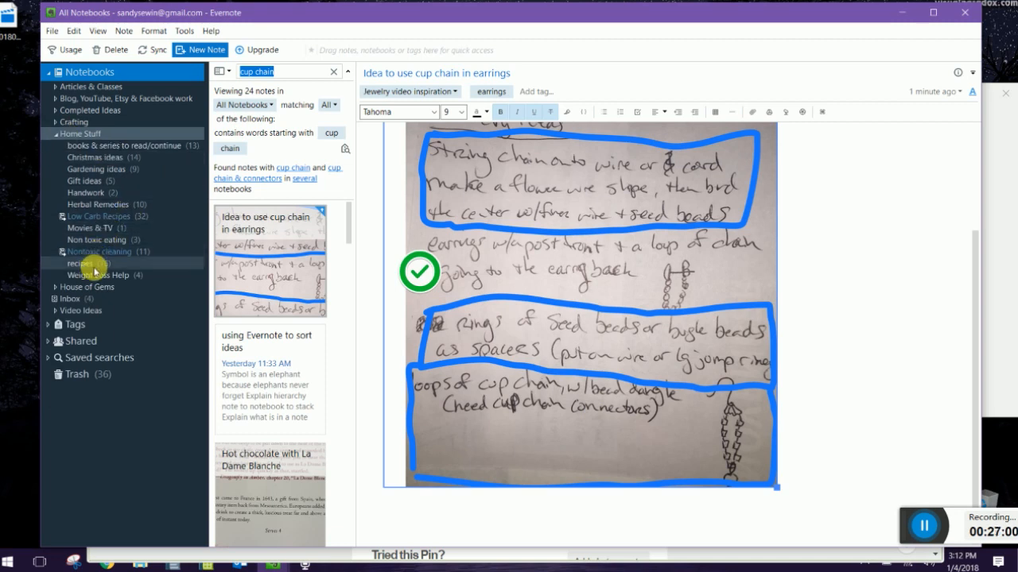
{"action": "left_click", "coordinate": [79, 263]}
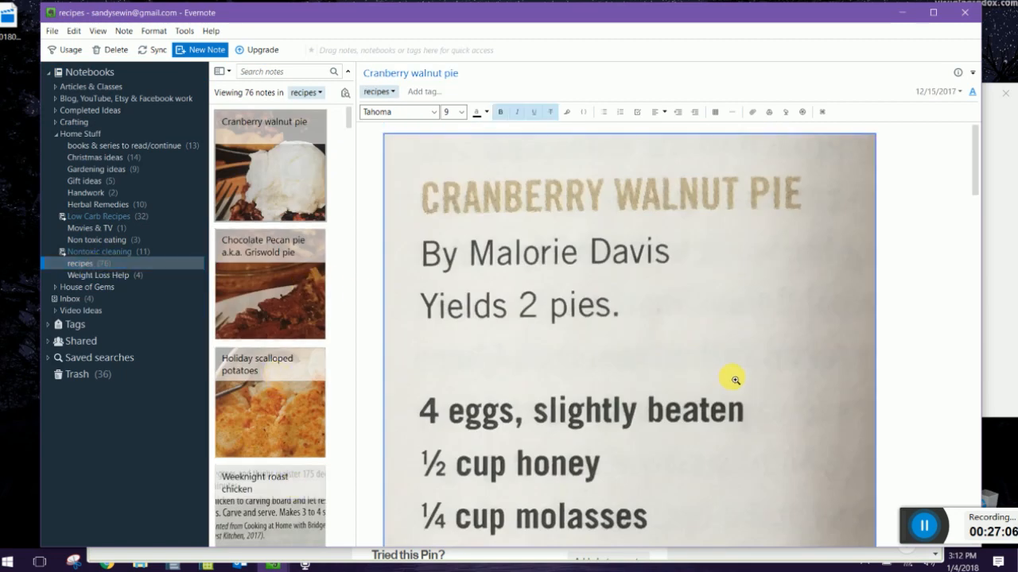
{"action": "scroll", "scroll_direction": "down", "scroll_amount": 3}
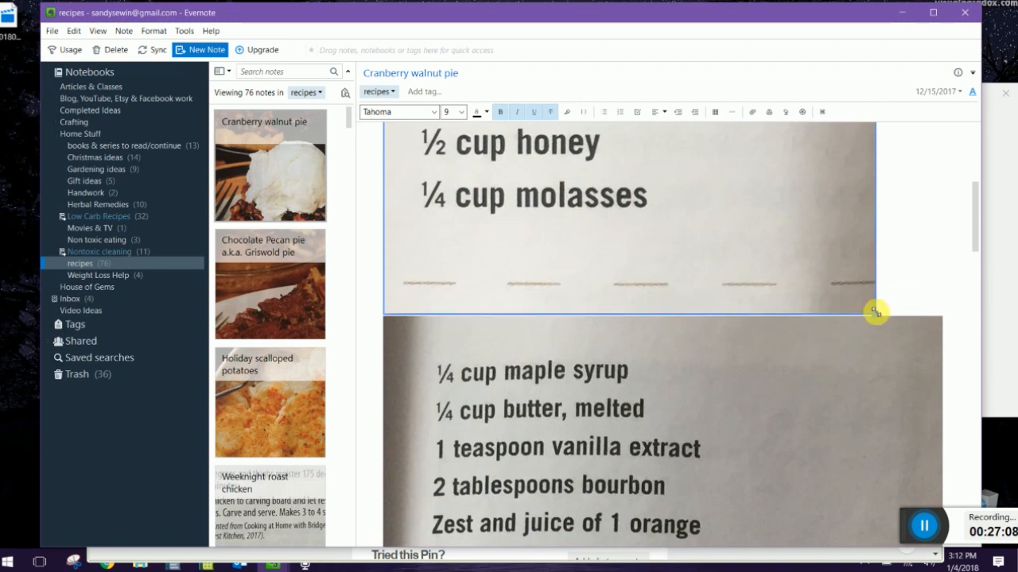
{"action": "scroll", "scroll_direction": "down", "scroll_amount": 3}
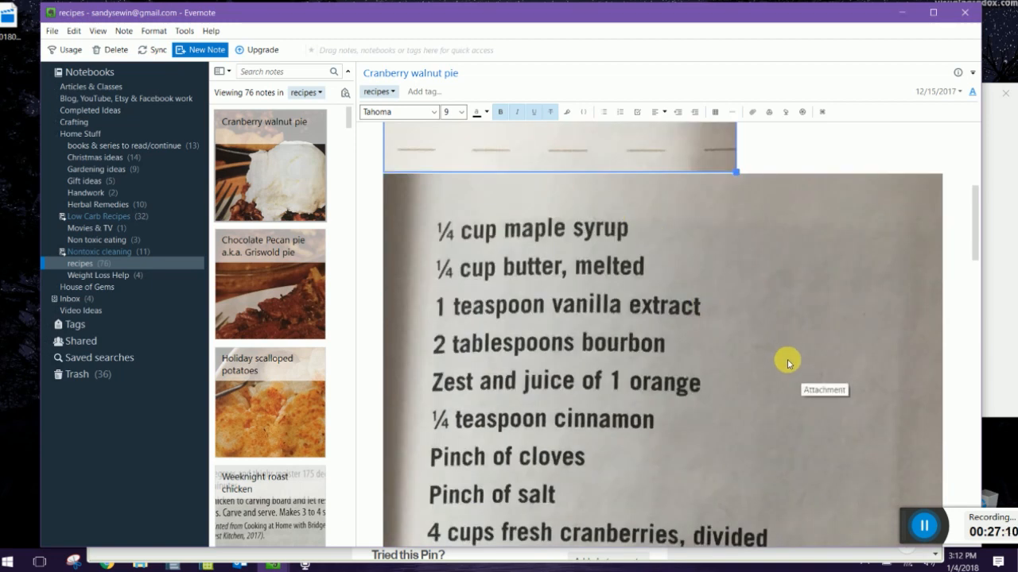
{"action": "scroll", "scroll_direction": "down", "scroll_amount": 3}
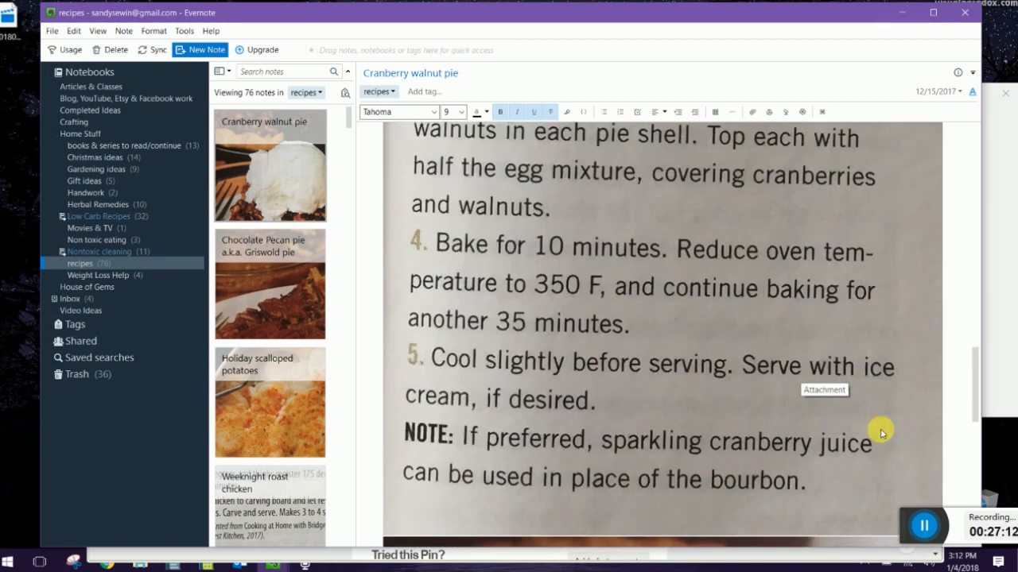
{"action": "scroll", "scroll_direction": "down", "scroll_amount": 3}
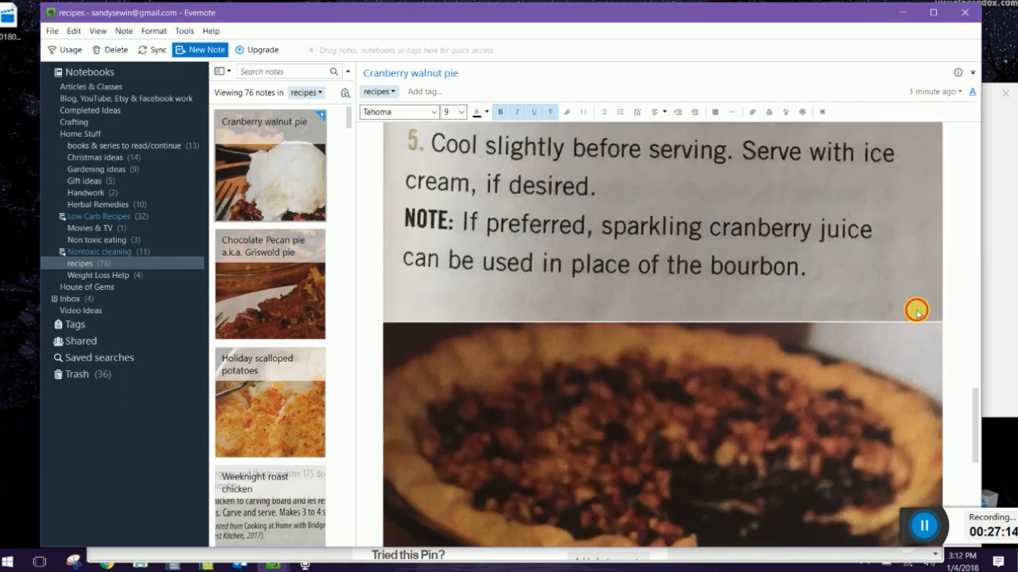
{"action": "scroll", "scroll_direction": "down", "scroll_amount": 3}
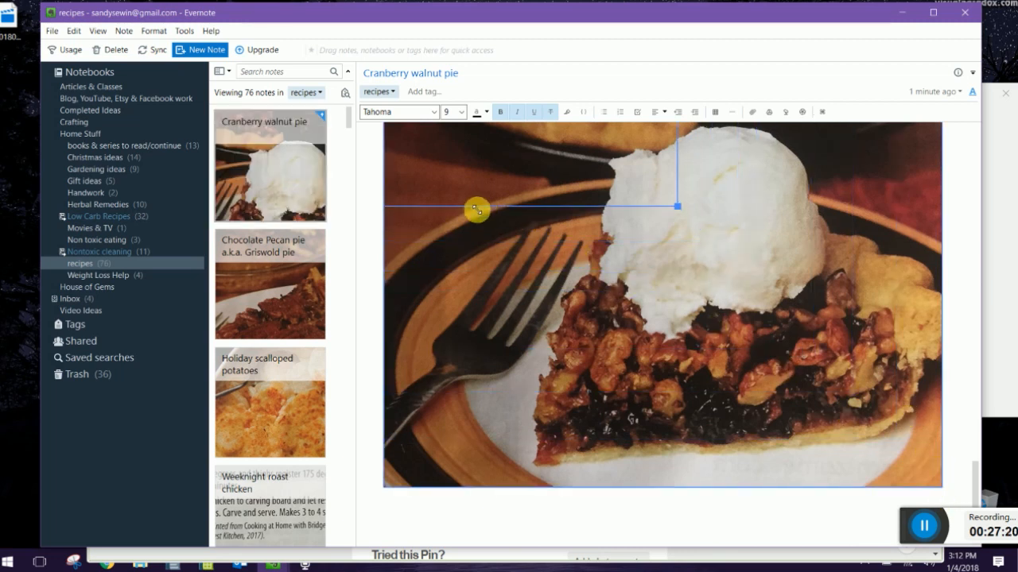
{"action": "scroll", "scroll_direction": "down", "scroll_amount": 3}
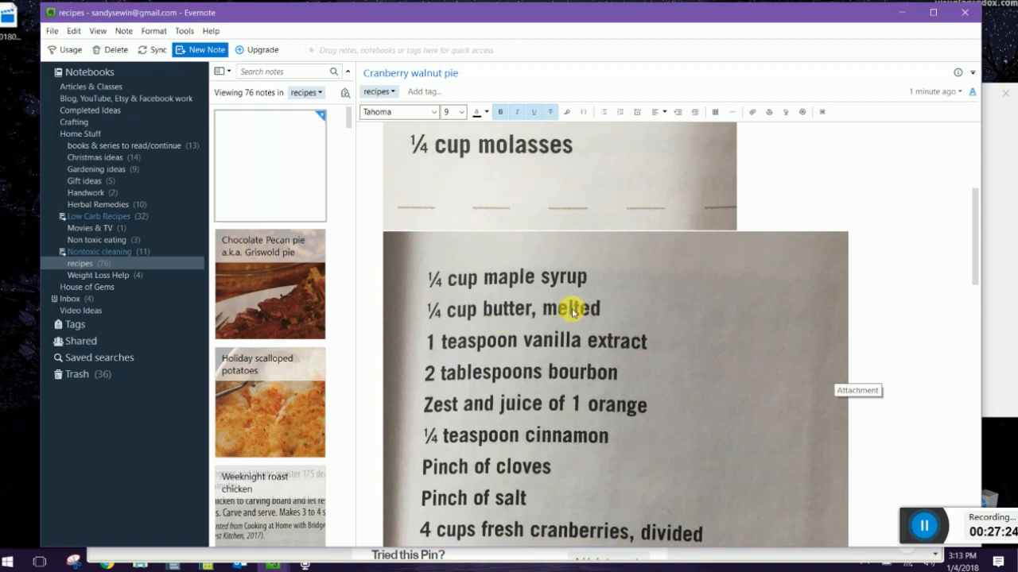
{"action": "left_click", "coordinate": [269, 401]}
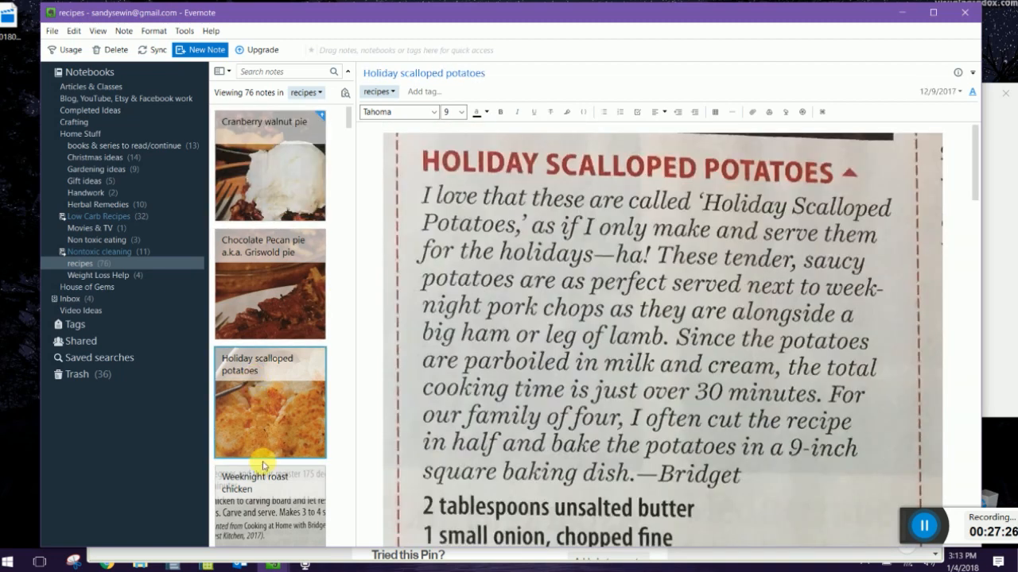
Open the Weeknight roast chicken recipe and scroll through it
{"action": "left_click", "coordinate": [268, 505]}
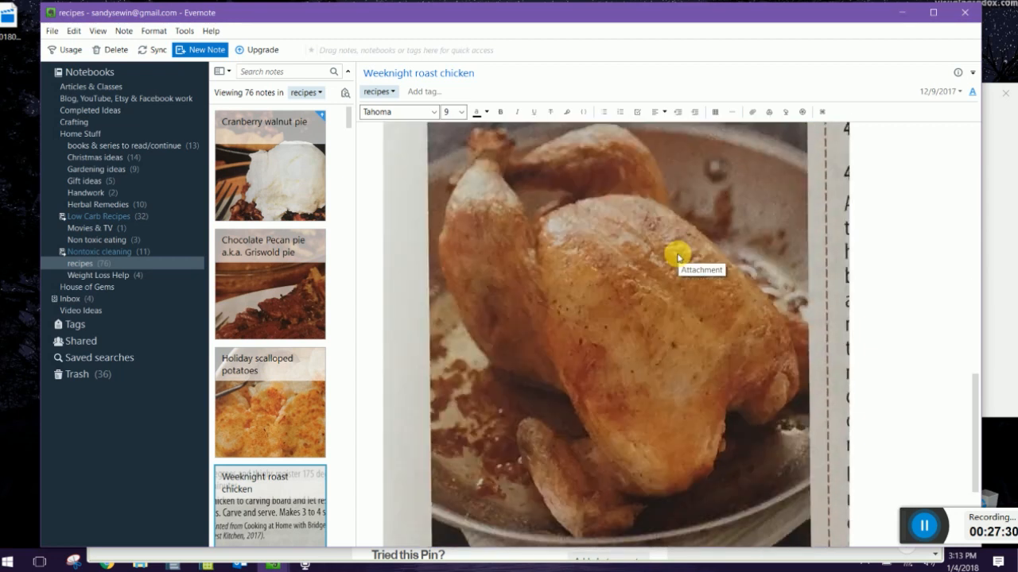
{"action": "scroll", "scroll_direction": "down", "scroll_amount": 3}
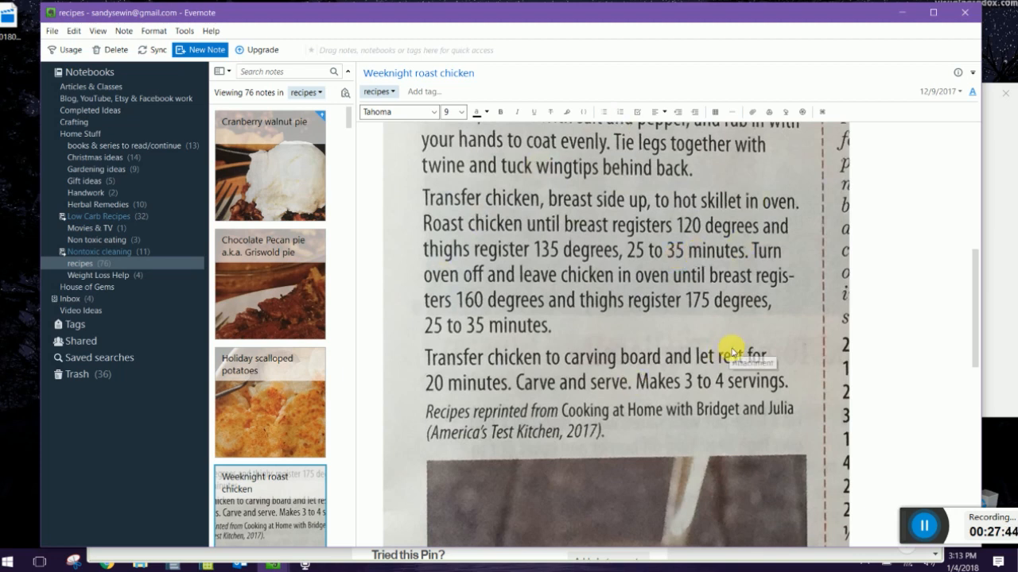
{"action": "scroll", "scroll_direction": "up", "scroll_amount": 3}
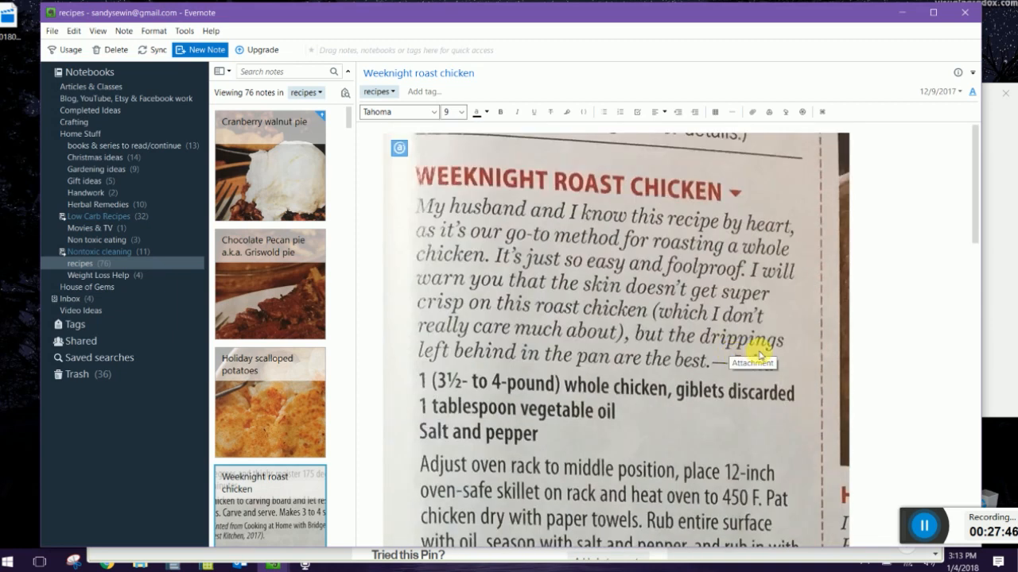
{"action": "scroll", "scroll_direction": "down", "scroll_amount": 3}
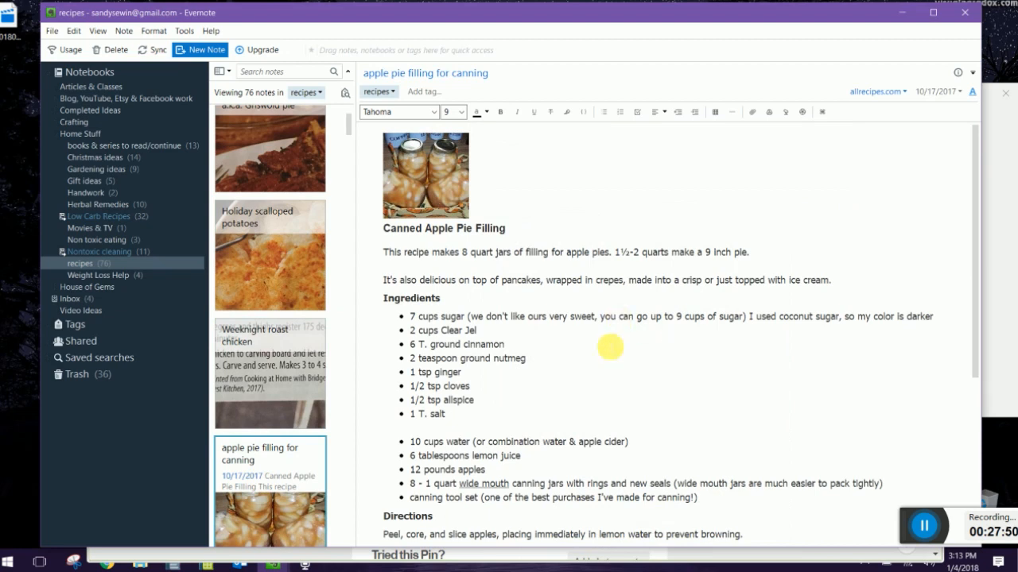
{"action": "mouse_move", "coordinate": [654, 276]}
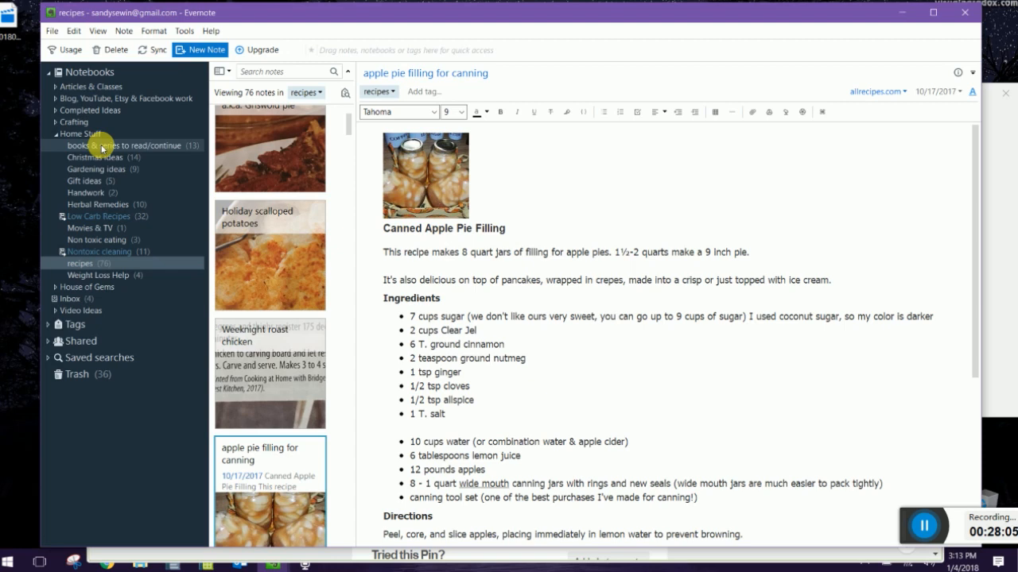
Open Christmas ideas, view Peppermint Oreo Bark and pretty arrangement notes, and scroll the list
{"action": "left_click", "coordinate": [95, 156]}
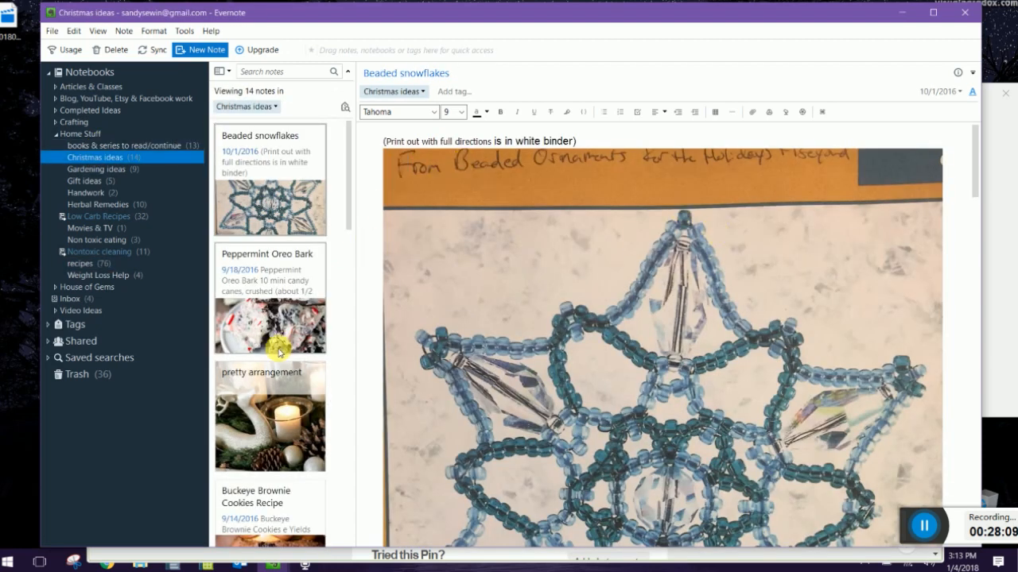
{"action": "left_click", "coordinate": [269, 298]}
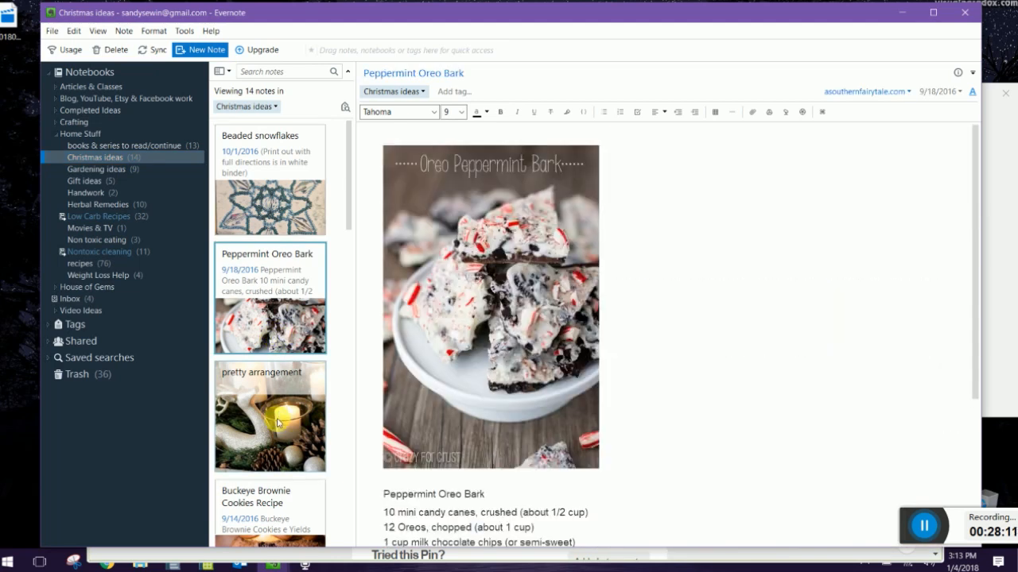
{"action": "left_click", "coordinate": [270, 416]}
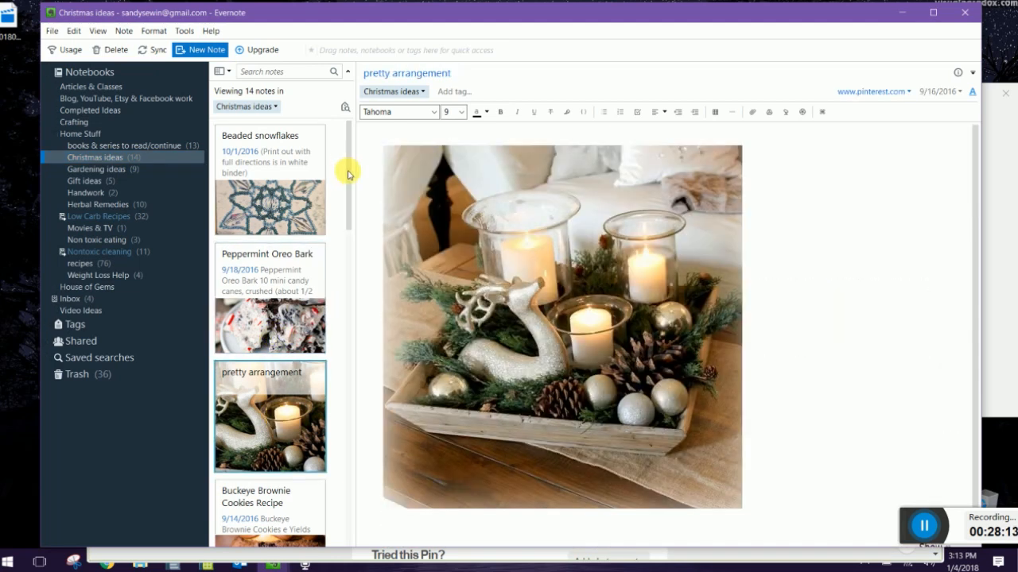
{"action": "scroll", "scroll_direction": "down", "scroll_amount": 3}
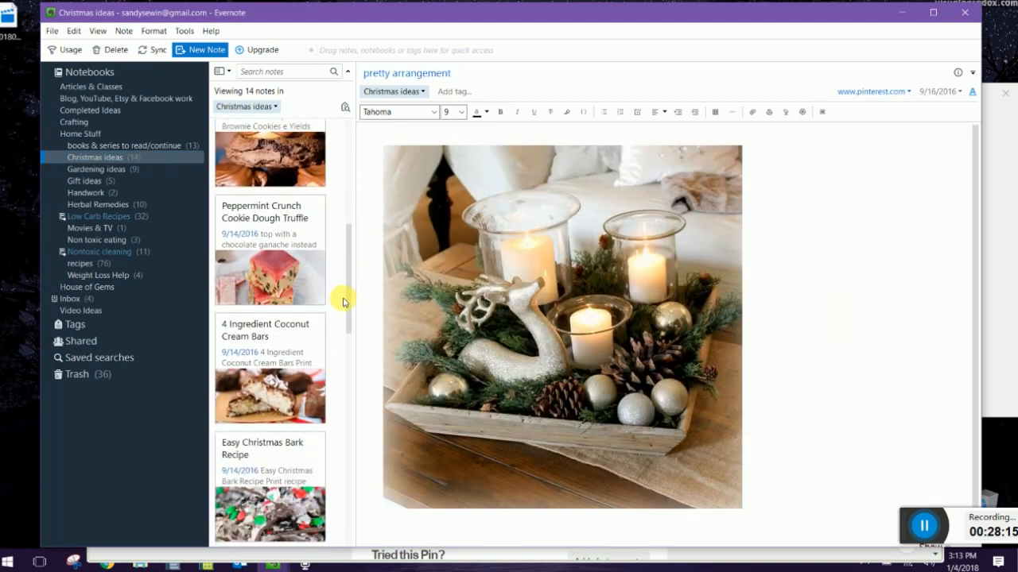
{"action": "scroll", "scroll_direction": "down", "scroll_amount": 3}
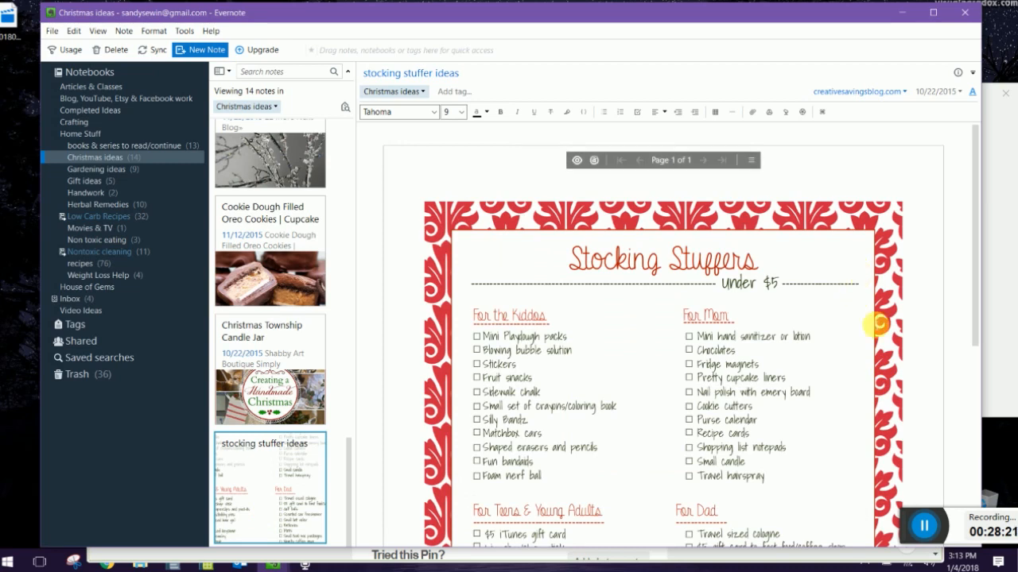
{"action": "scroll", "scroll_direction": "down", "scroll_amount": 3}
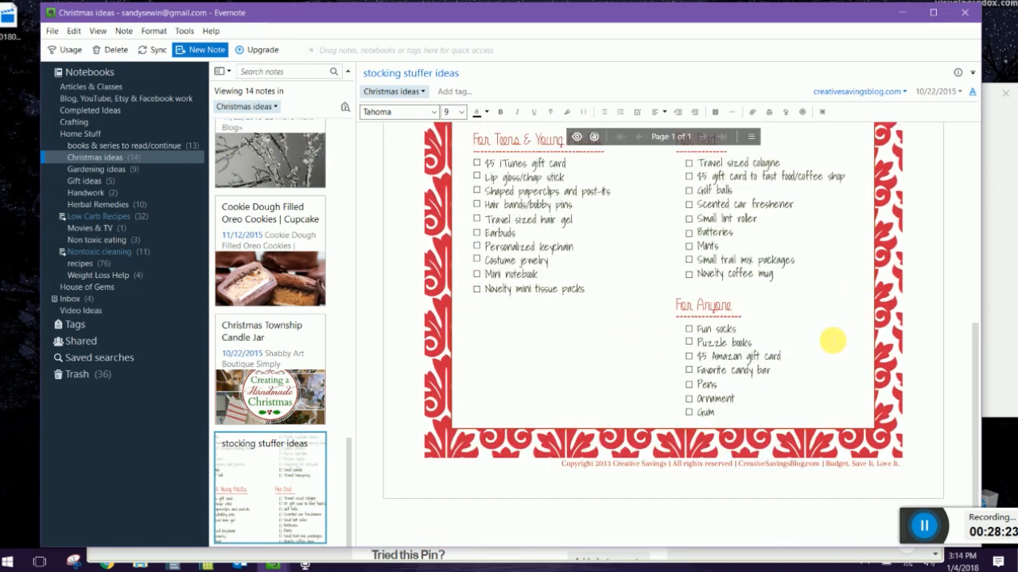
{"action": "scroll", "scroll_direction": "up", "scroll_amount": 3}
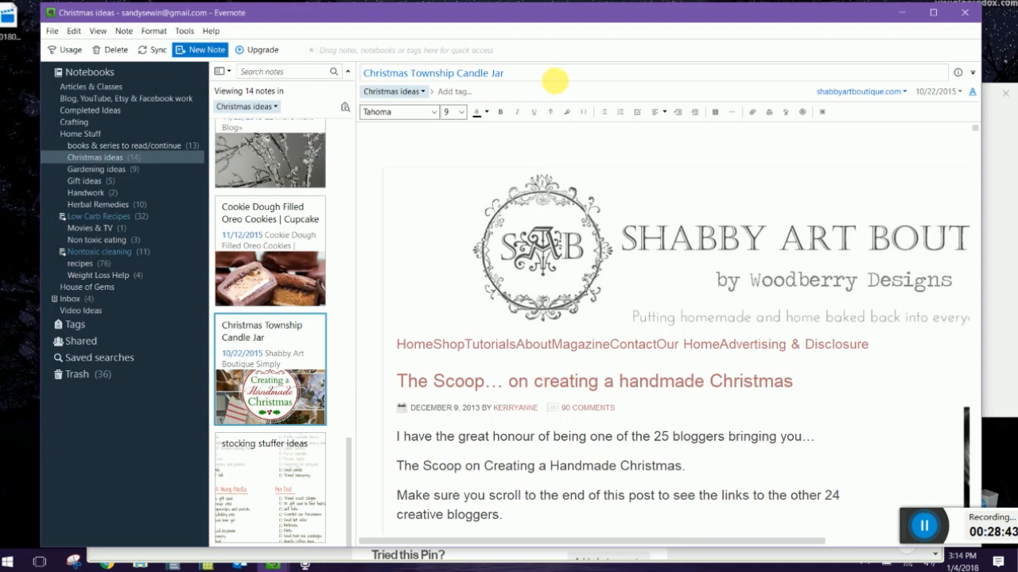
{"action": "mouse_move", "coordinate": [779, 280]}
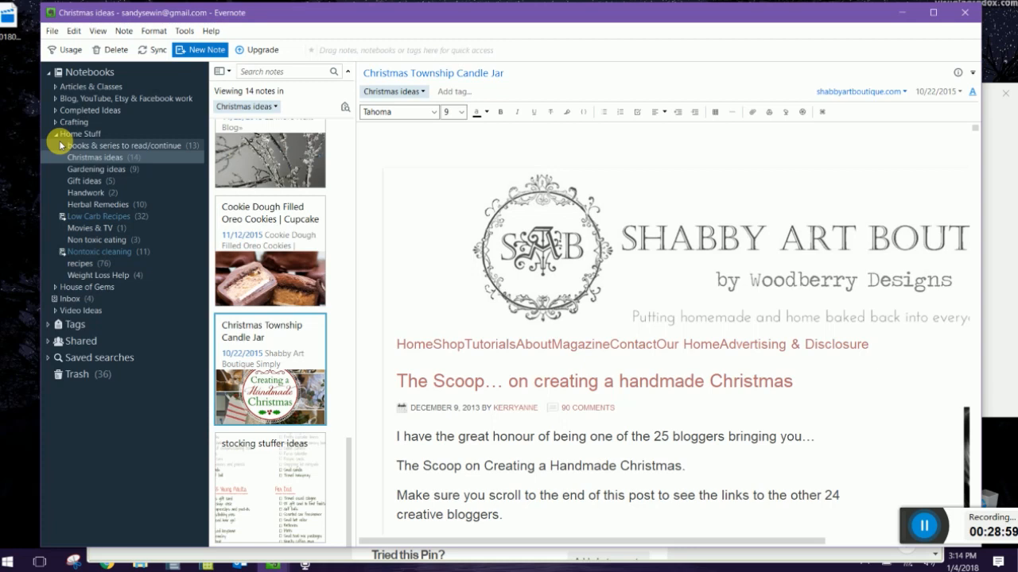
{"action": "mouse_move", "coordinate": [54, 286]}
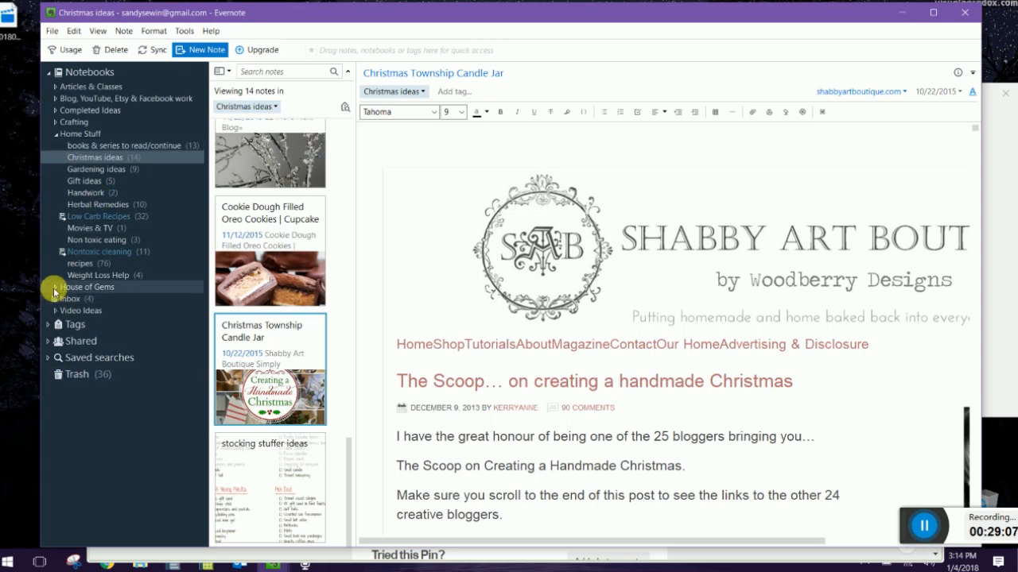